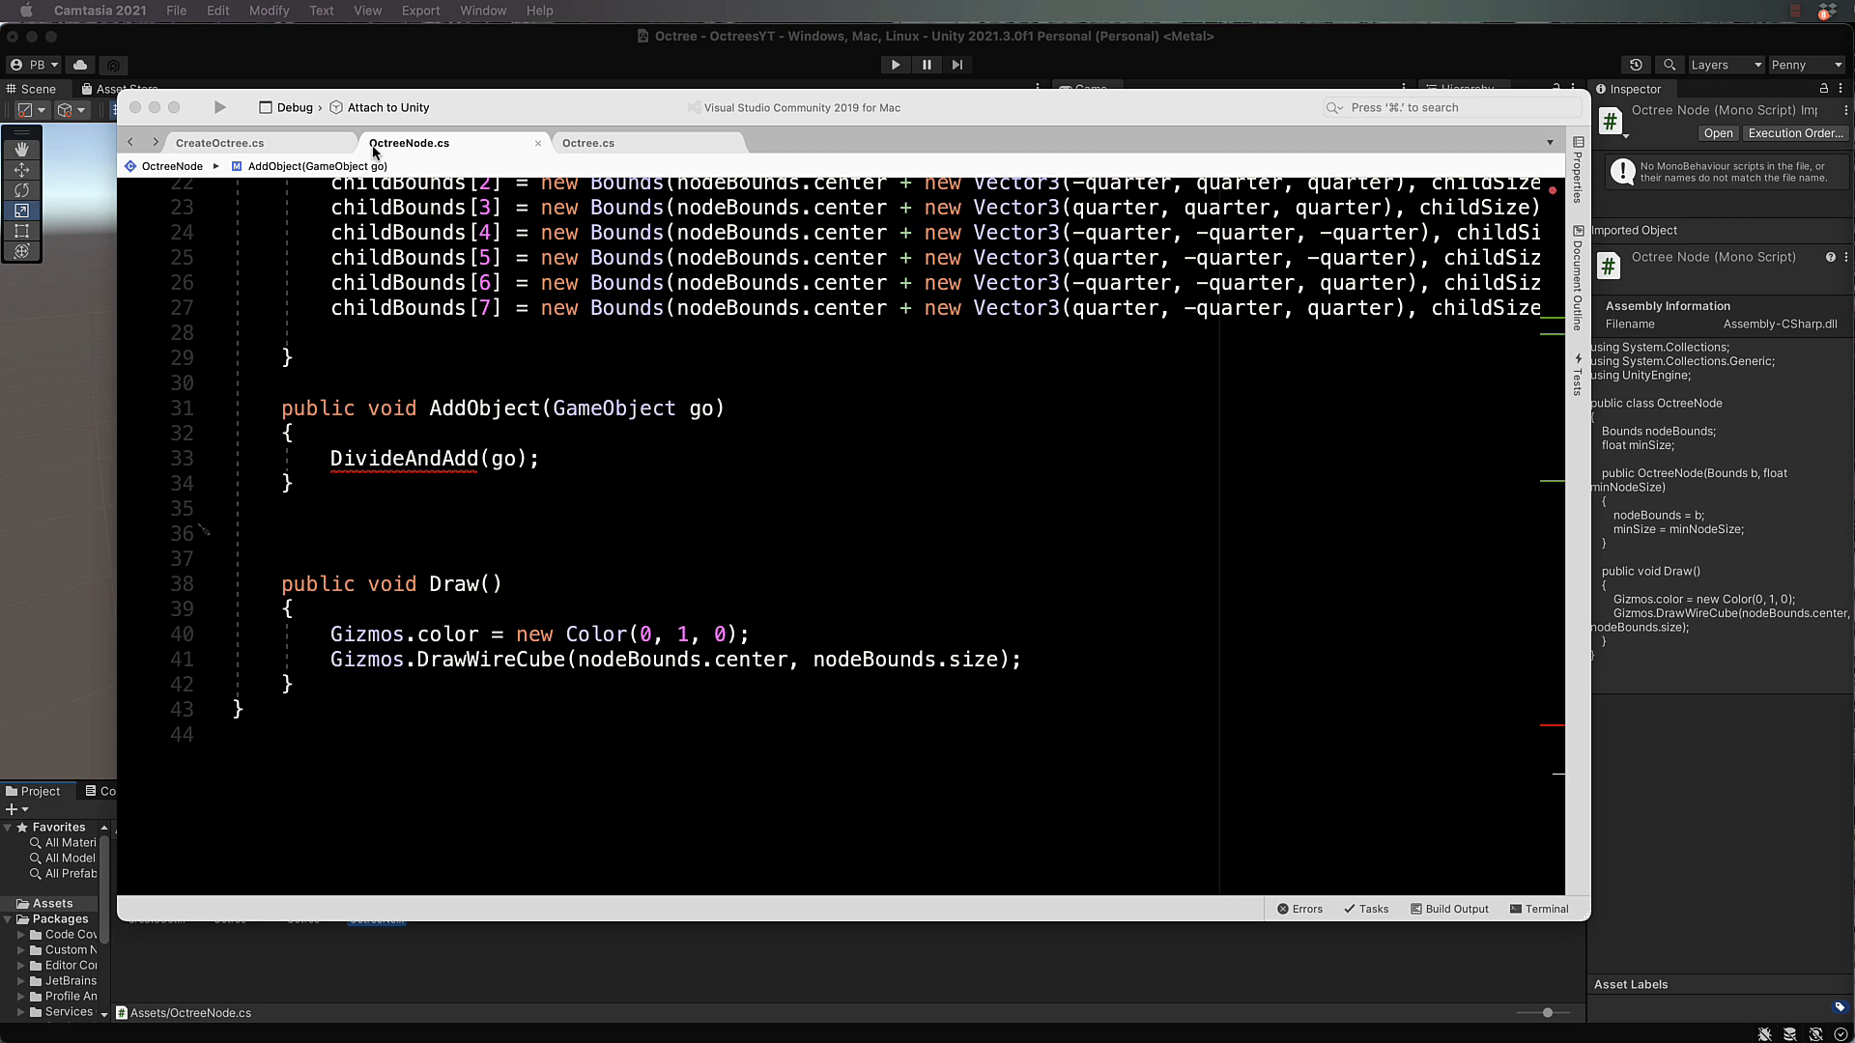
mouse_move(414, 386)
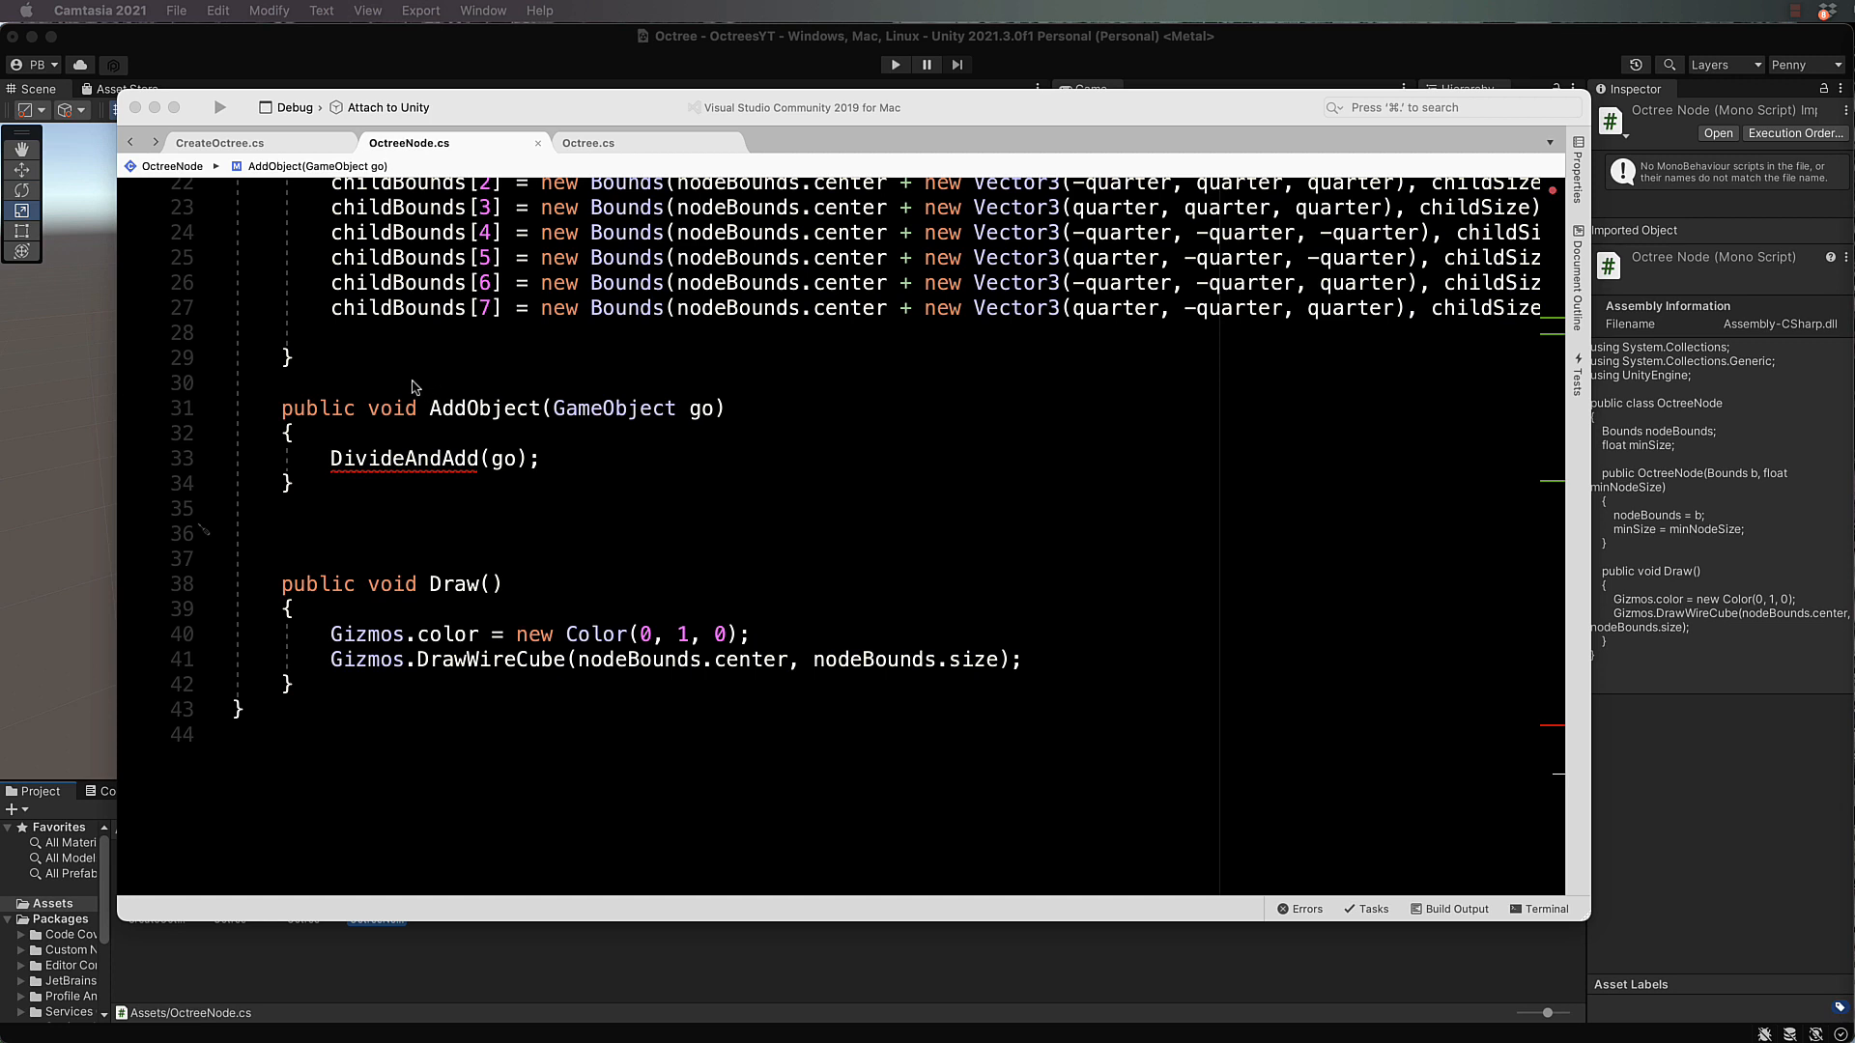
mouse_move(580, 464)
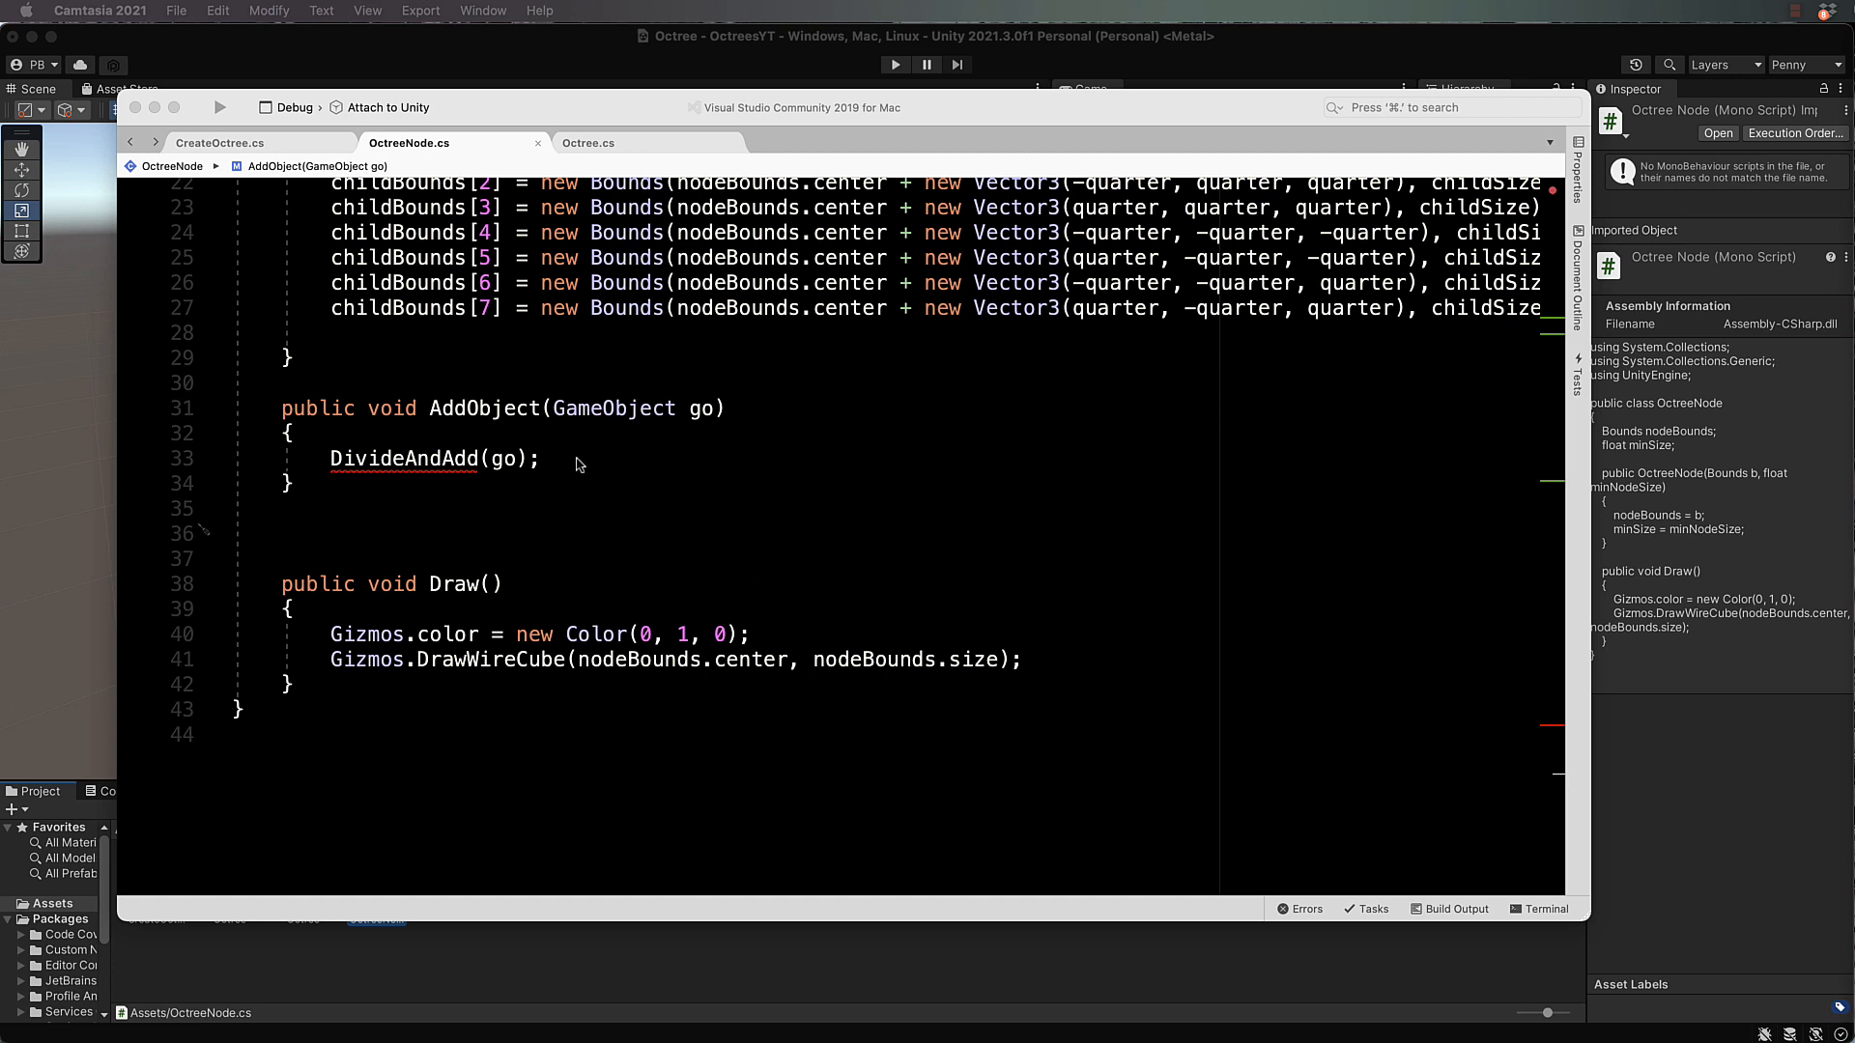
mouse_move(476, 261)
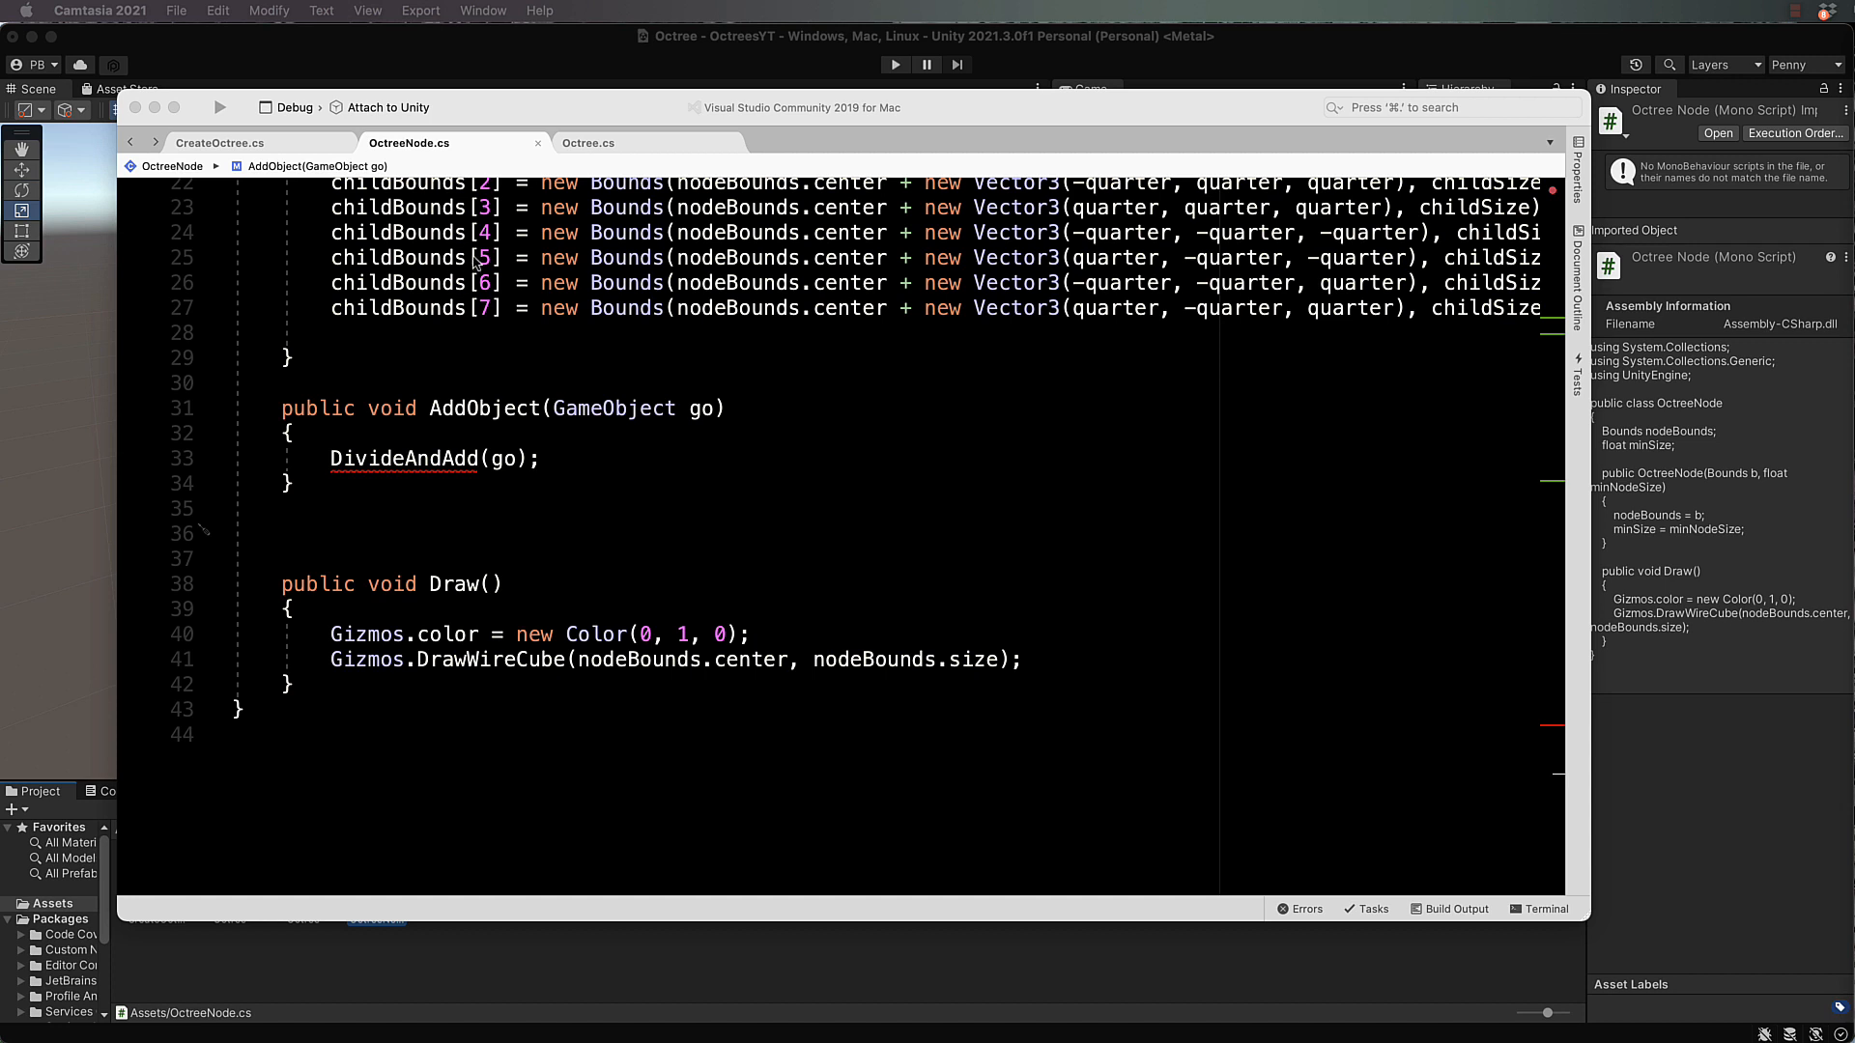
mouse_move(713, 495)
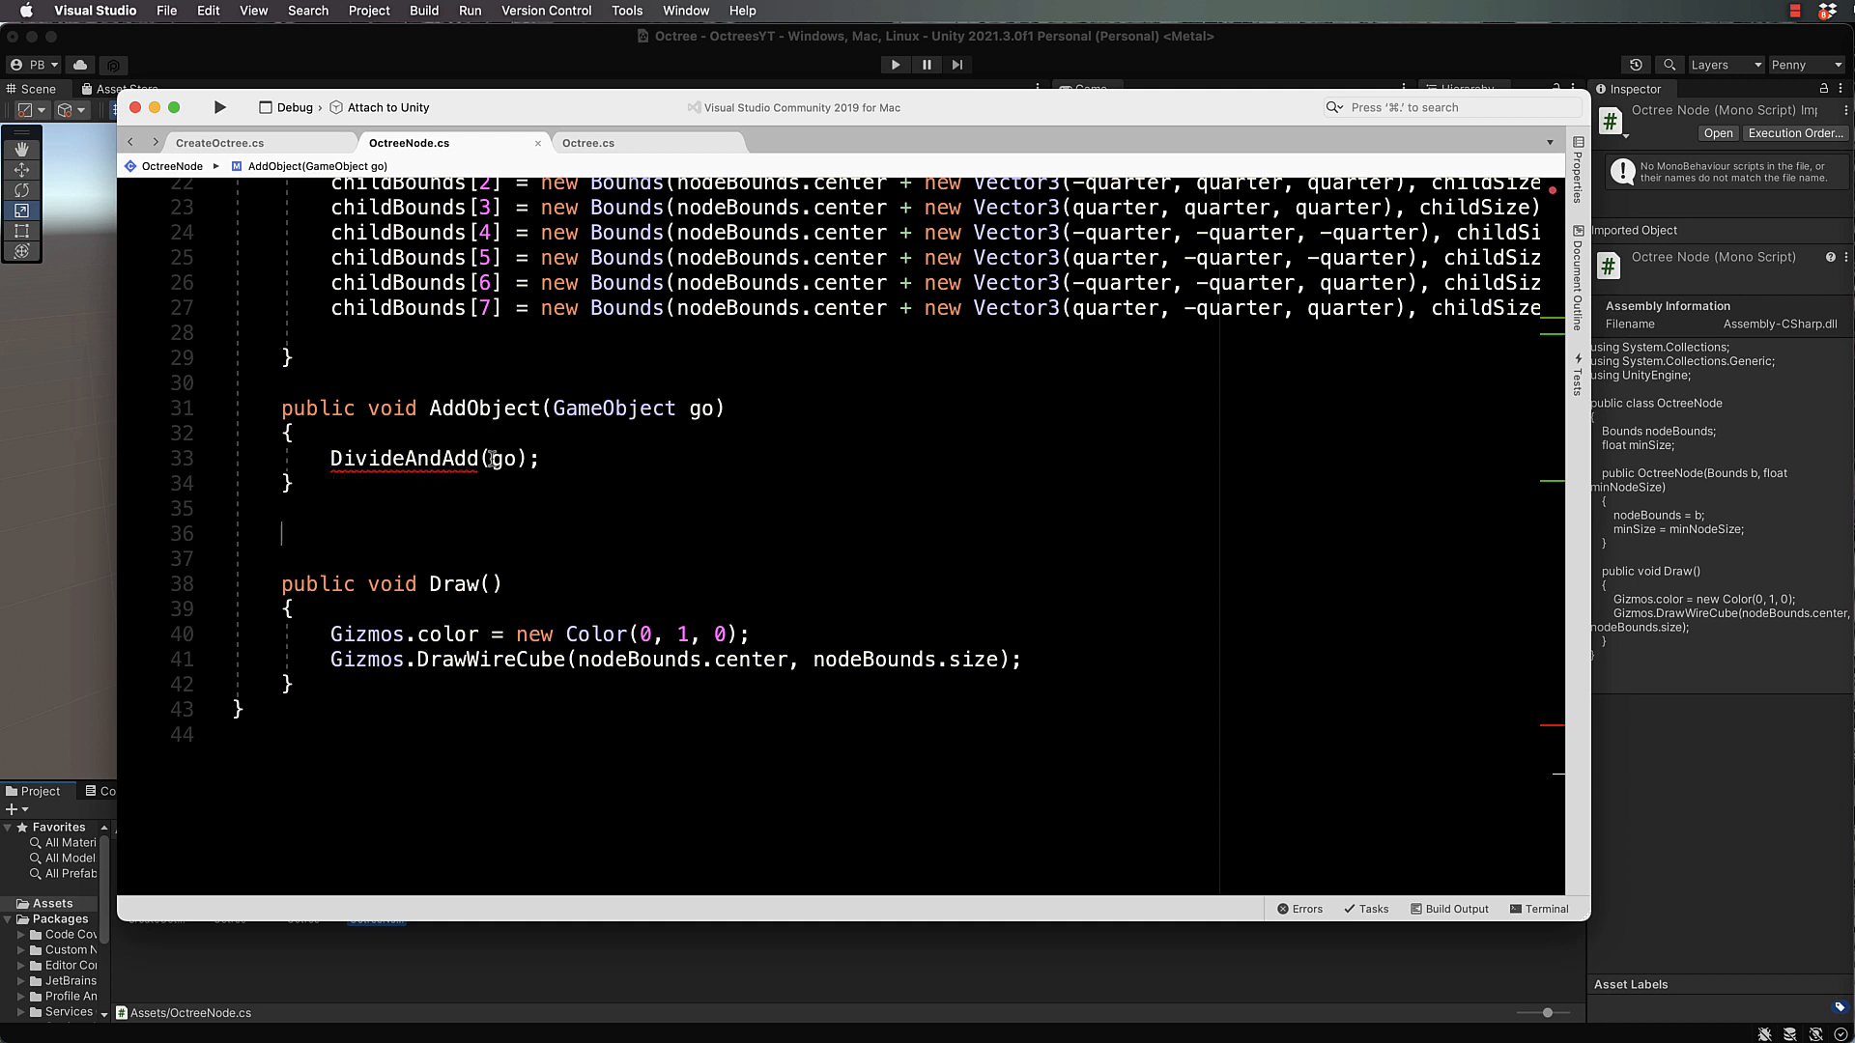
mouse_move(661, 472)
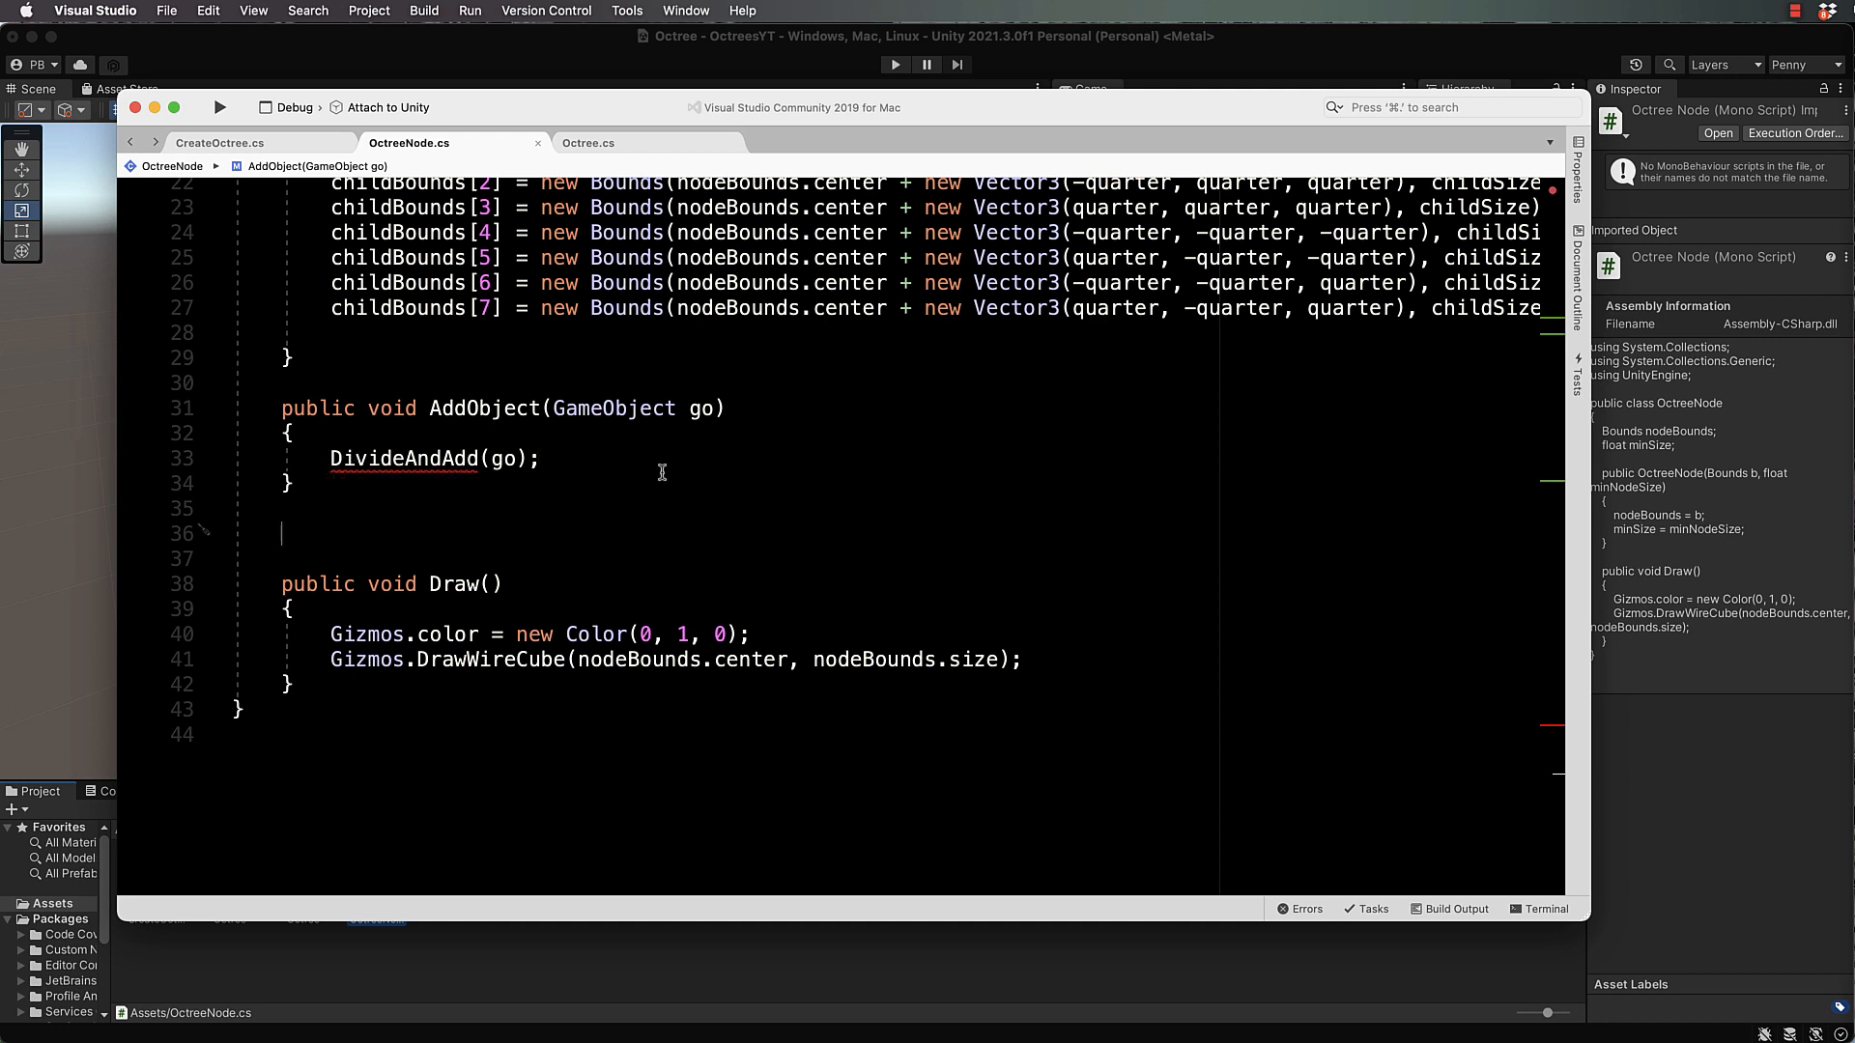
Step: Add public void DivideAndAdd(GameObject go) with an if (nodeBounds.size.y <= minSize) block
text(public)
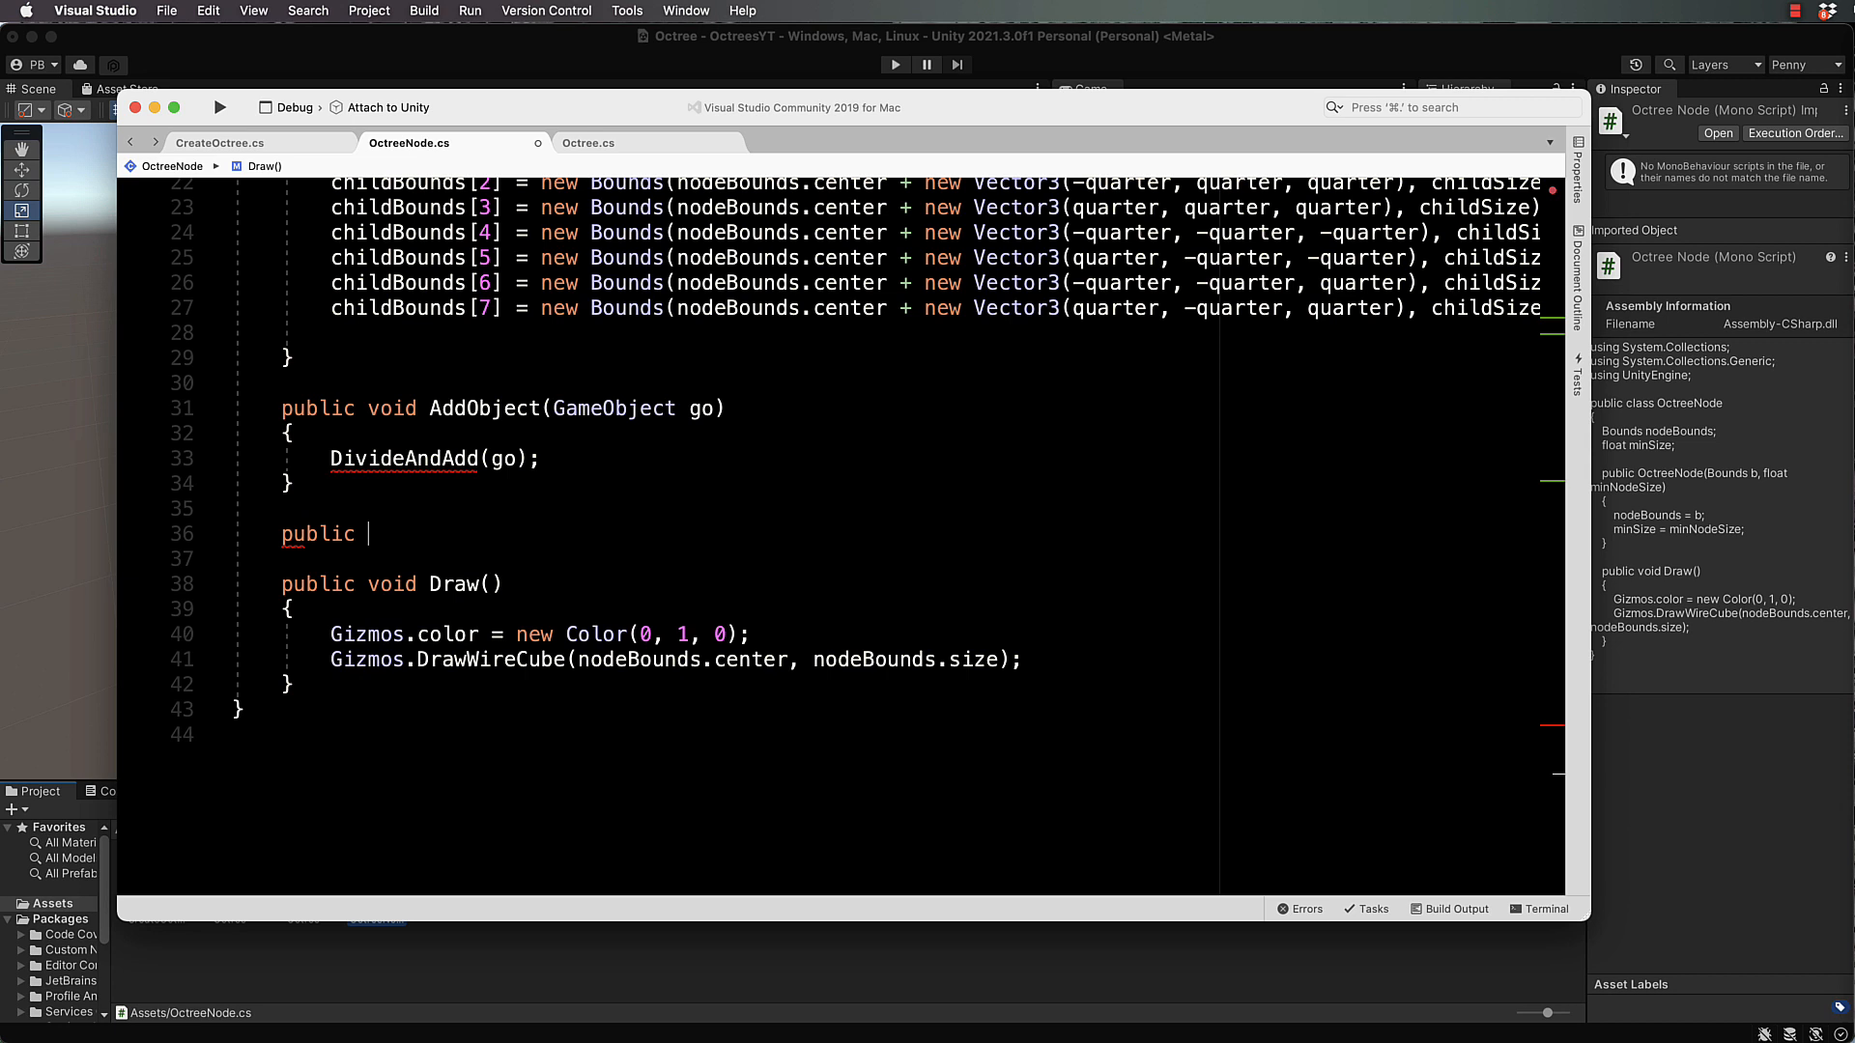
text(void Divid)
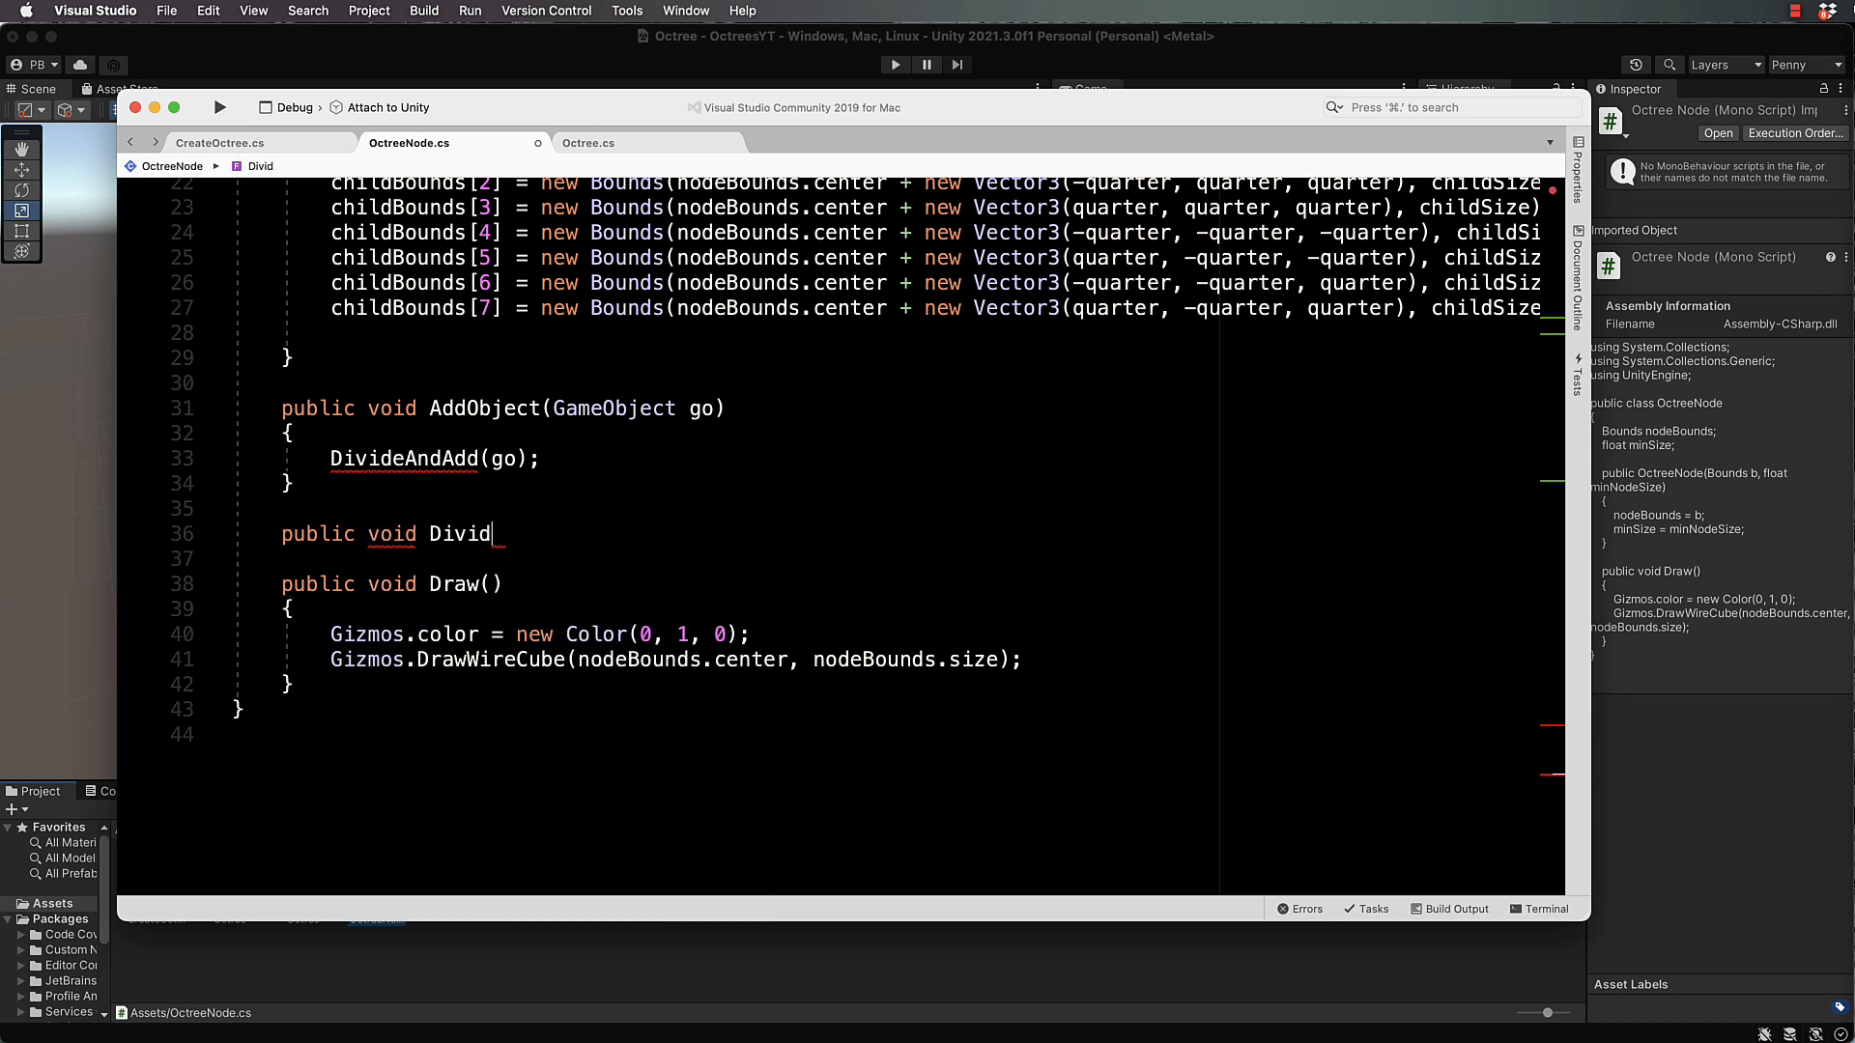
text(eAndAdd)
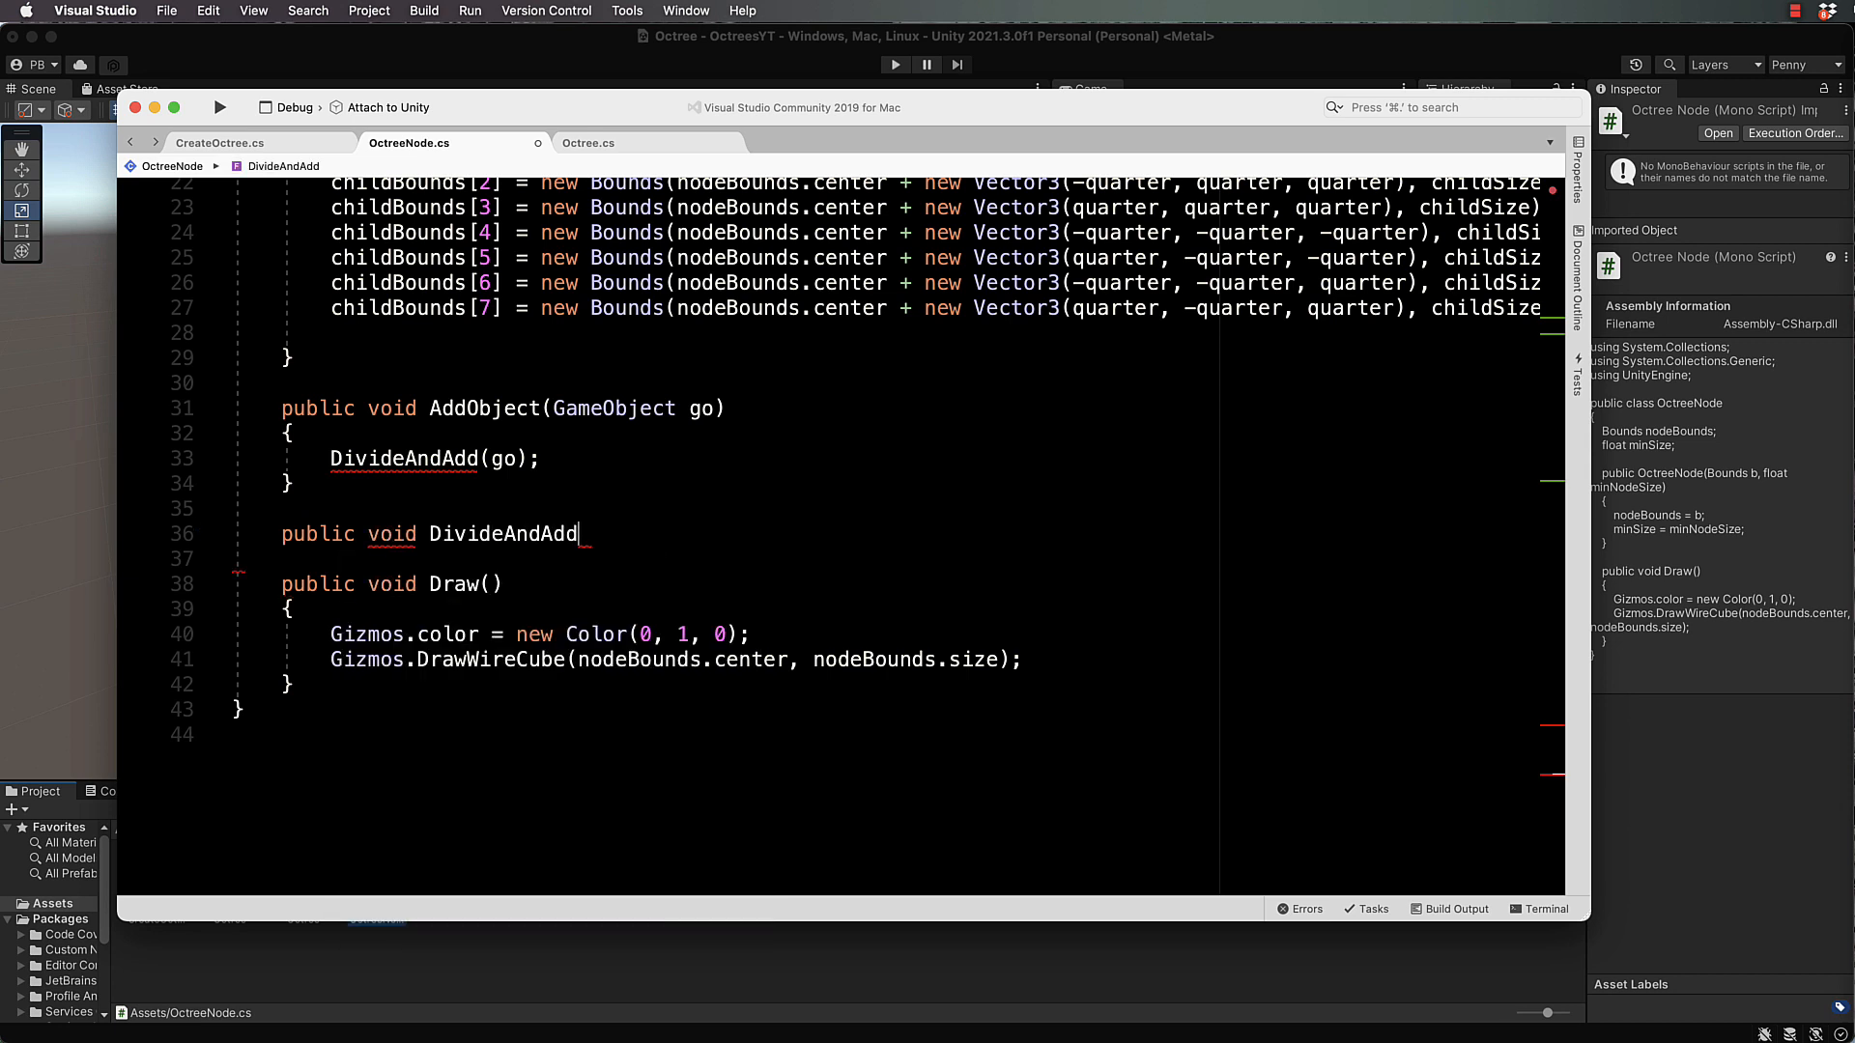
text((go)
click(898, 559)
text({)
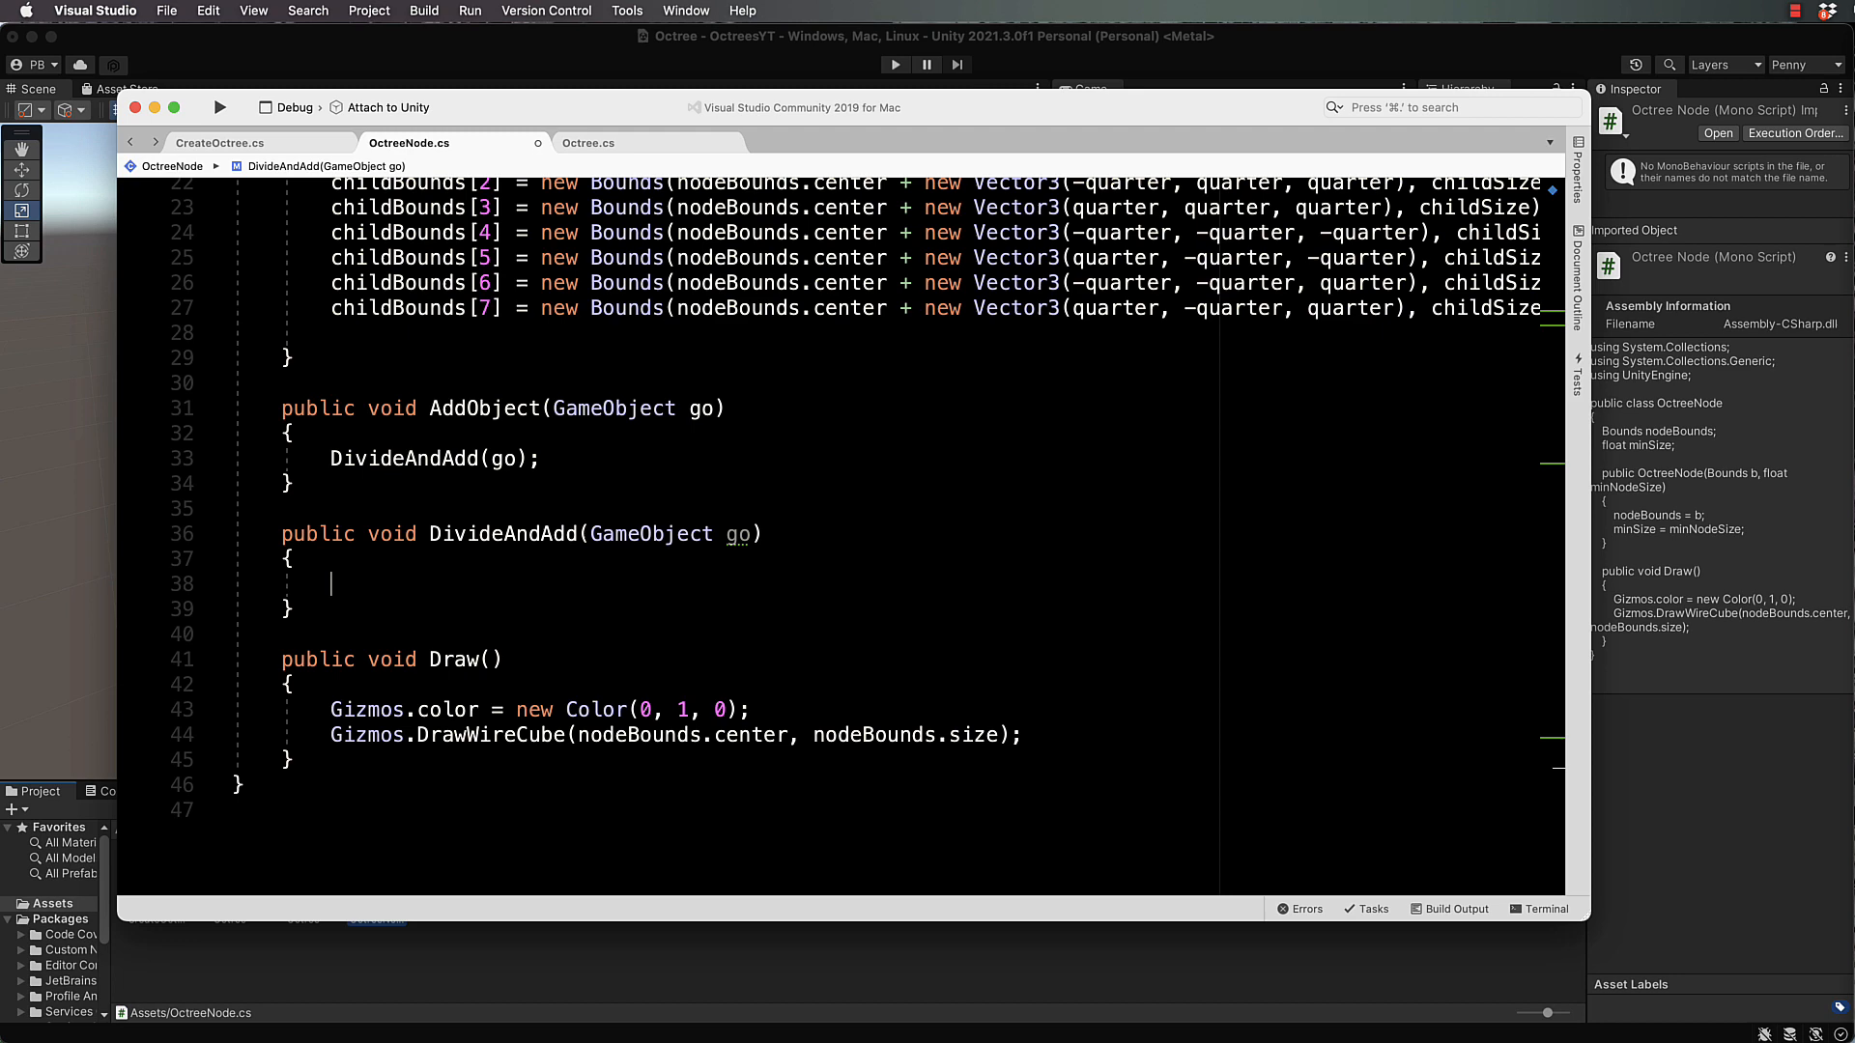
text(if()
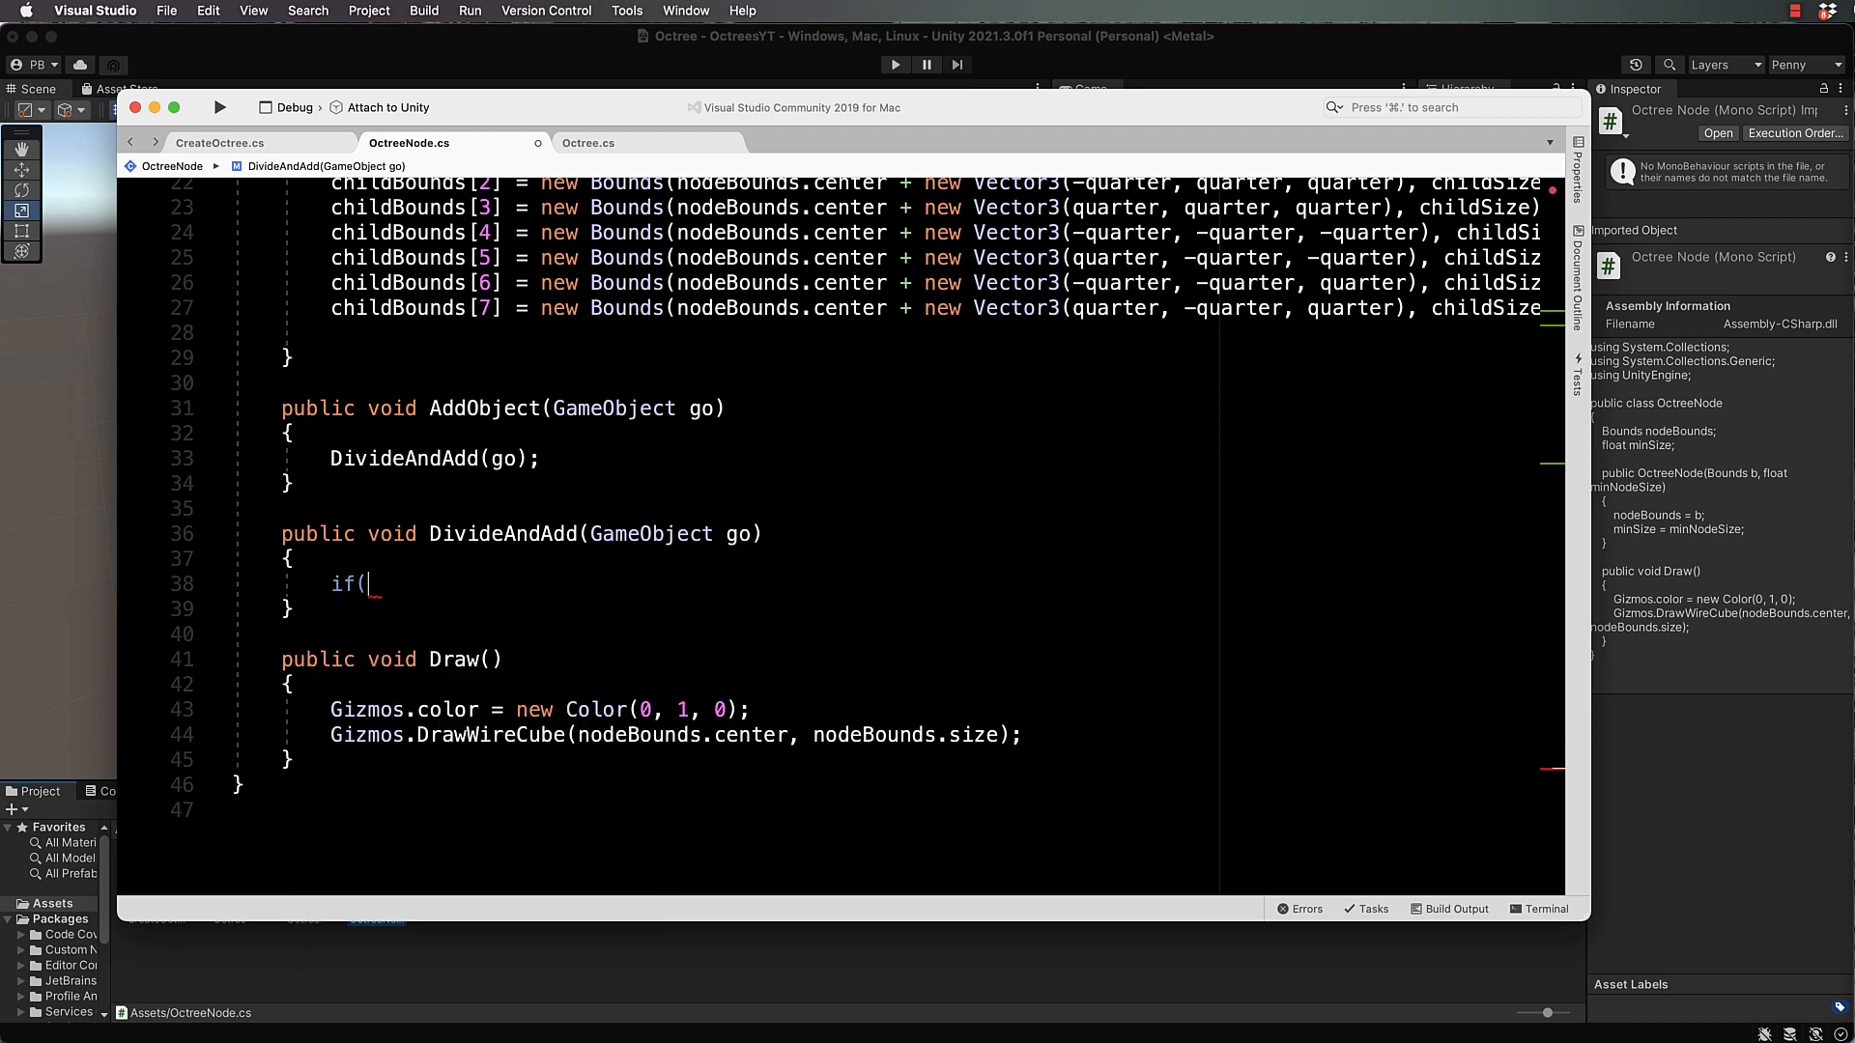
text(non)
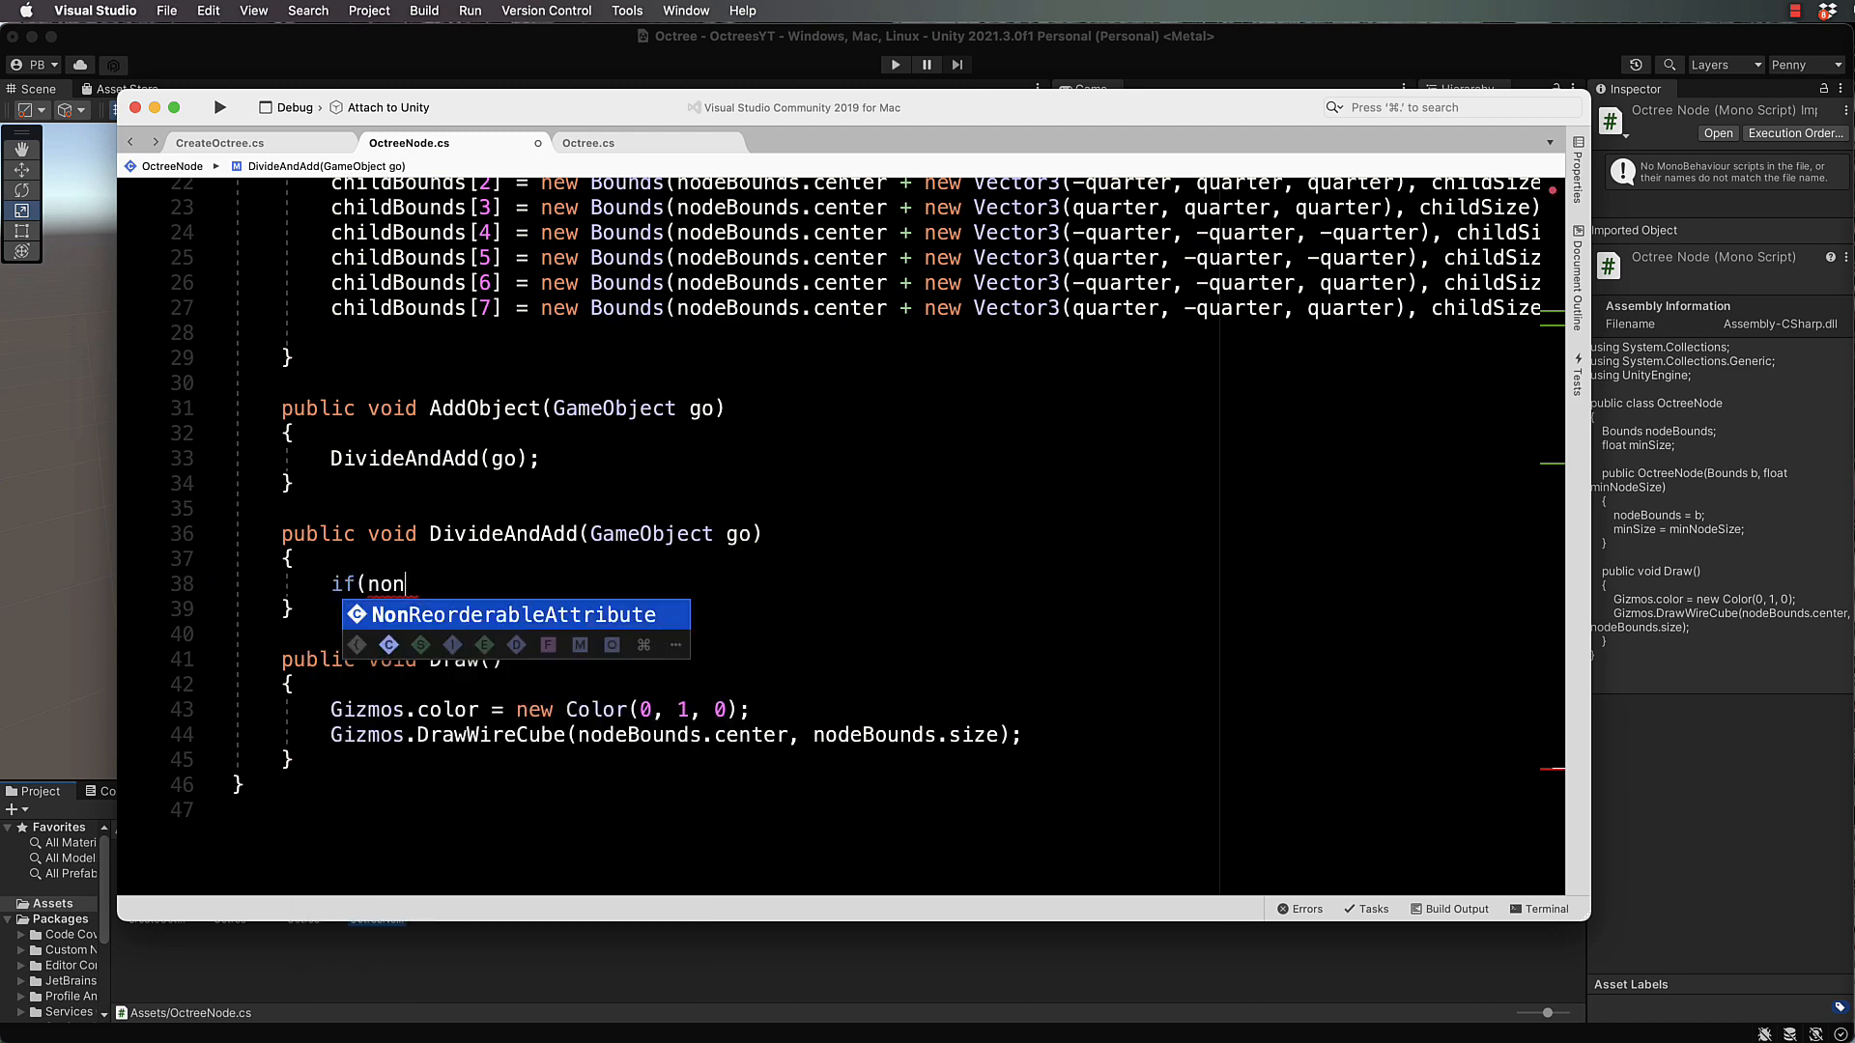
text(nodeBounds.size.)
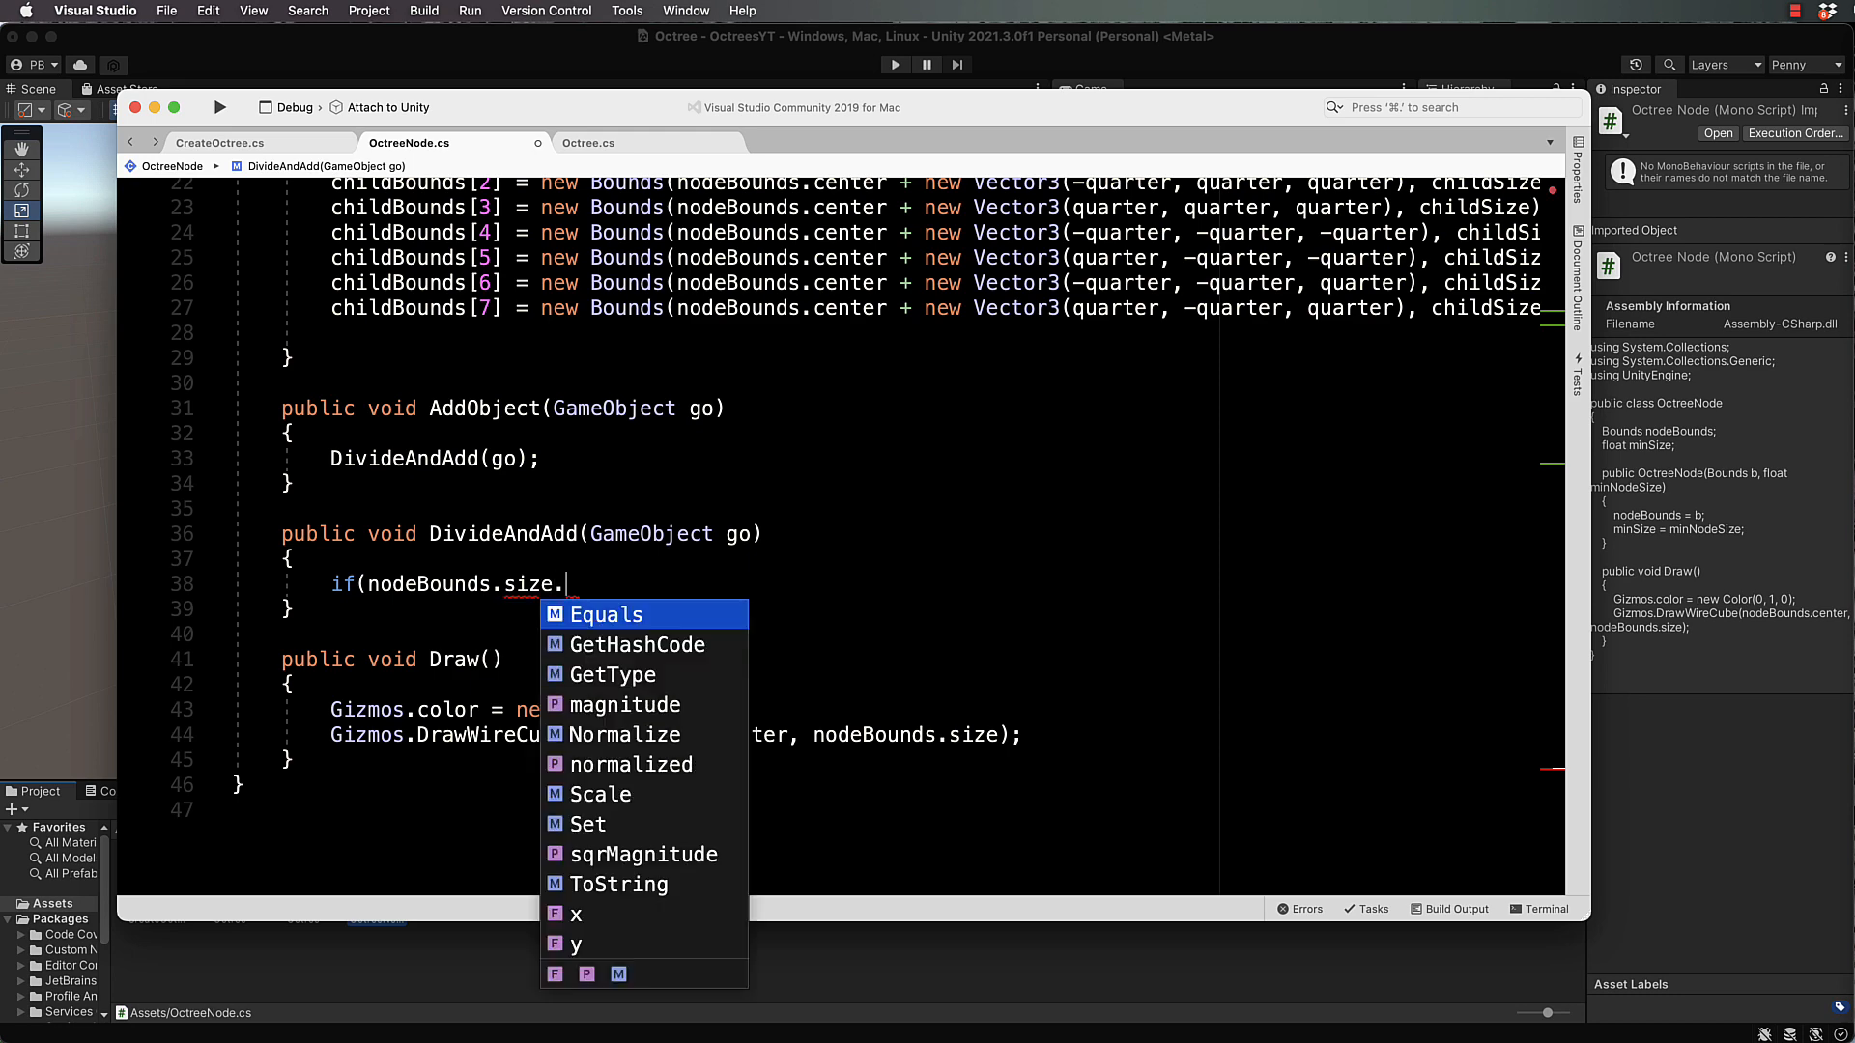
text(y <)
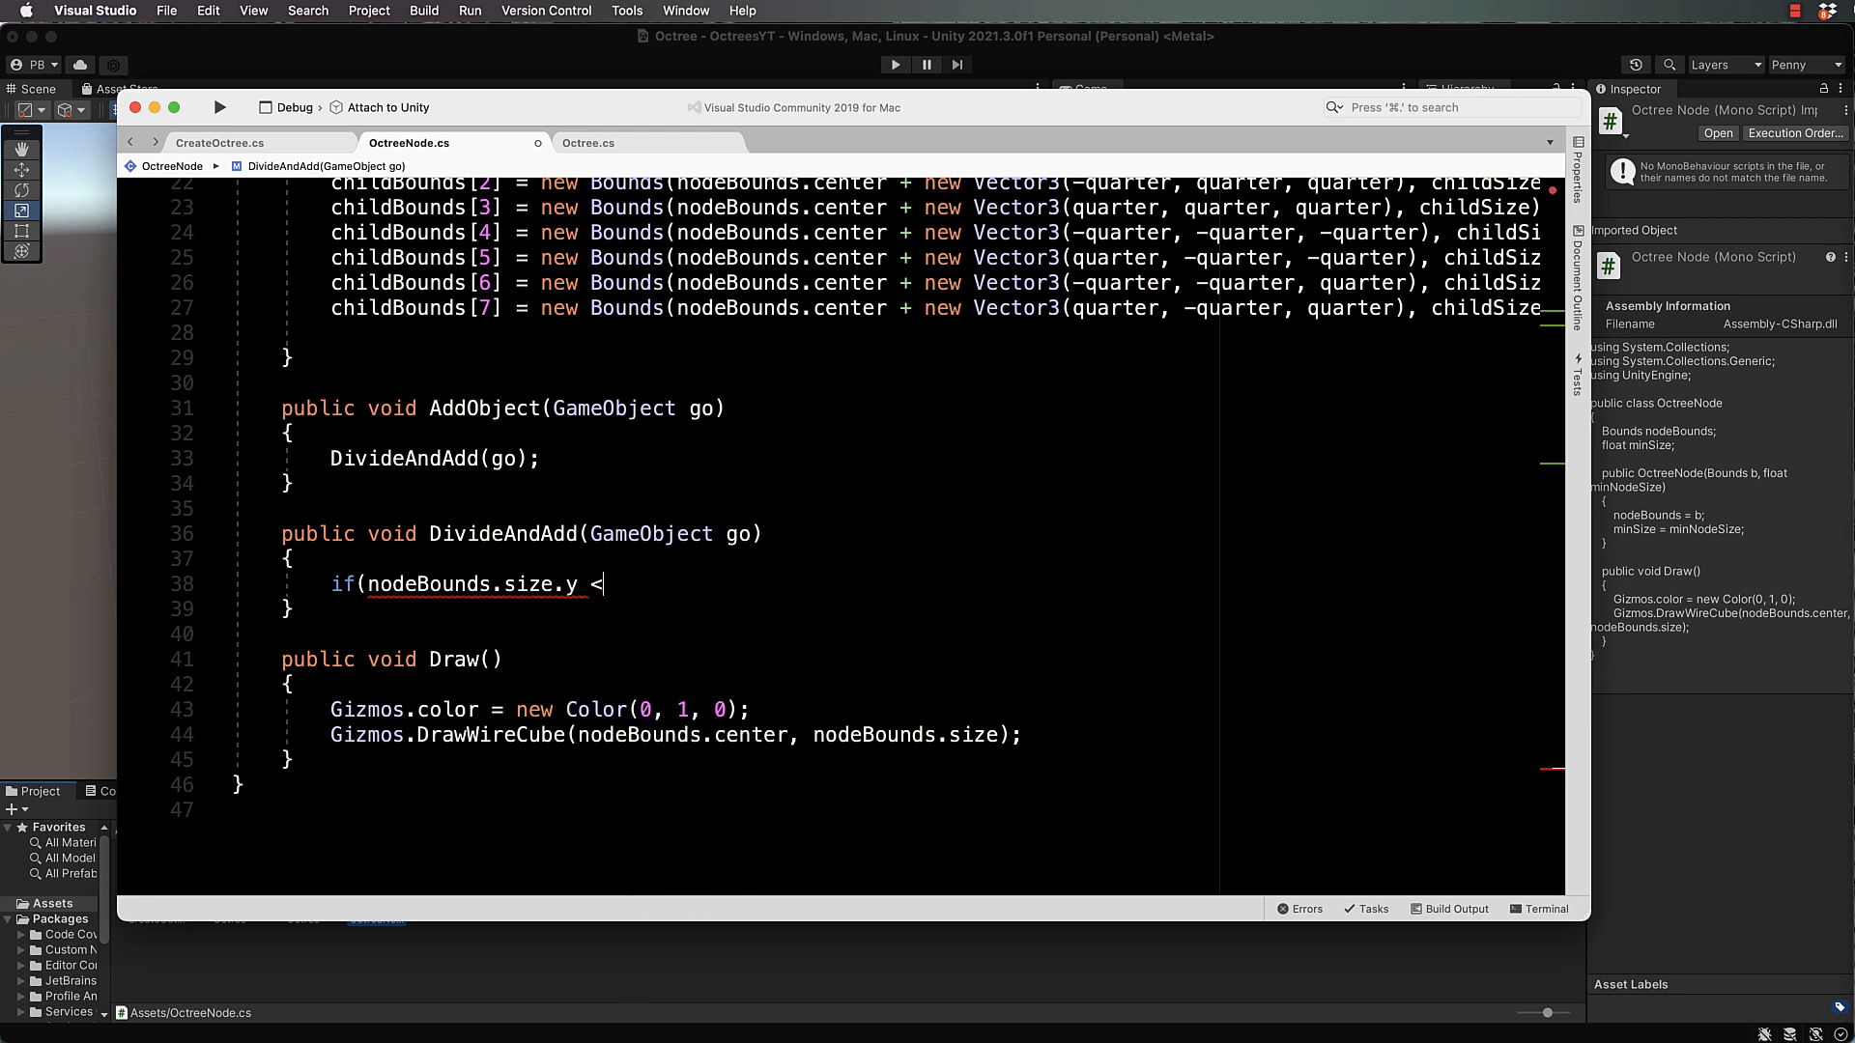
text(= minSize)
text(})
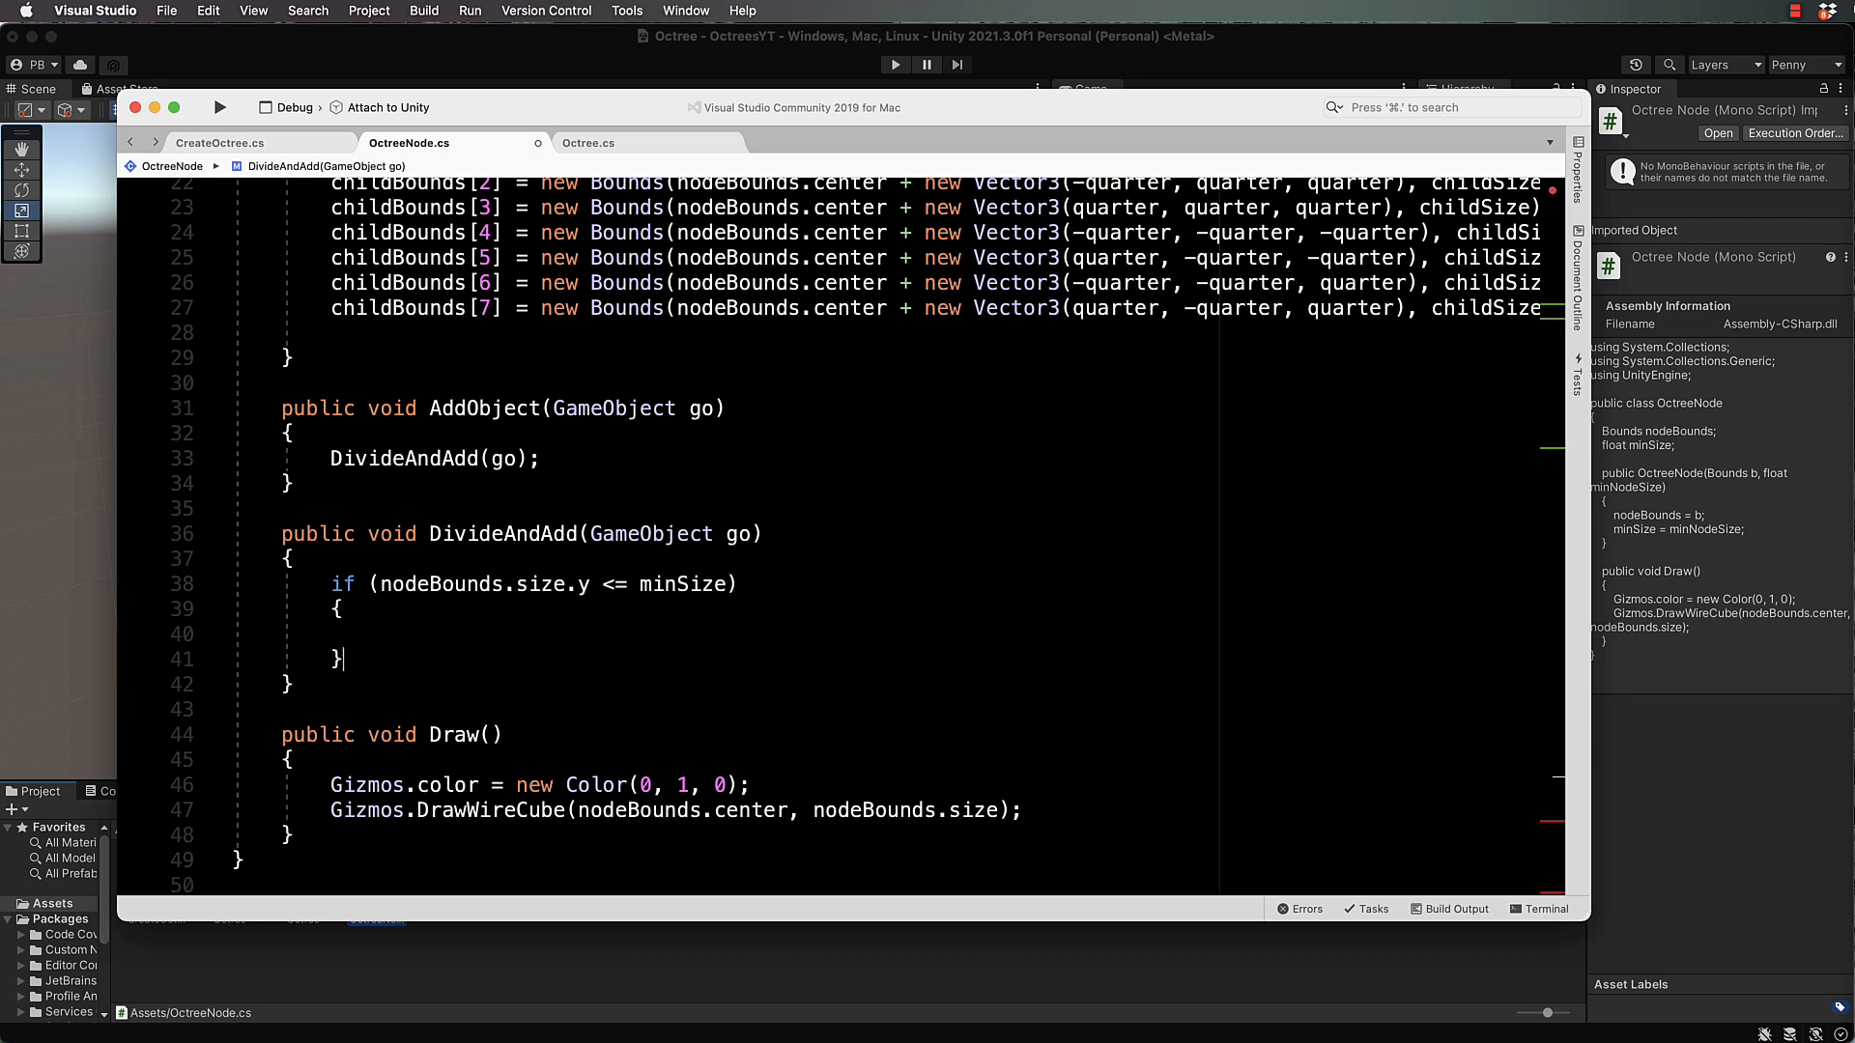
Step: Return early for minimum-size nodes and set children = new OctreeNode[8] when children is null
text(return;)
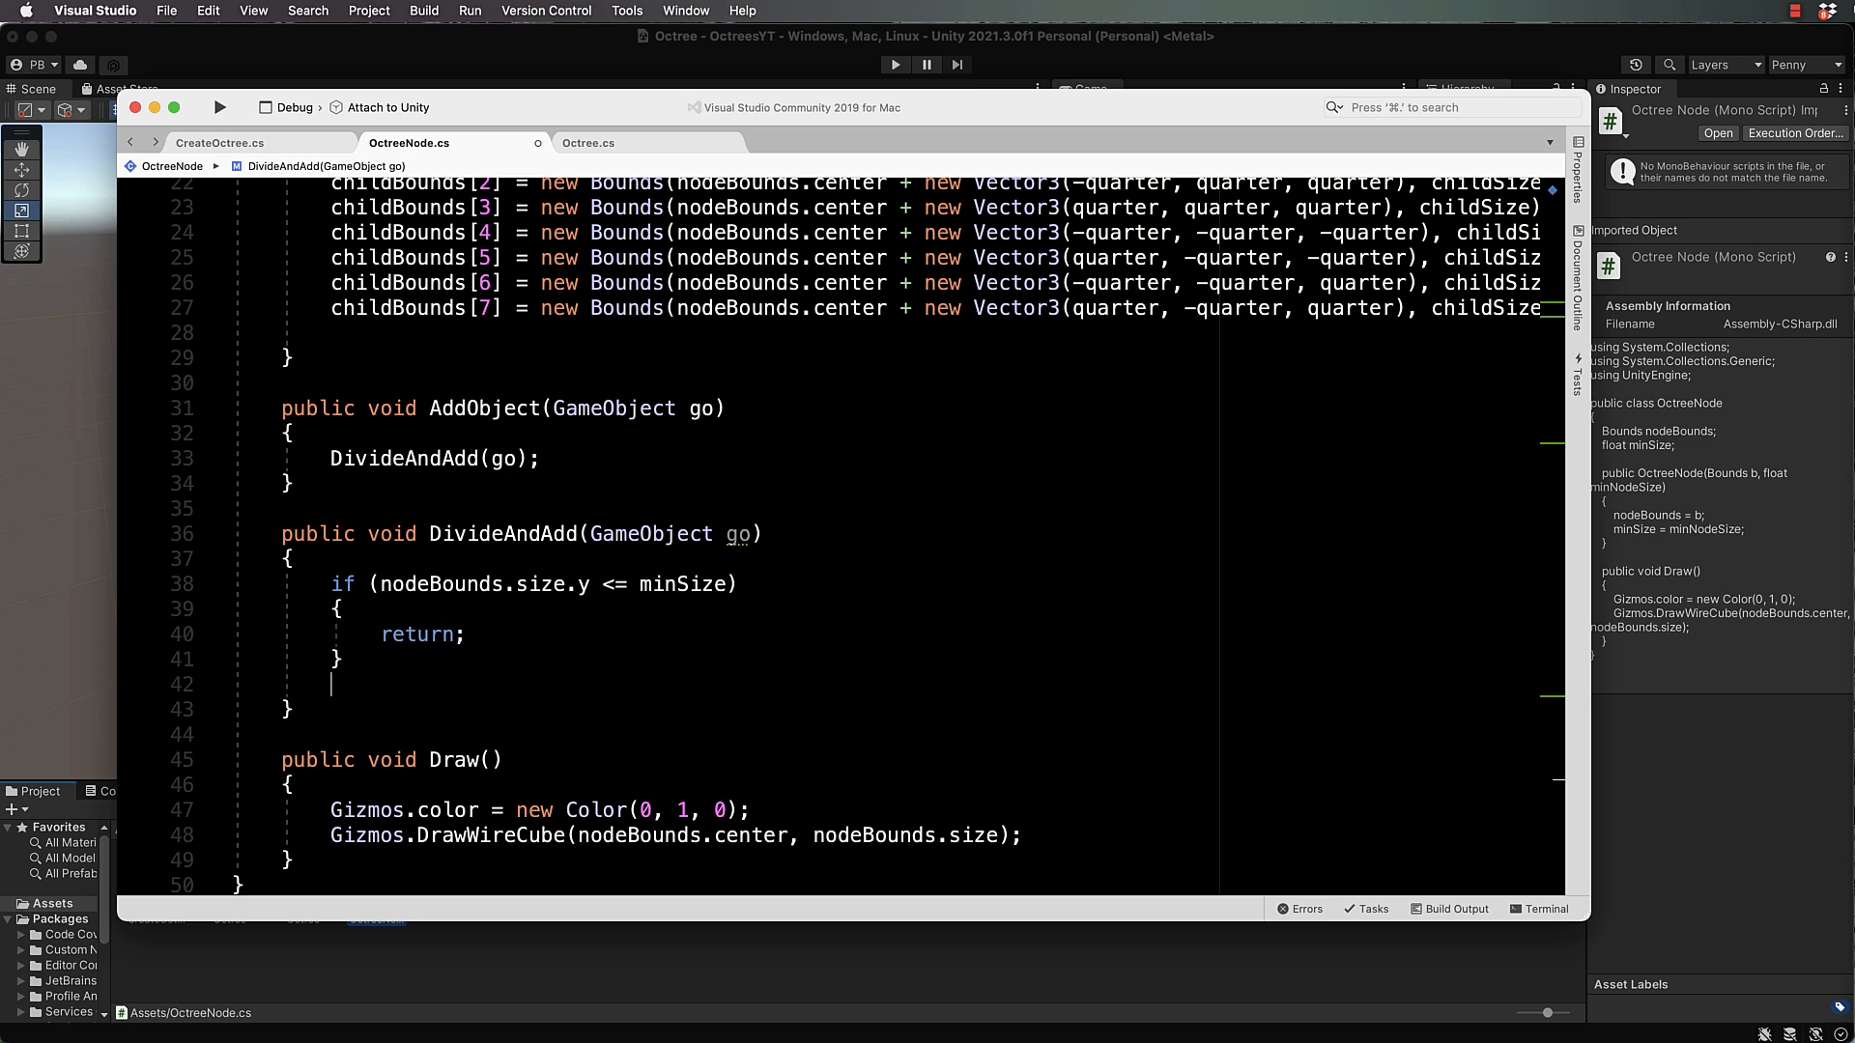
text(if)
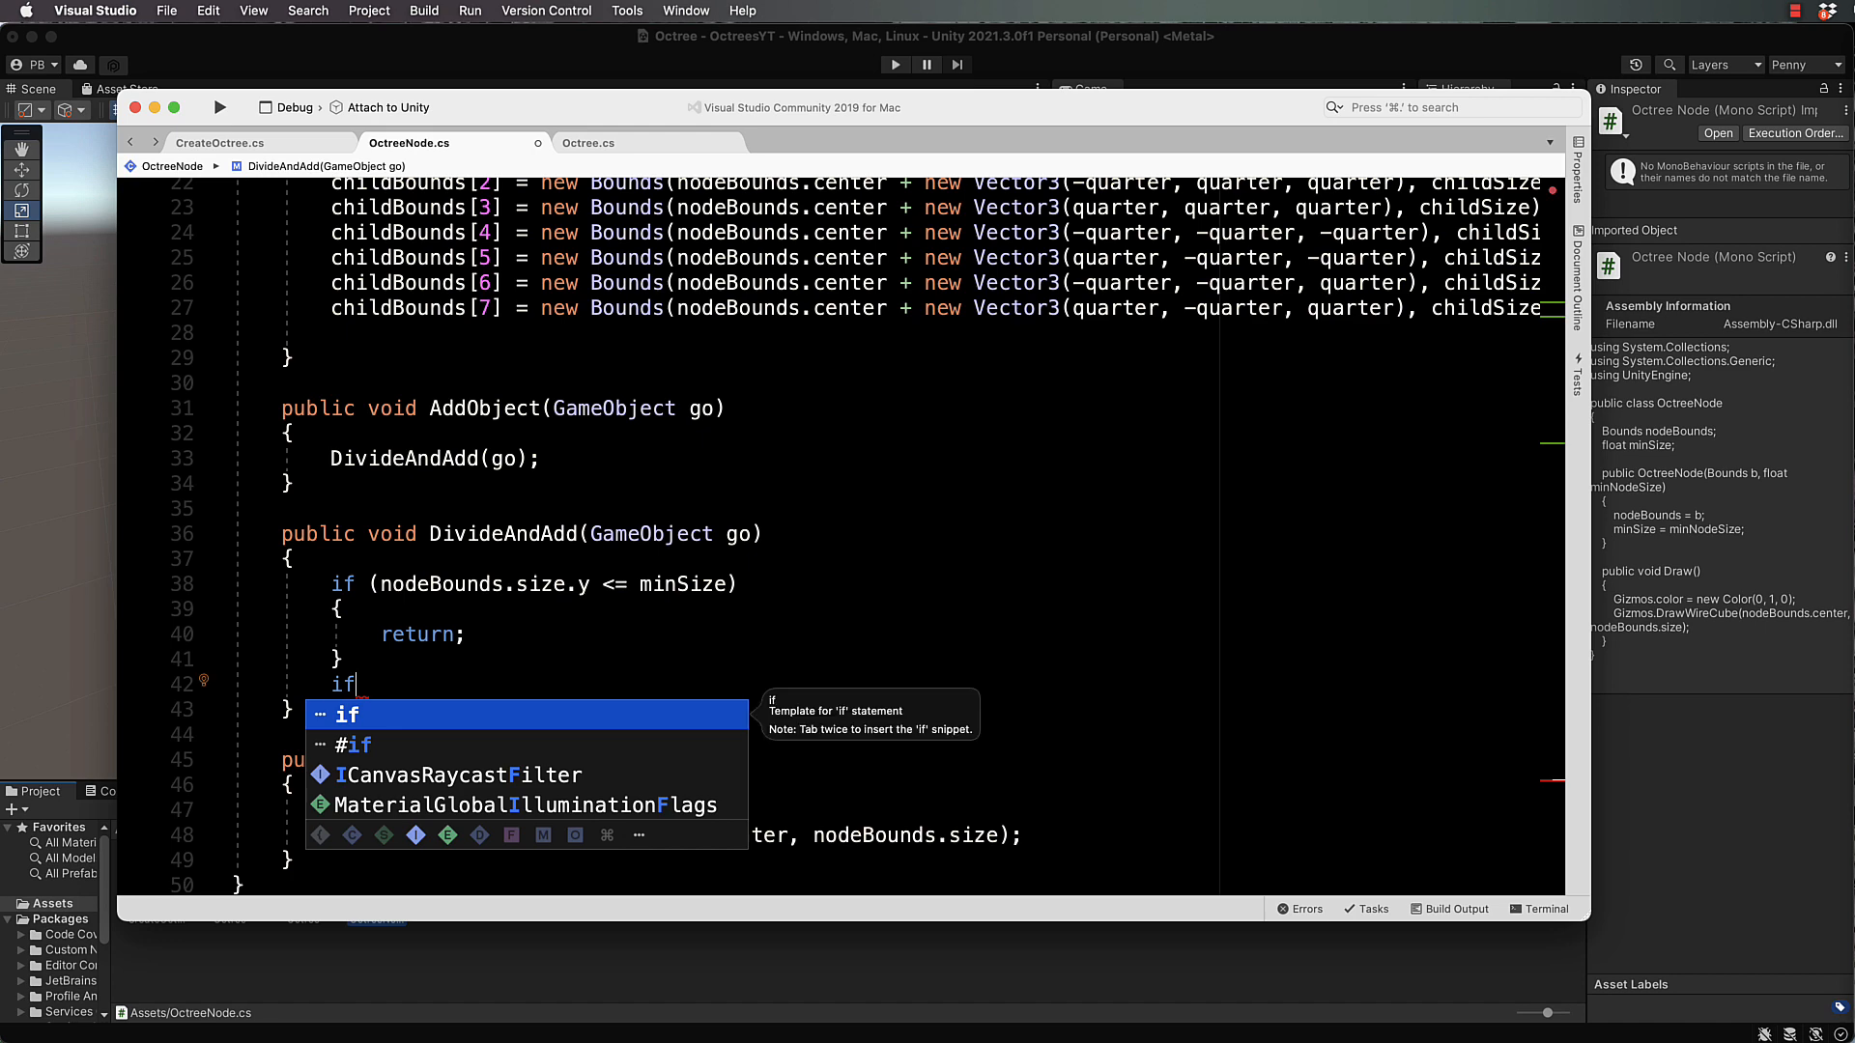
double_click(346, 684)
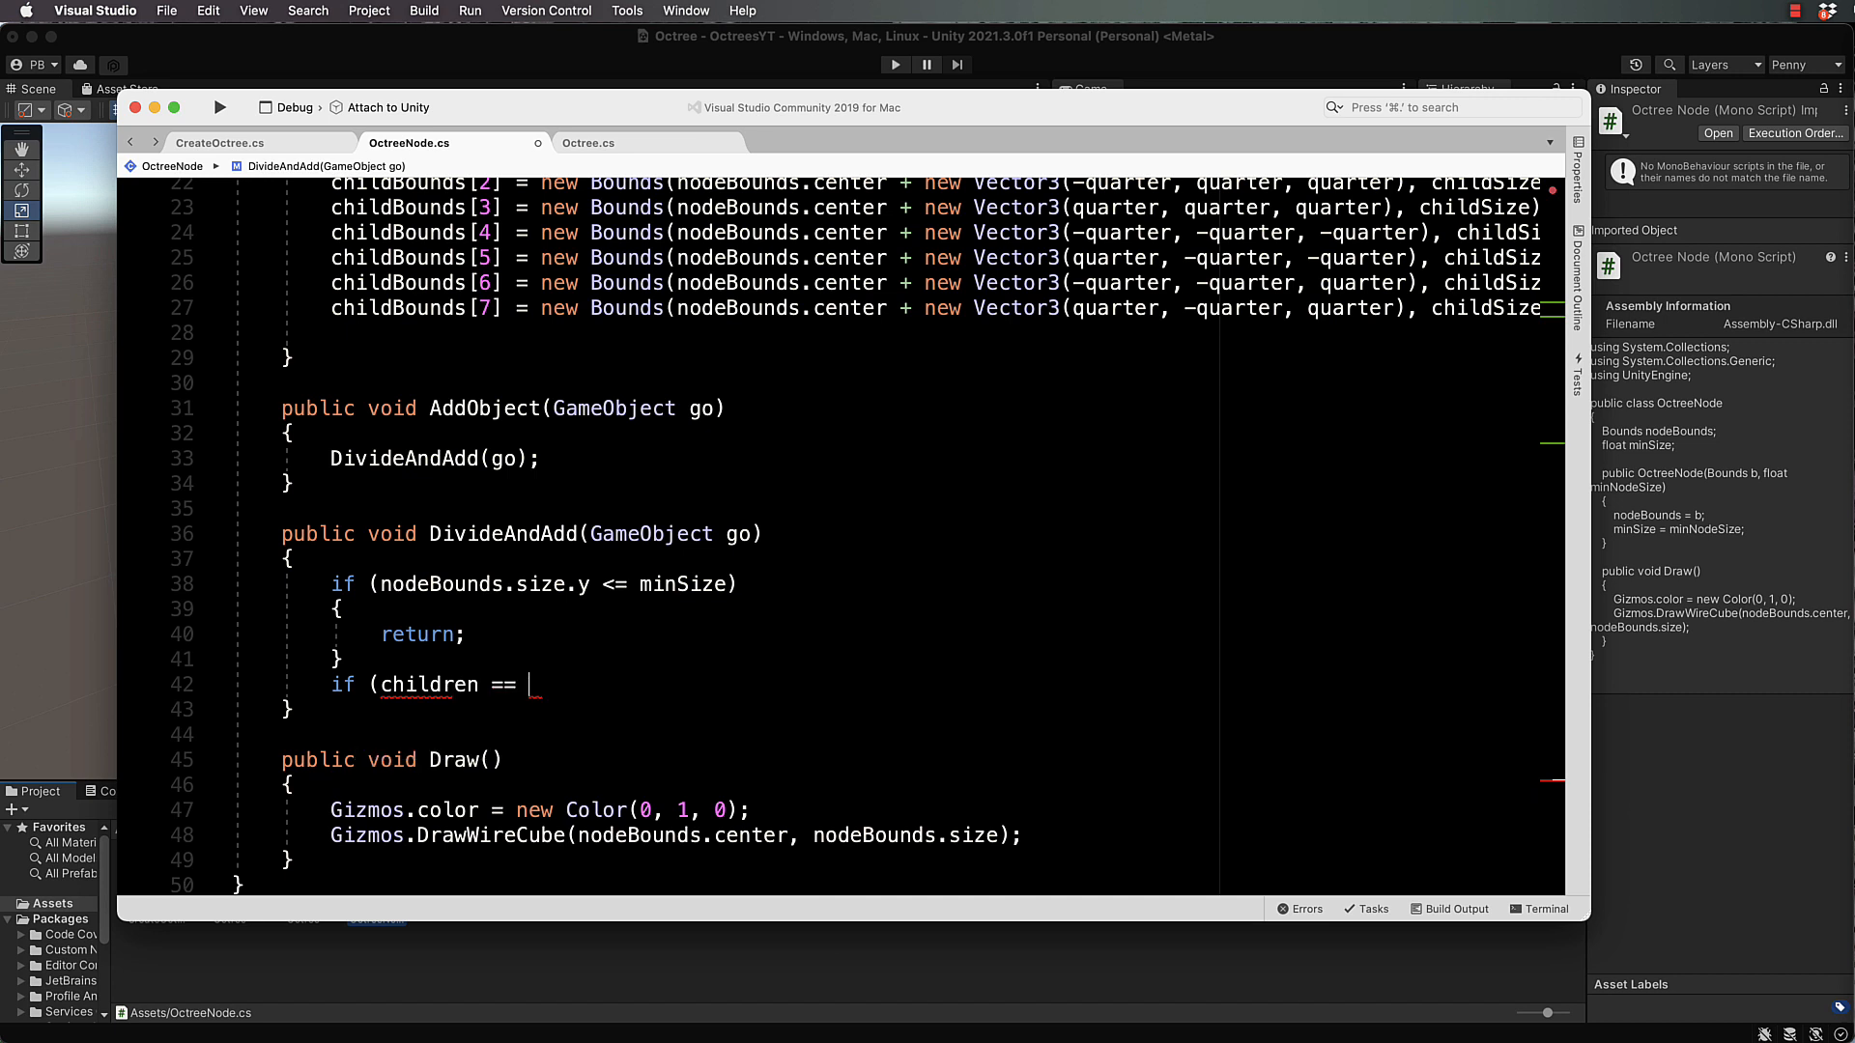
text(null))
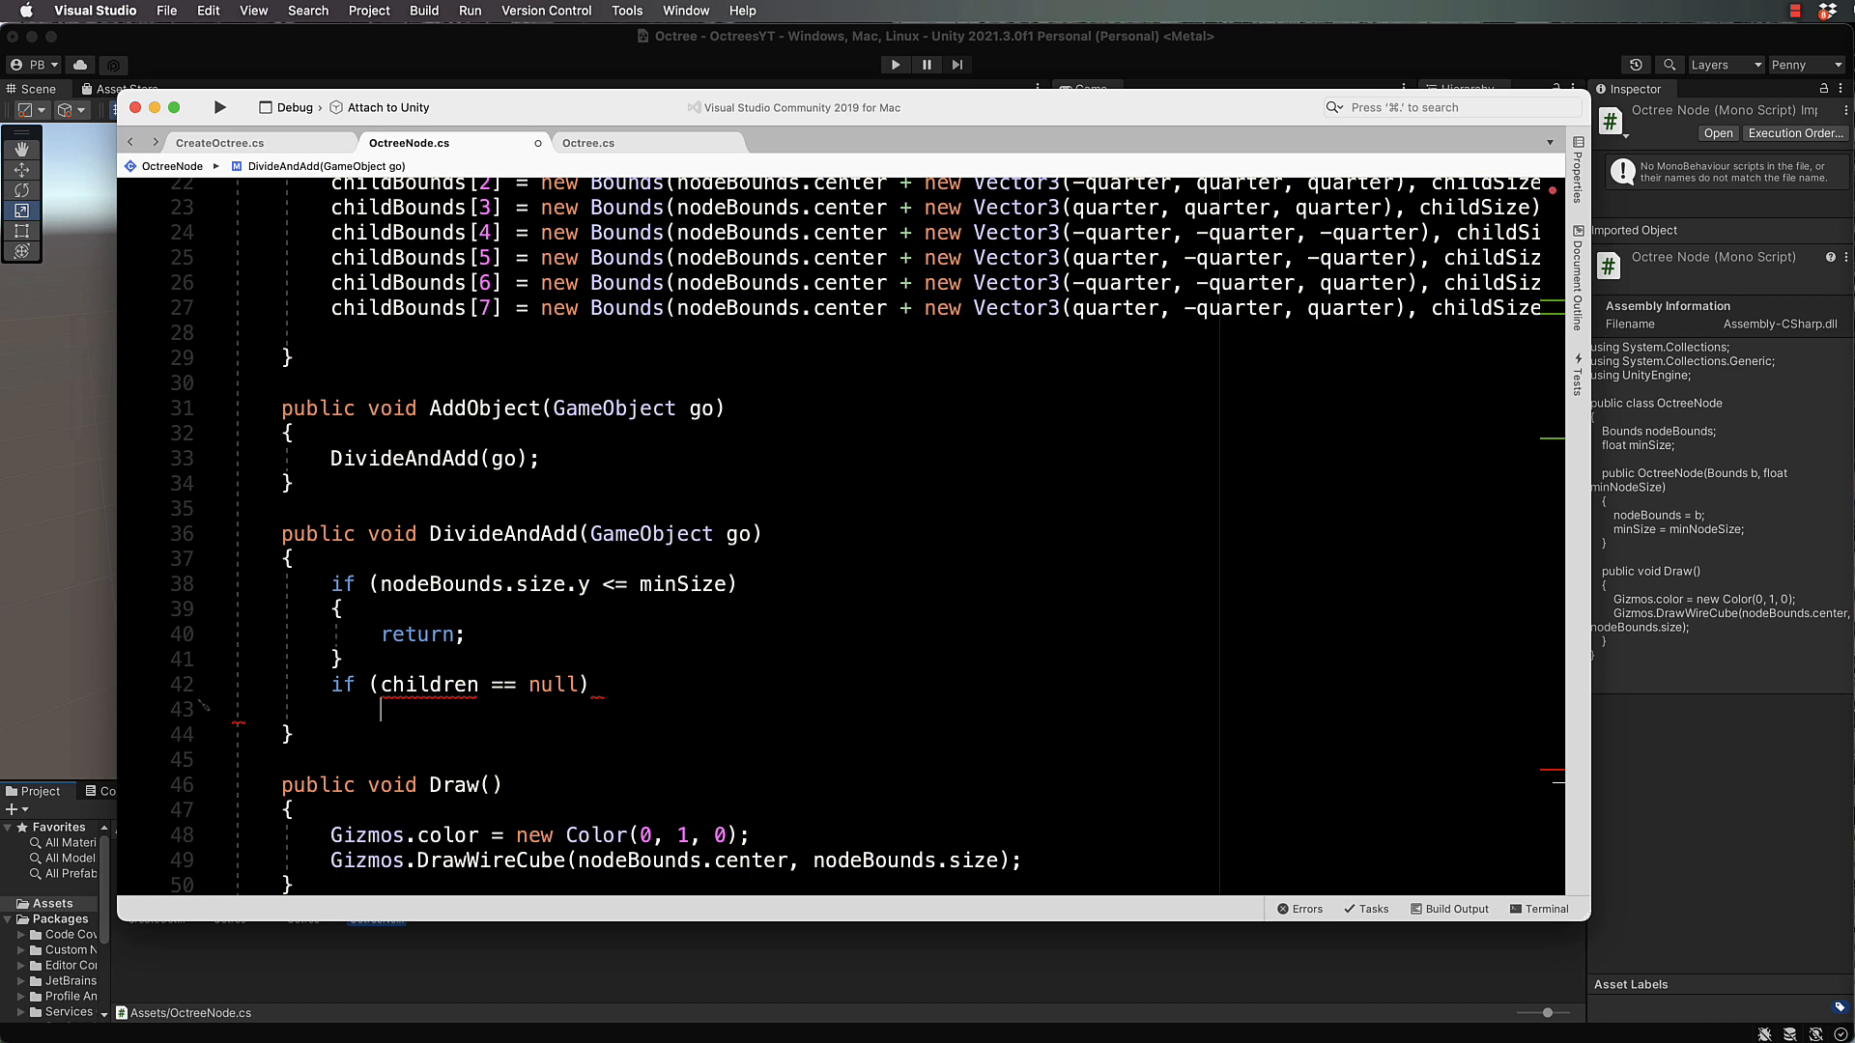
text(children = new OctreeNode[)
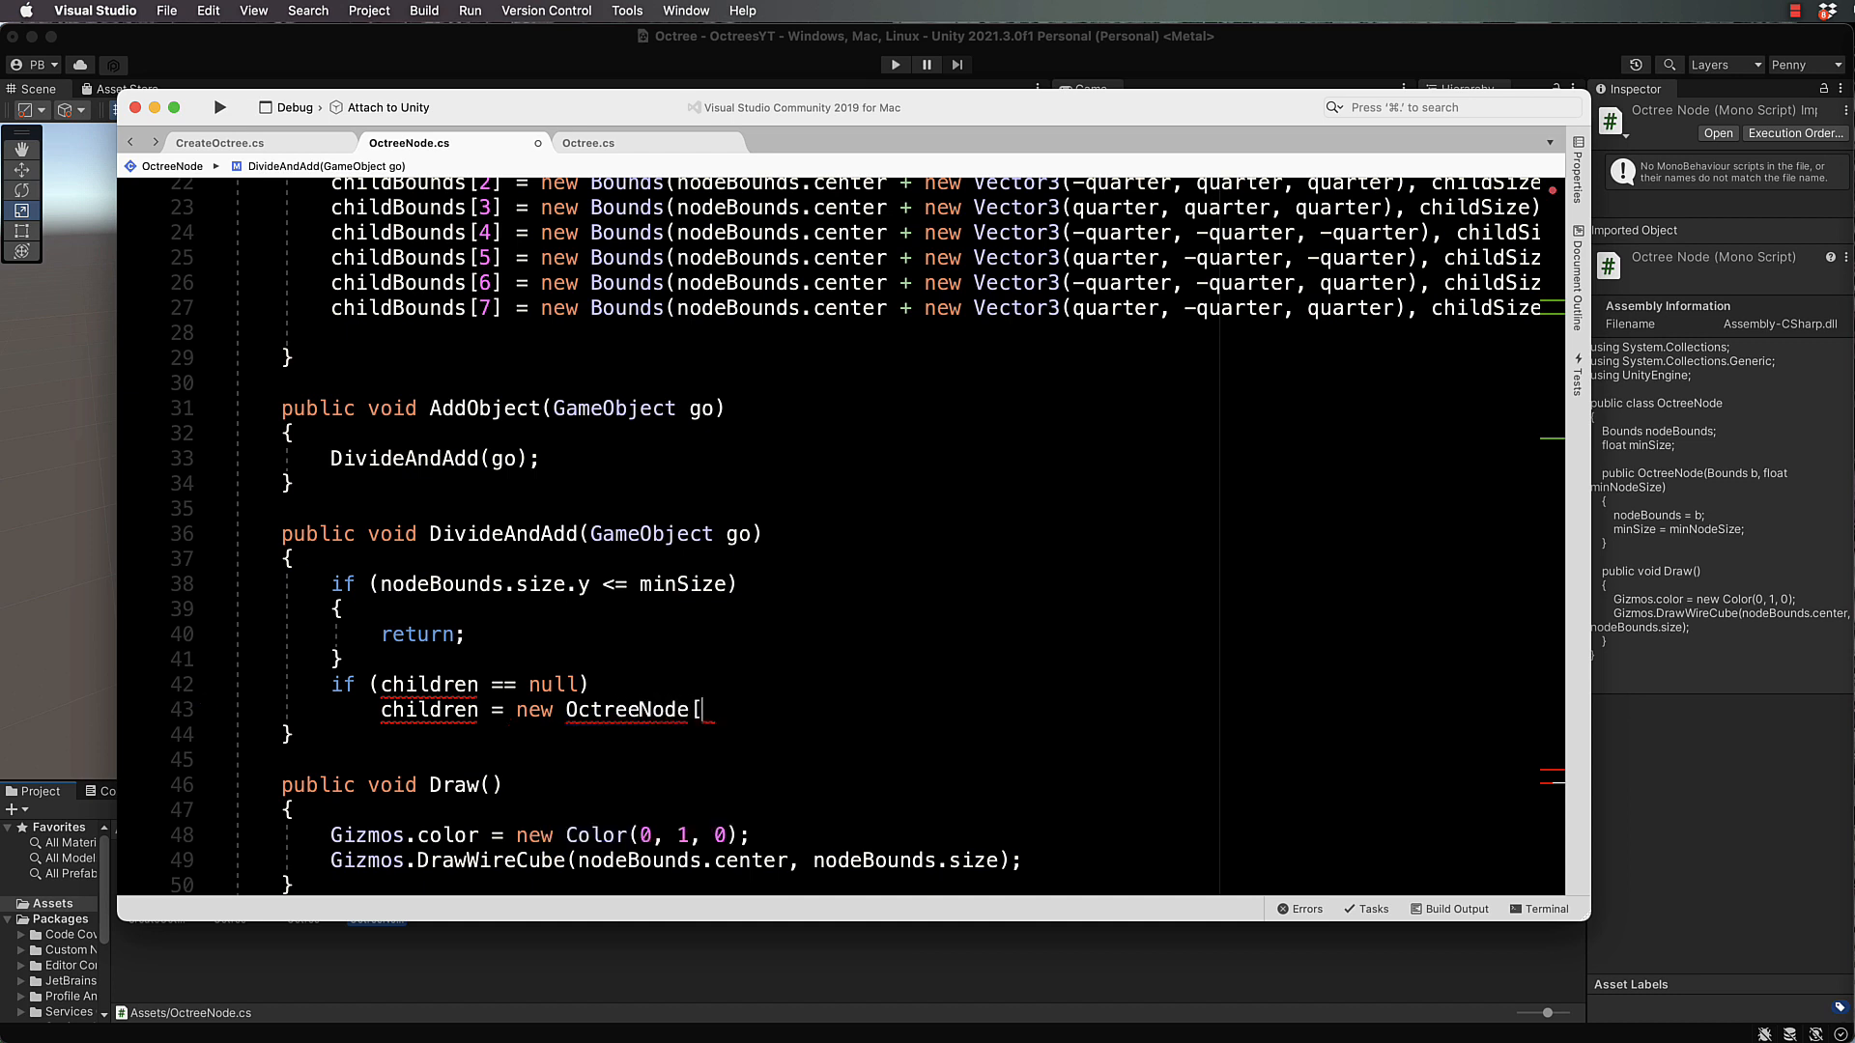
text(8];)
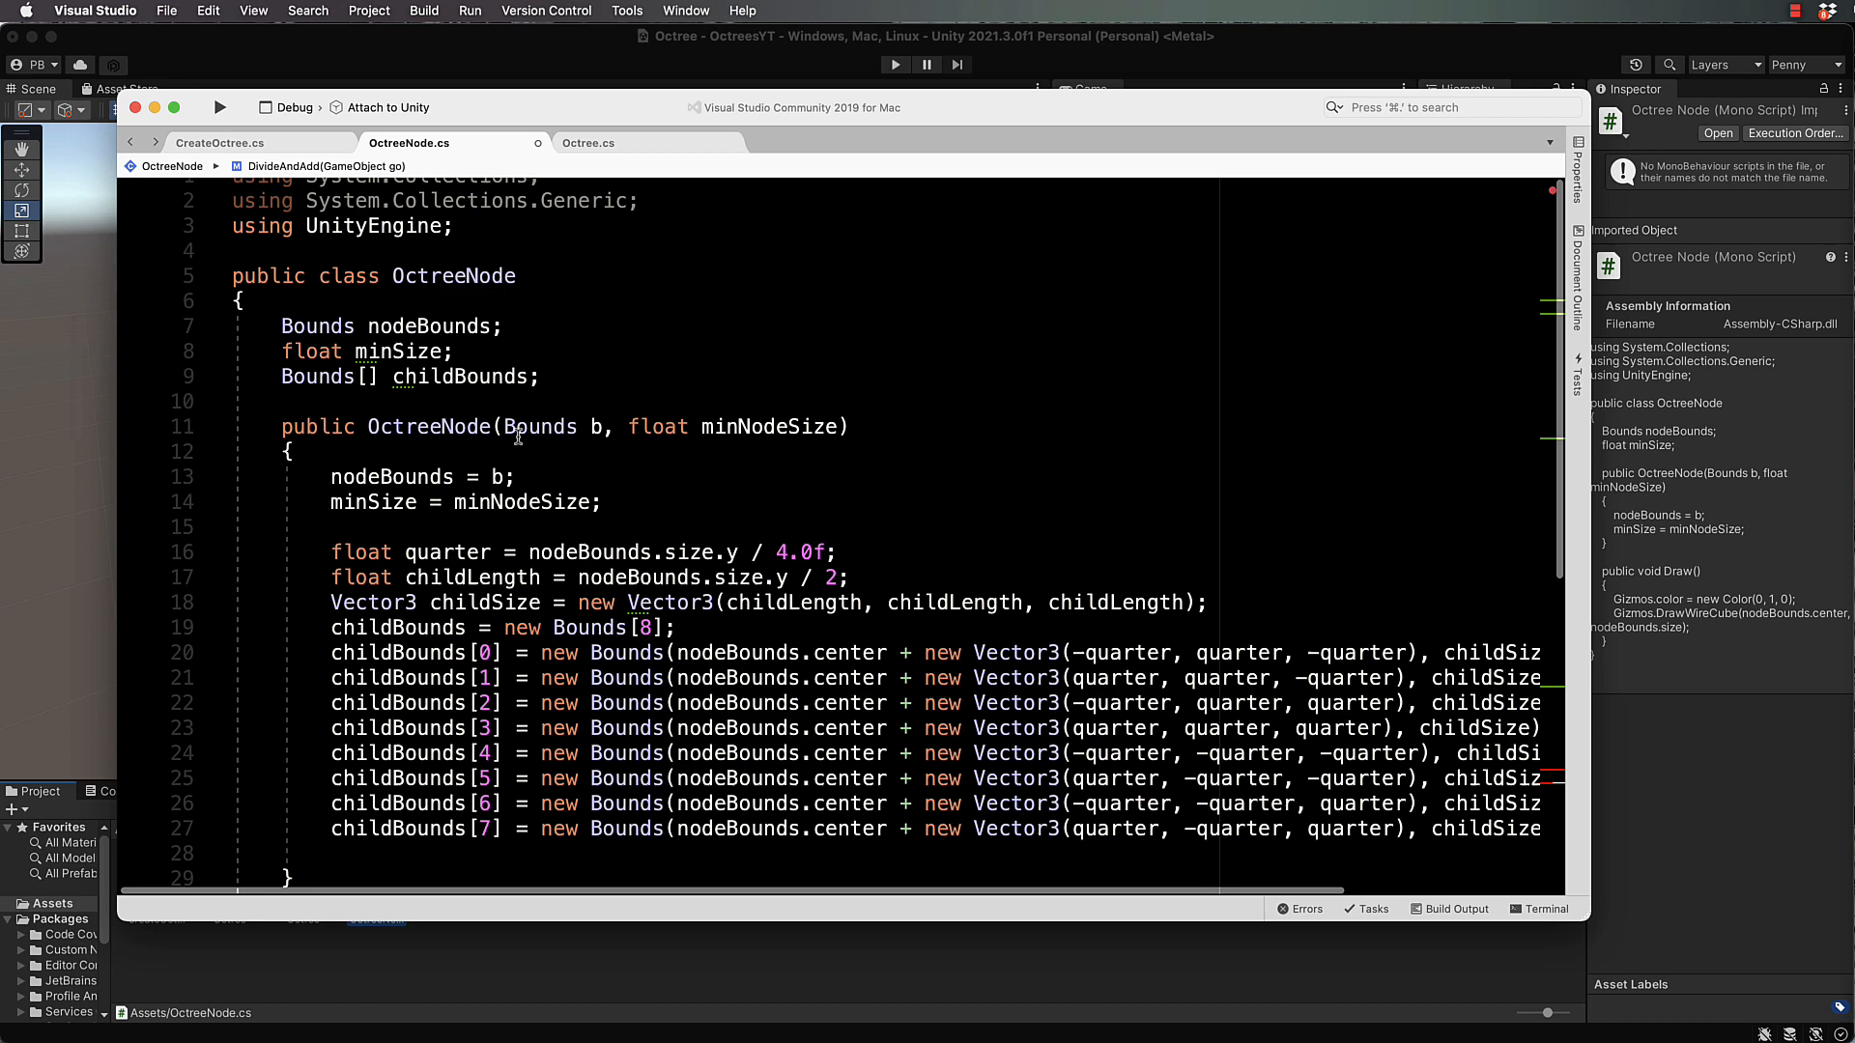
Step: Add 'OctreeNode[] children = null;' below childBounds, without the public keyword
click(539, 376)
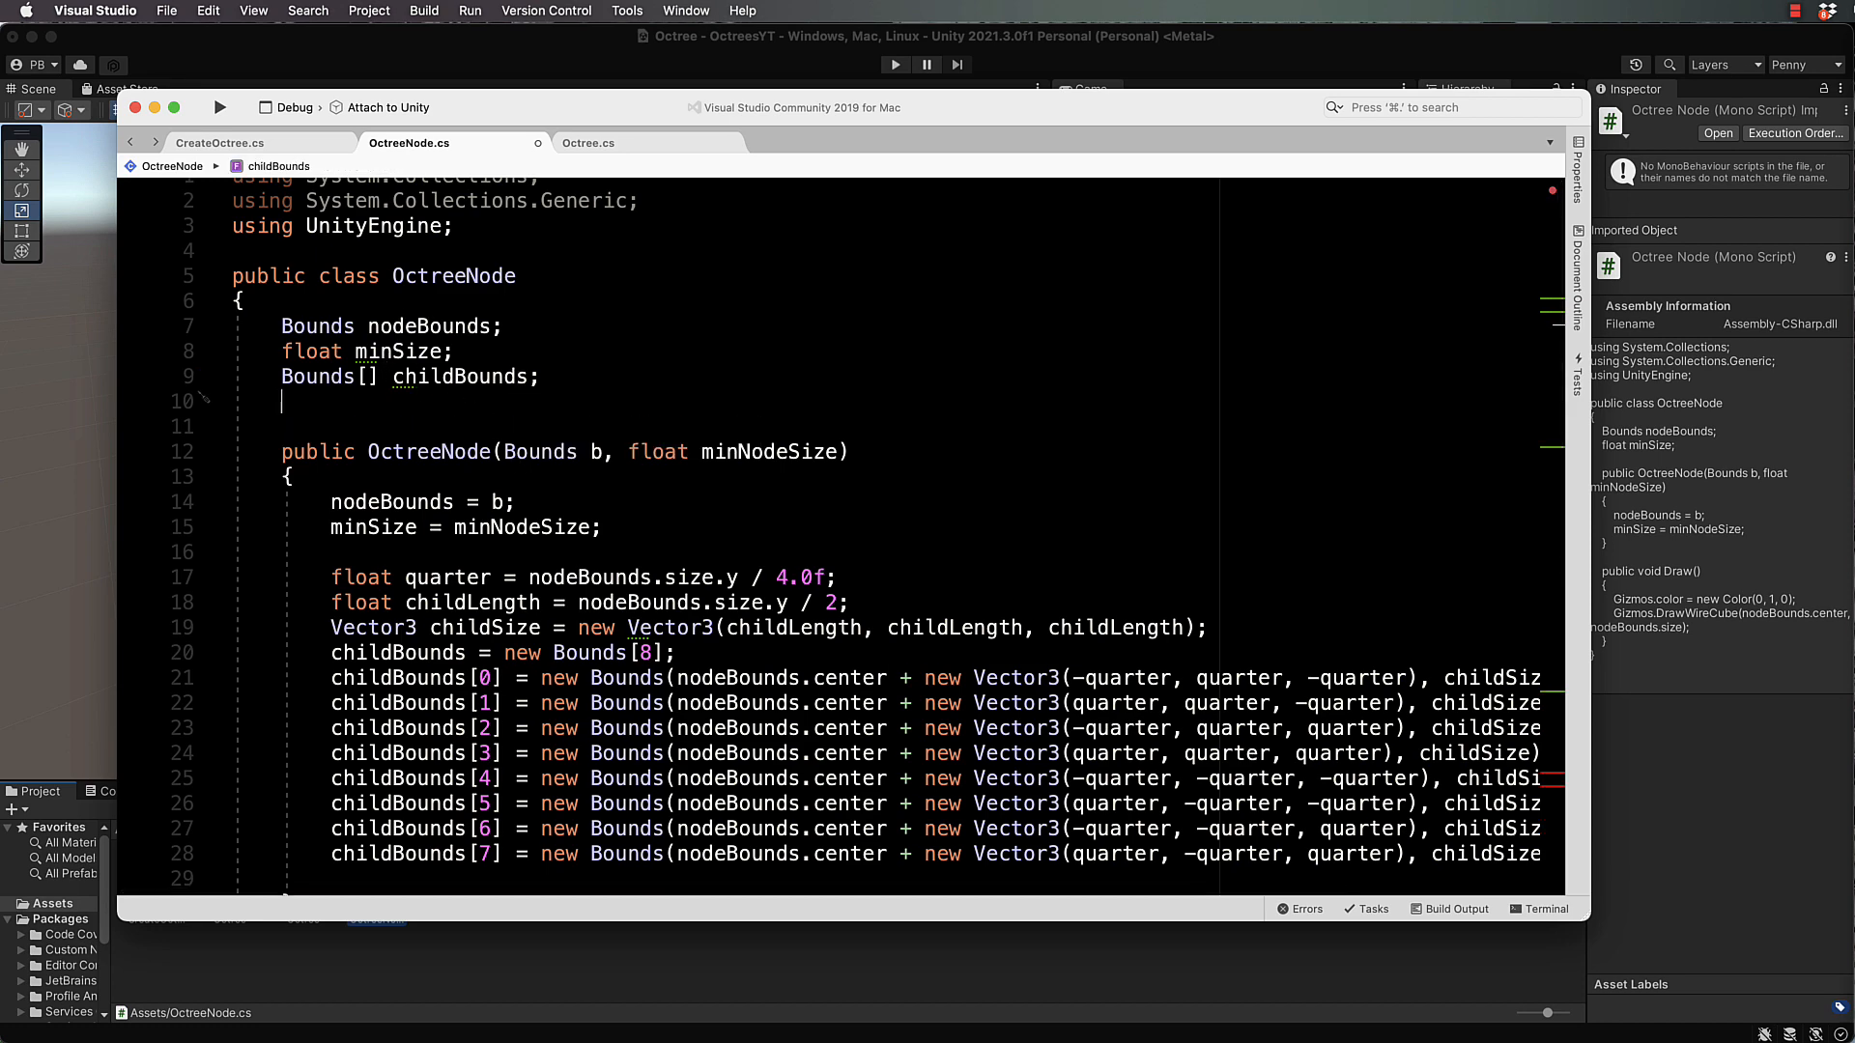
text(publi)
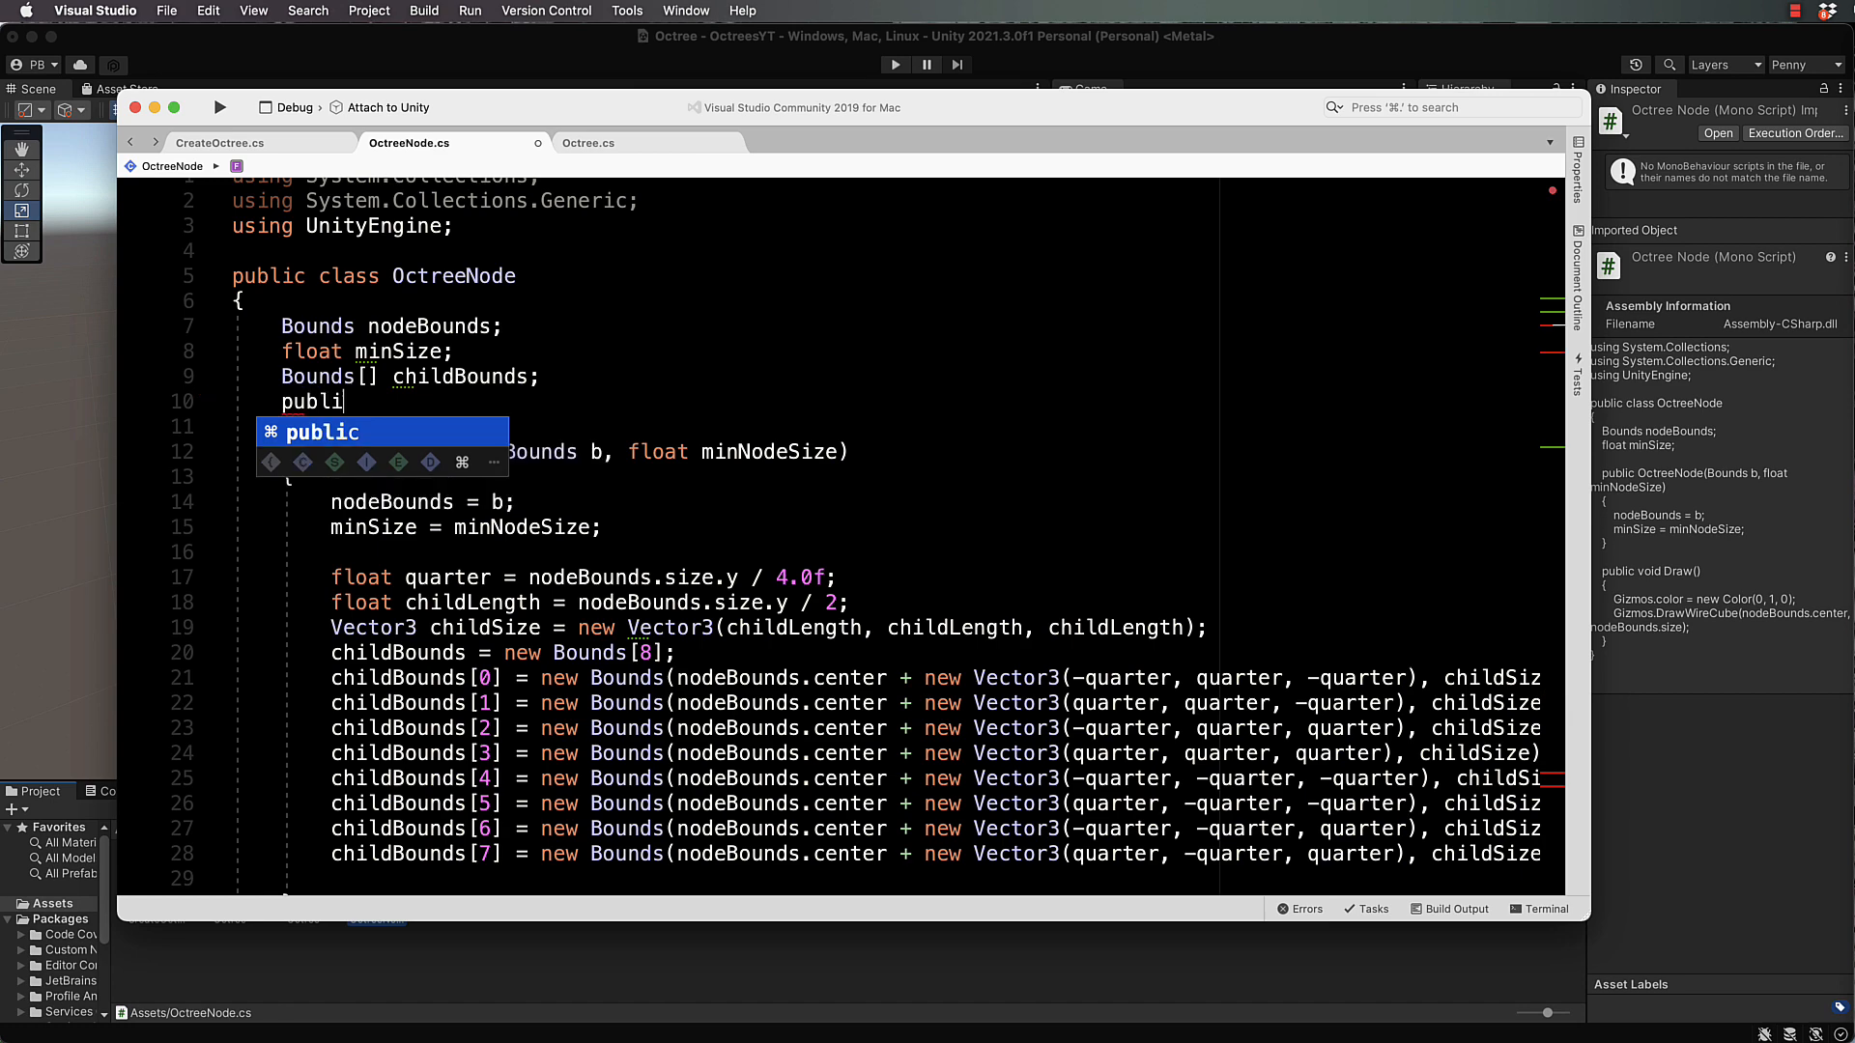
text(OctreeNode)
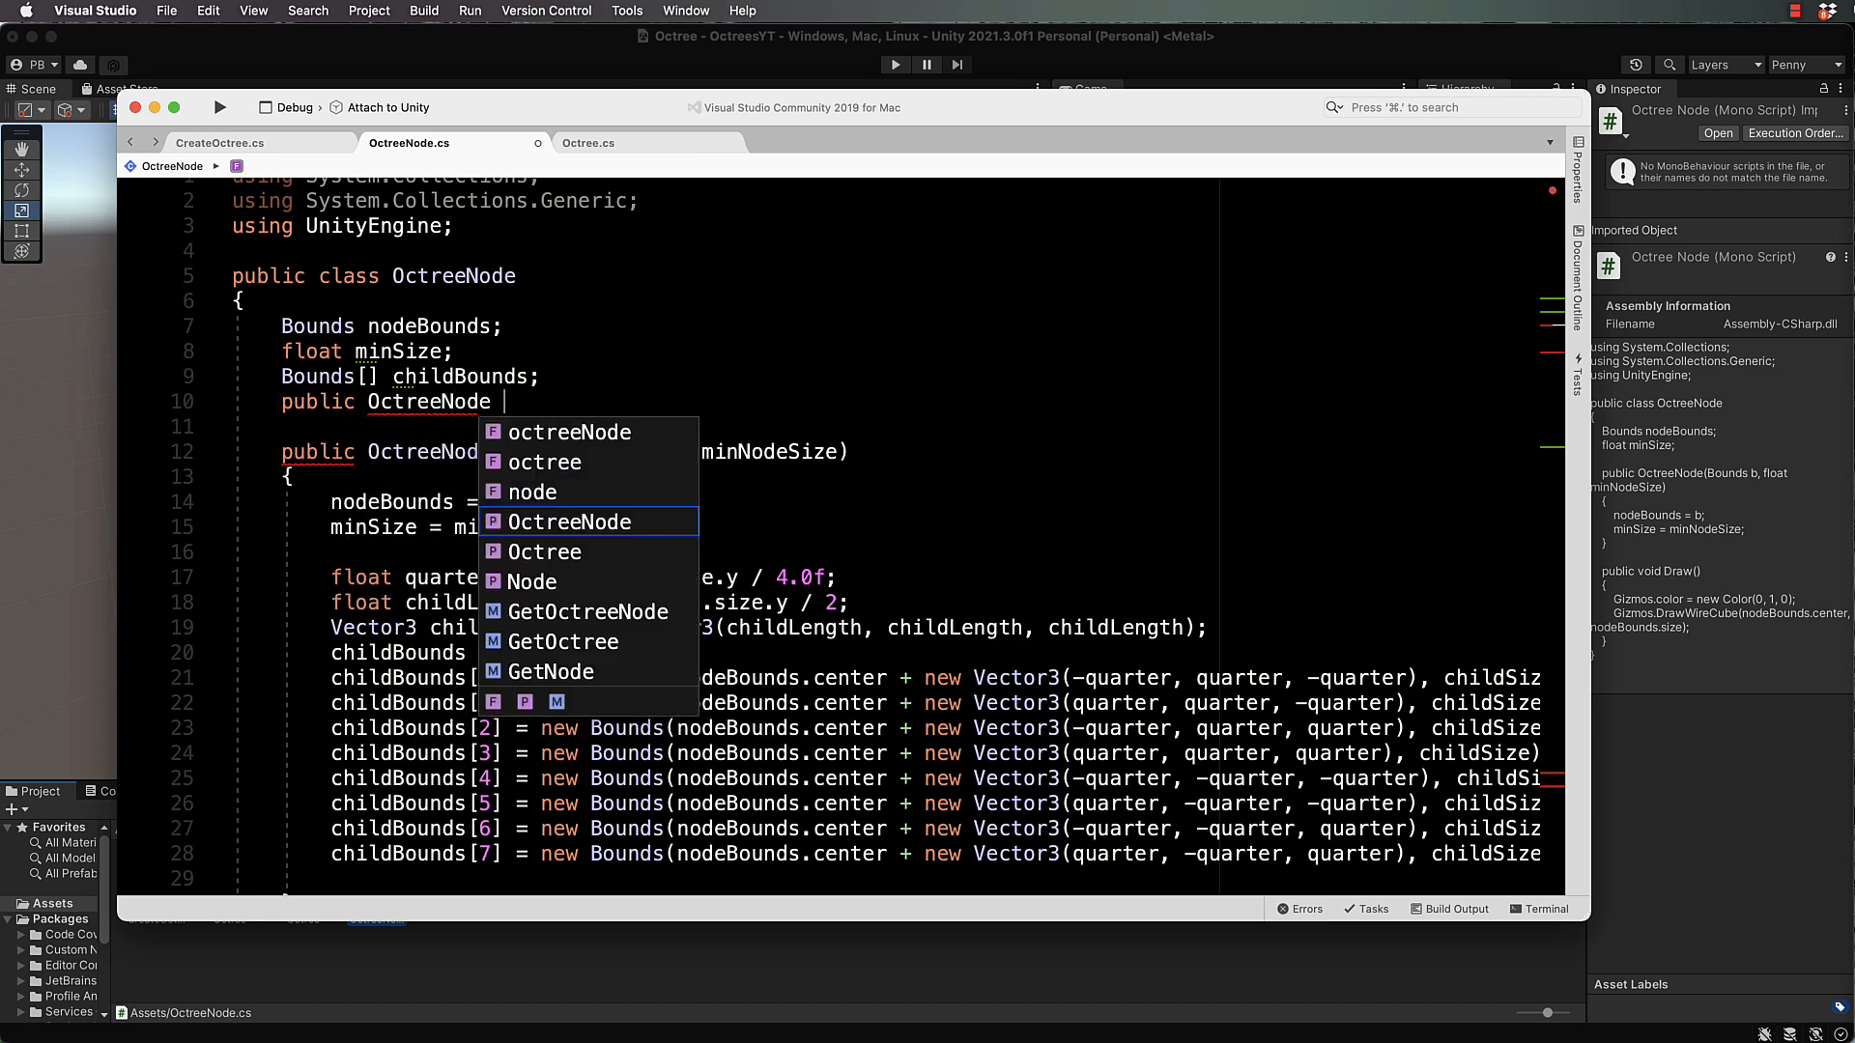
key(Escape)
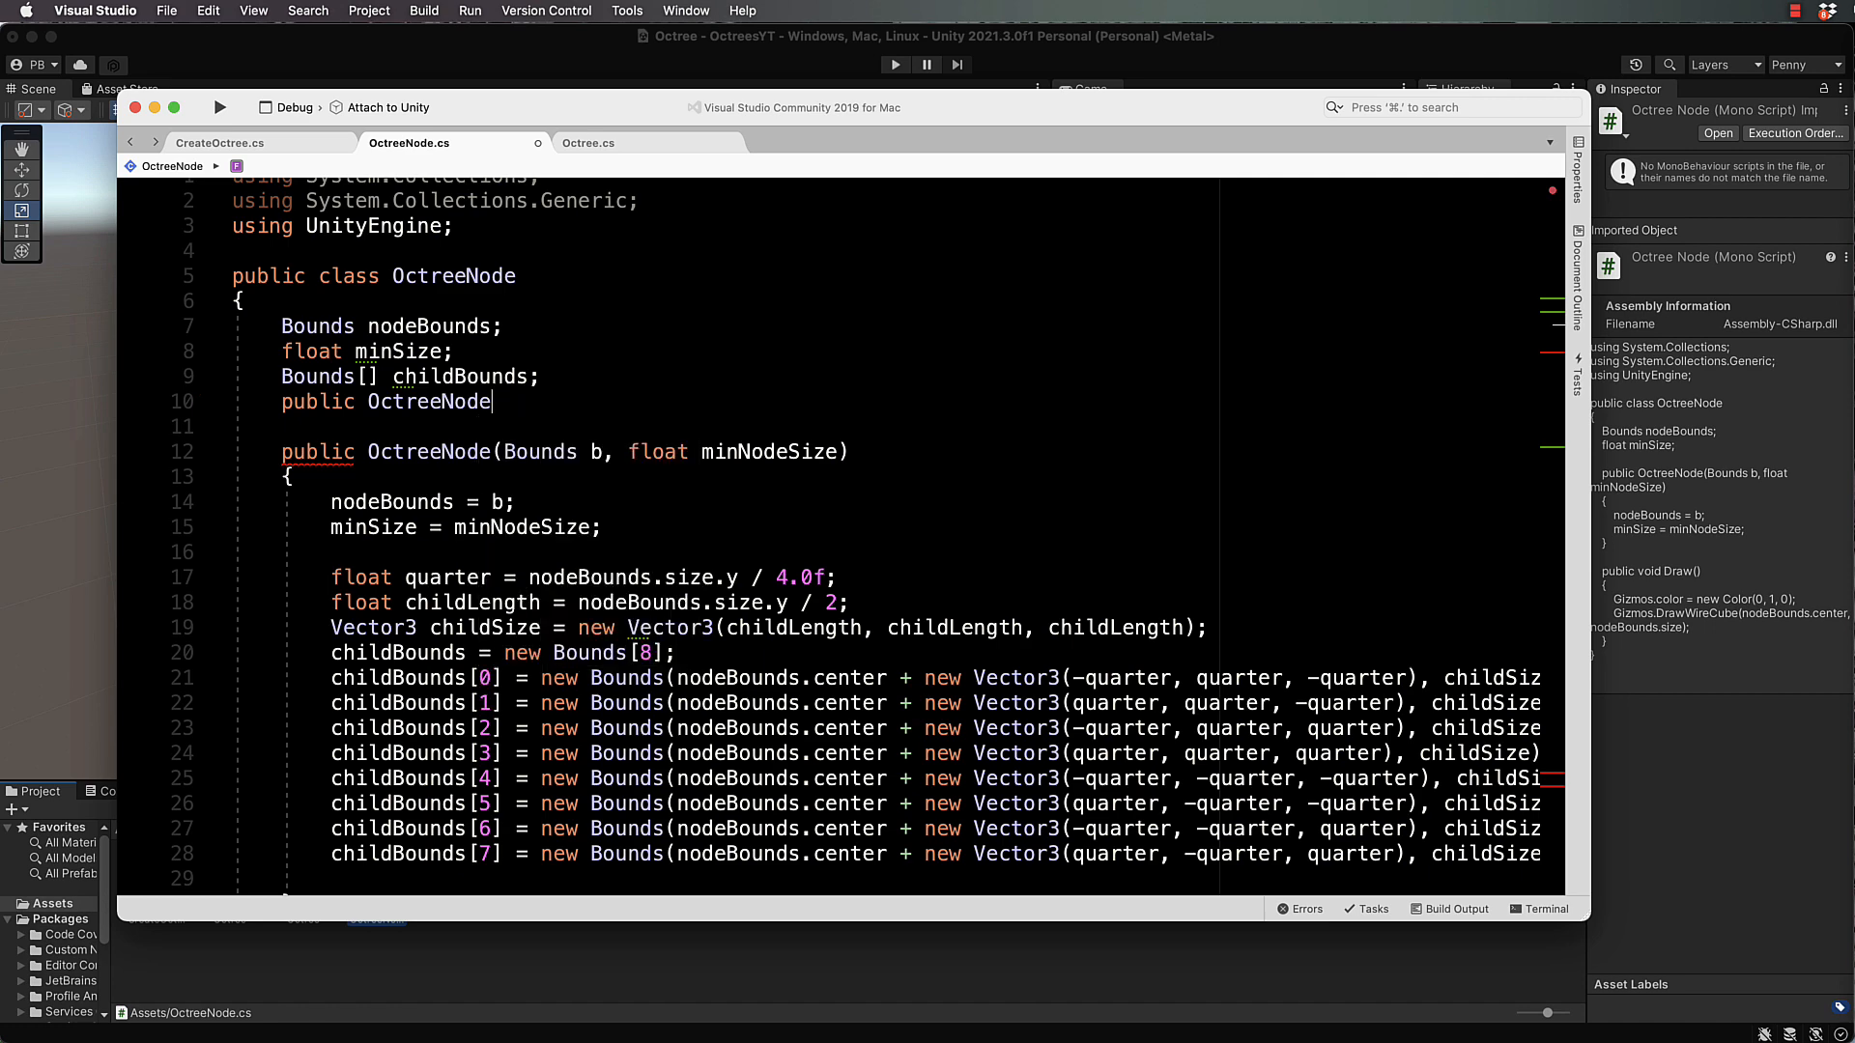
text([])
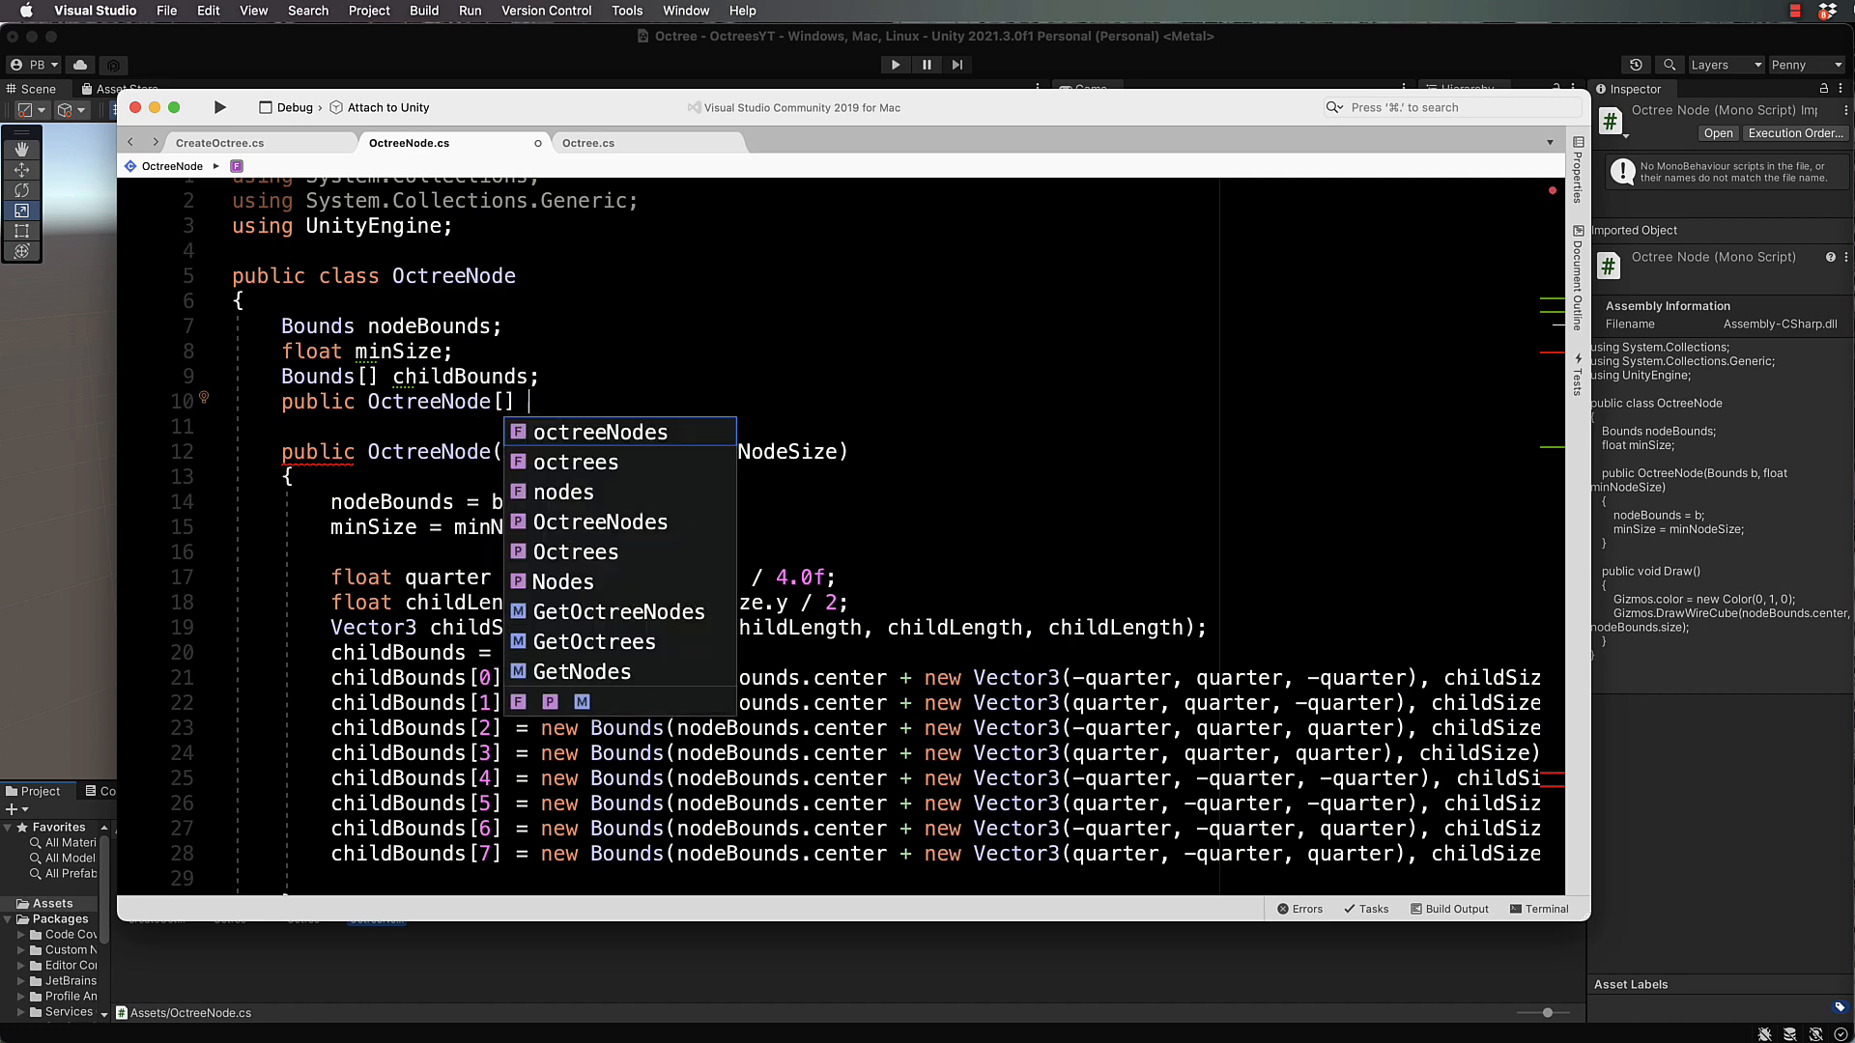
text(children)
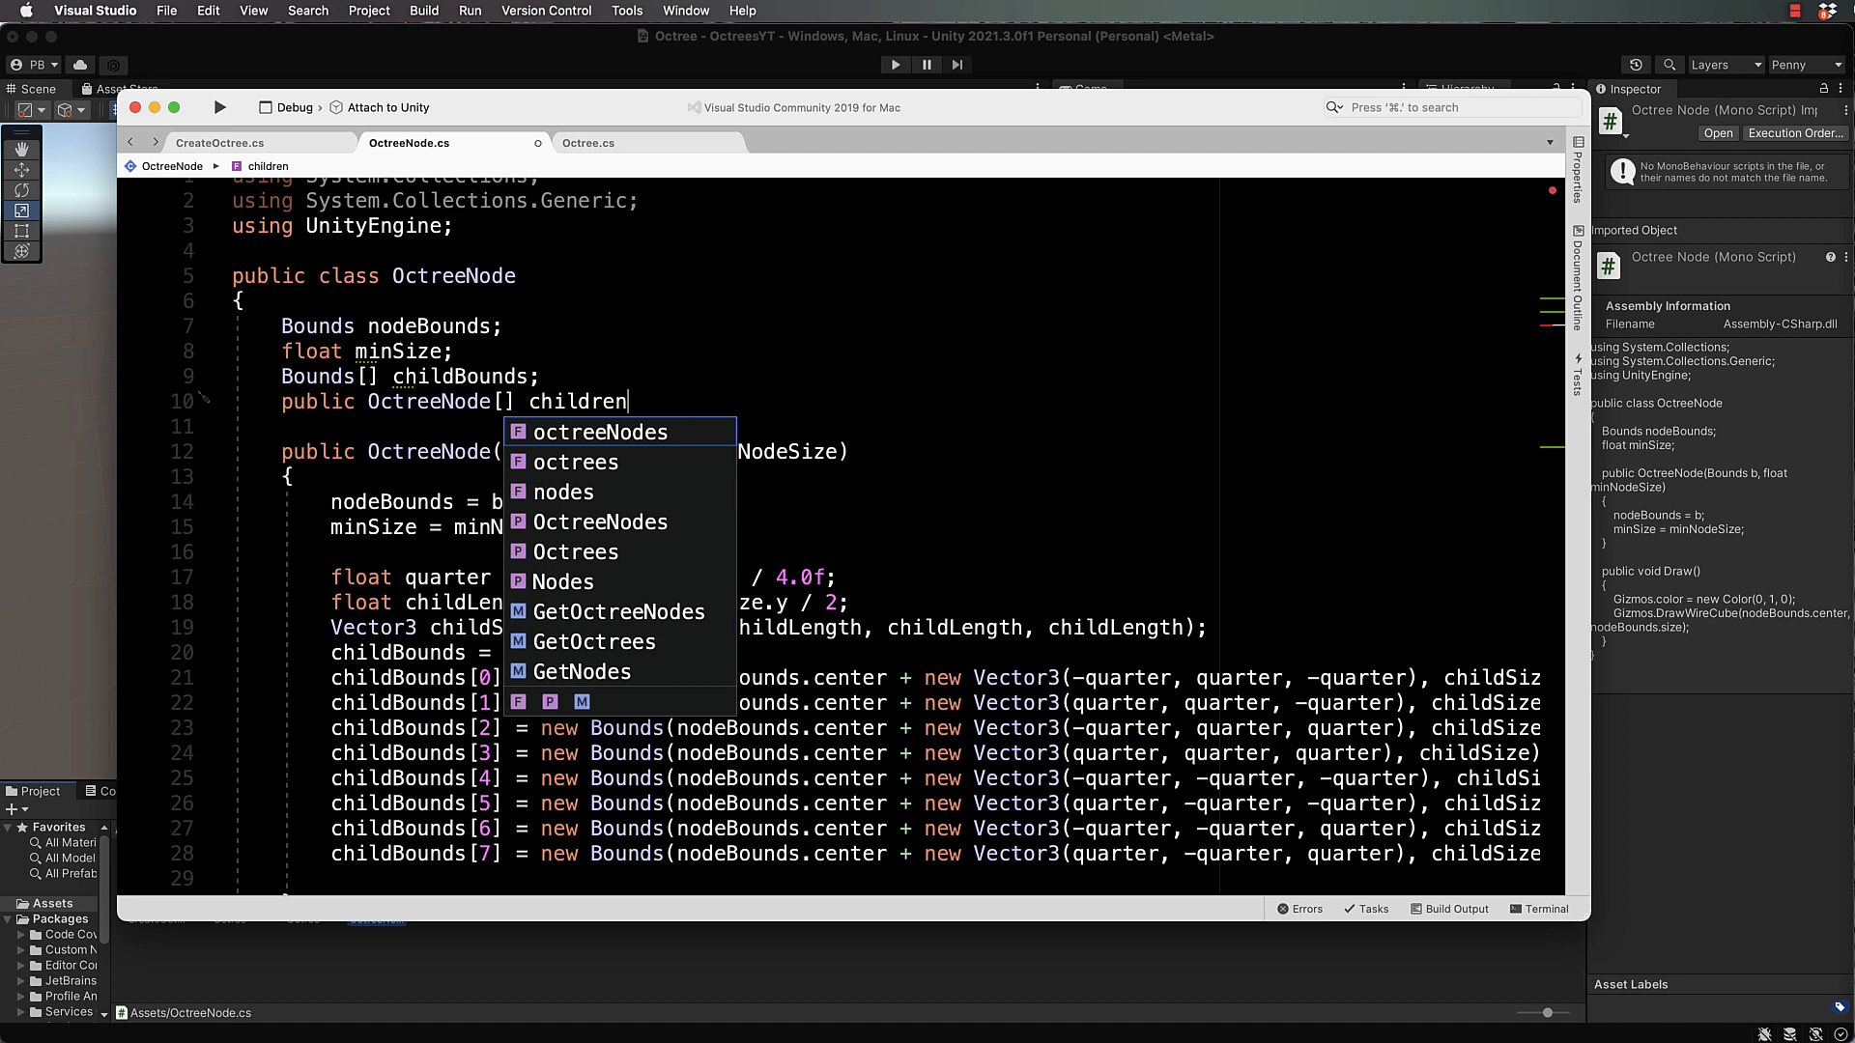
text(= null)
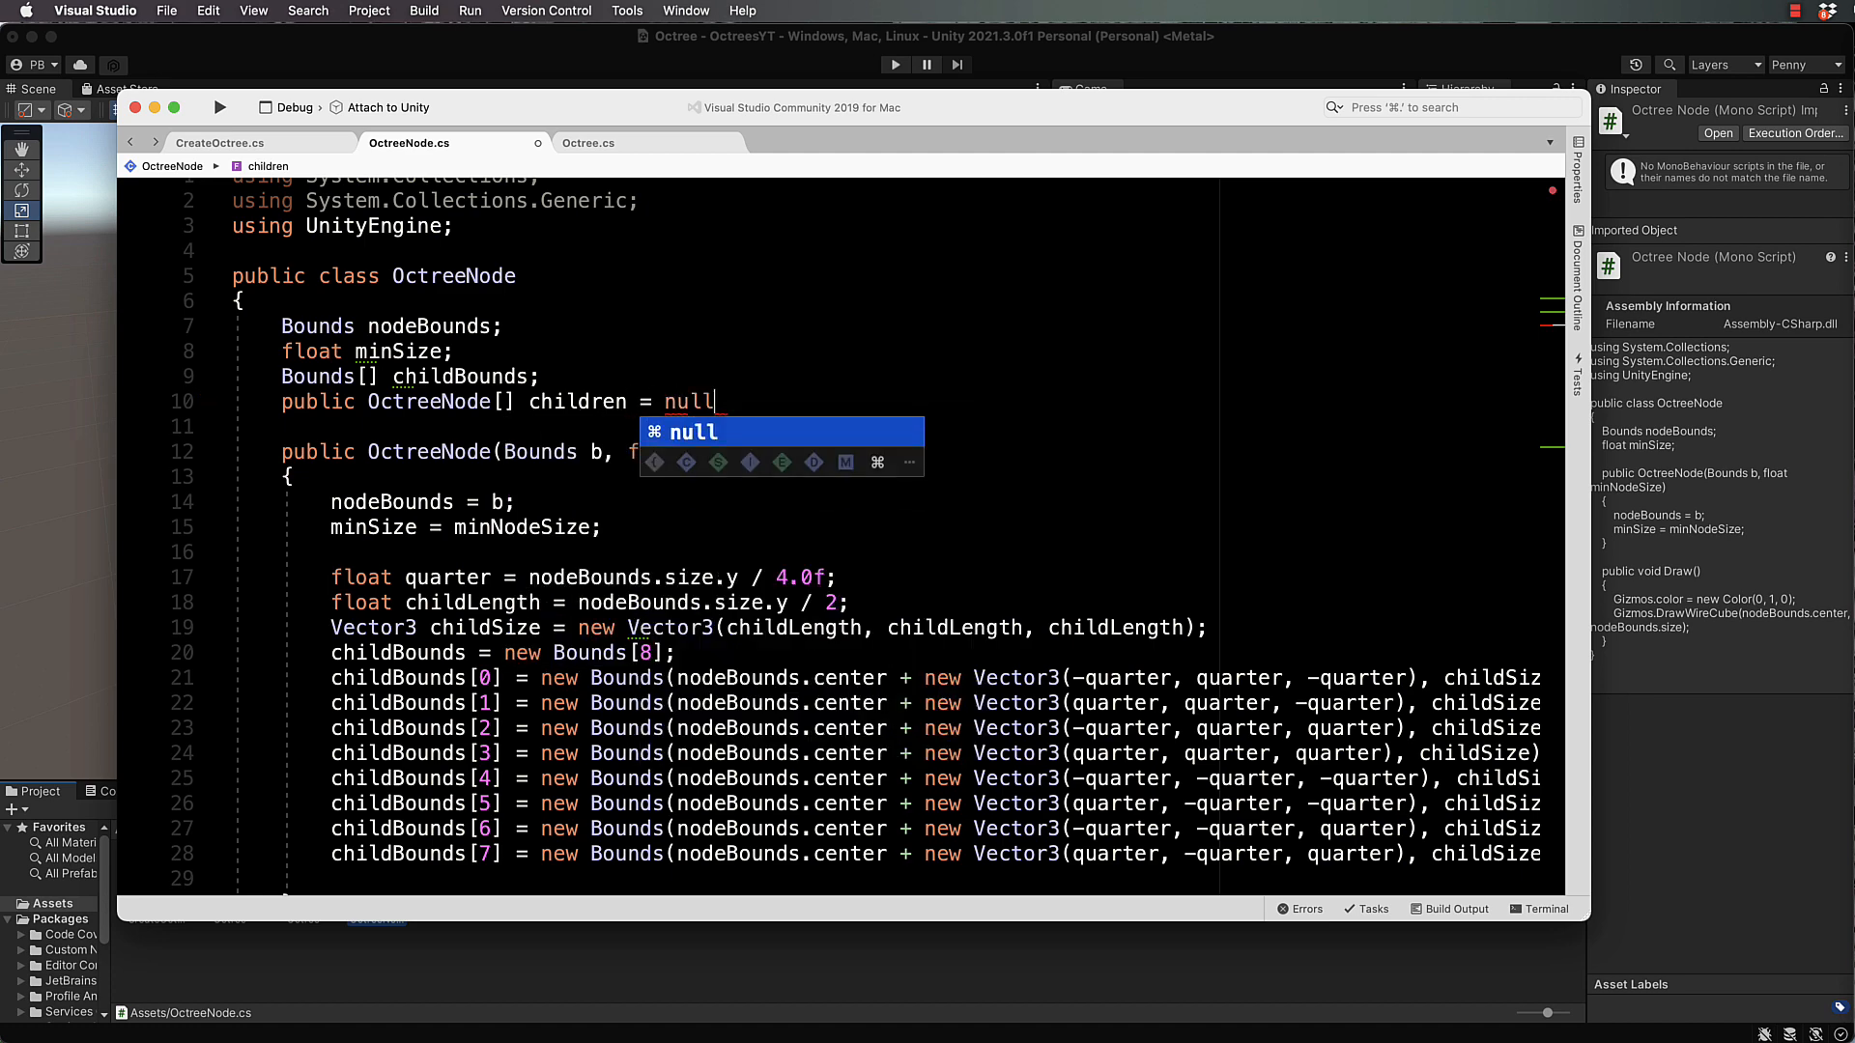
text(;)
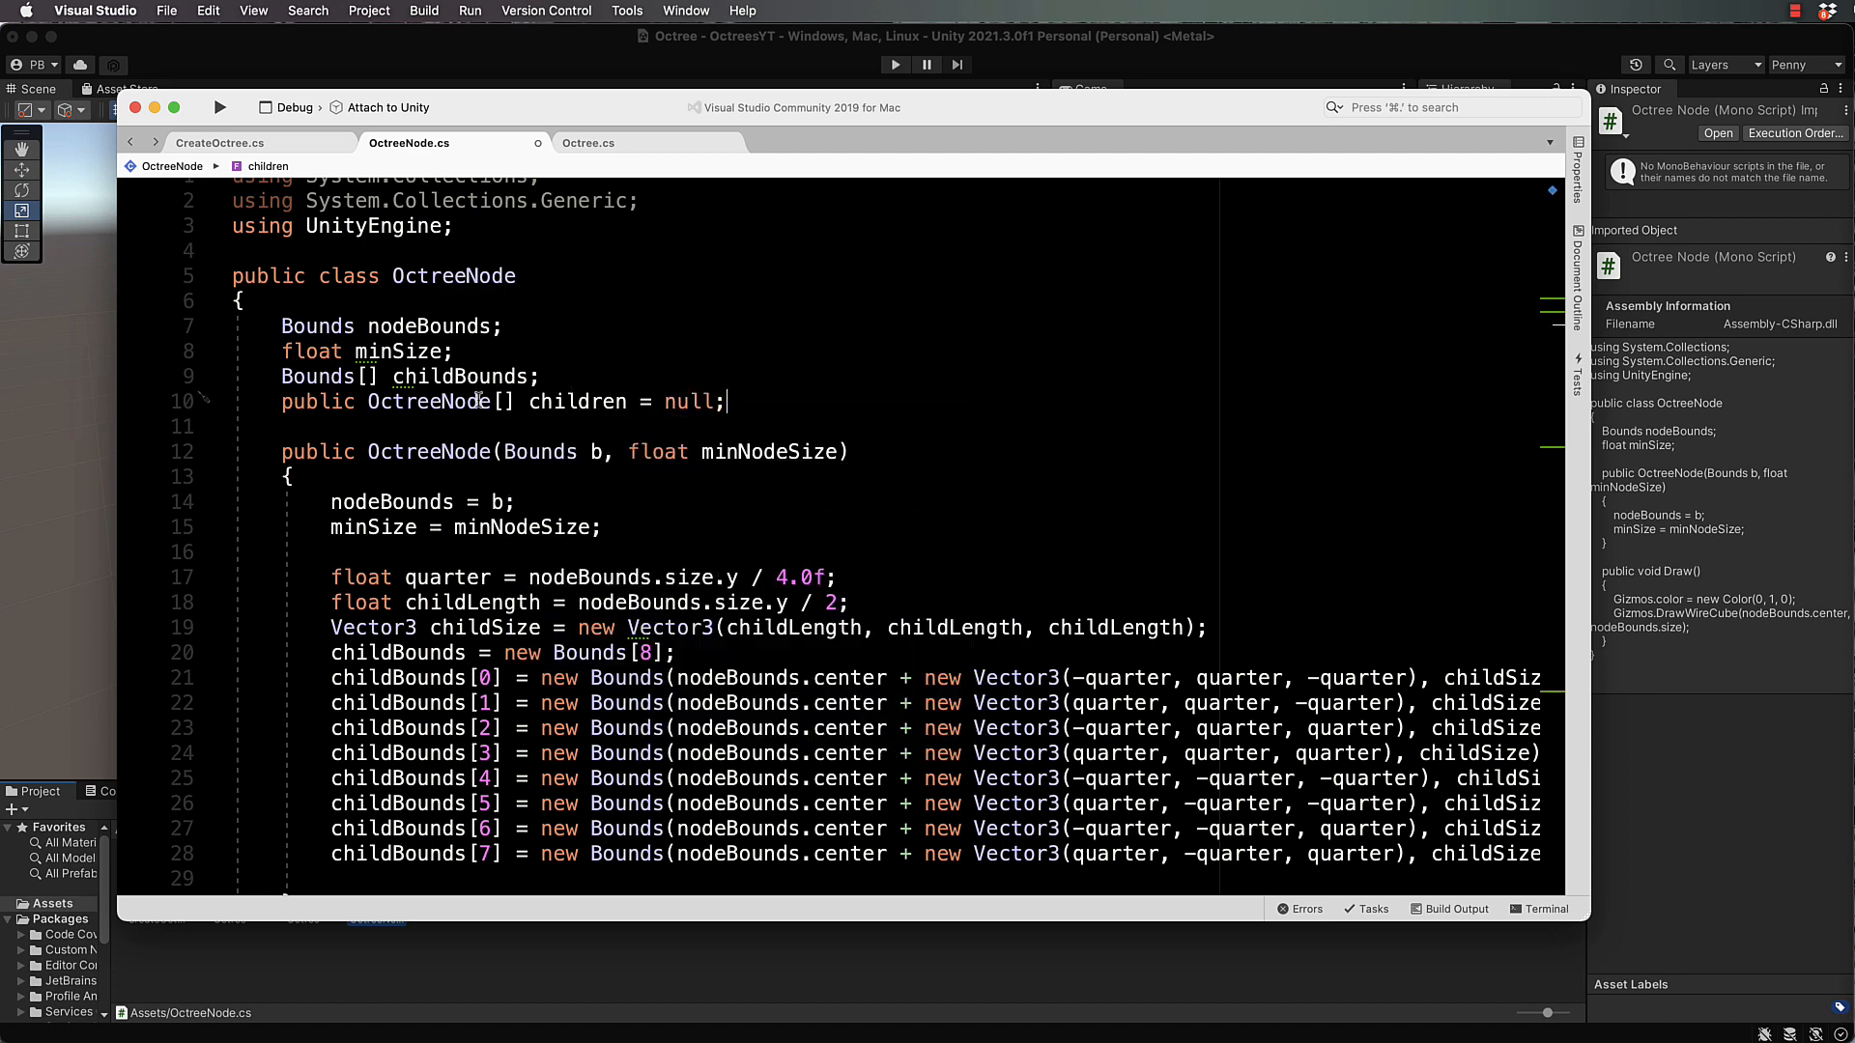
double_click(317, 401)
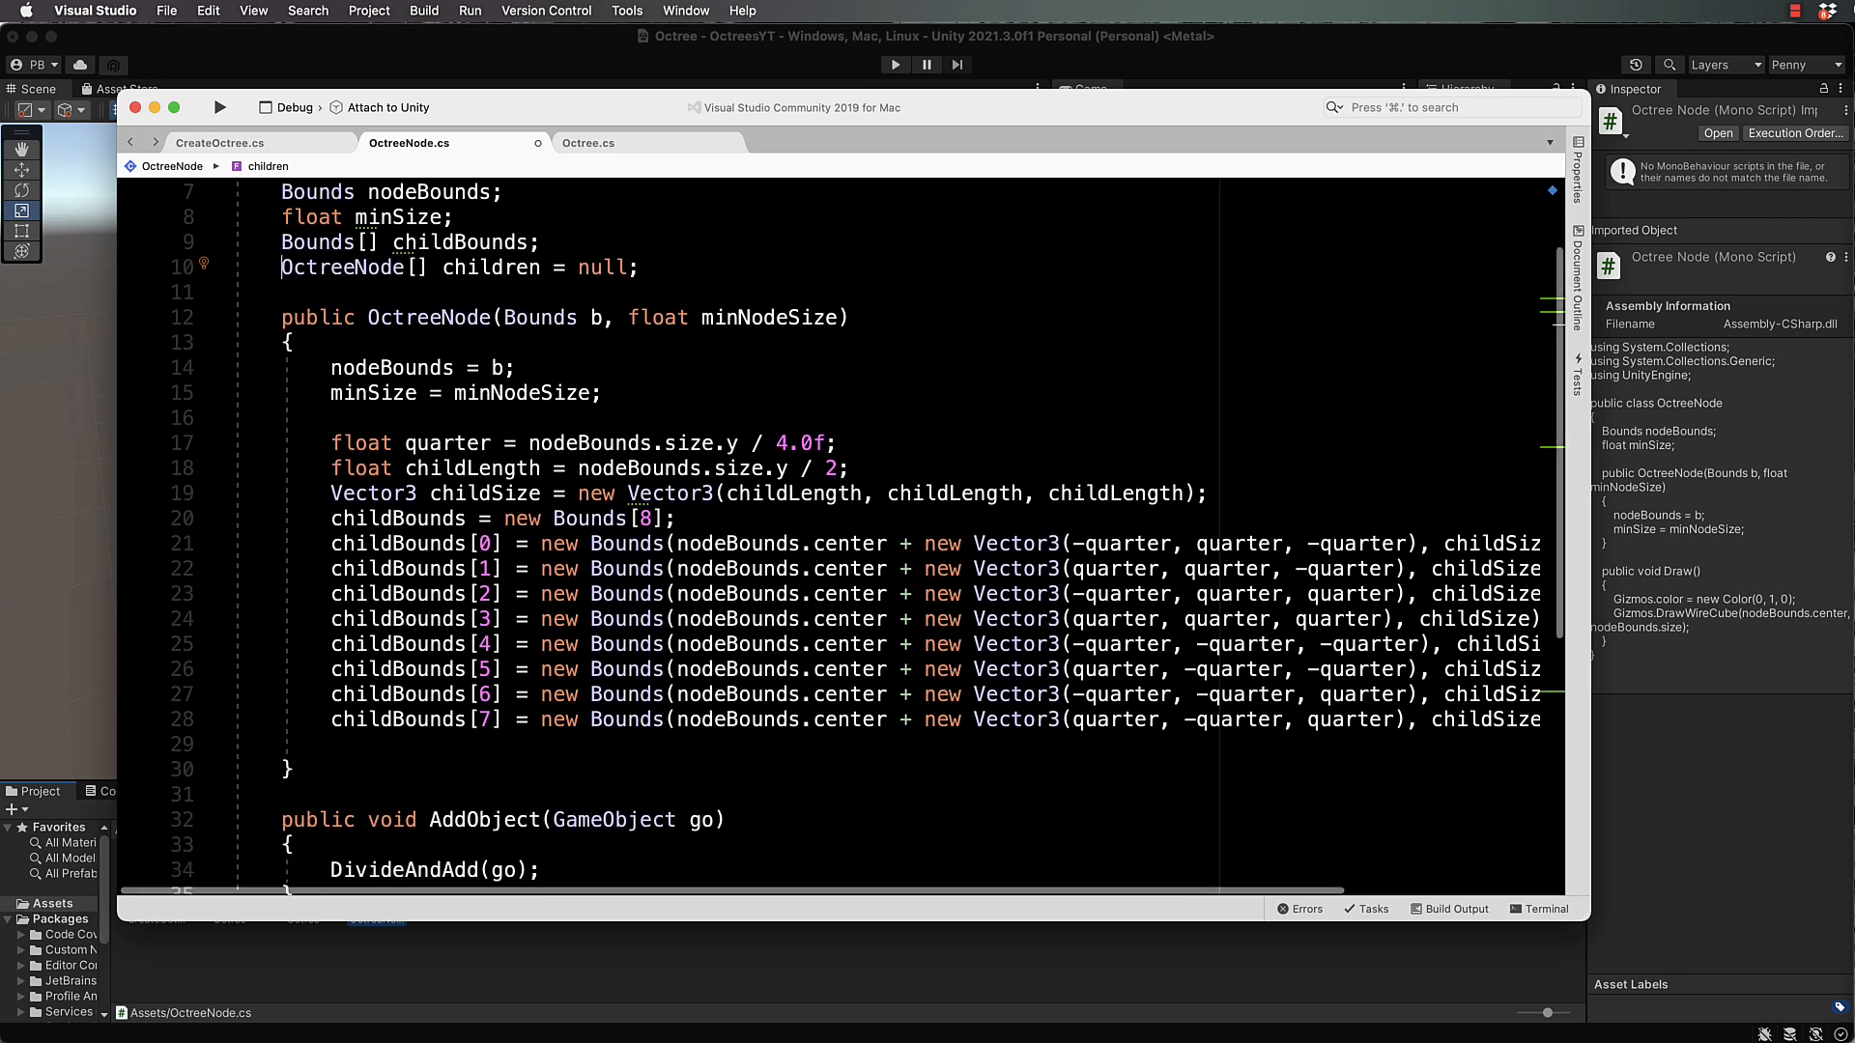
scroll(down, 3)
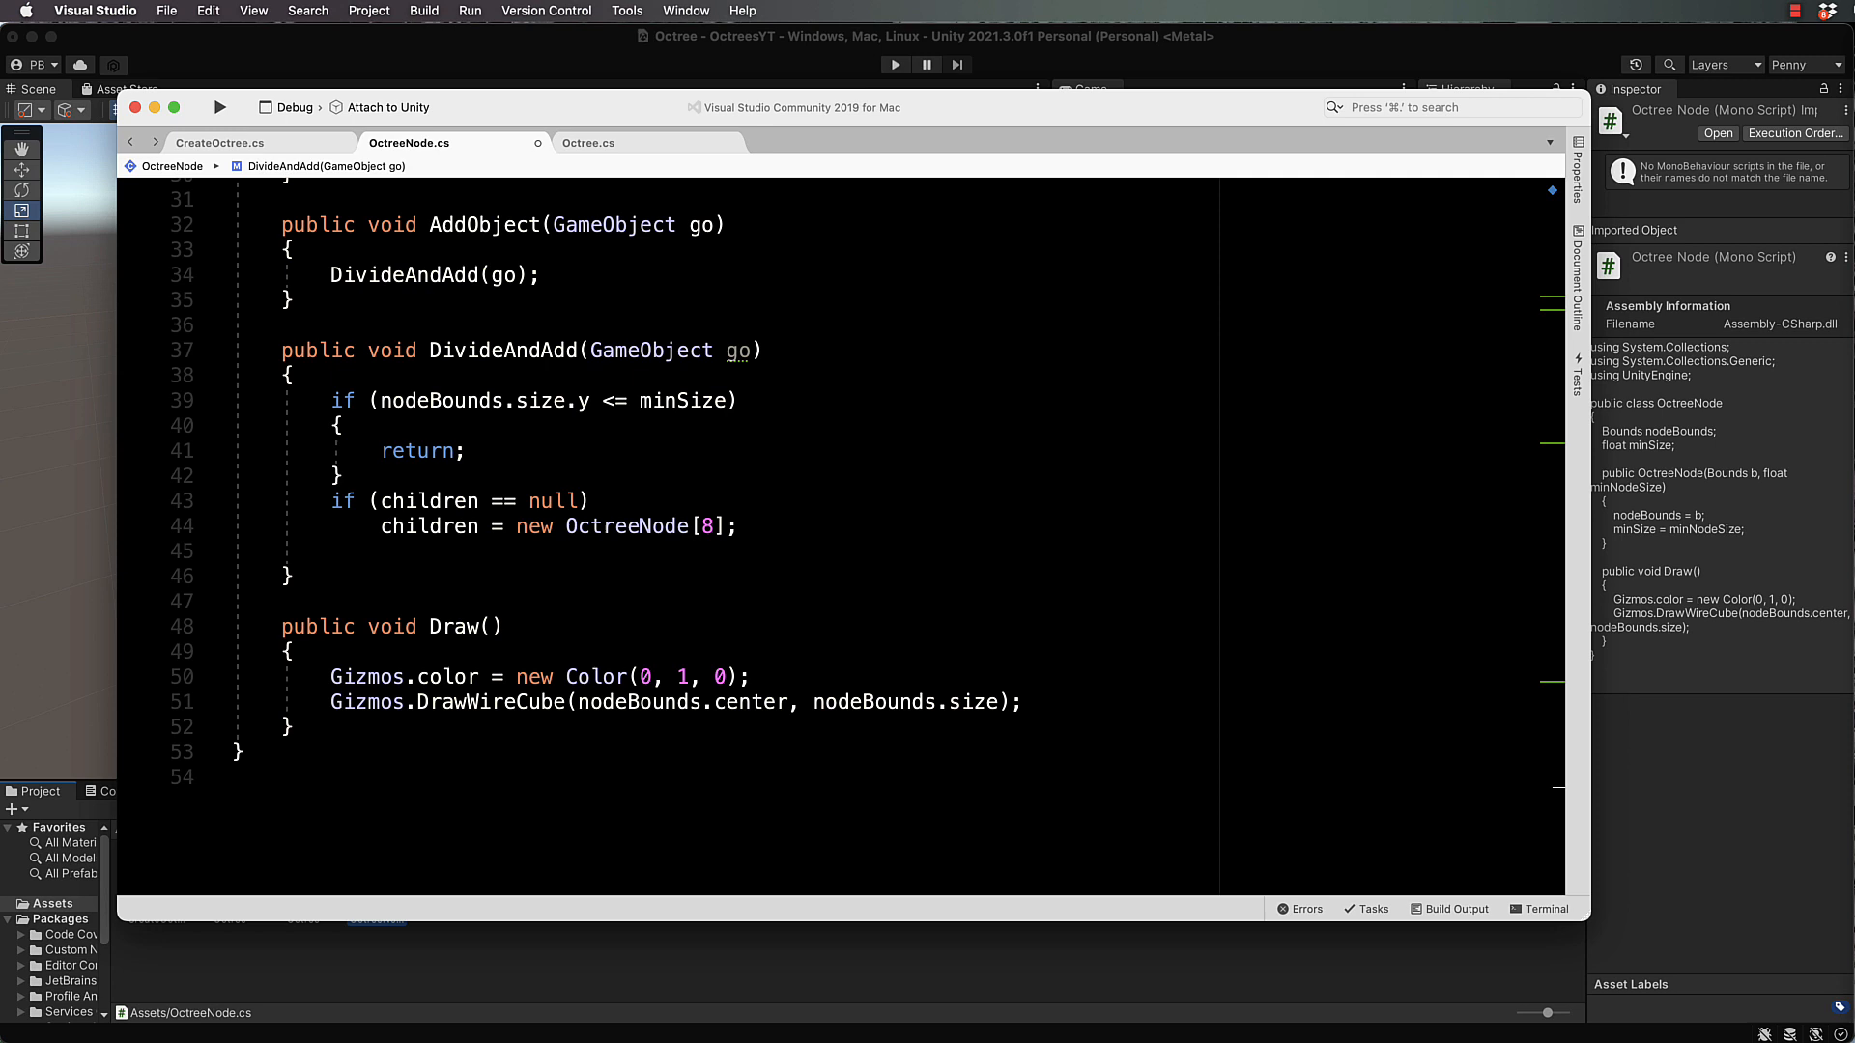
Step: Add 'bool dividing = false;' after the children allocation in DivideAndAdd
click(591, 500)
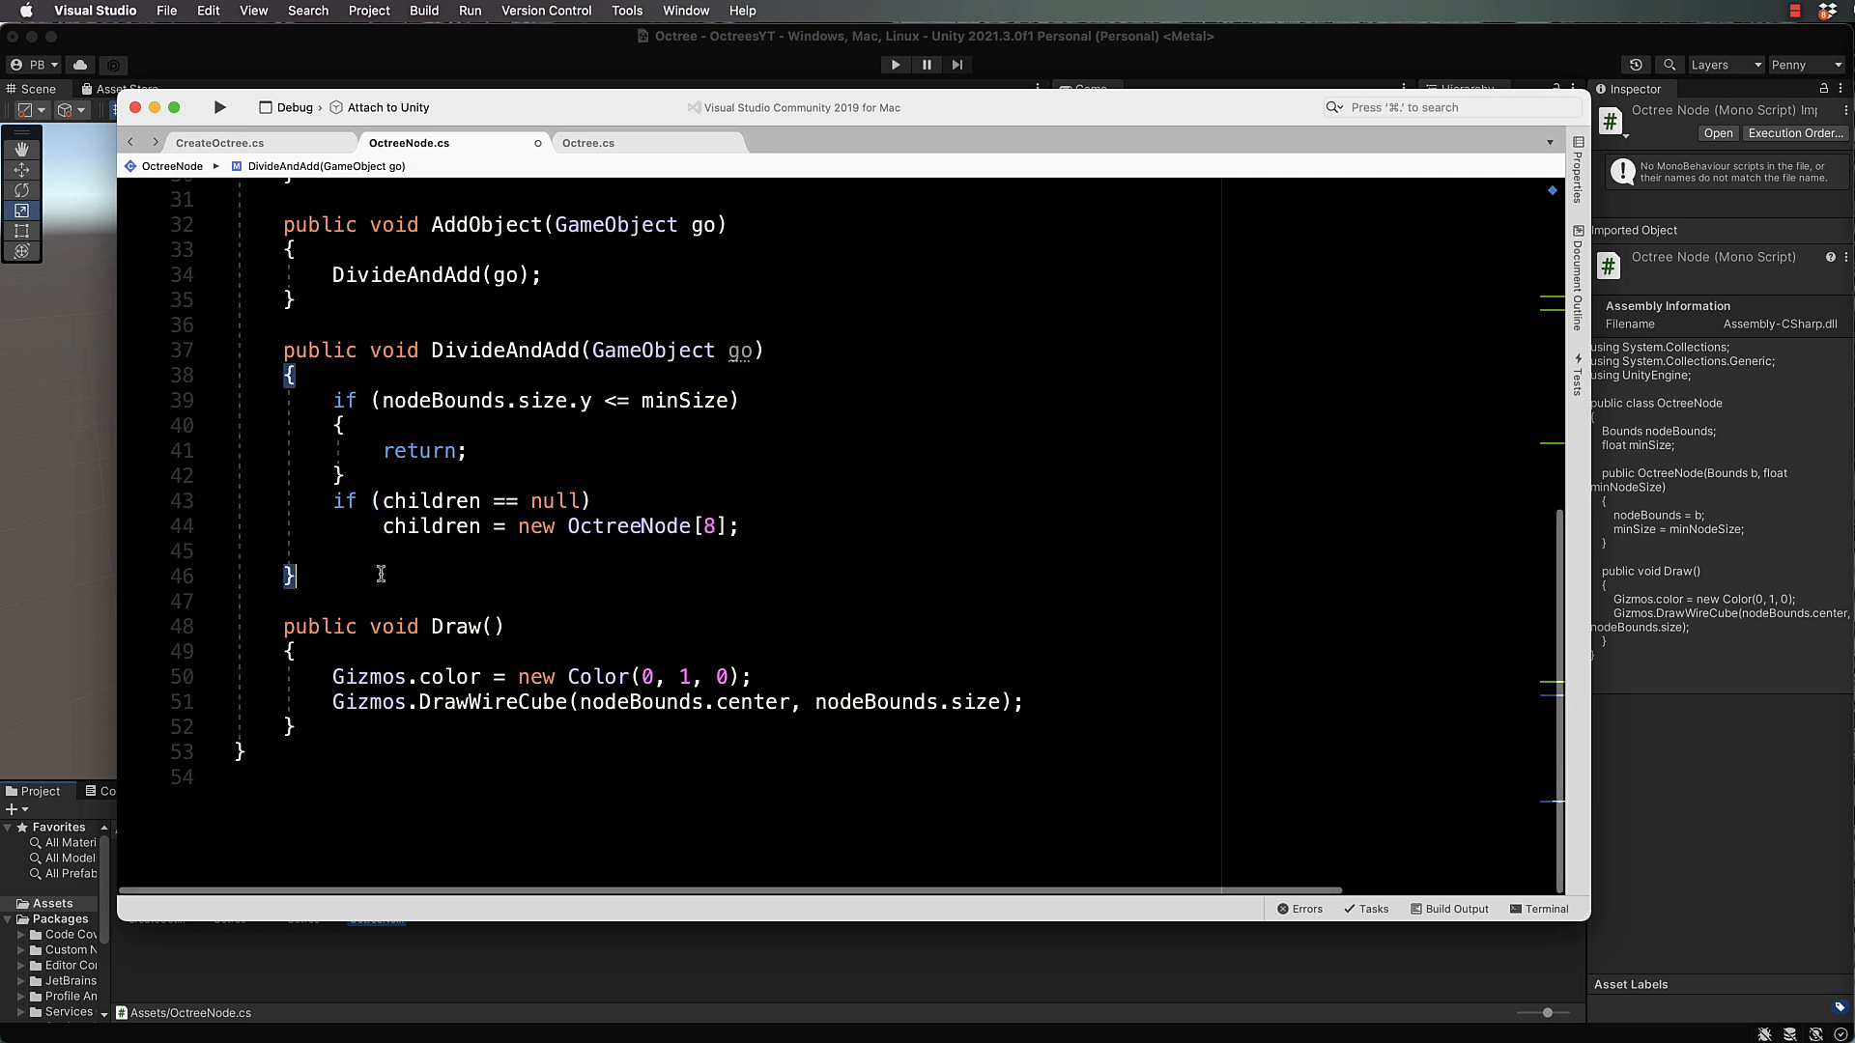
text(bool dividing =)
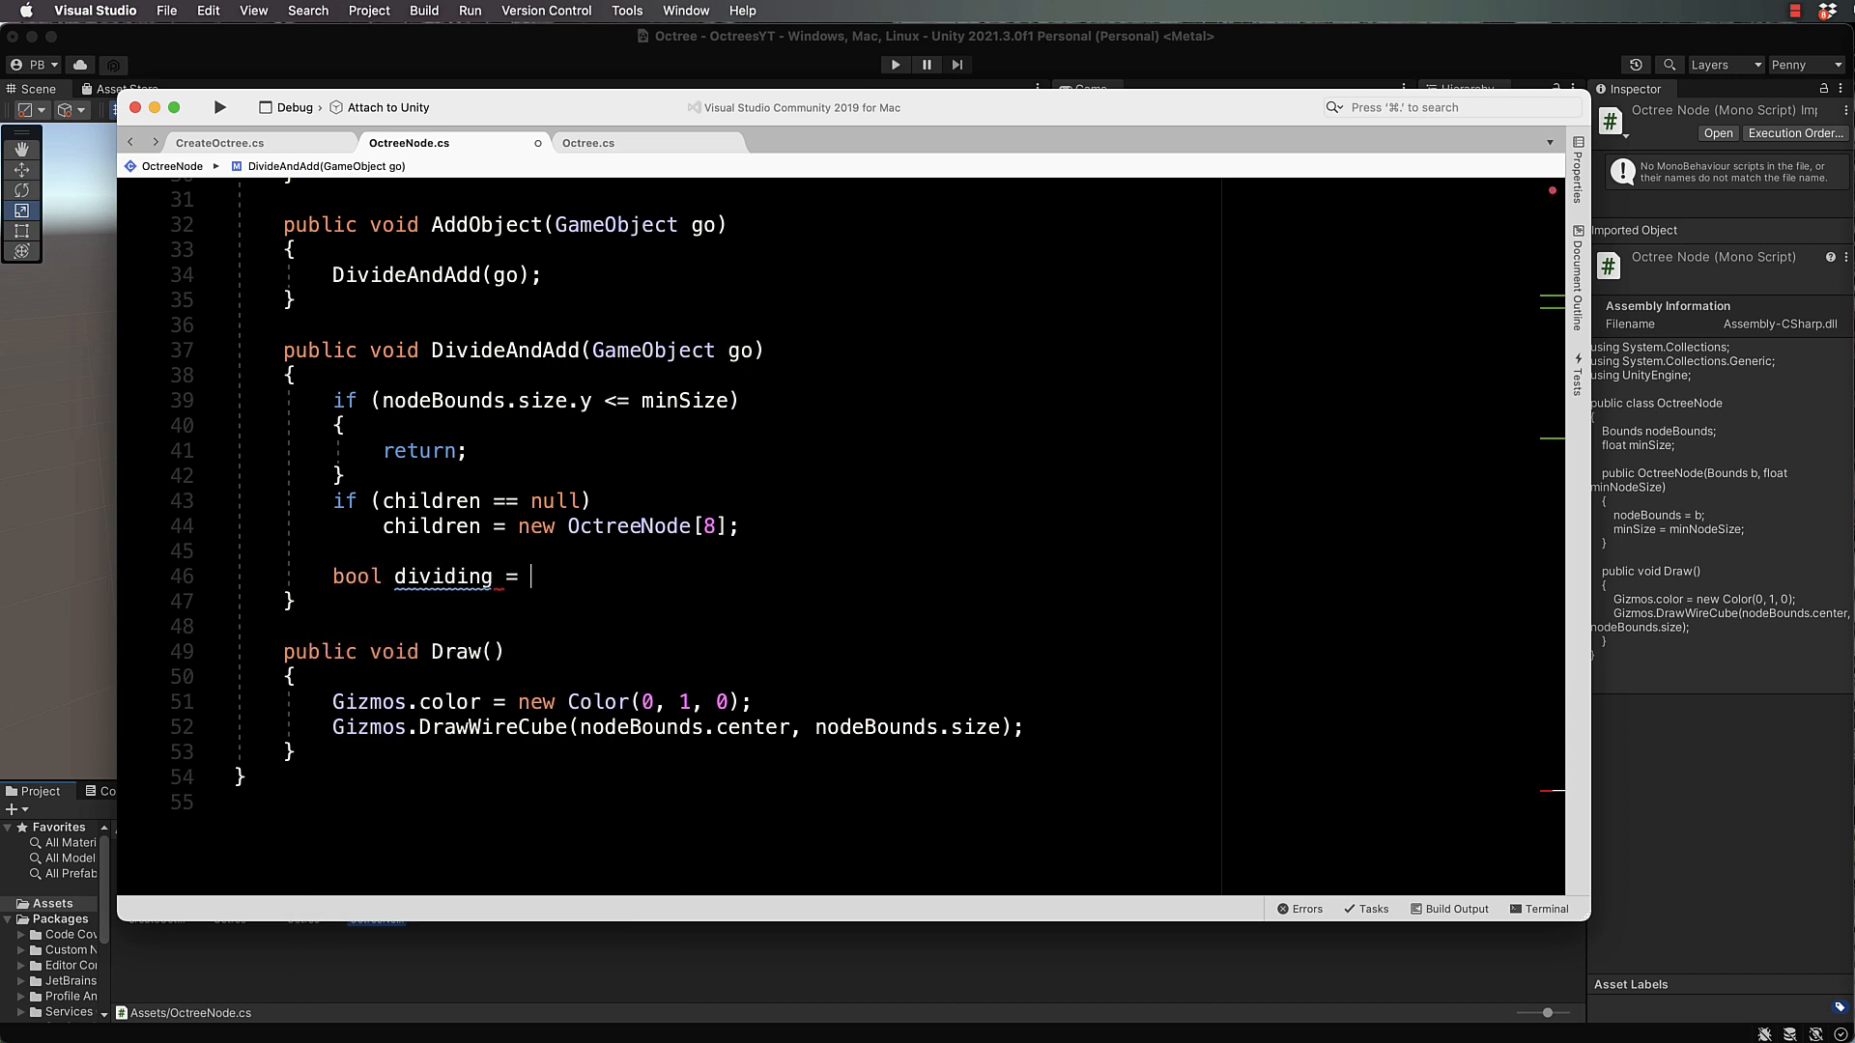
text(false;)
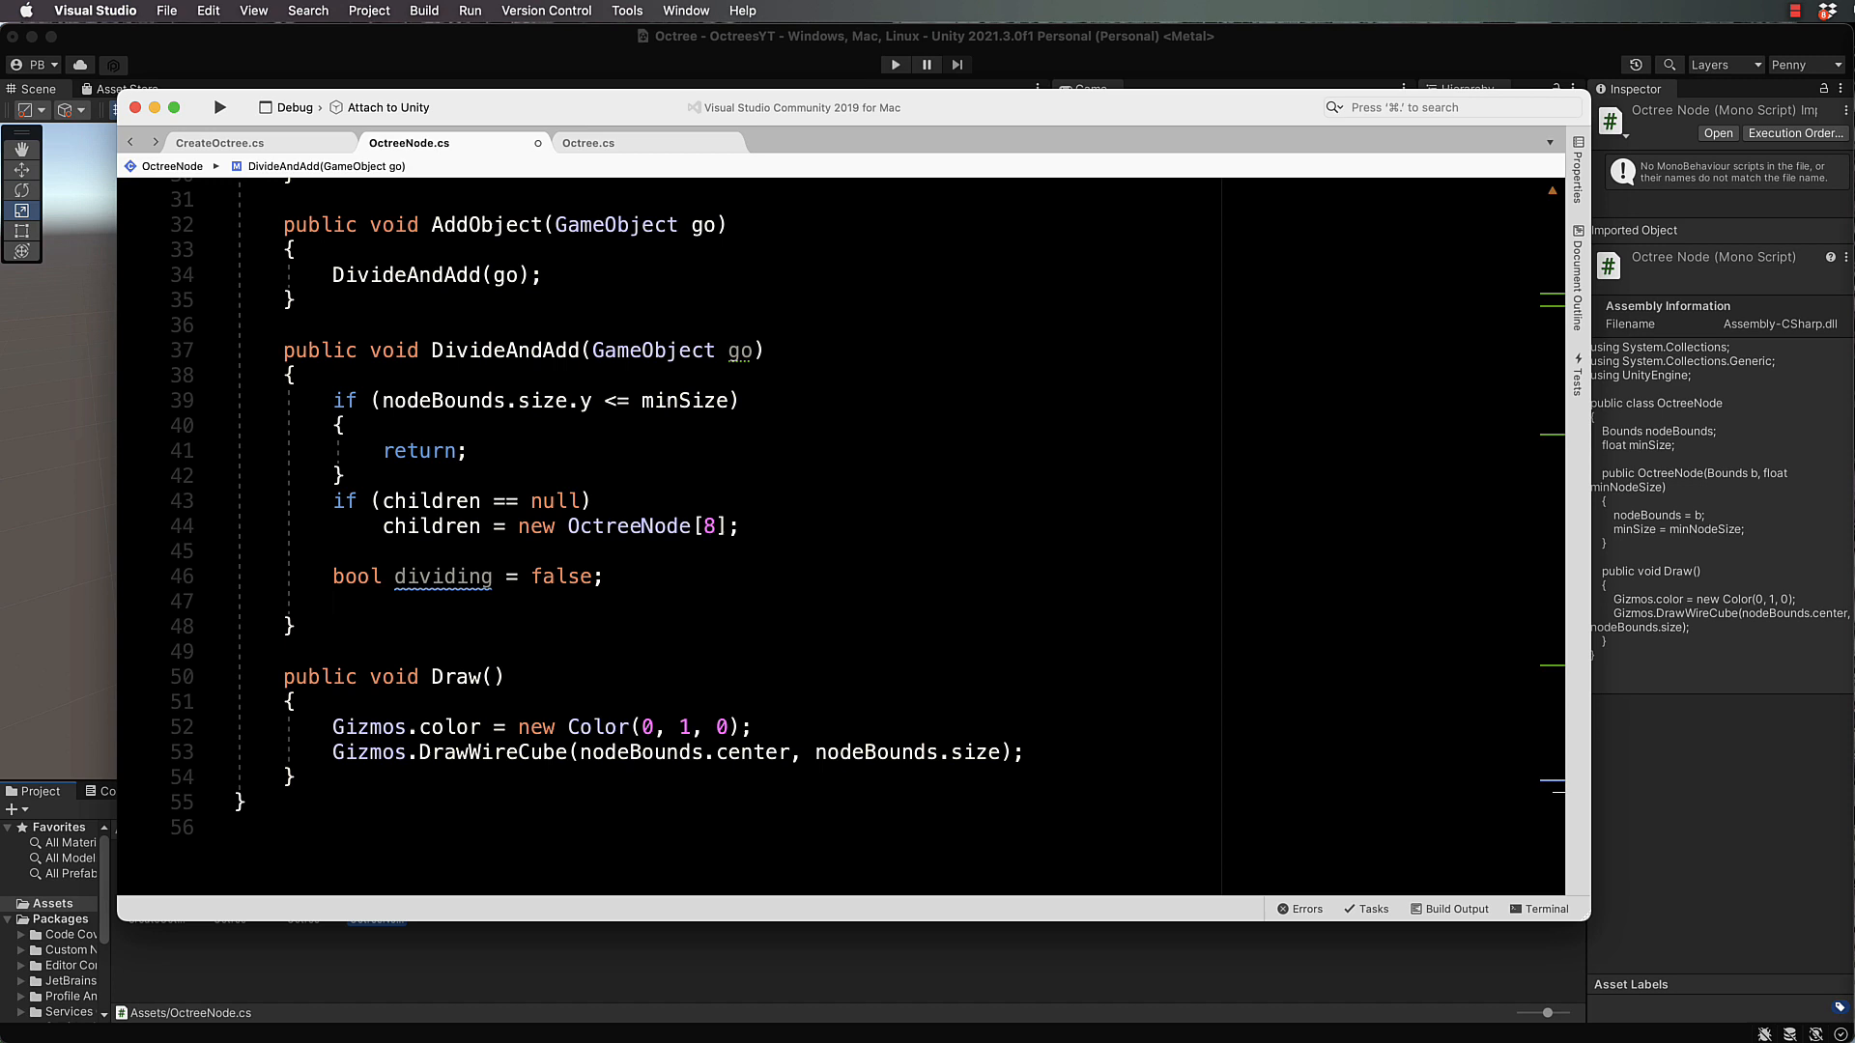
mouse_move(579, 386)
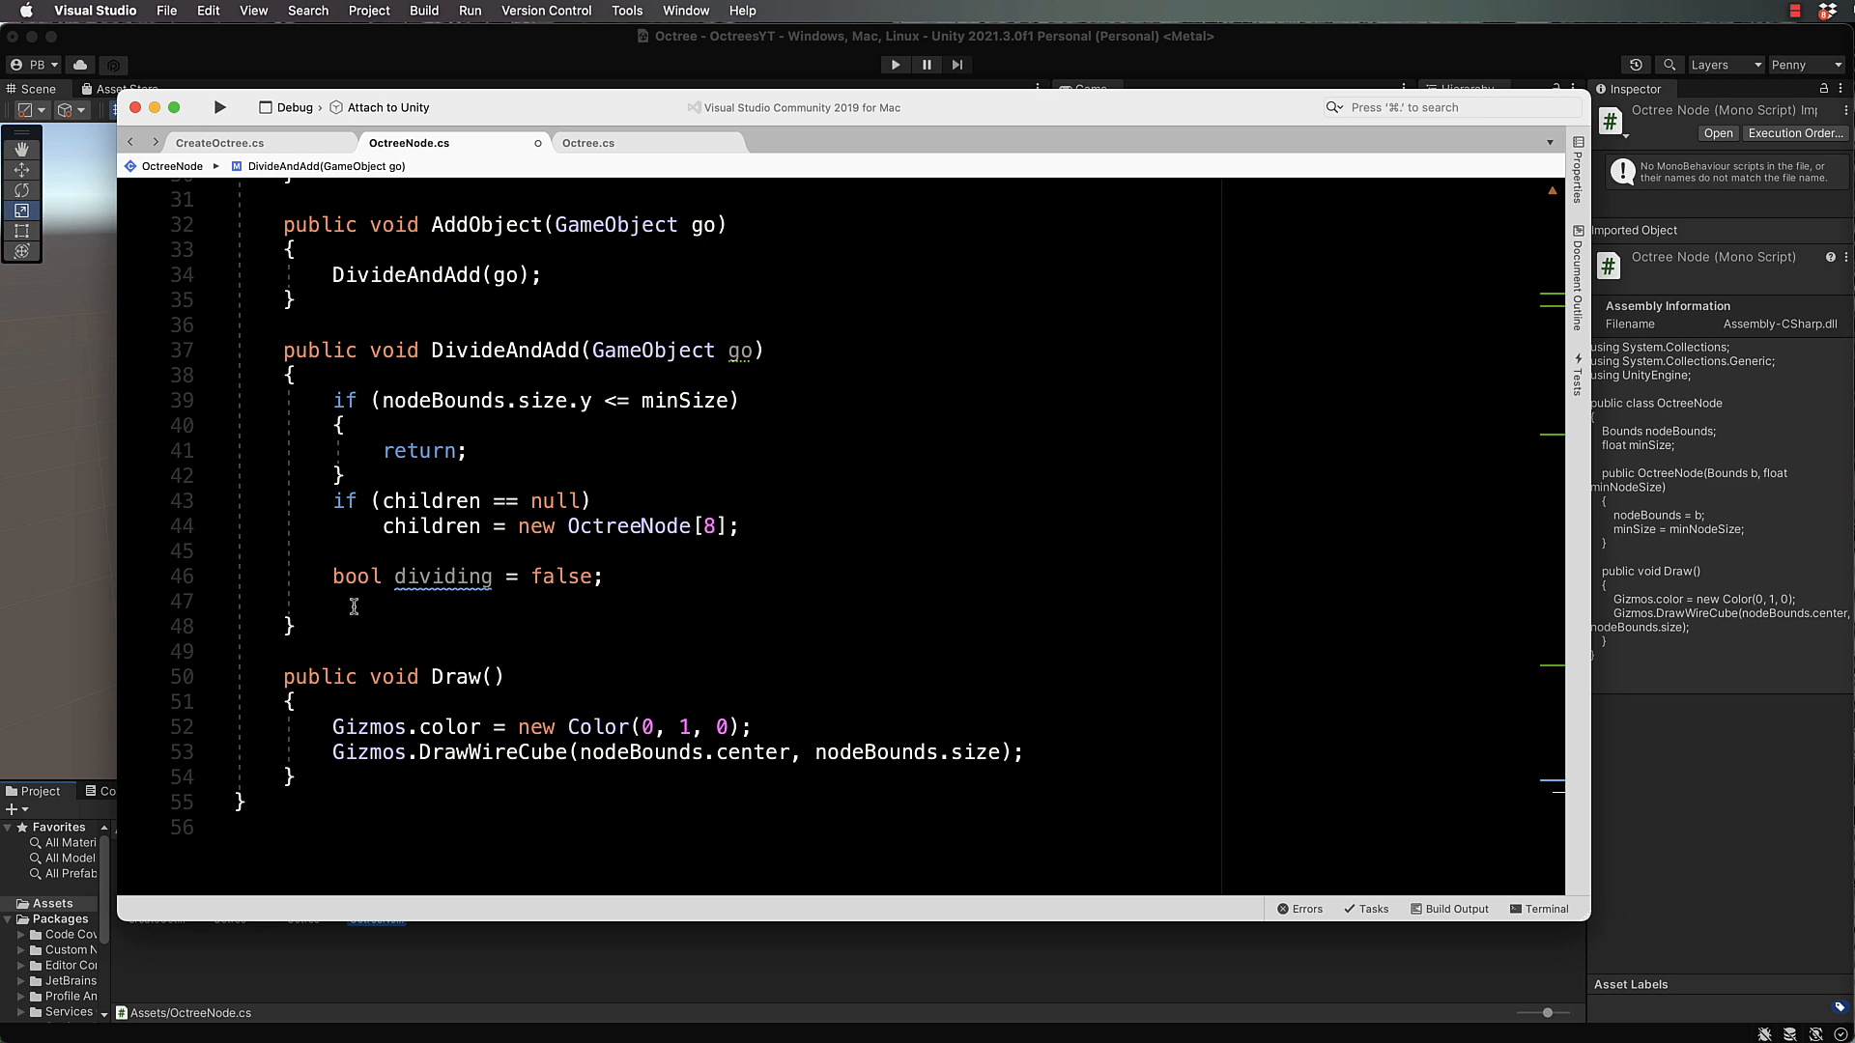
Step: Write a for loop over i < 8 containing an if (children[i] == null) check
text(for()
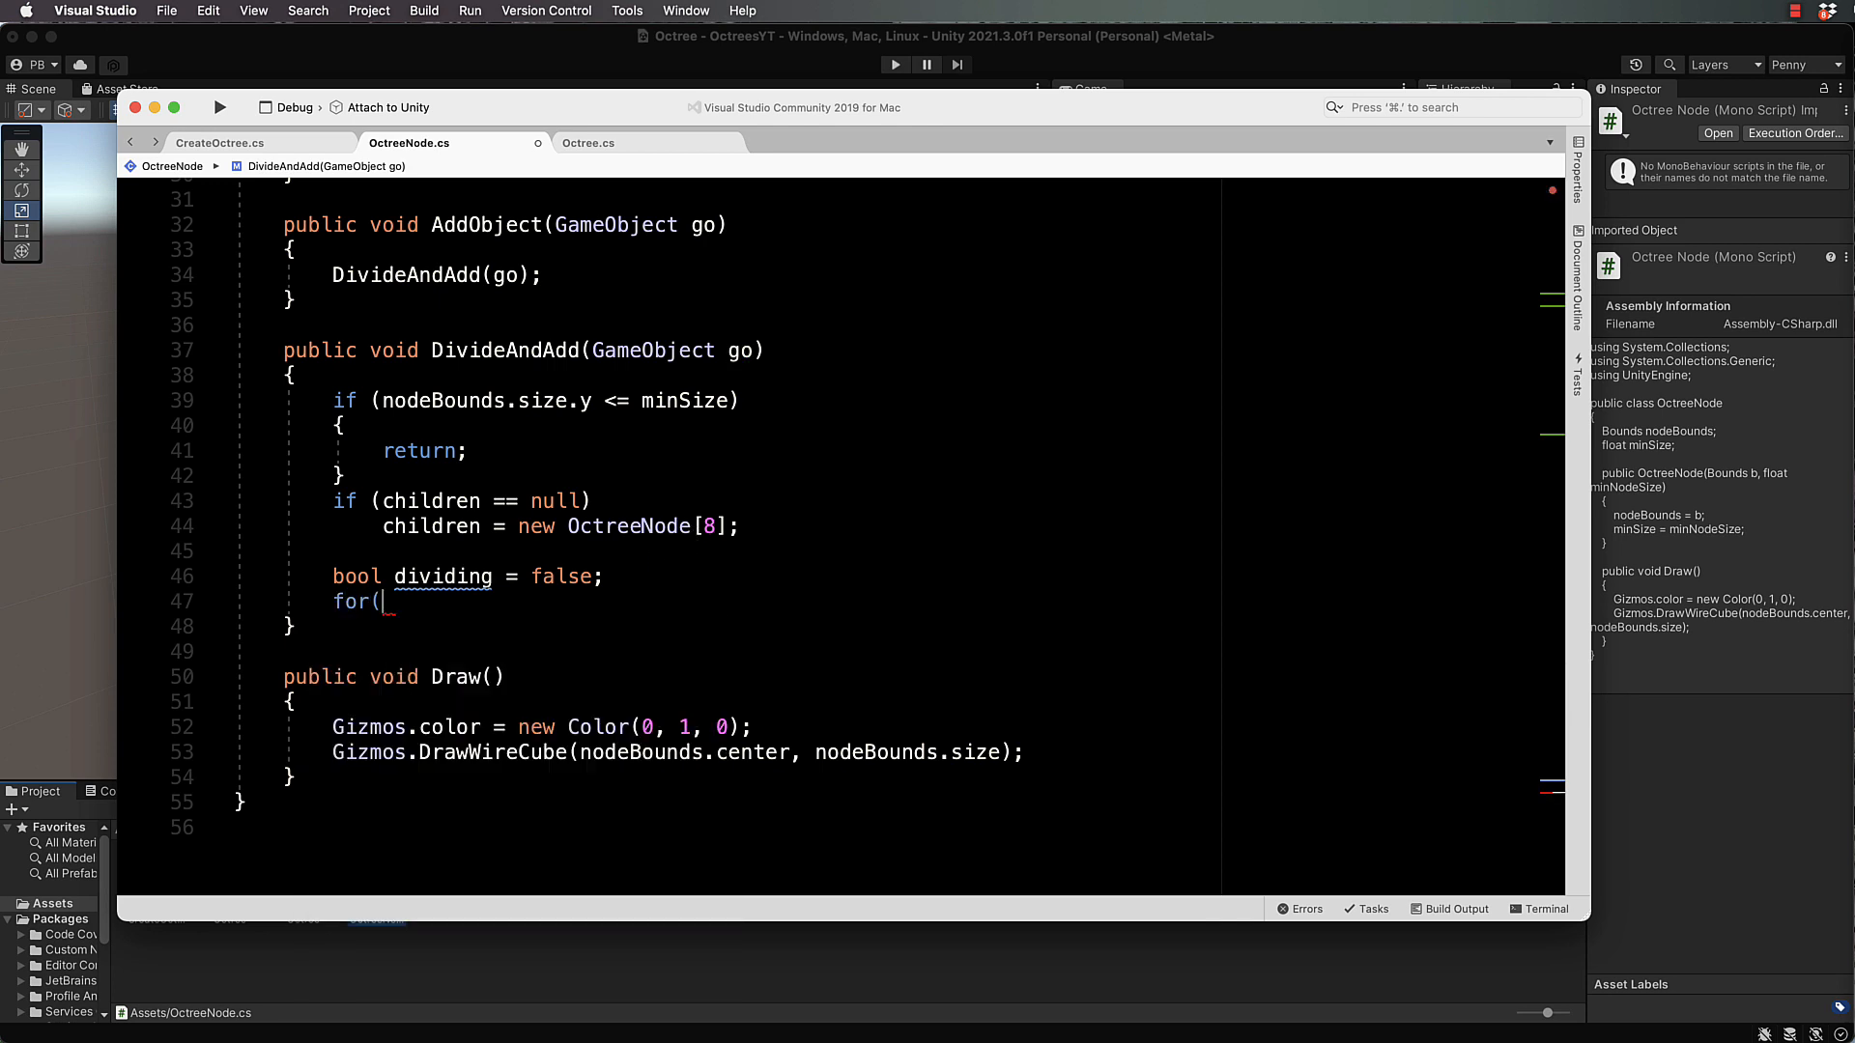
text(int i =)
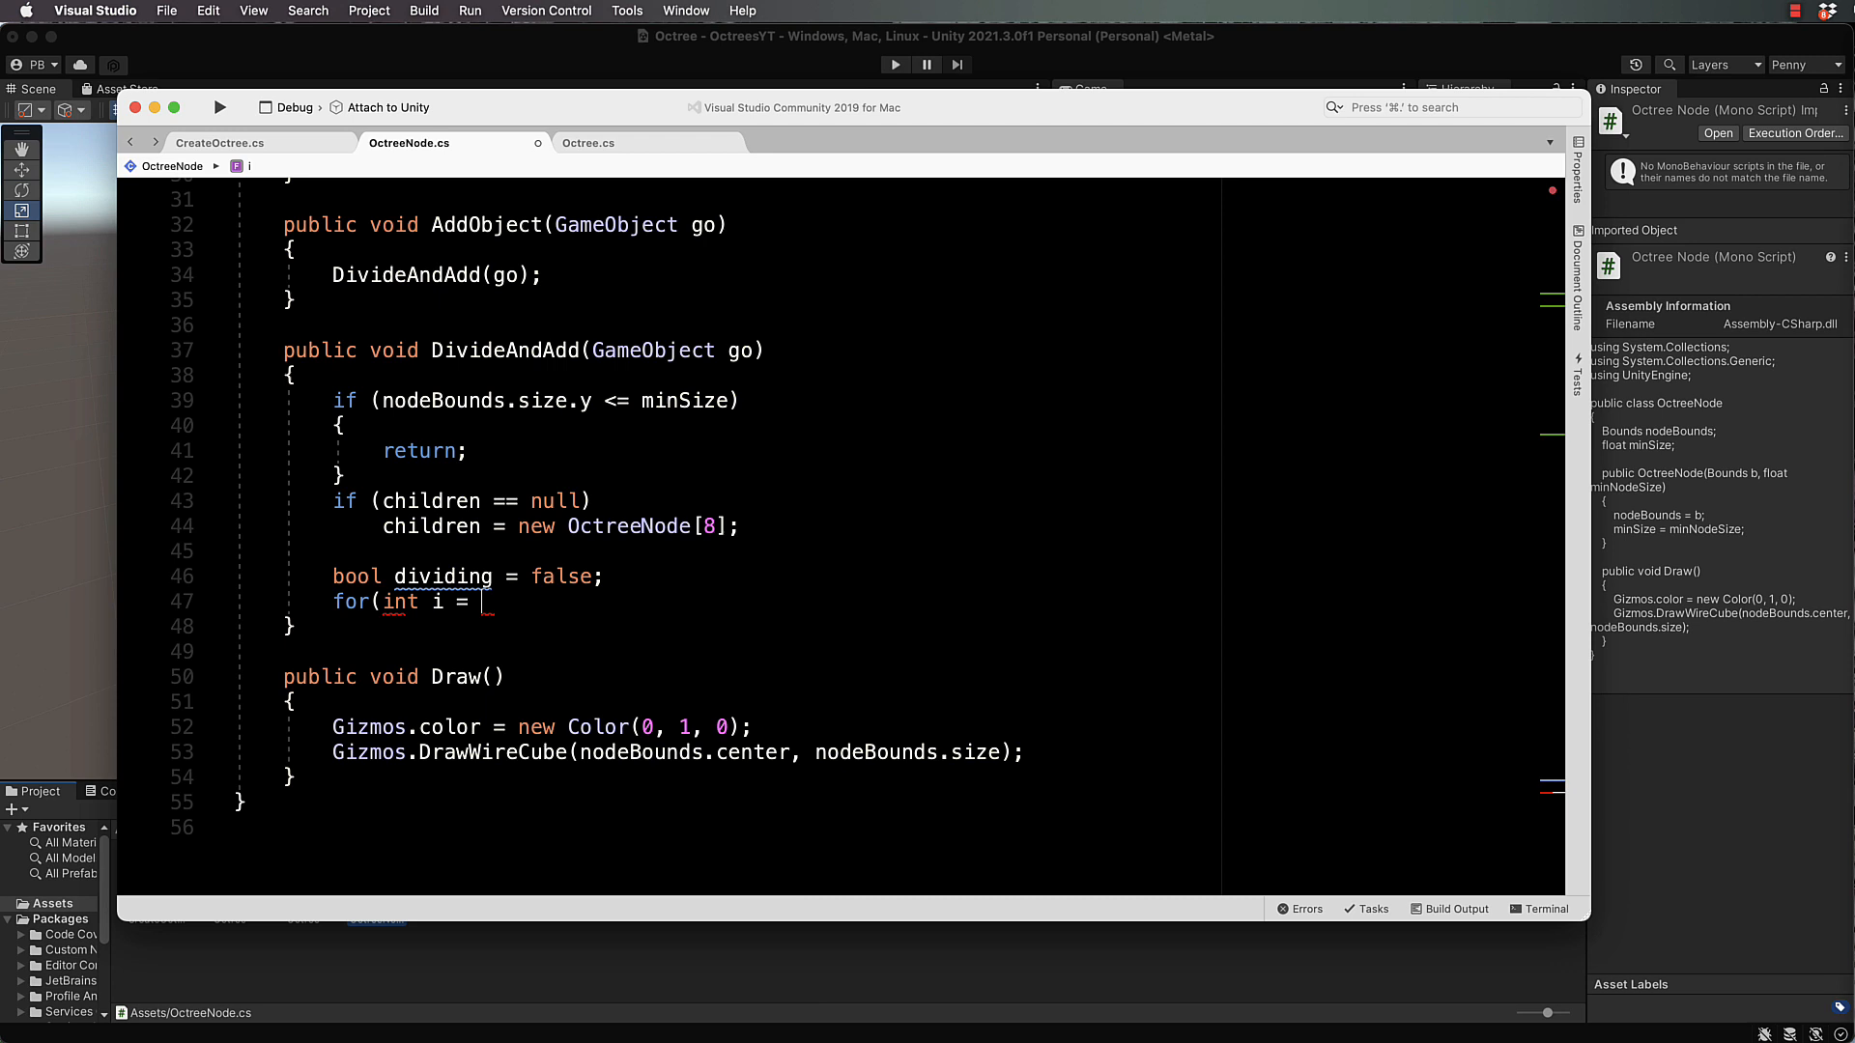
text(0; i)
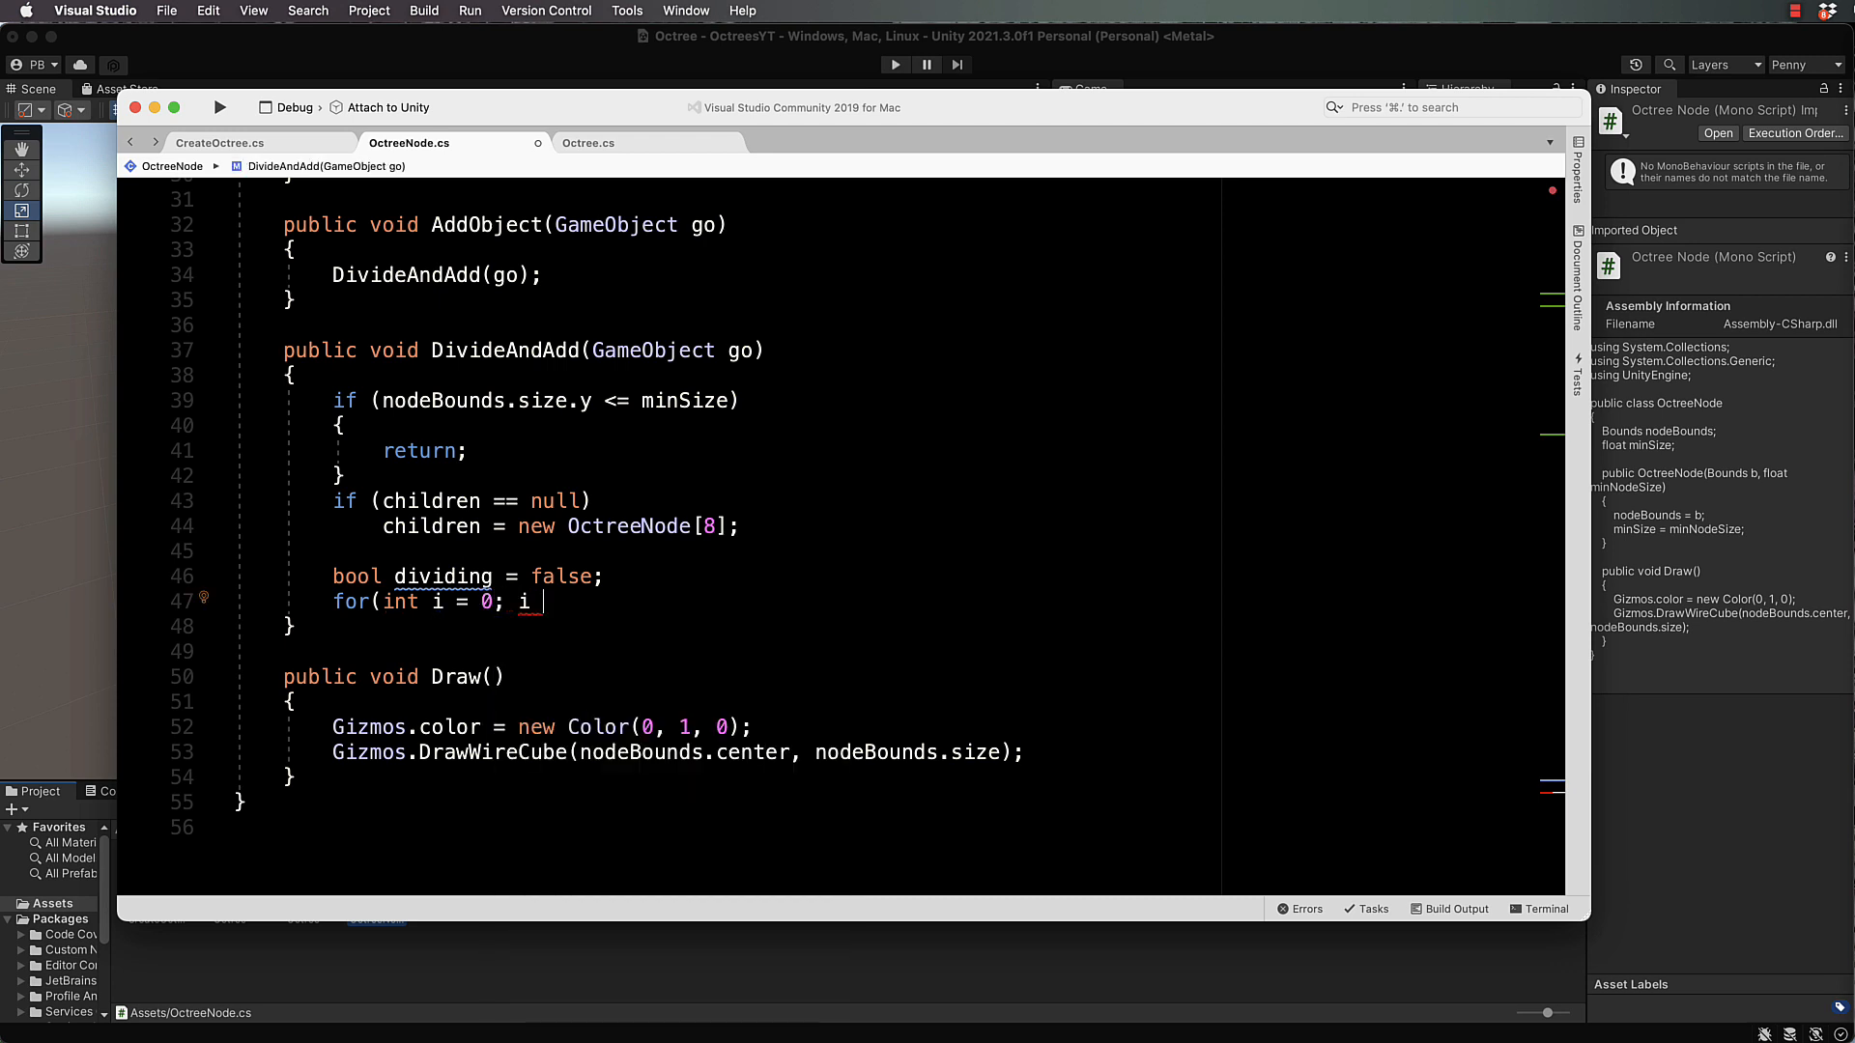
text(< 8; i++)
text({)
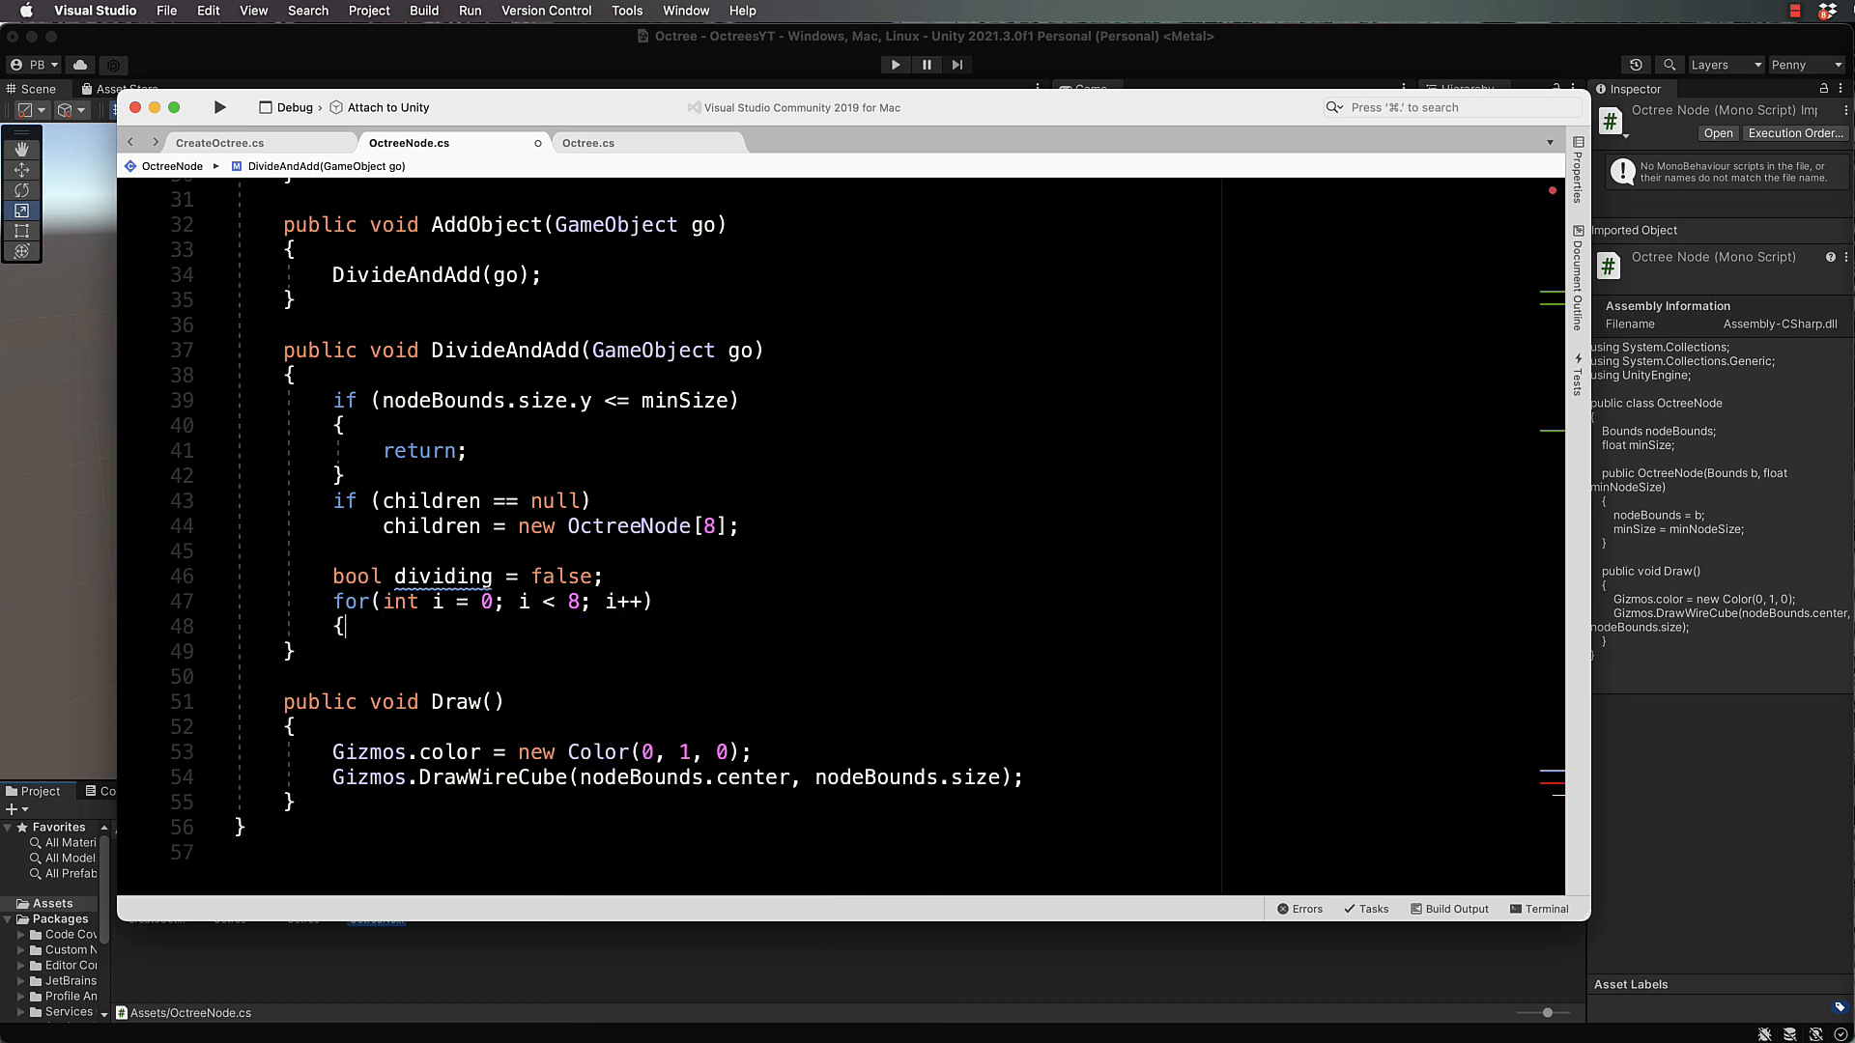
key(enter)
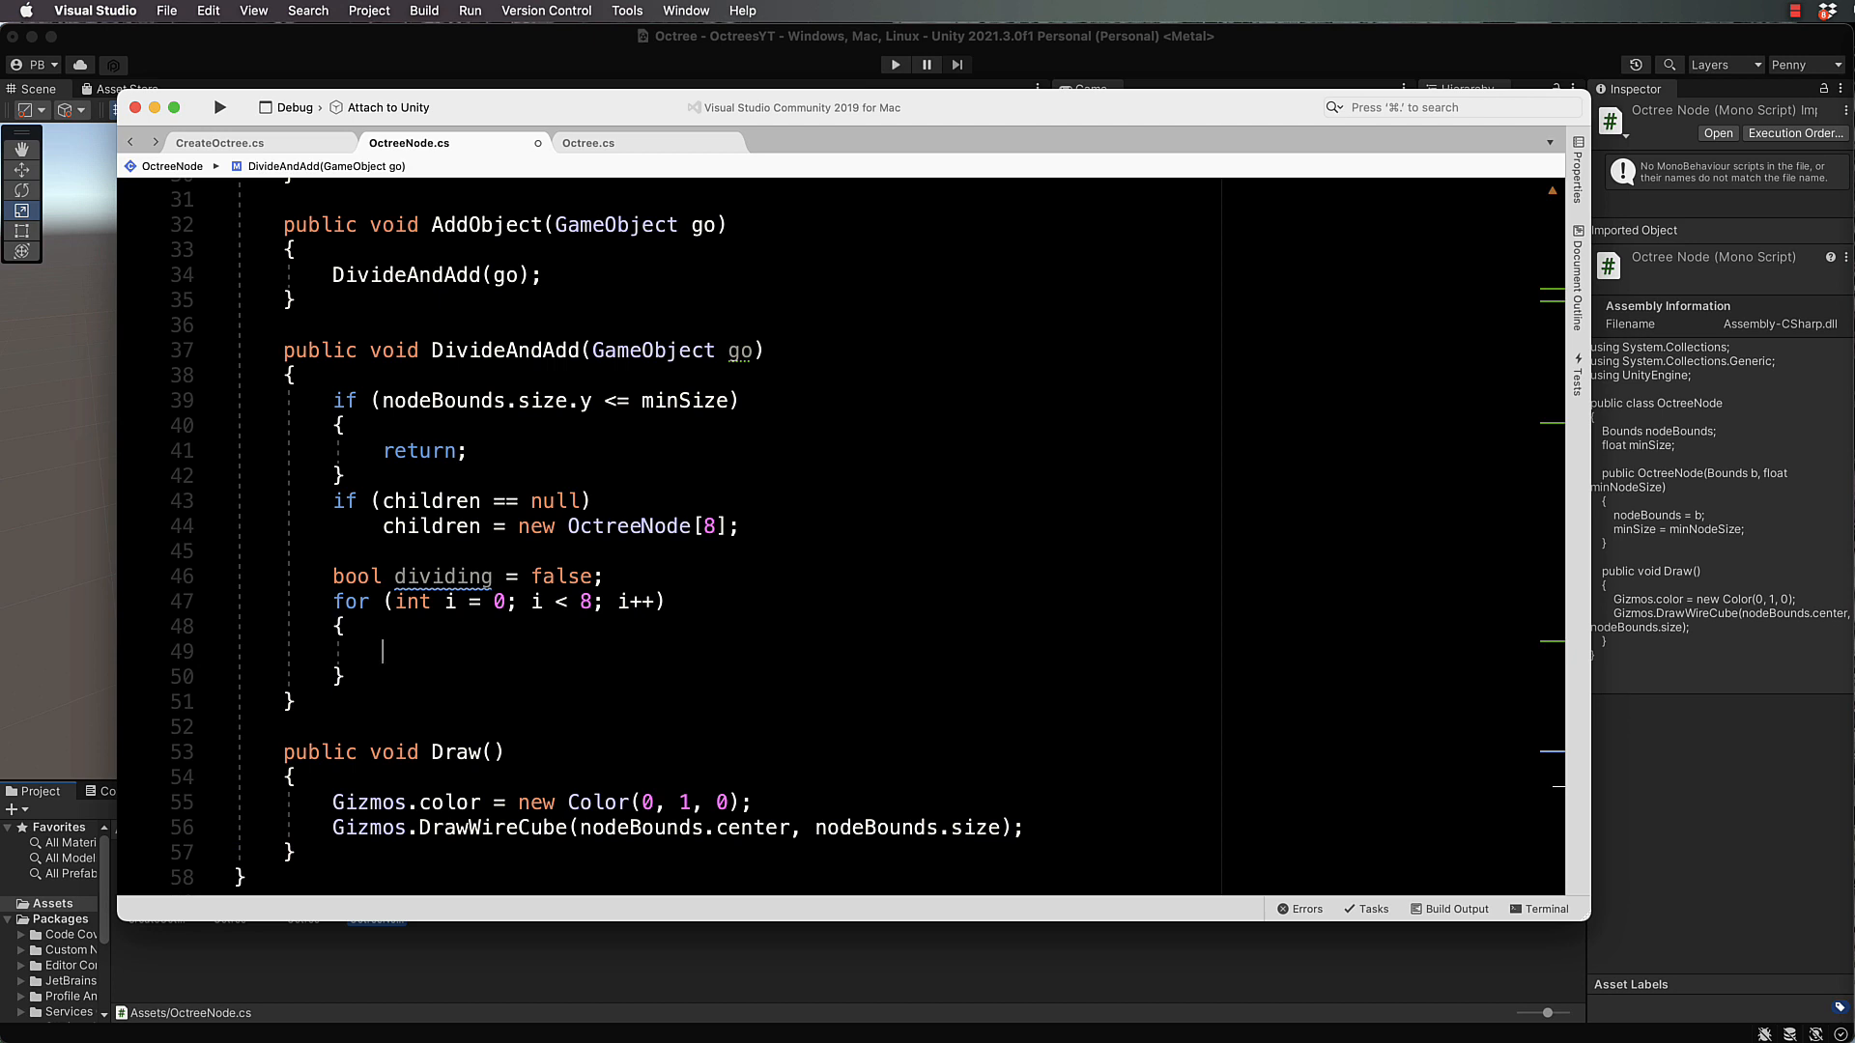
text(if)
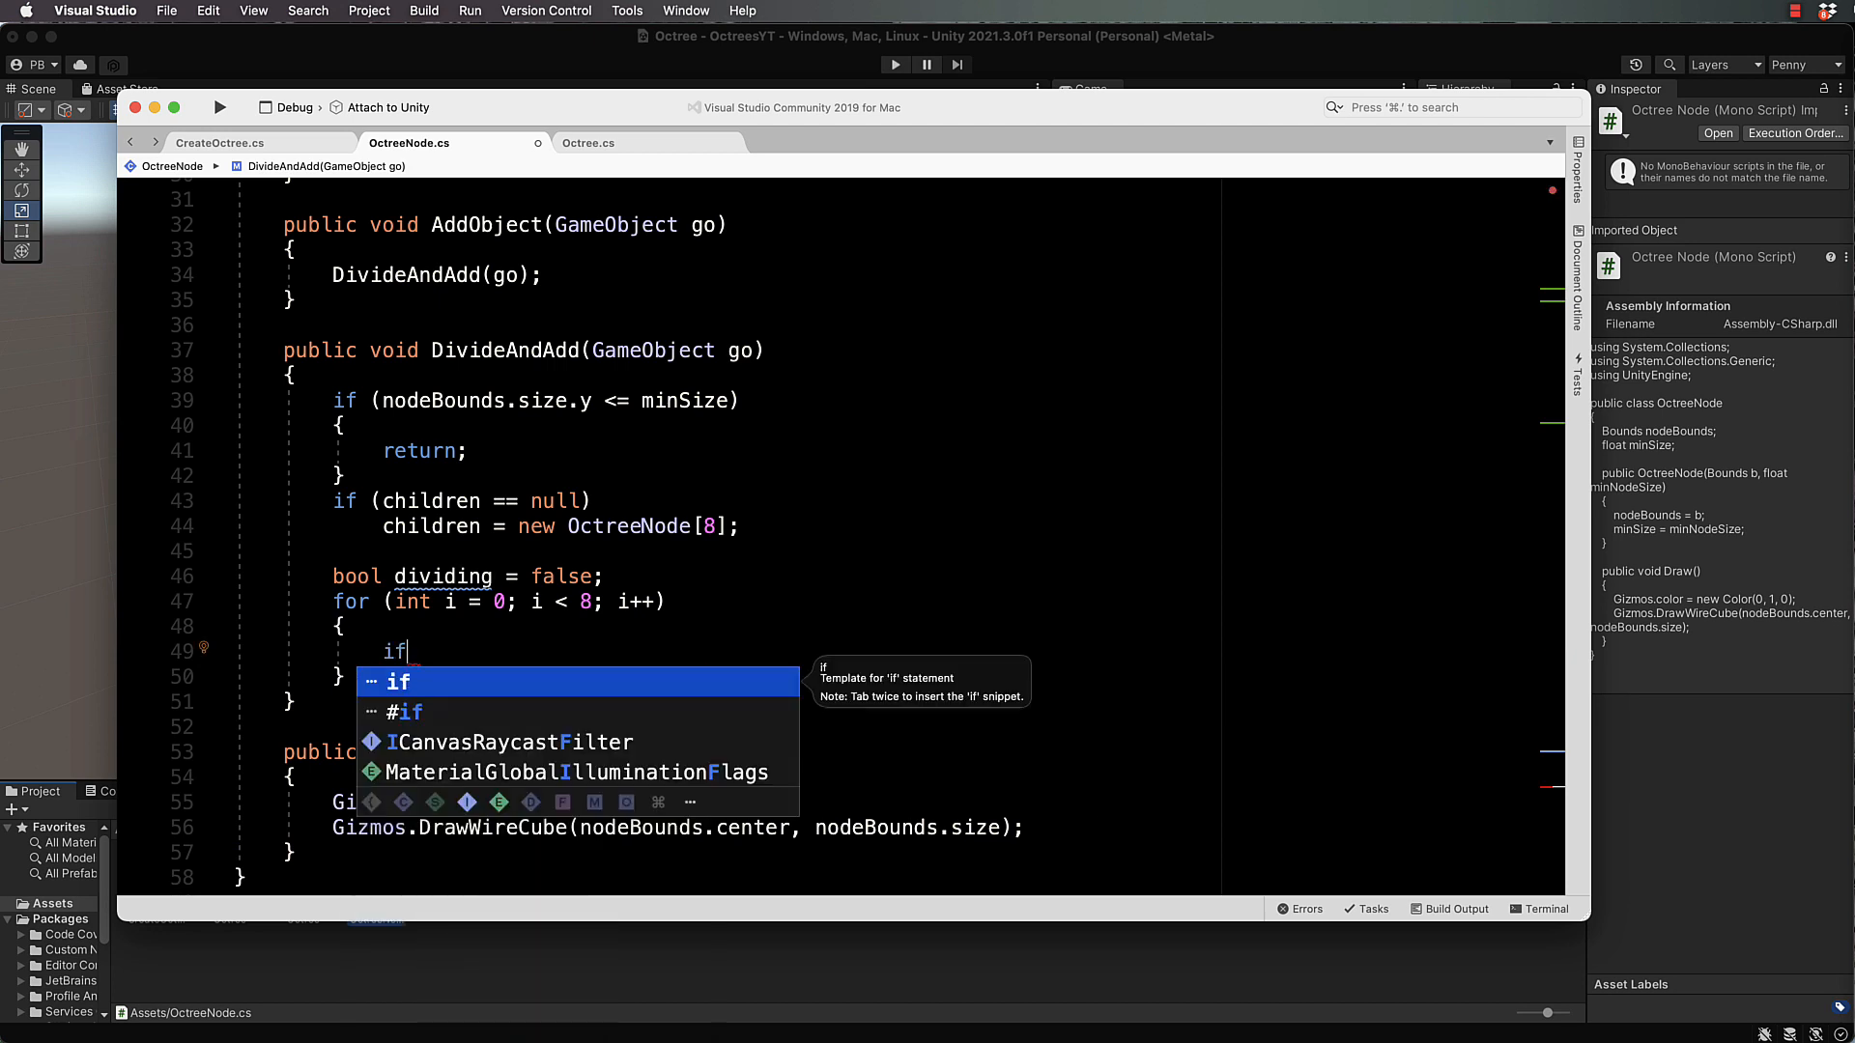
text((childre)
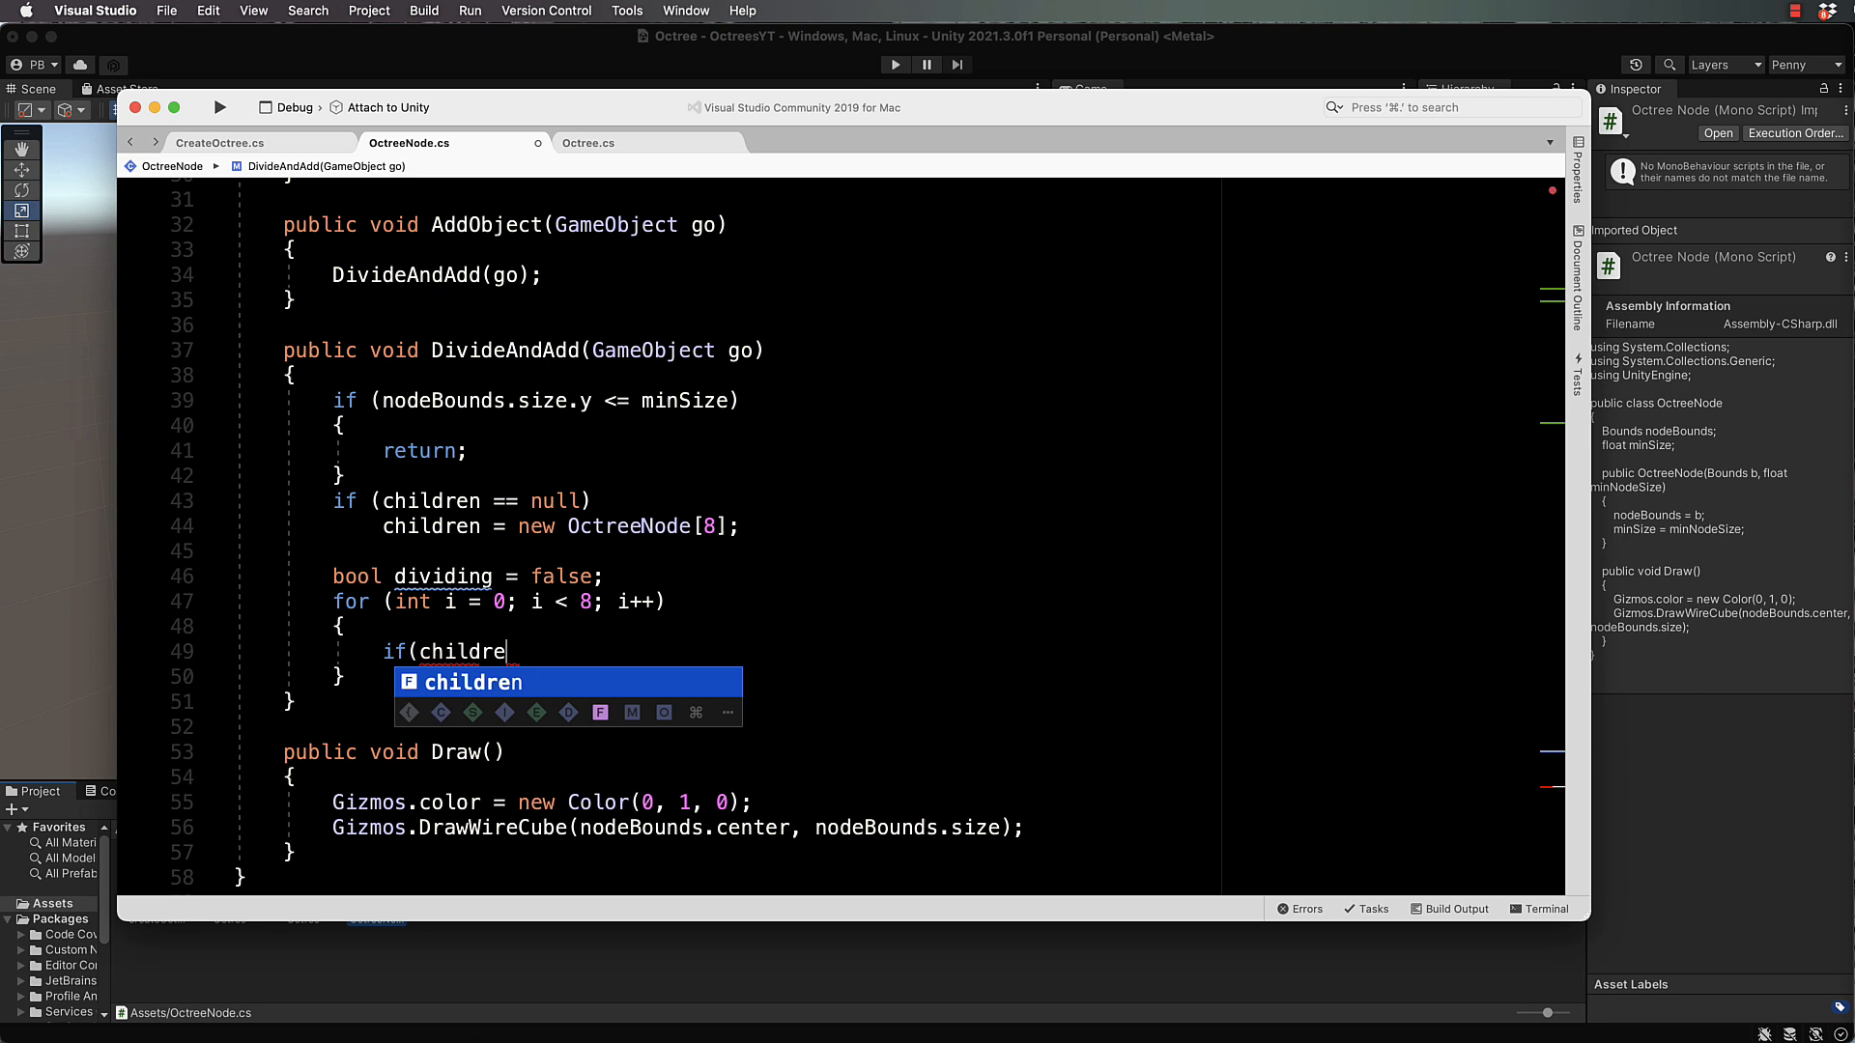
text(n[i])
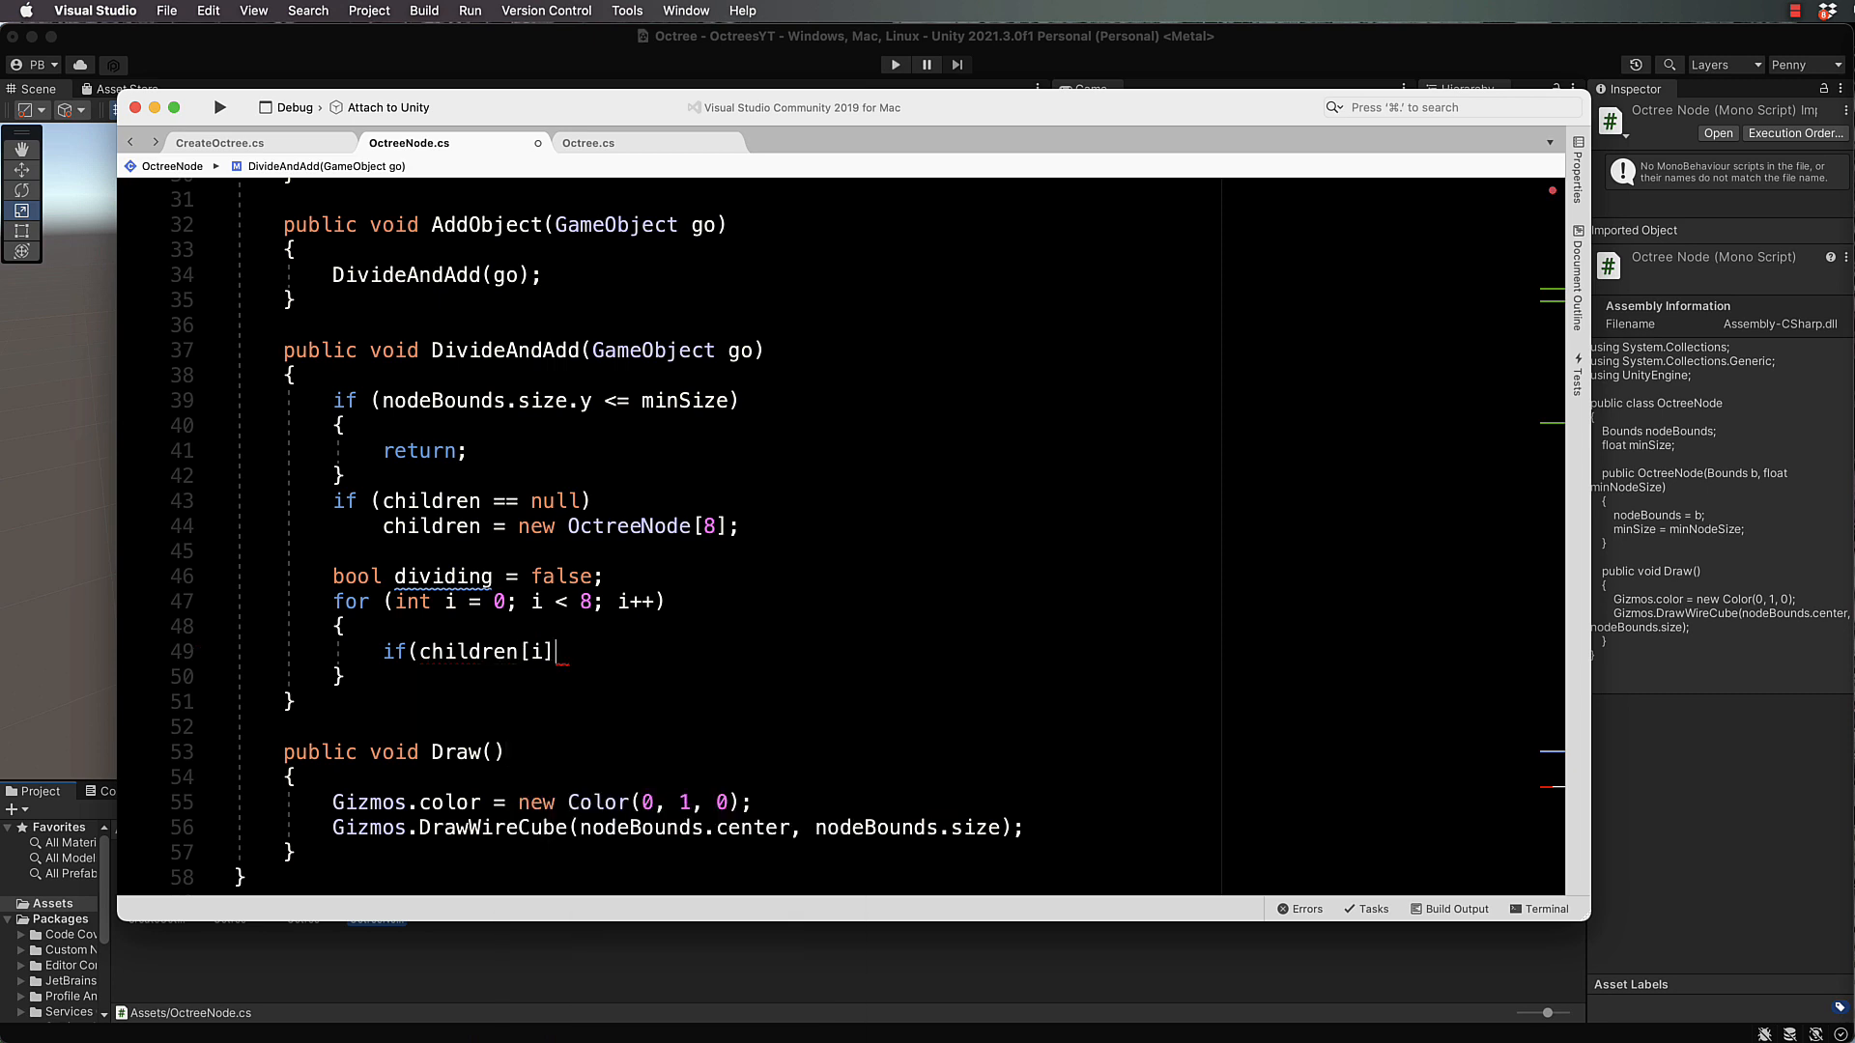
text(== null)
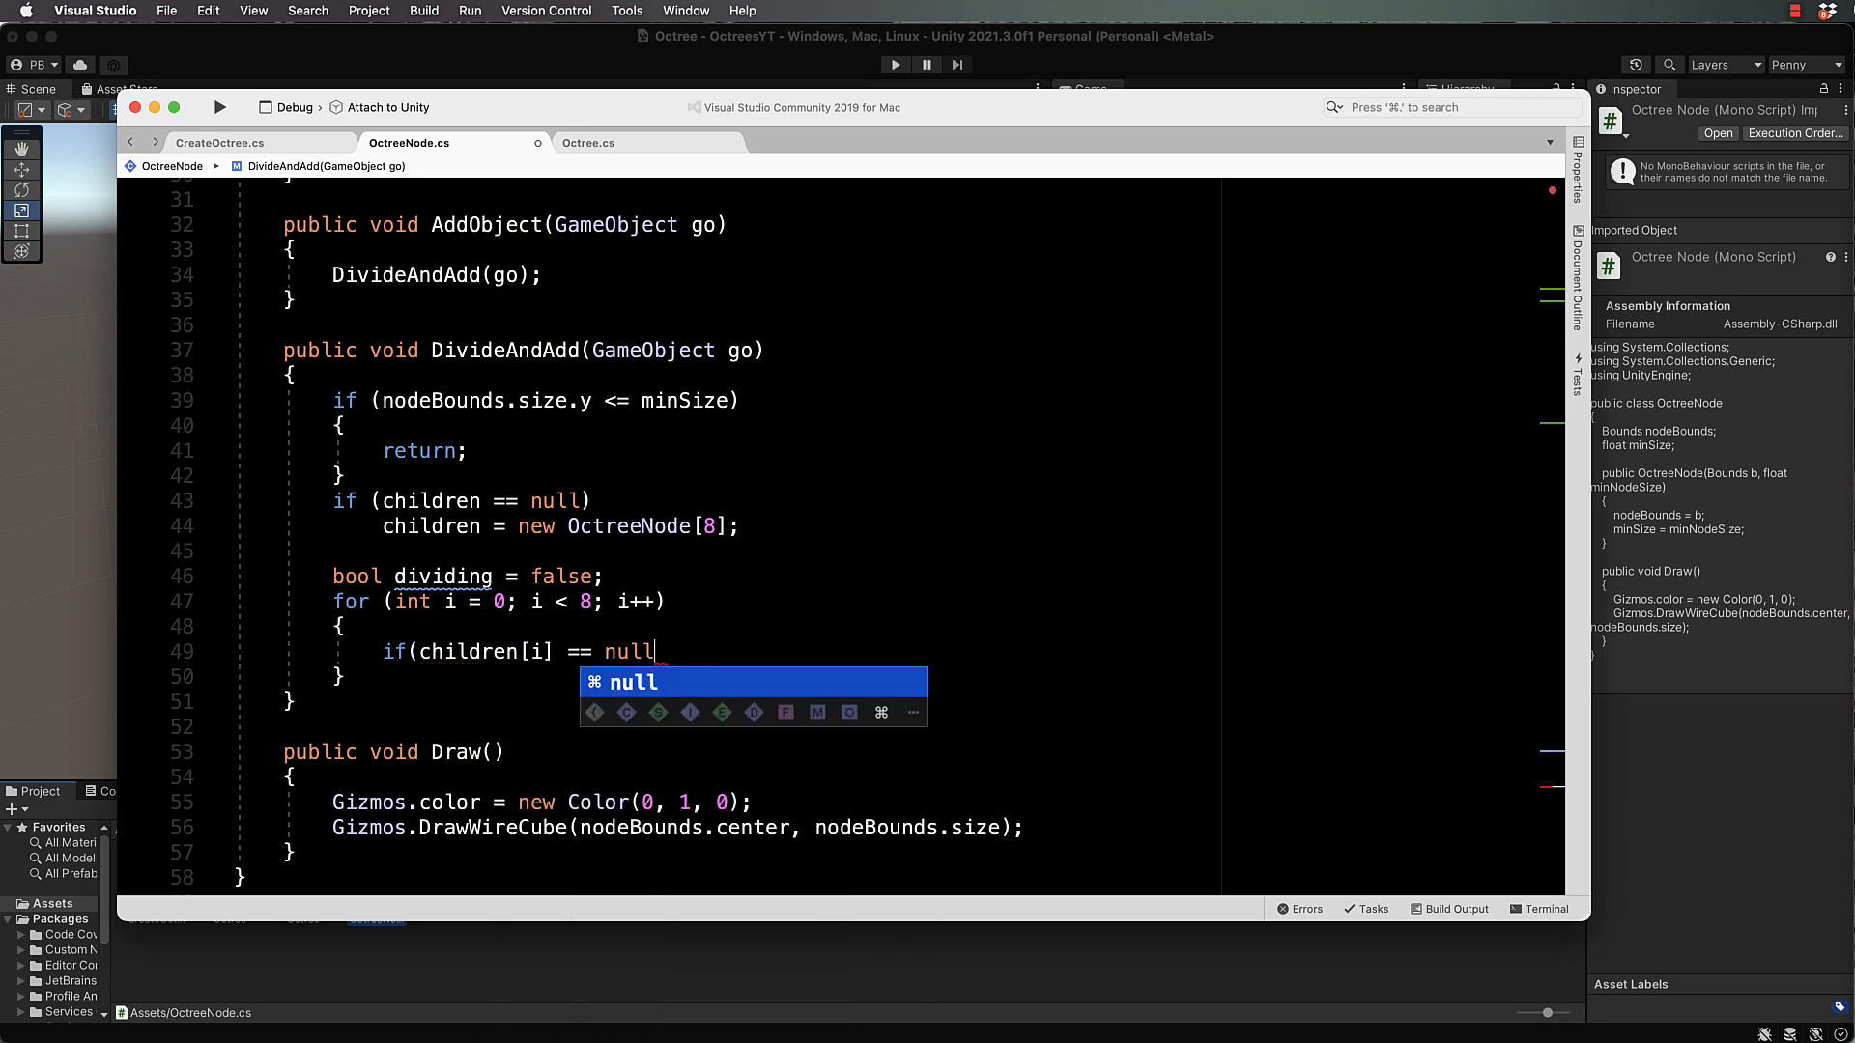
text())
text({)
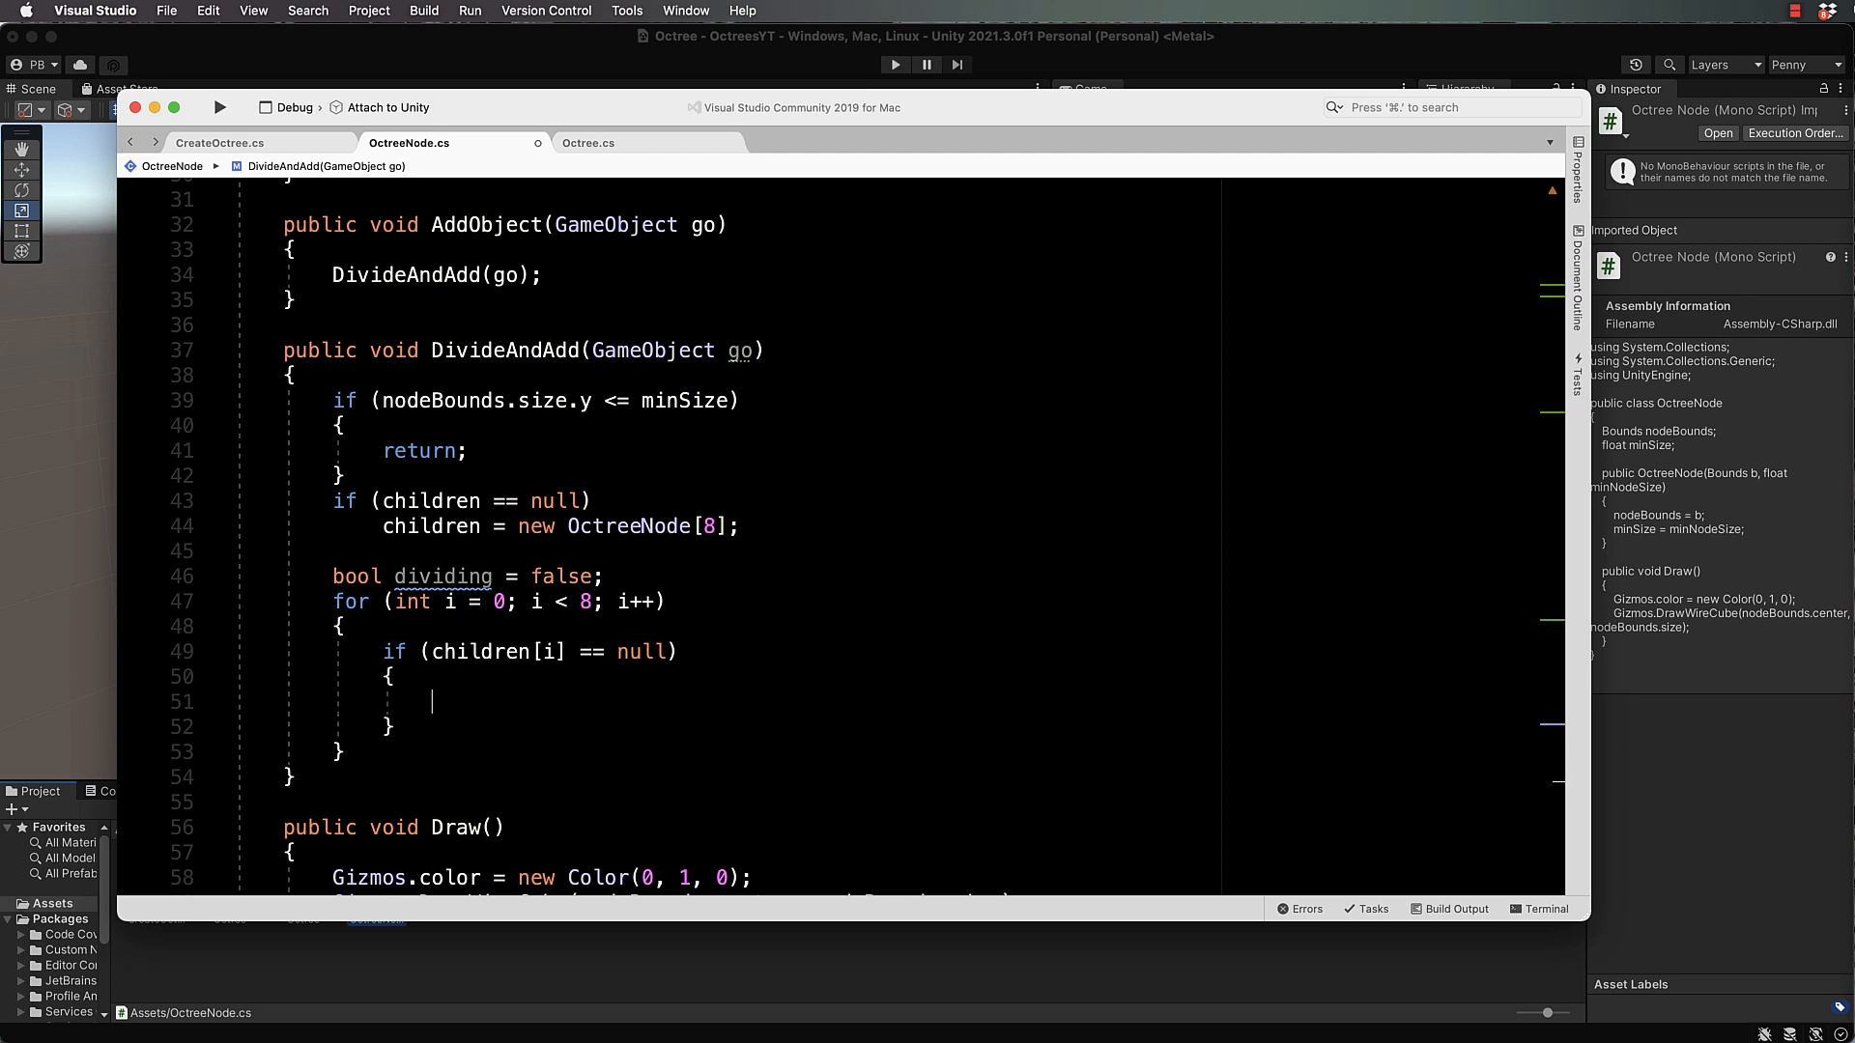
Step: Assign children[i] = new OctreeNode(childBounds[i], minSize) inside the null check
text(child)
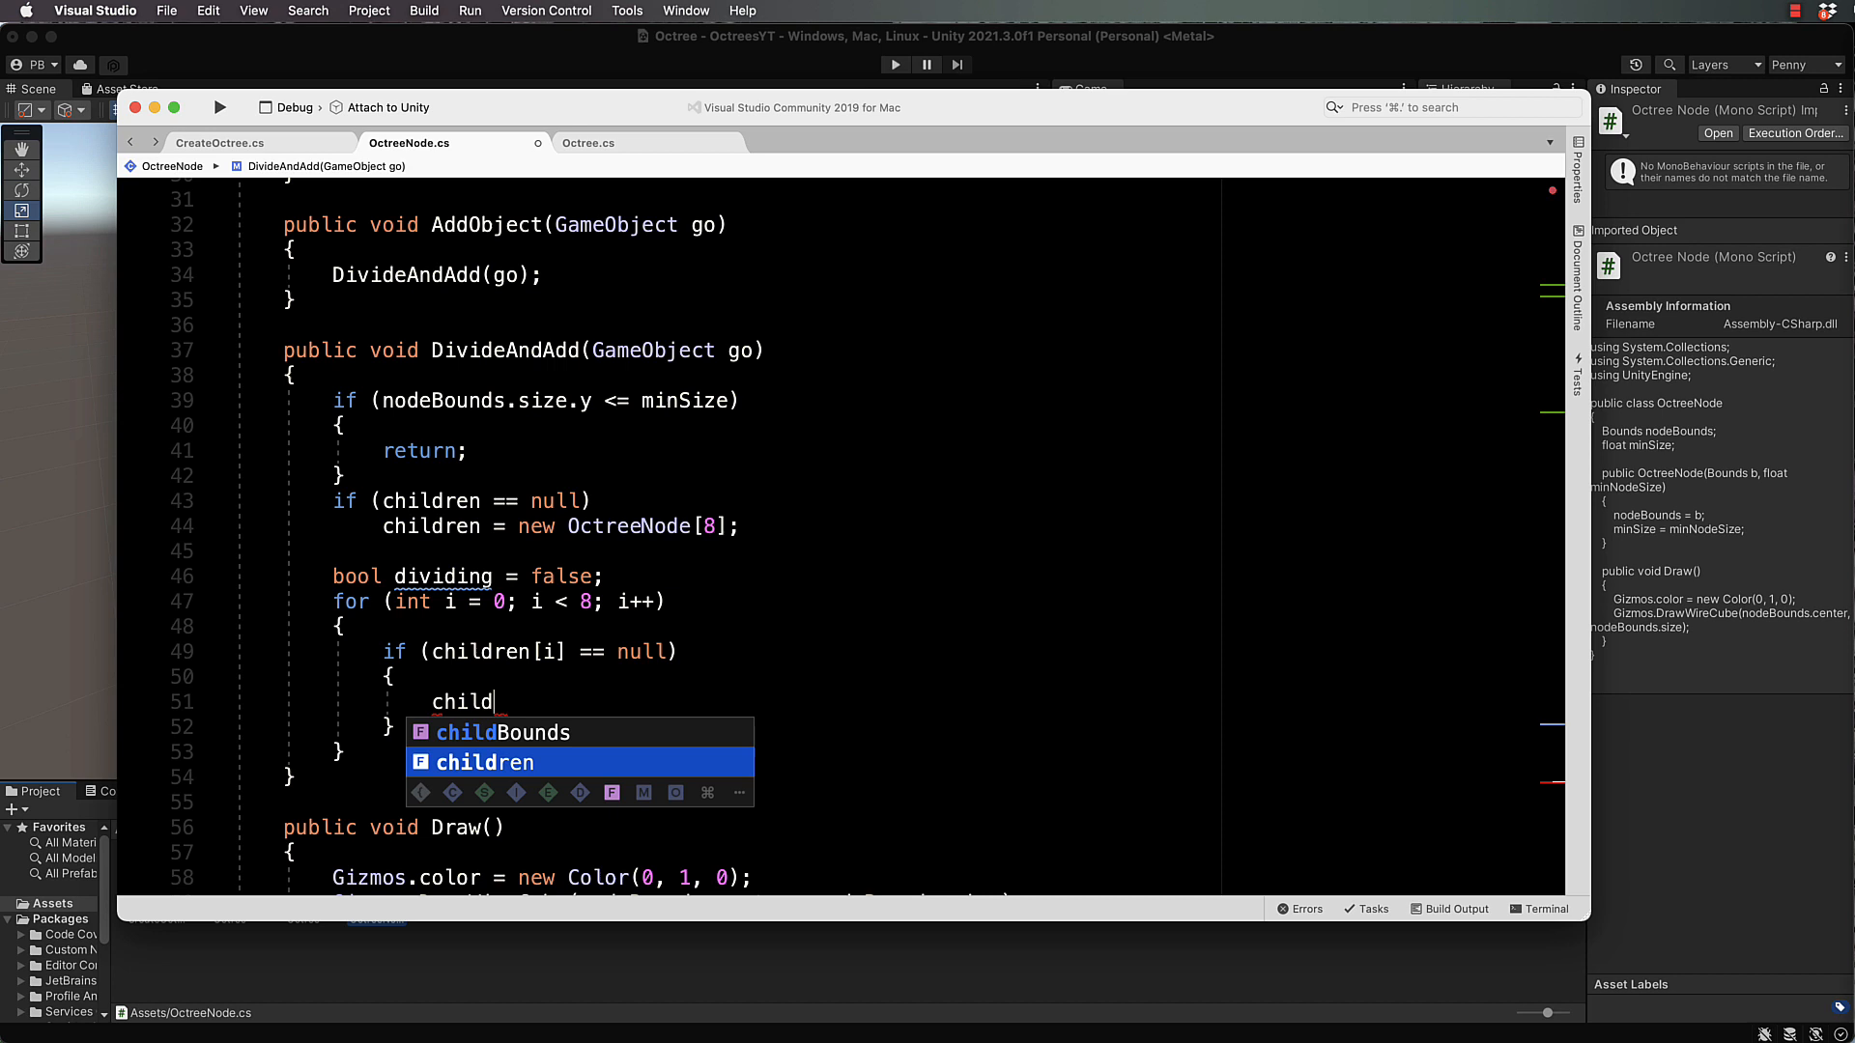
text(ren)
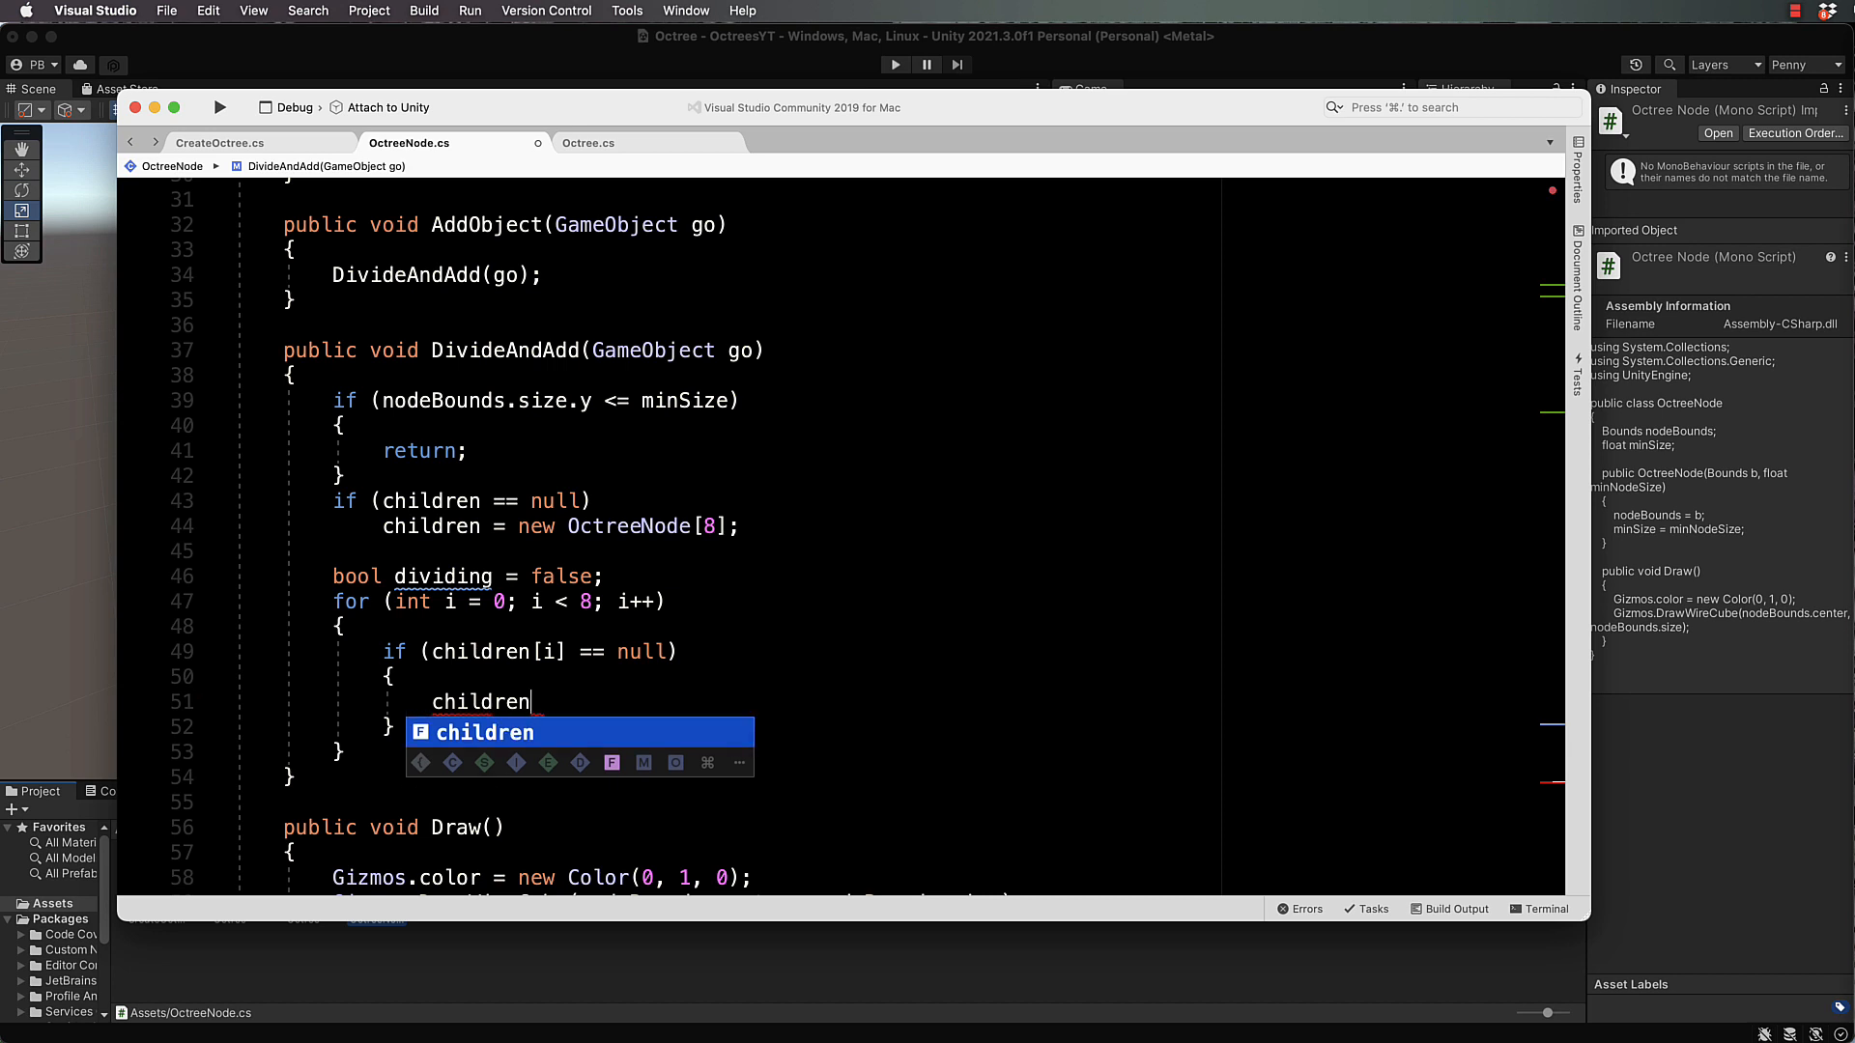
text([i] =)
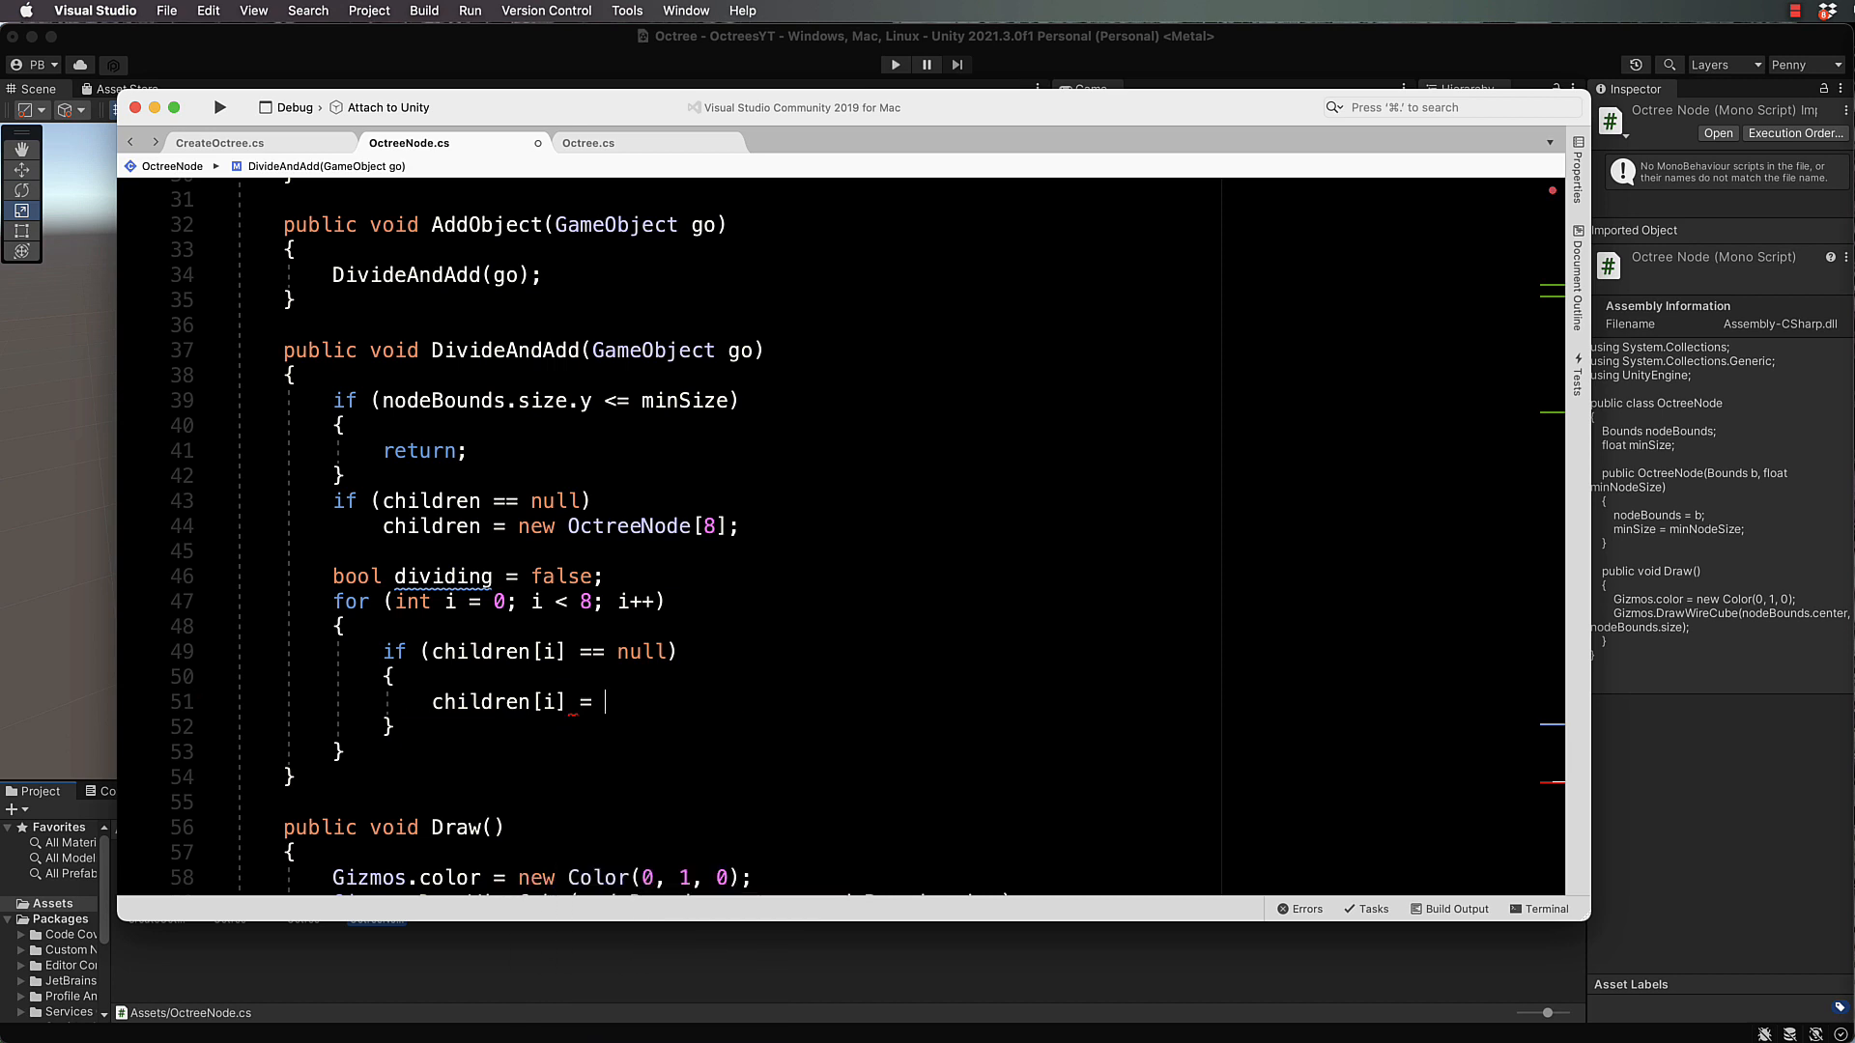
text(new Oct)
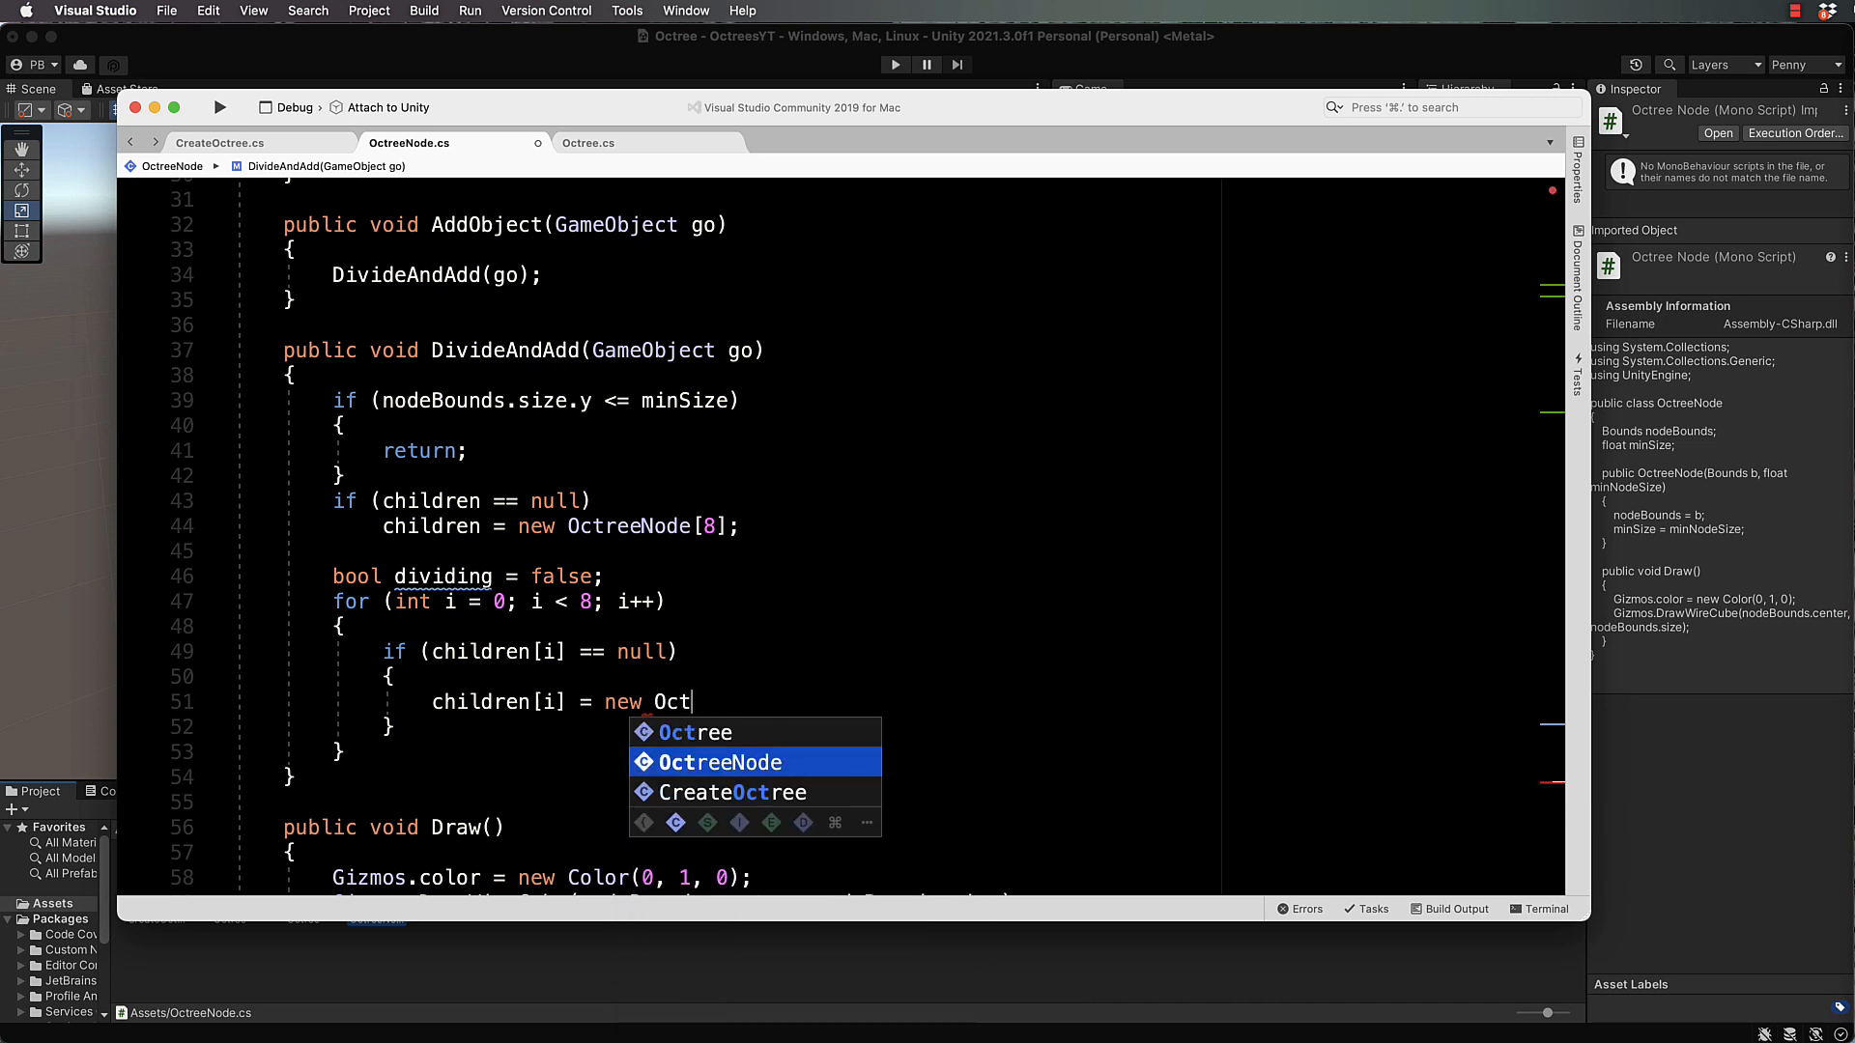
text(reeNod)
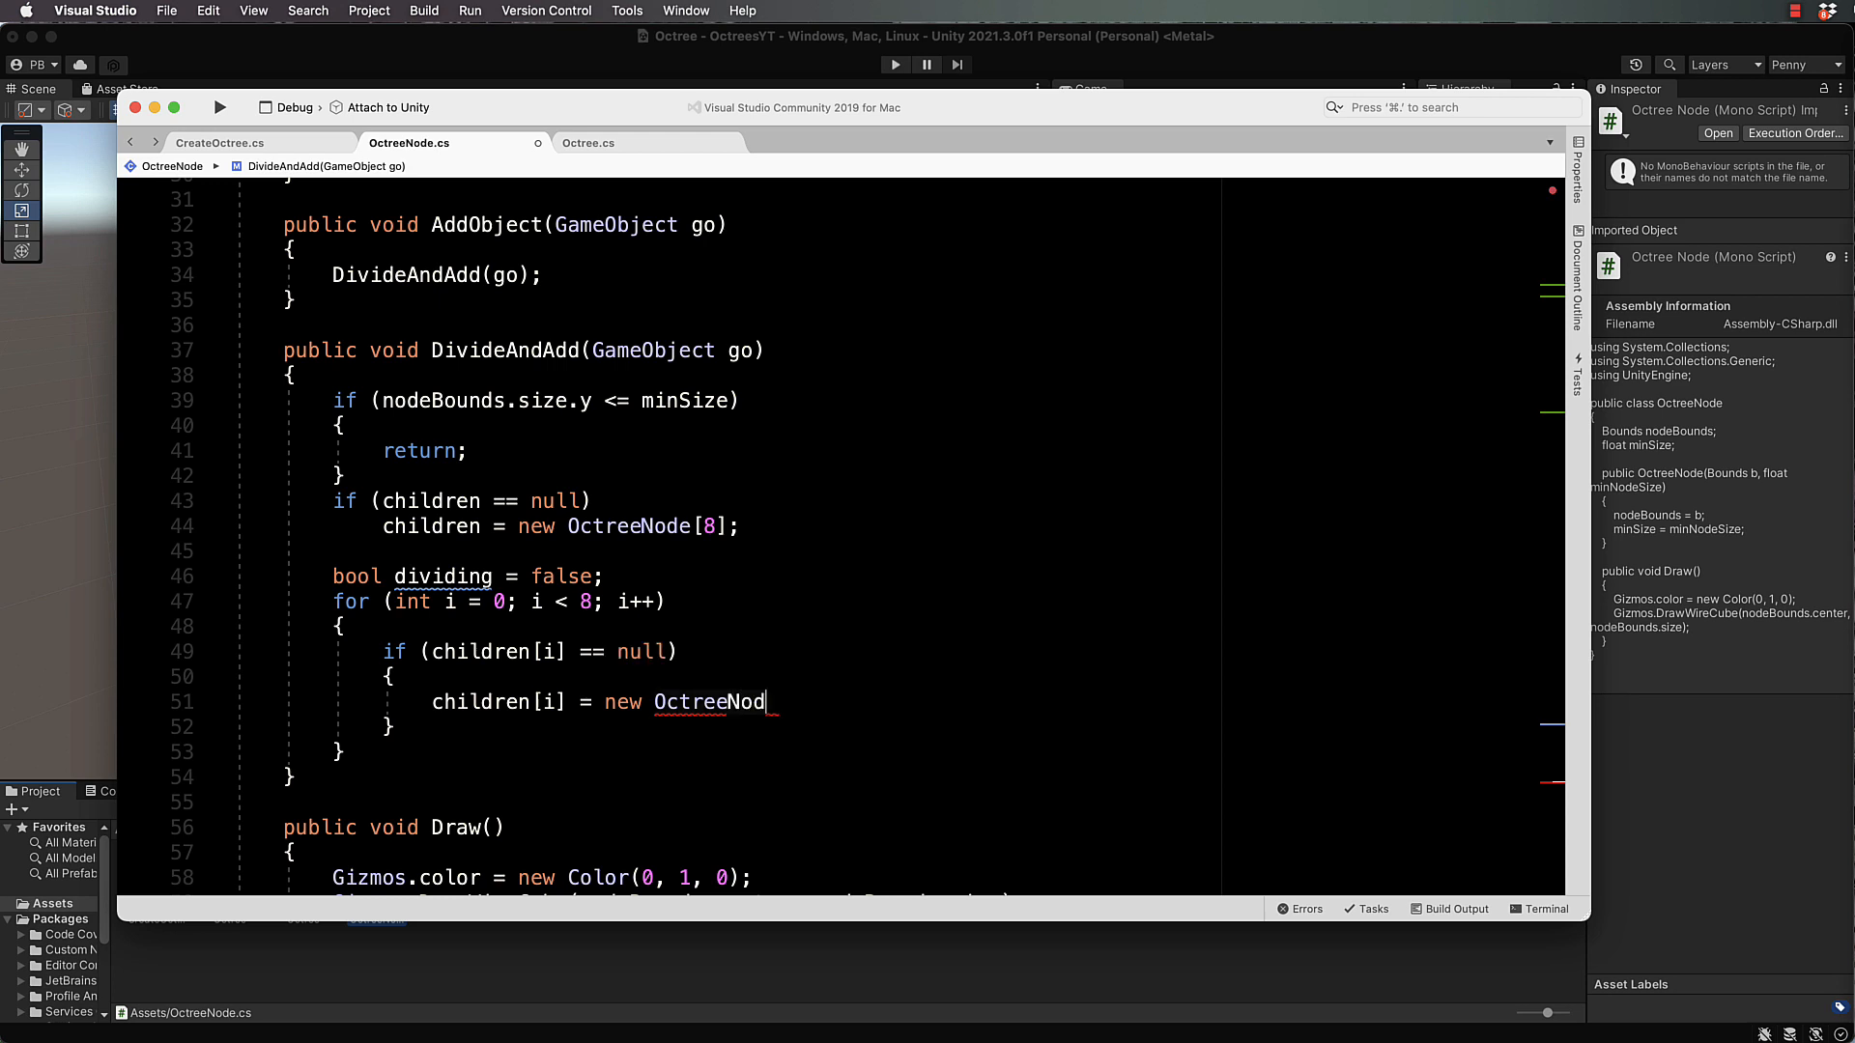
text(e(chi)
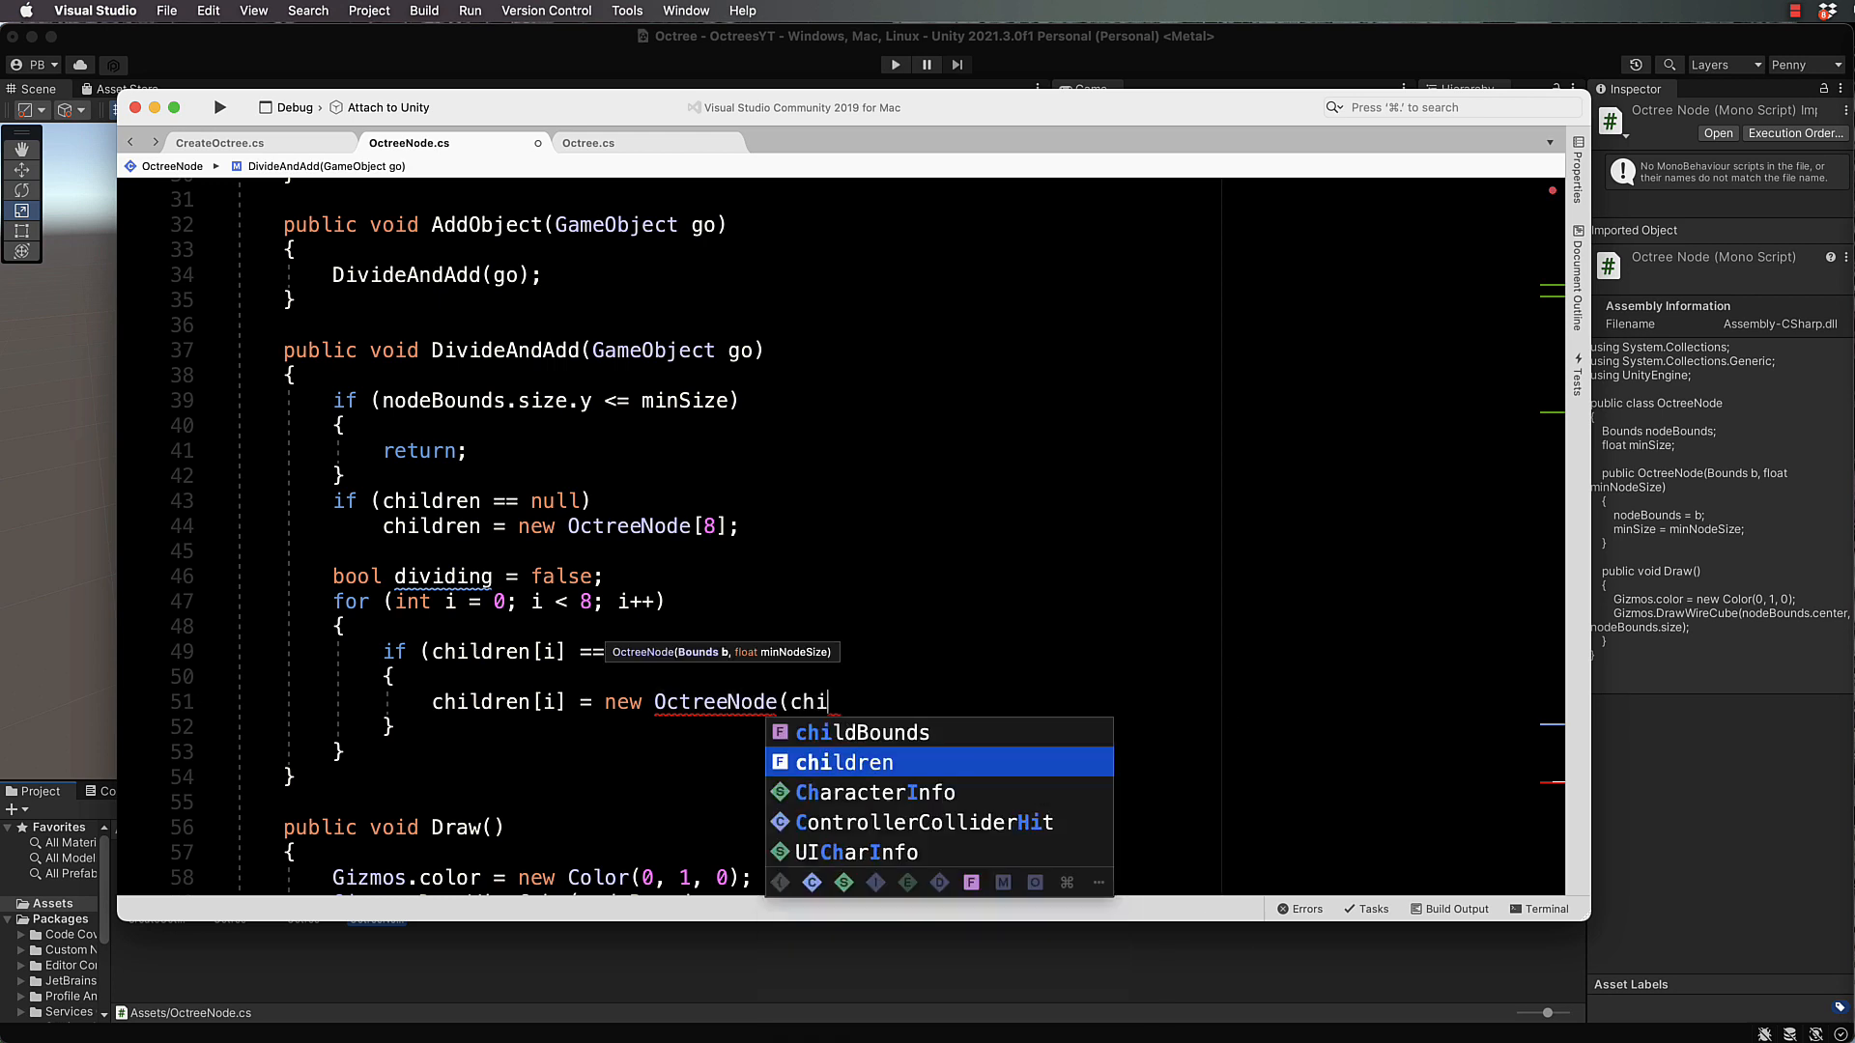
text(ldBounds)
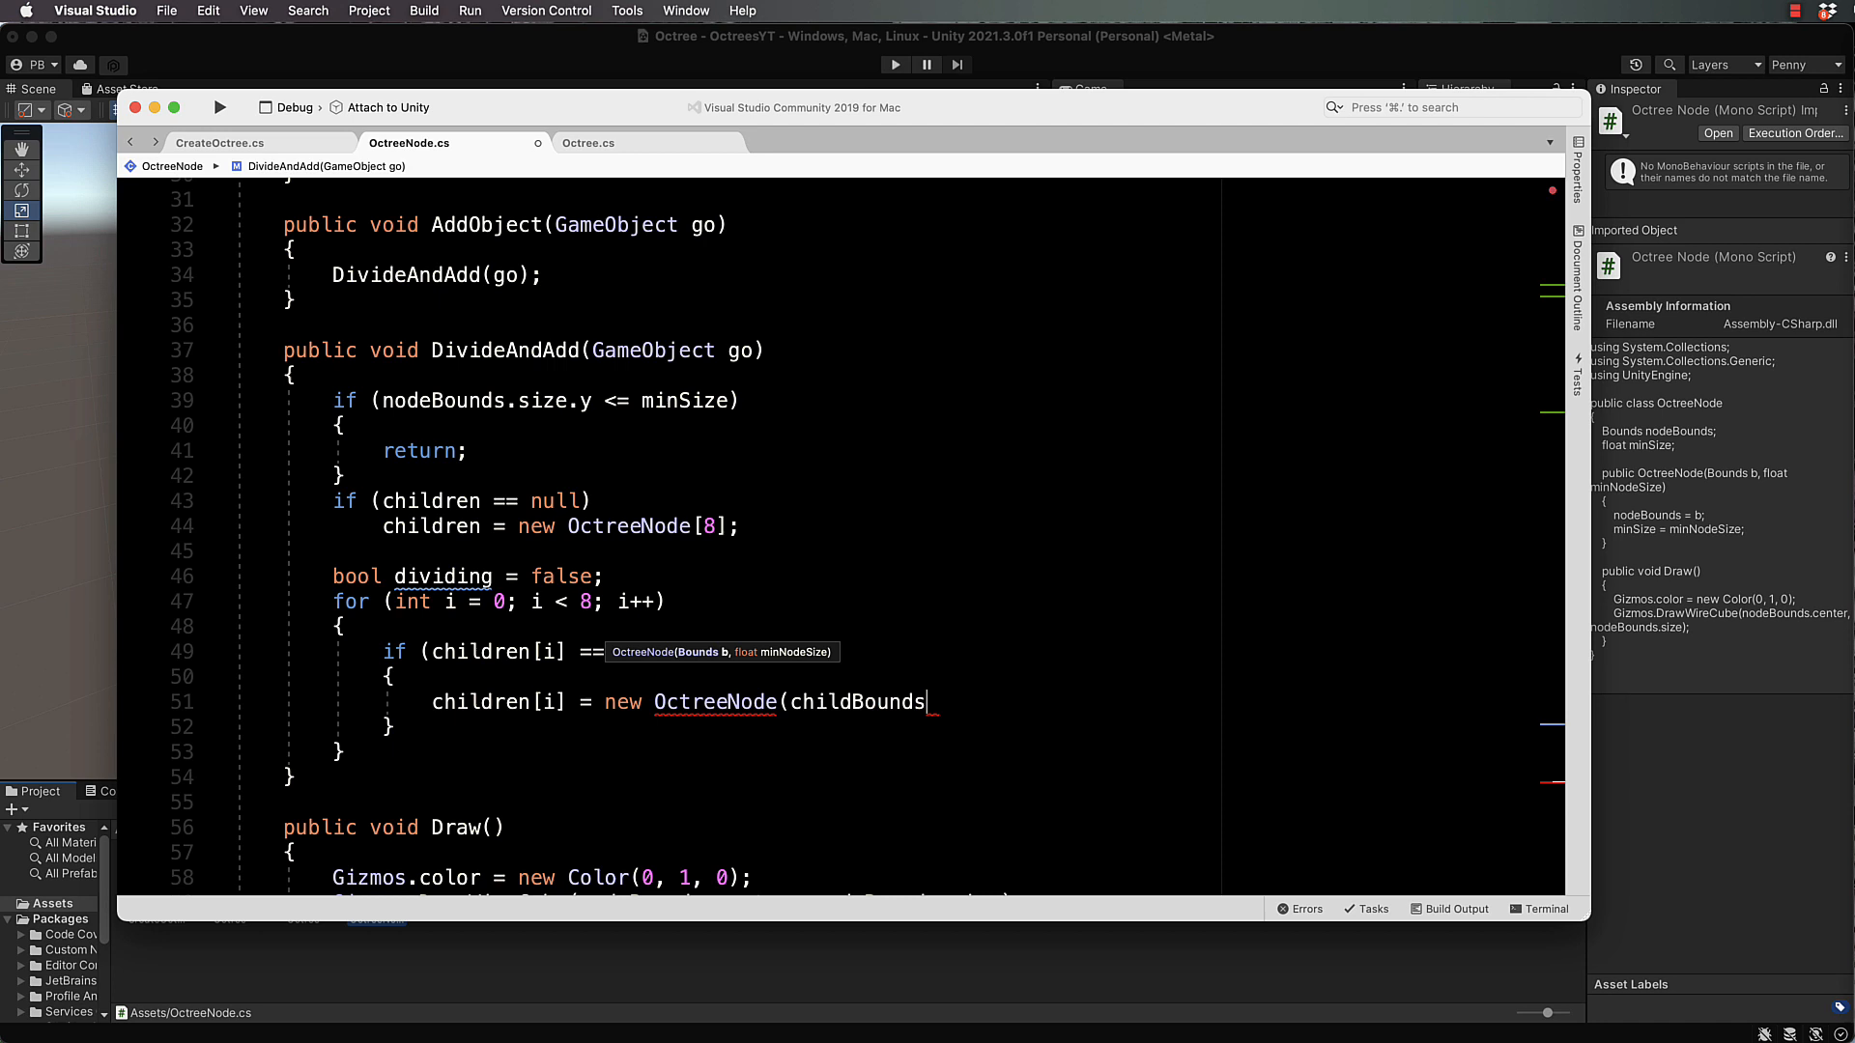
double_click(857, 701)
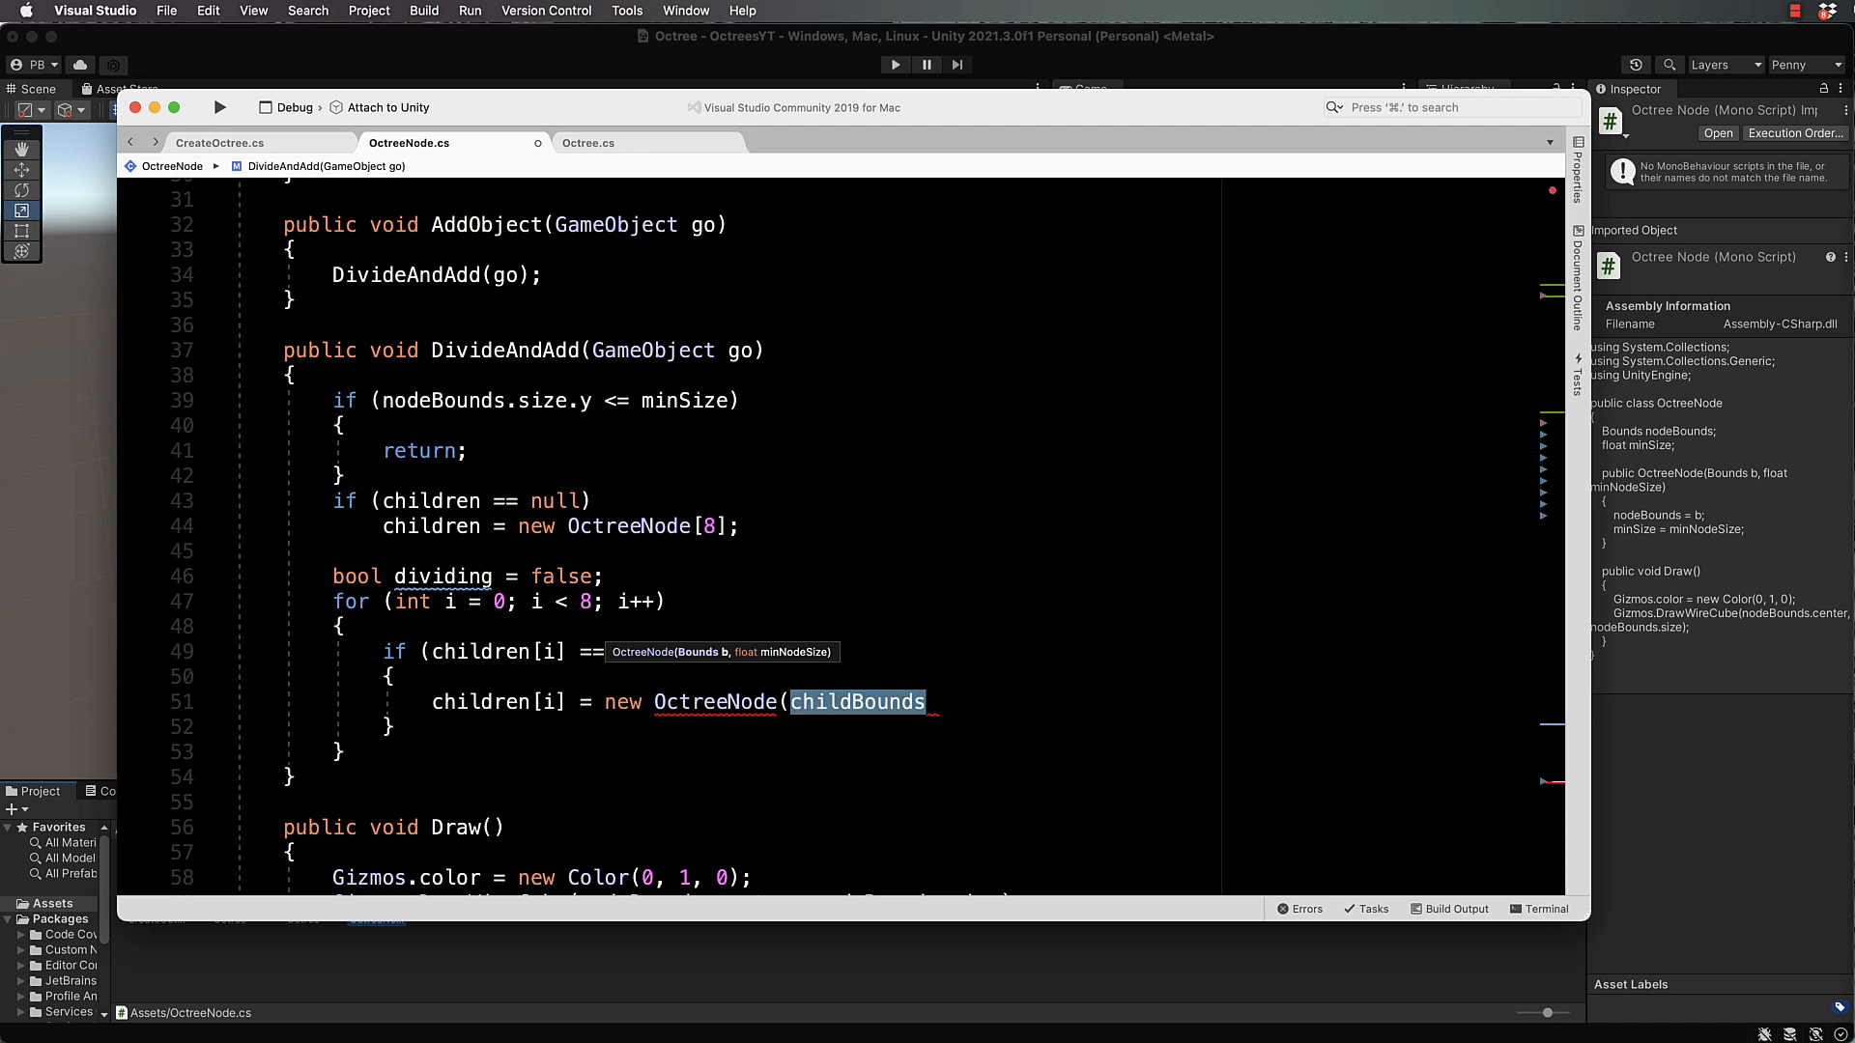
text([i])
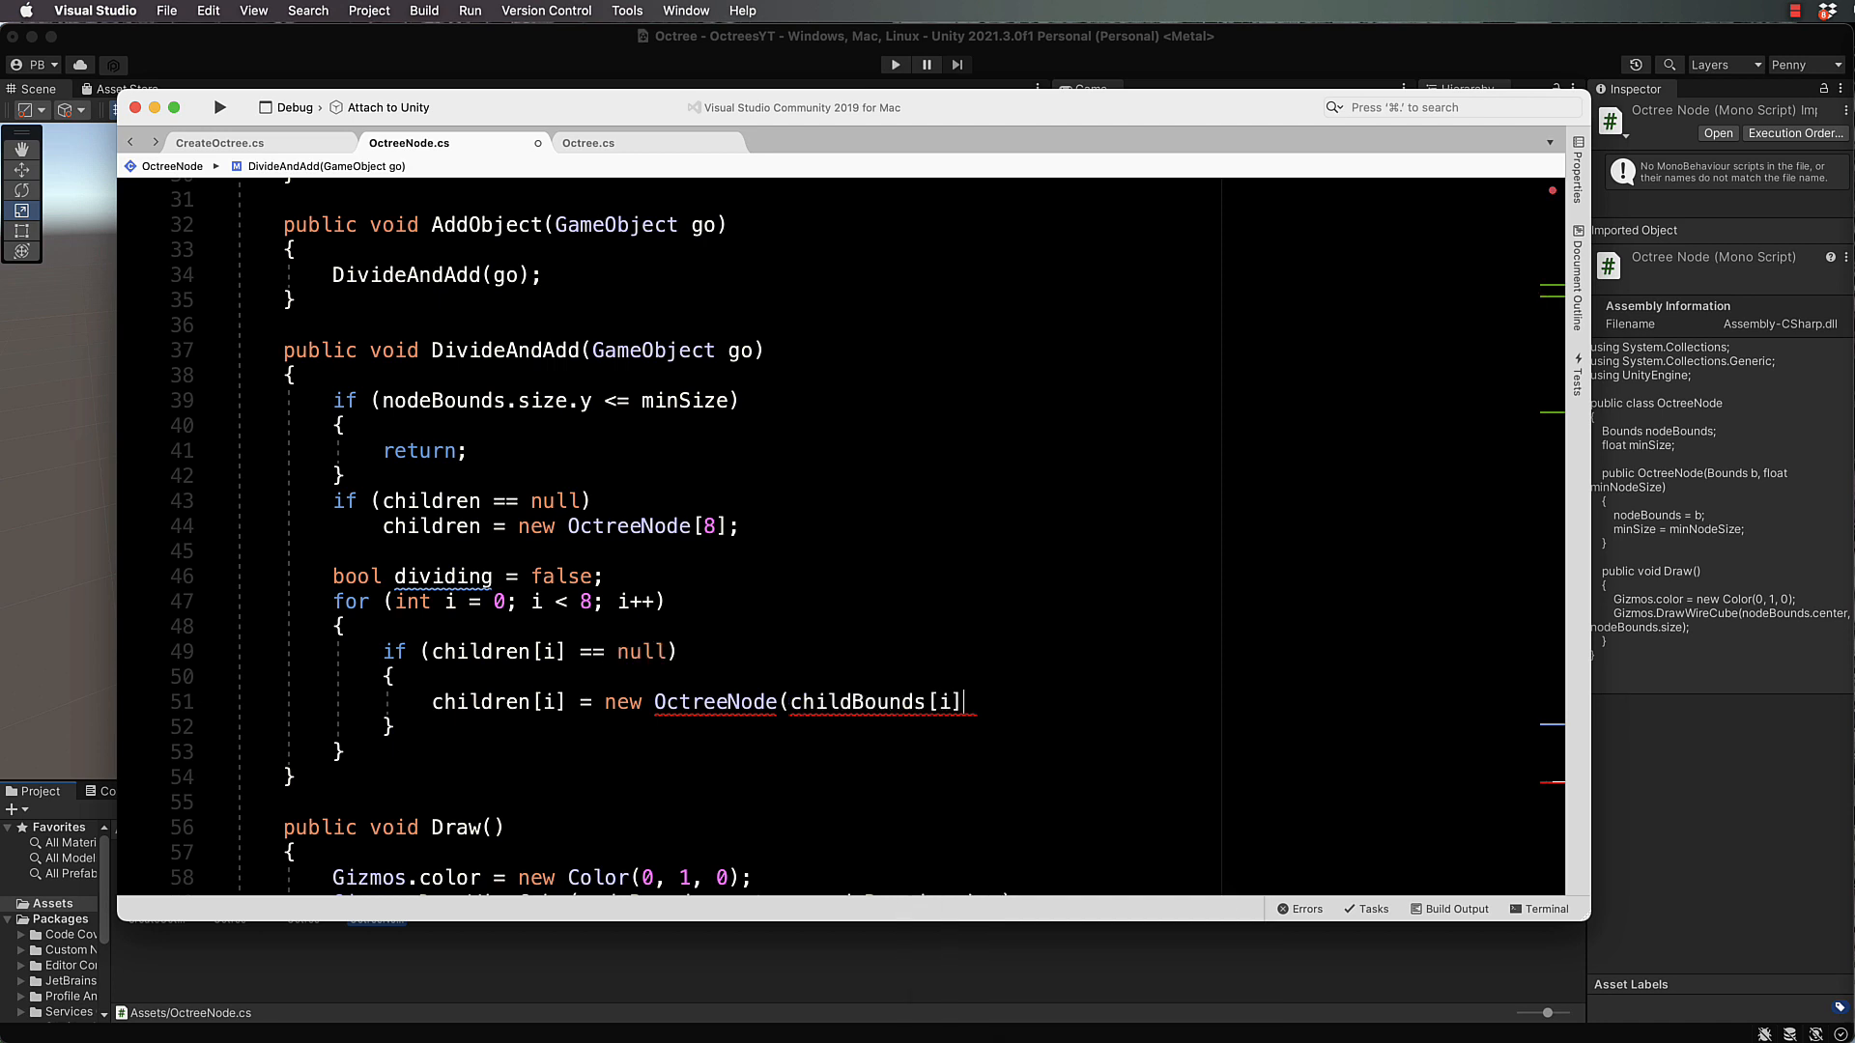
text(,)
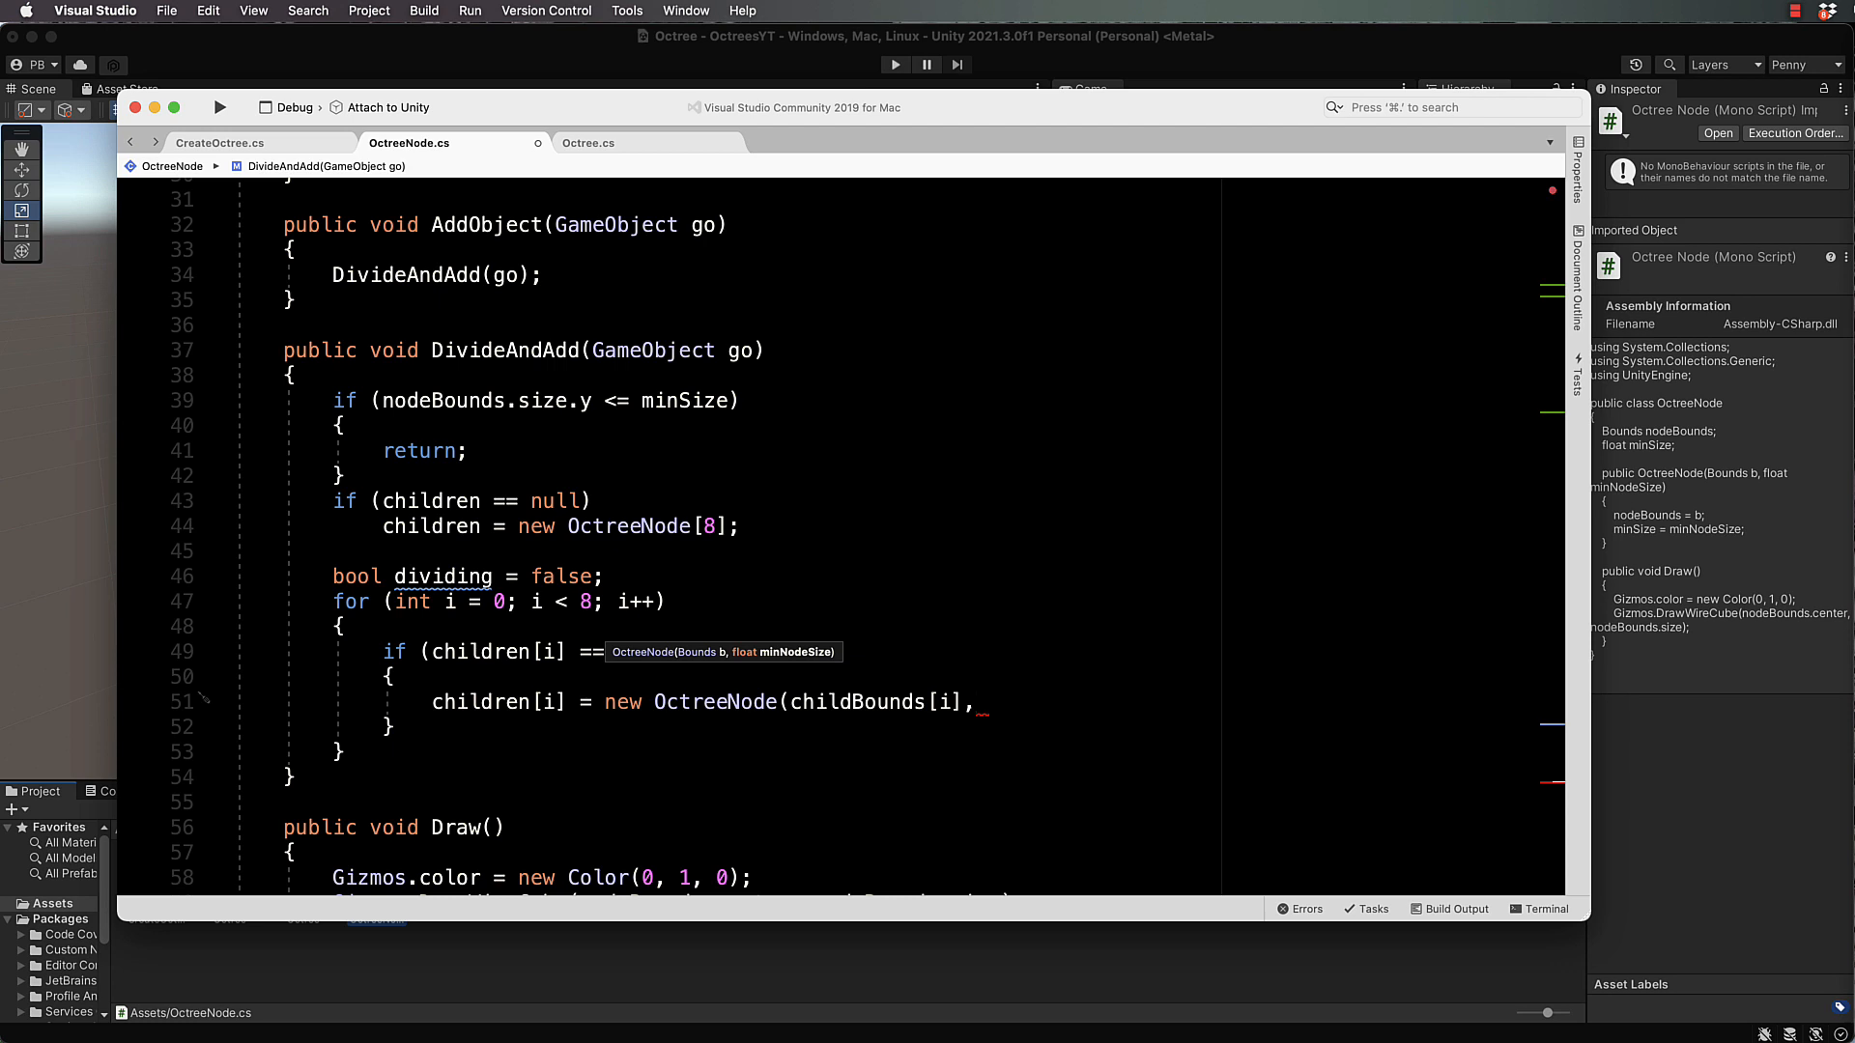
text(mi)
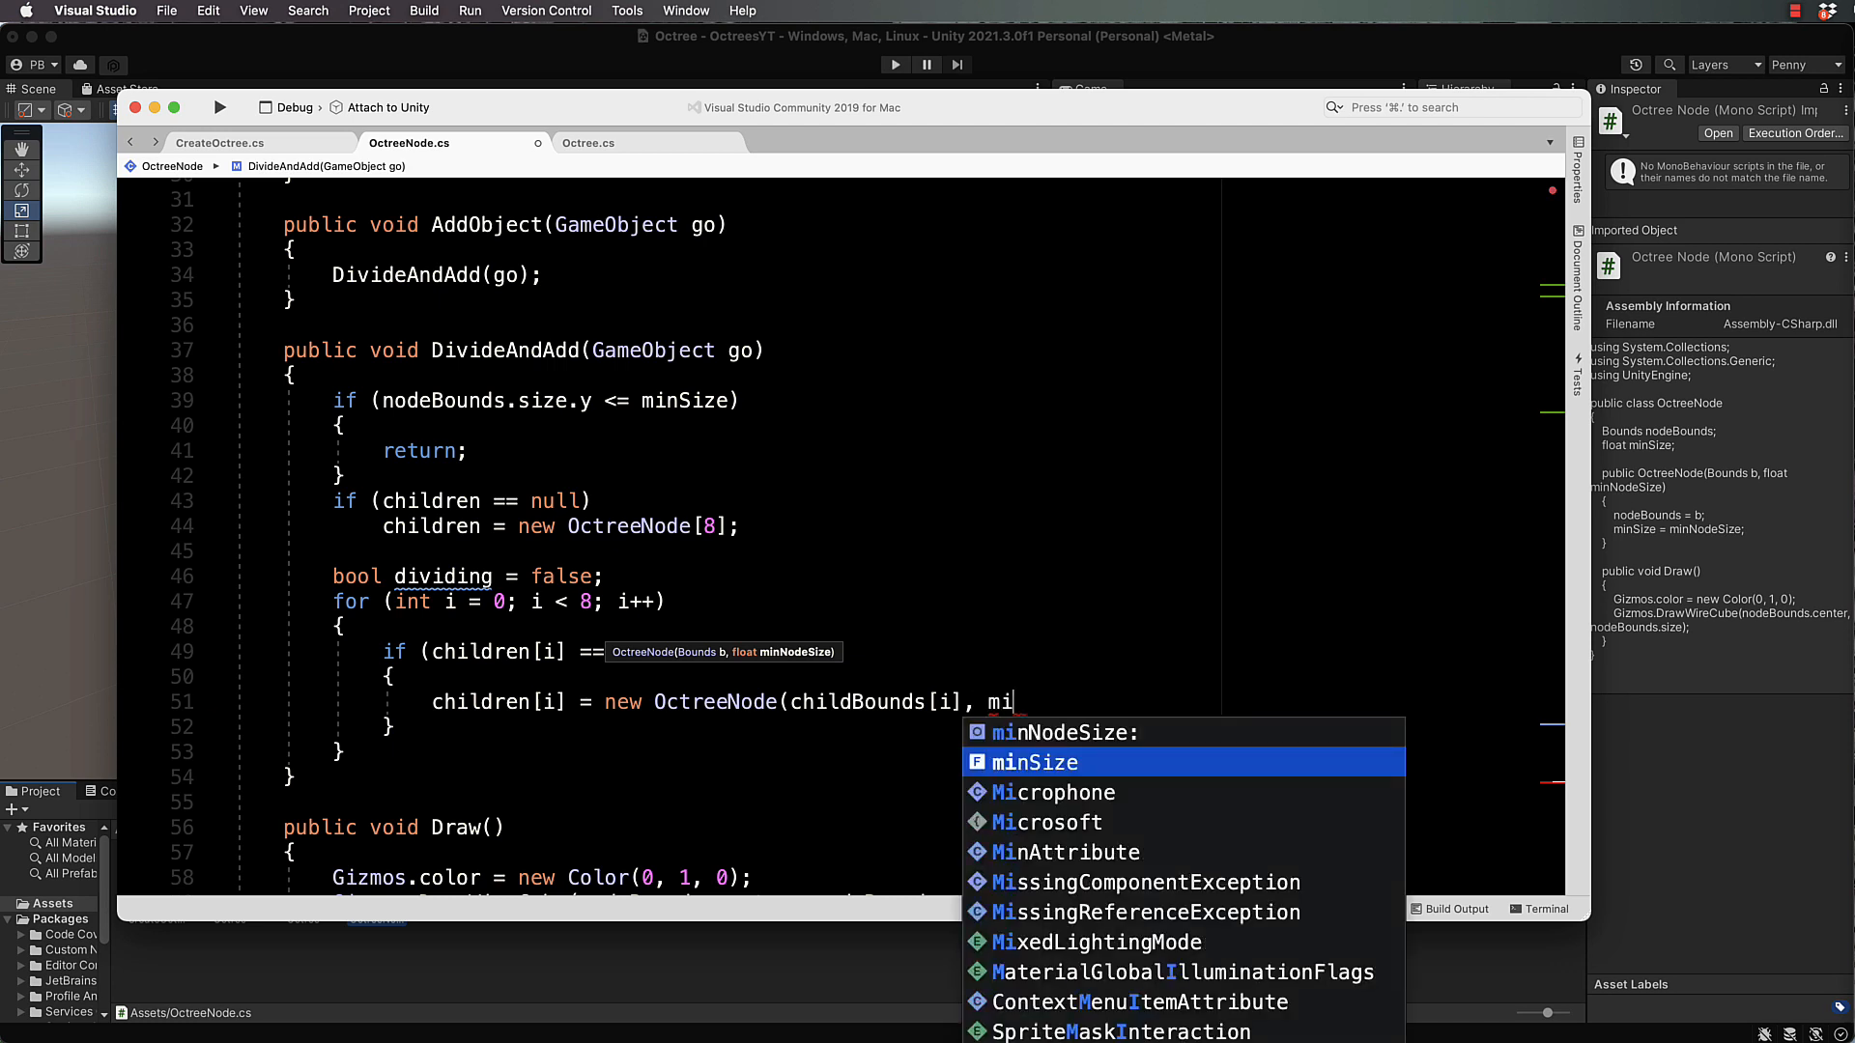
key(tab)
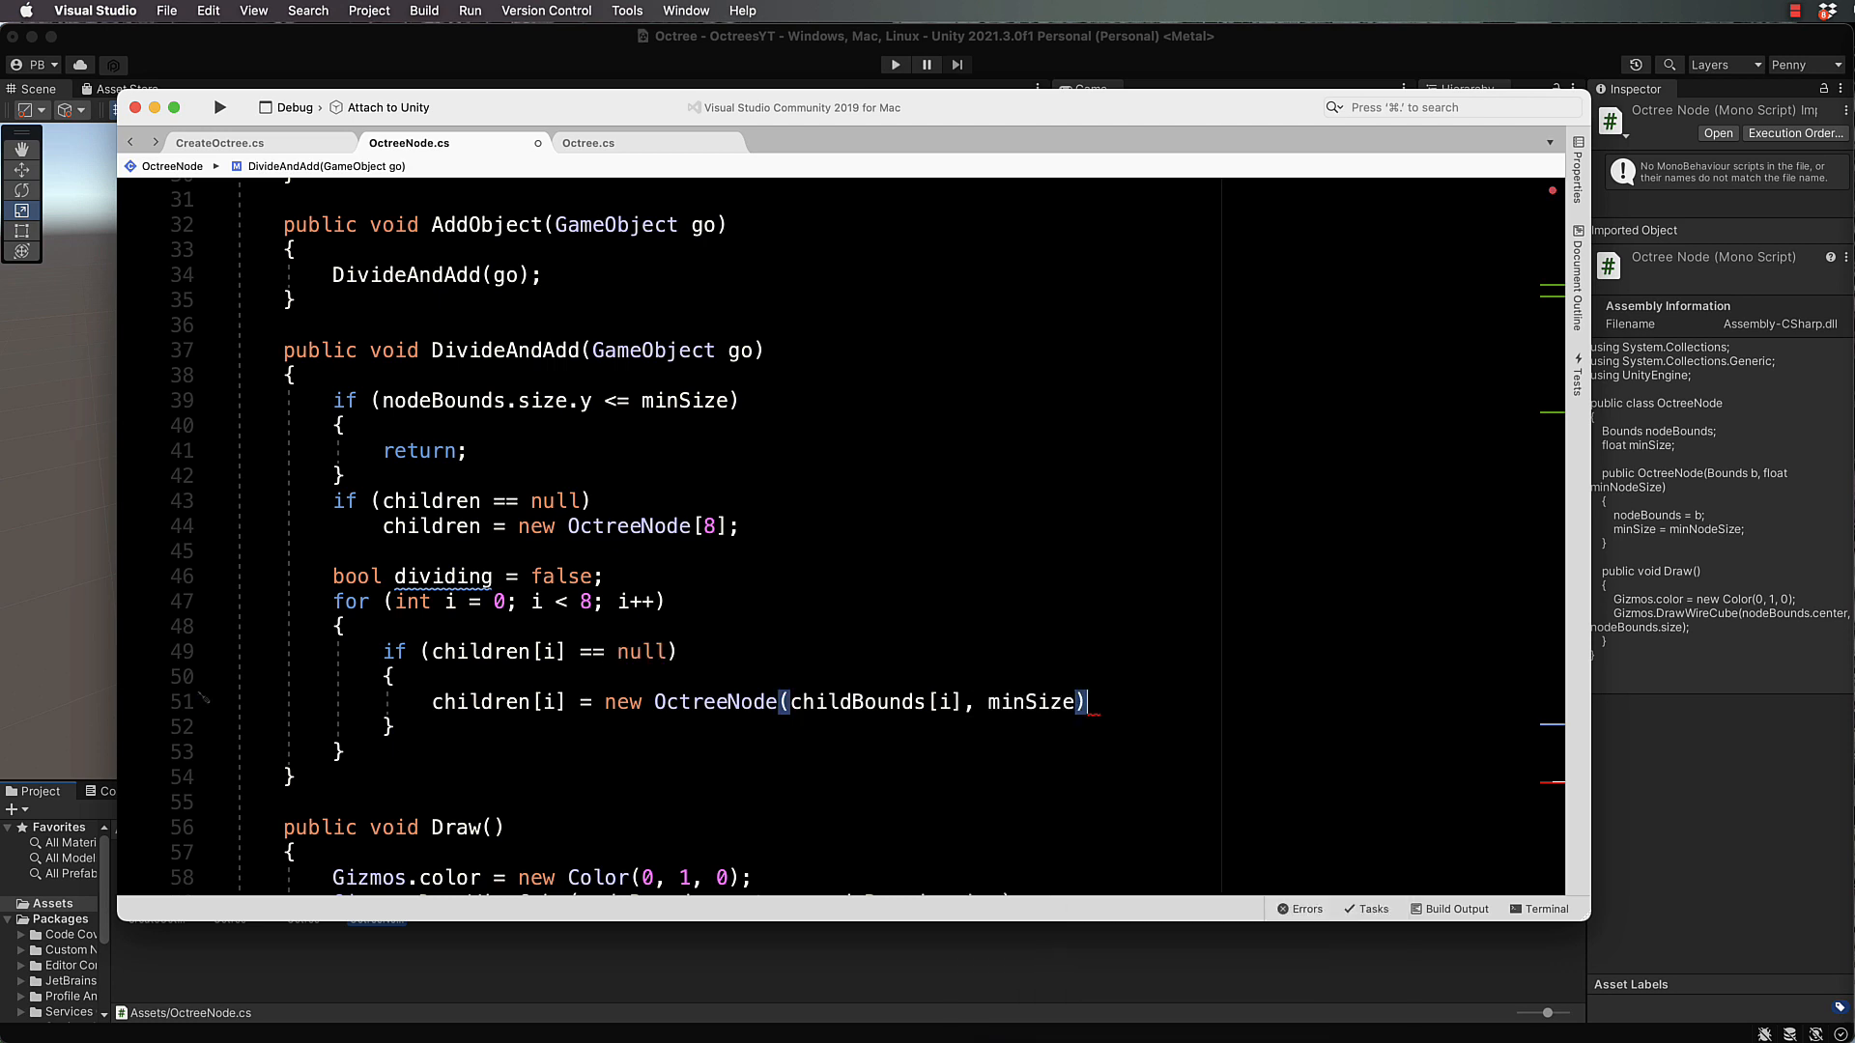
text(;)
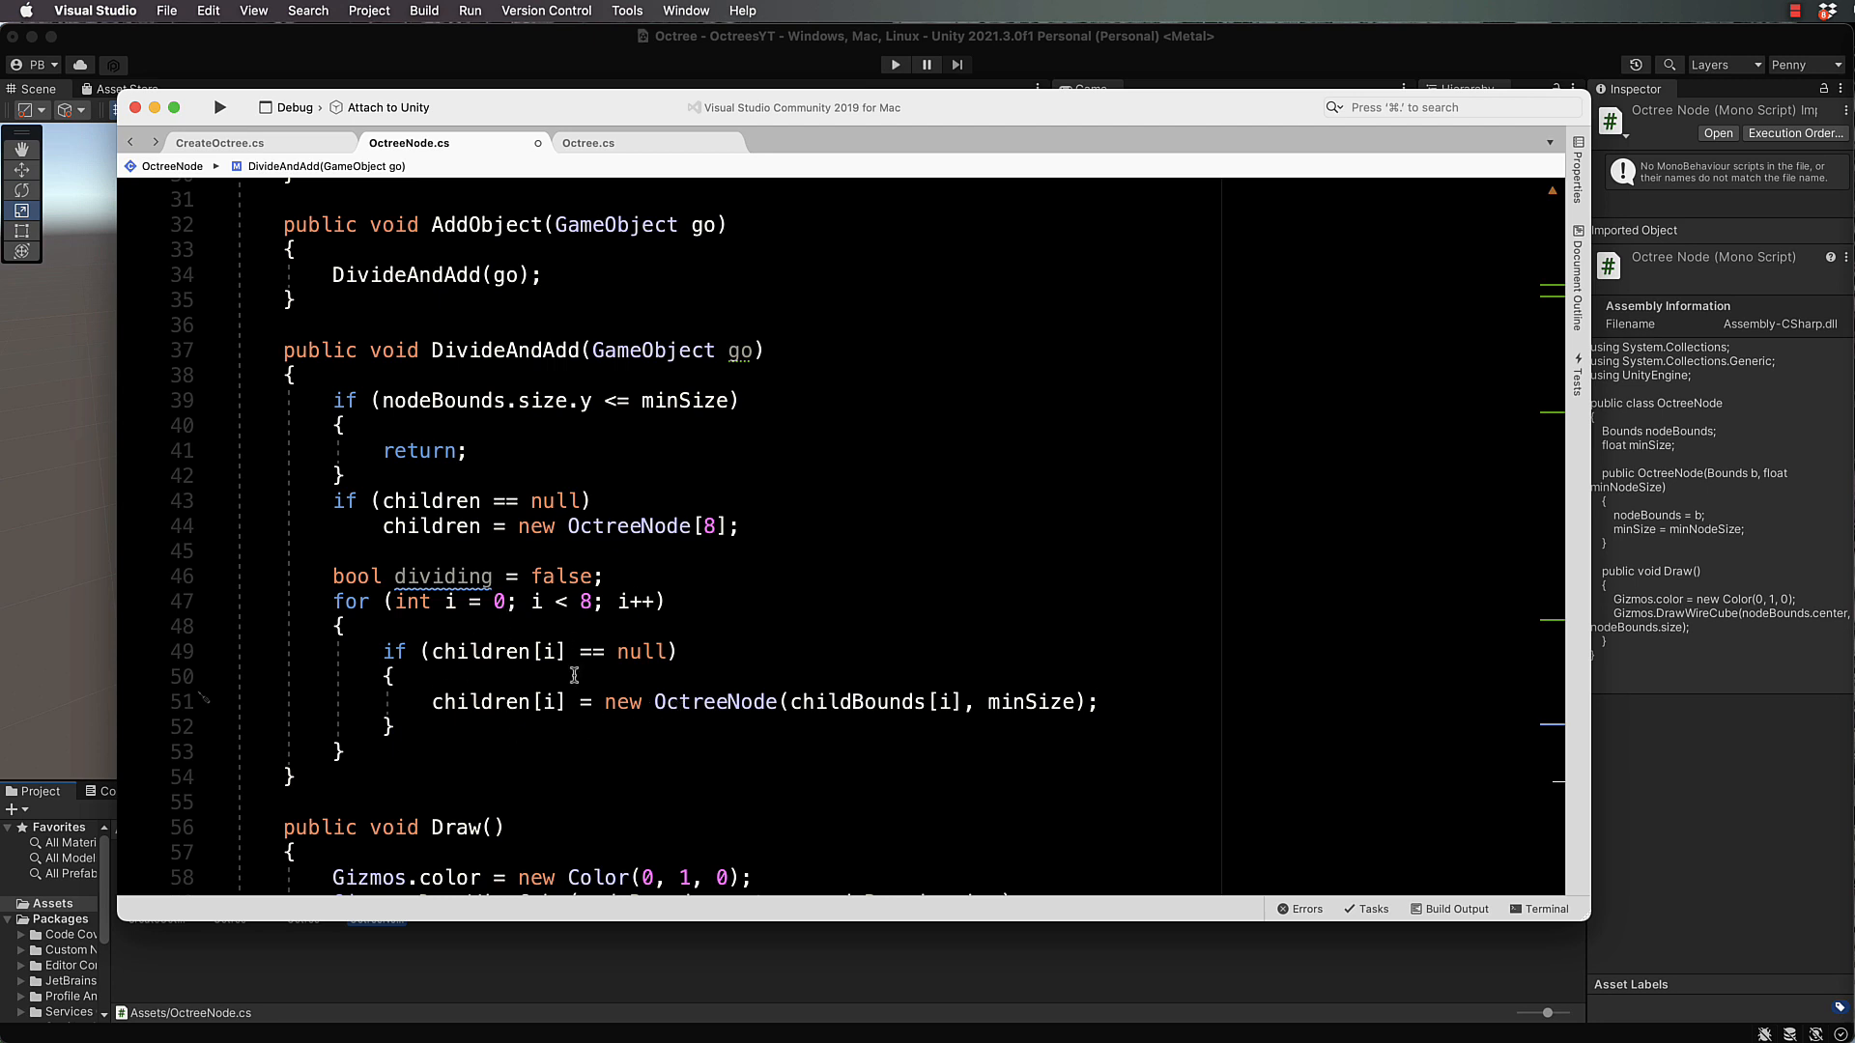
scroll(up, 3)
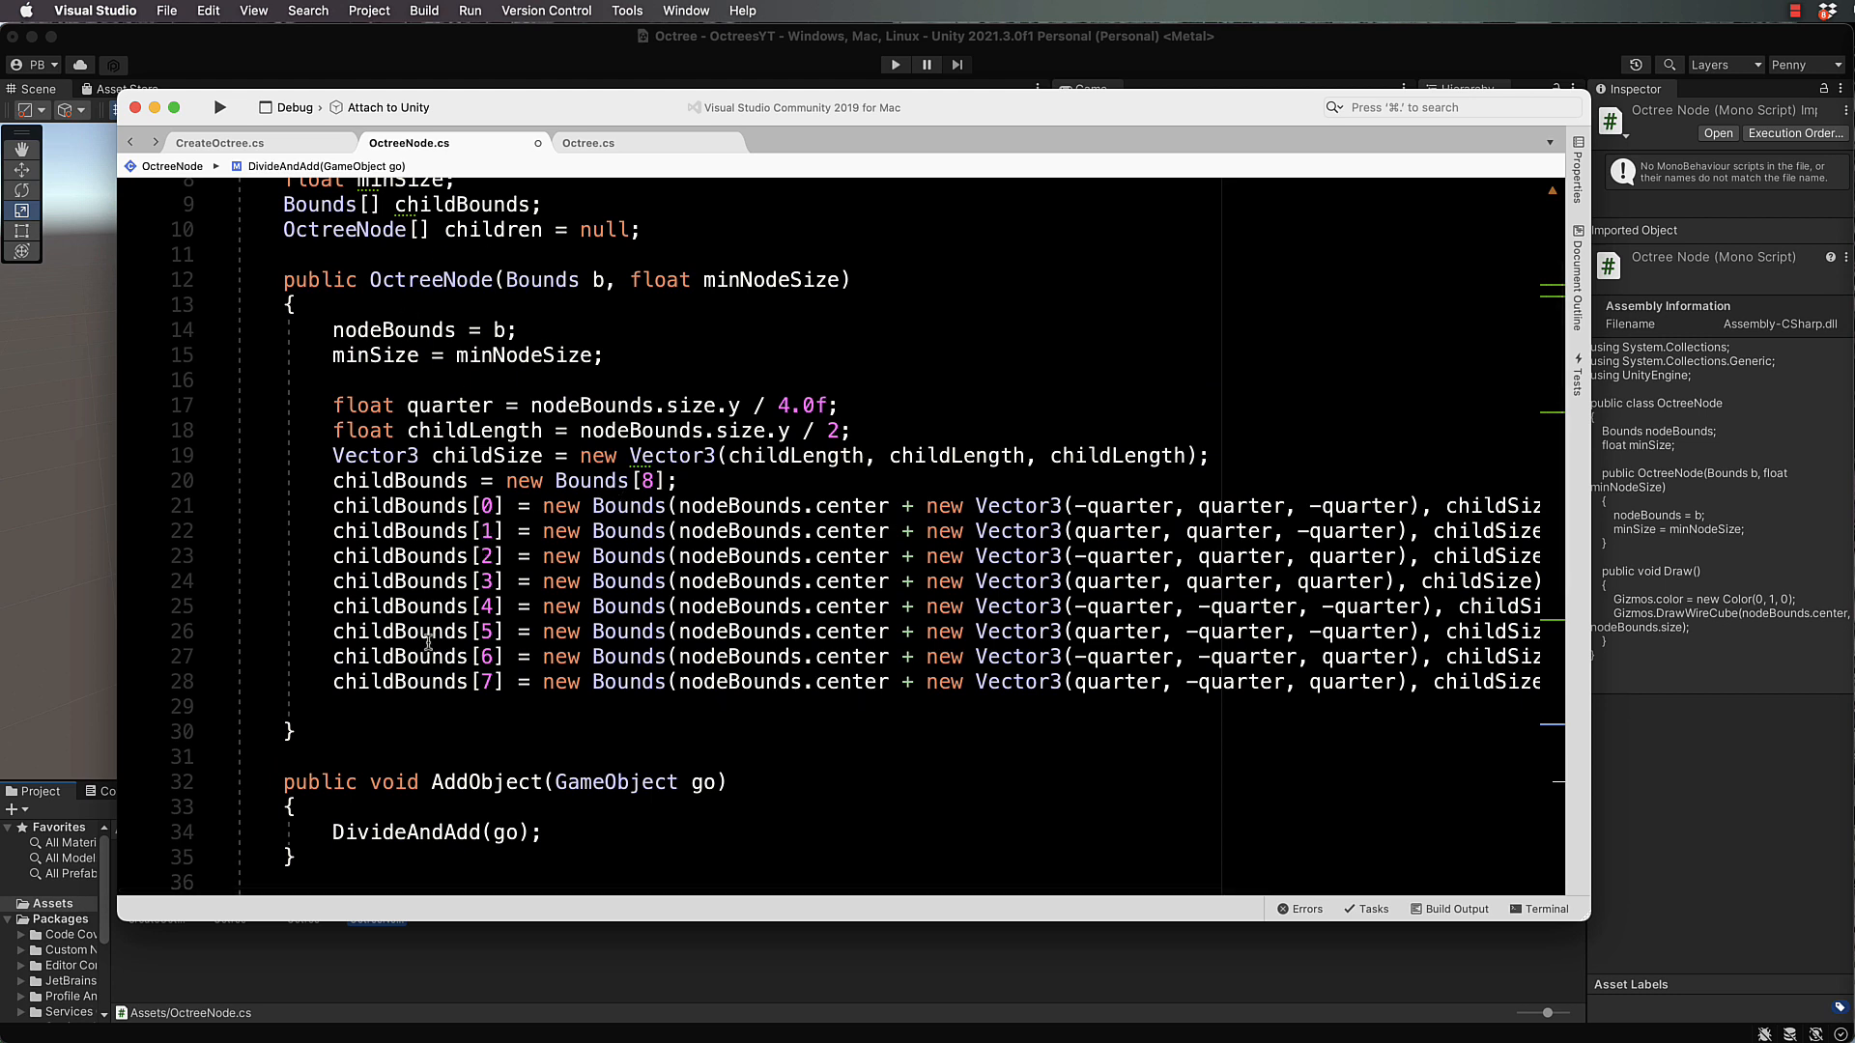
mouse_move(766, 470)
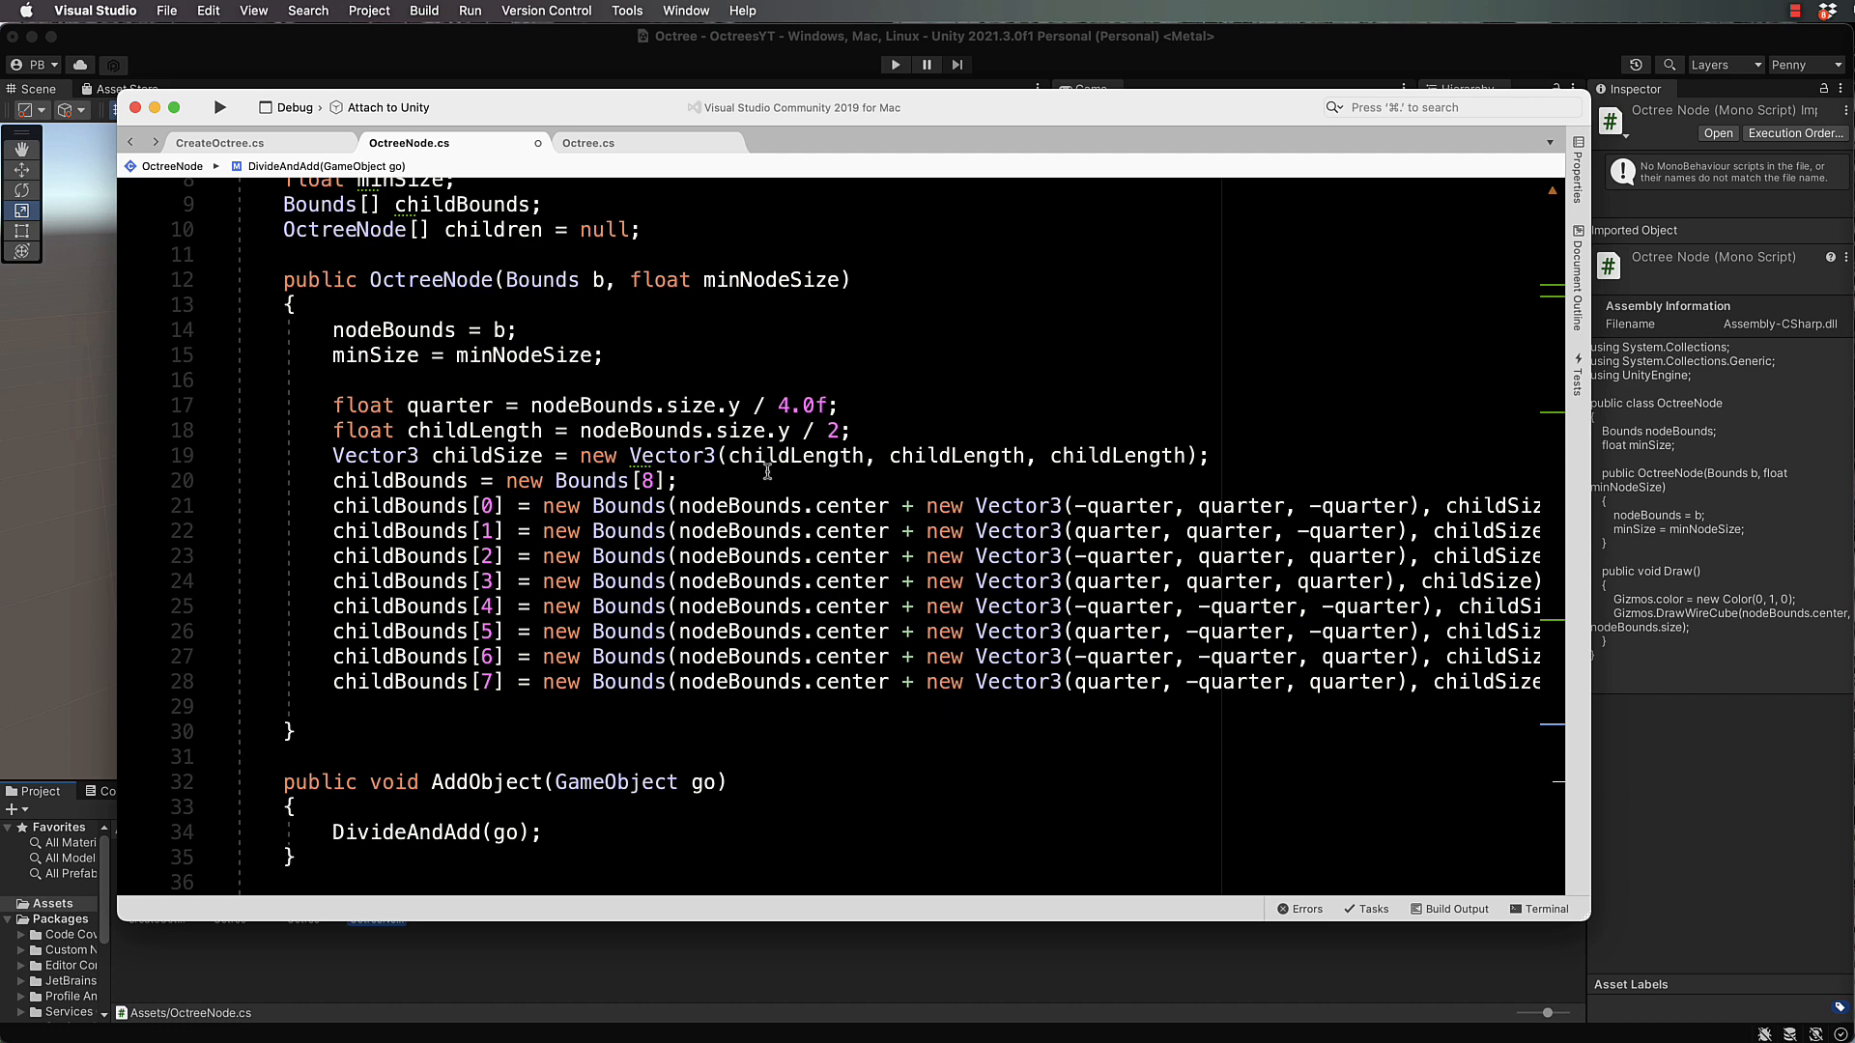
scroll(down, 3)
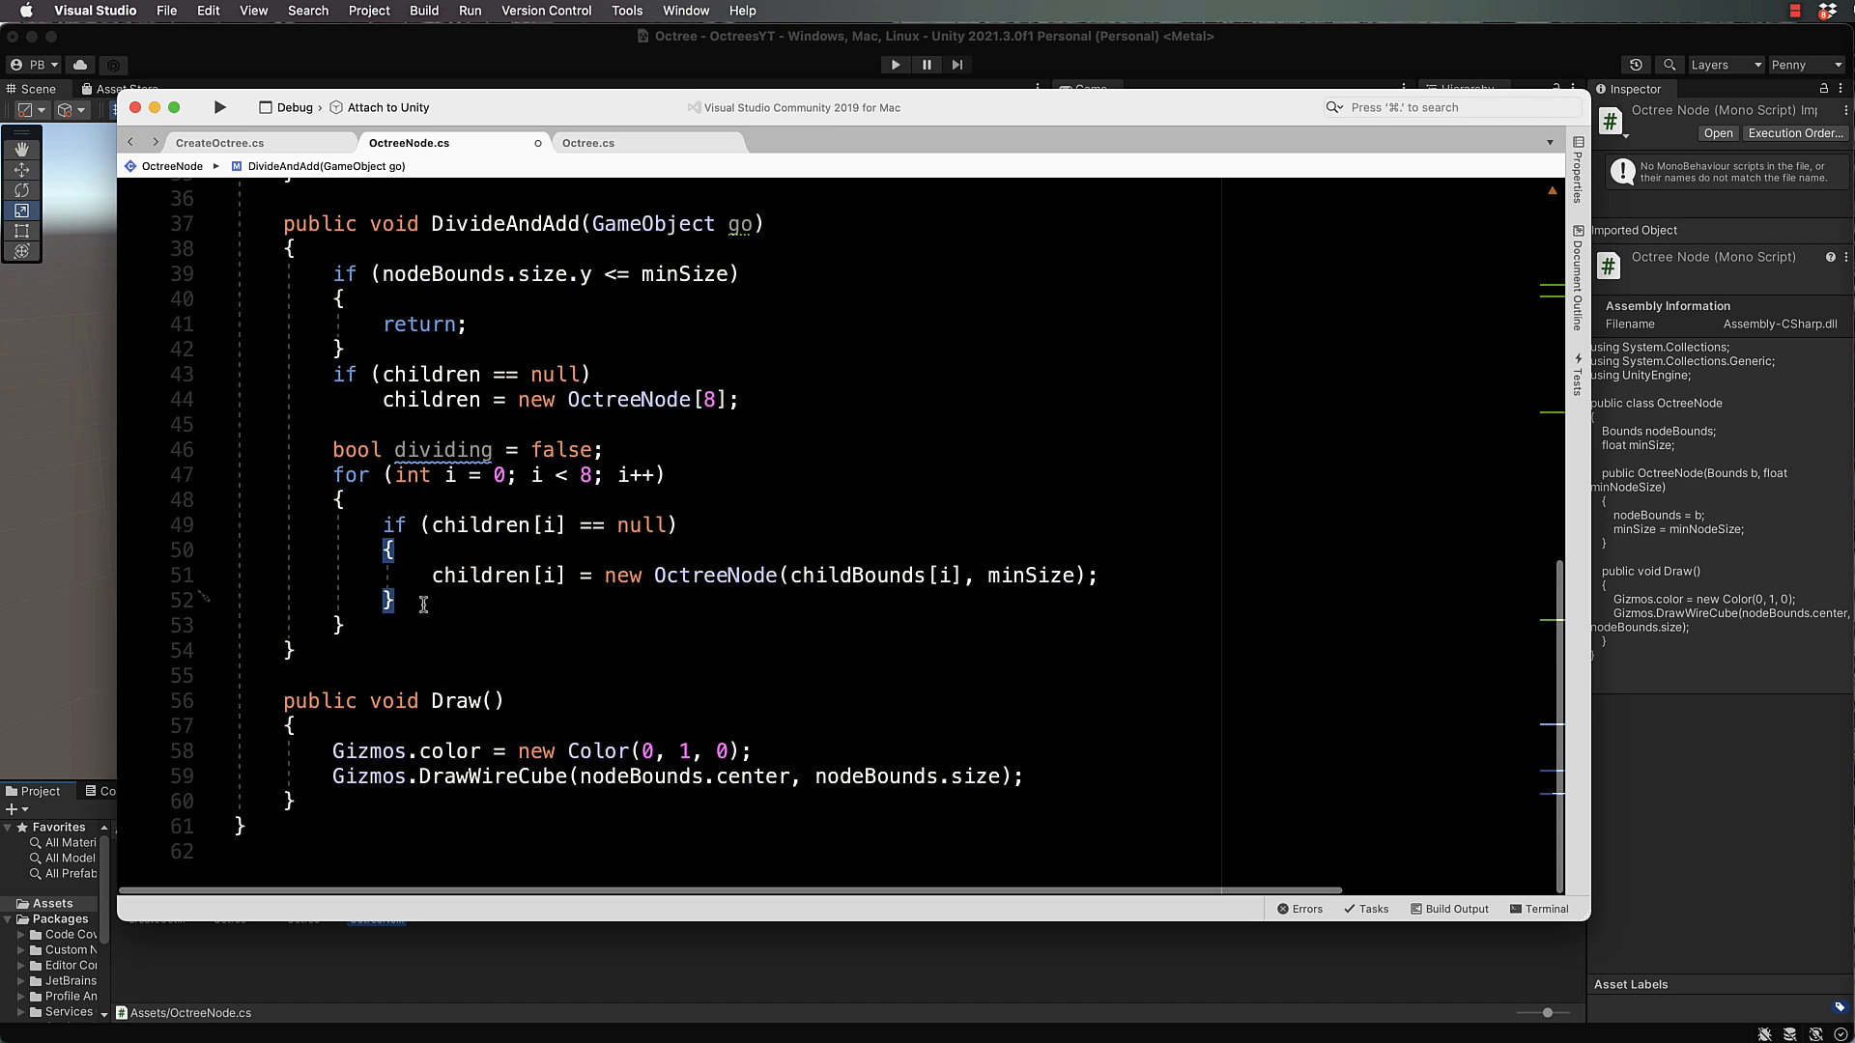
Step: Set dividing = true when childBounds[i].Intersects(go.GetComponent<Collider>().bounds)
text(i)
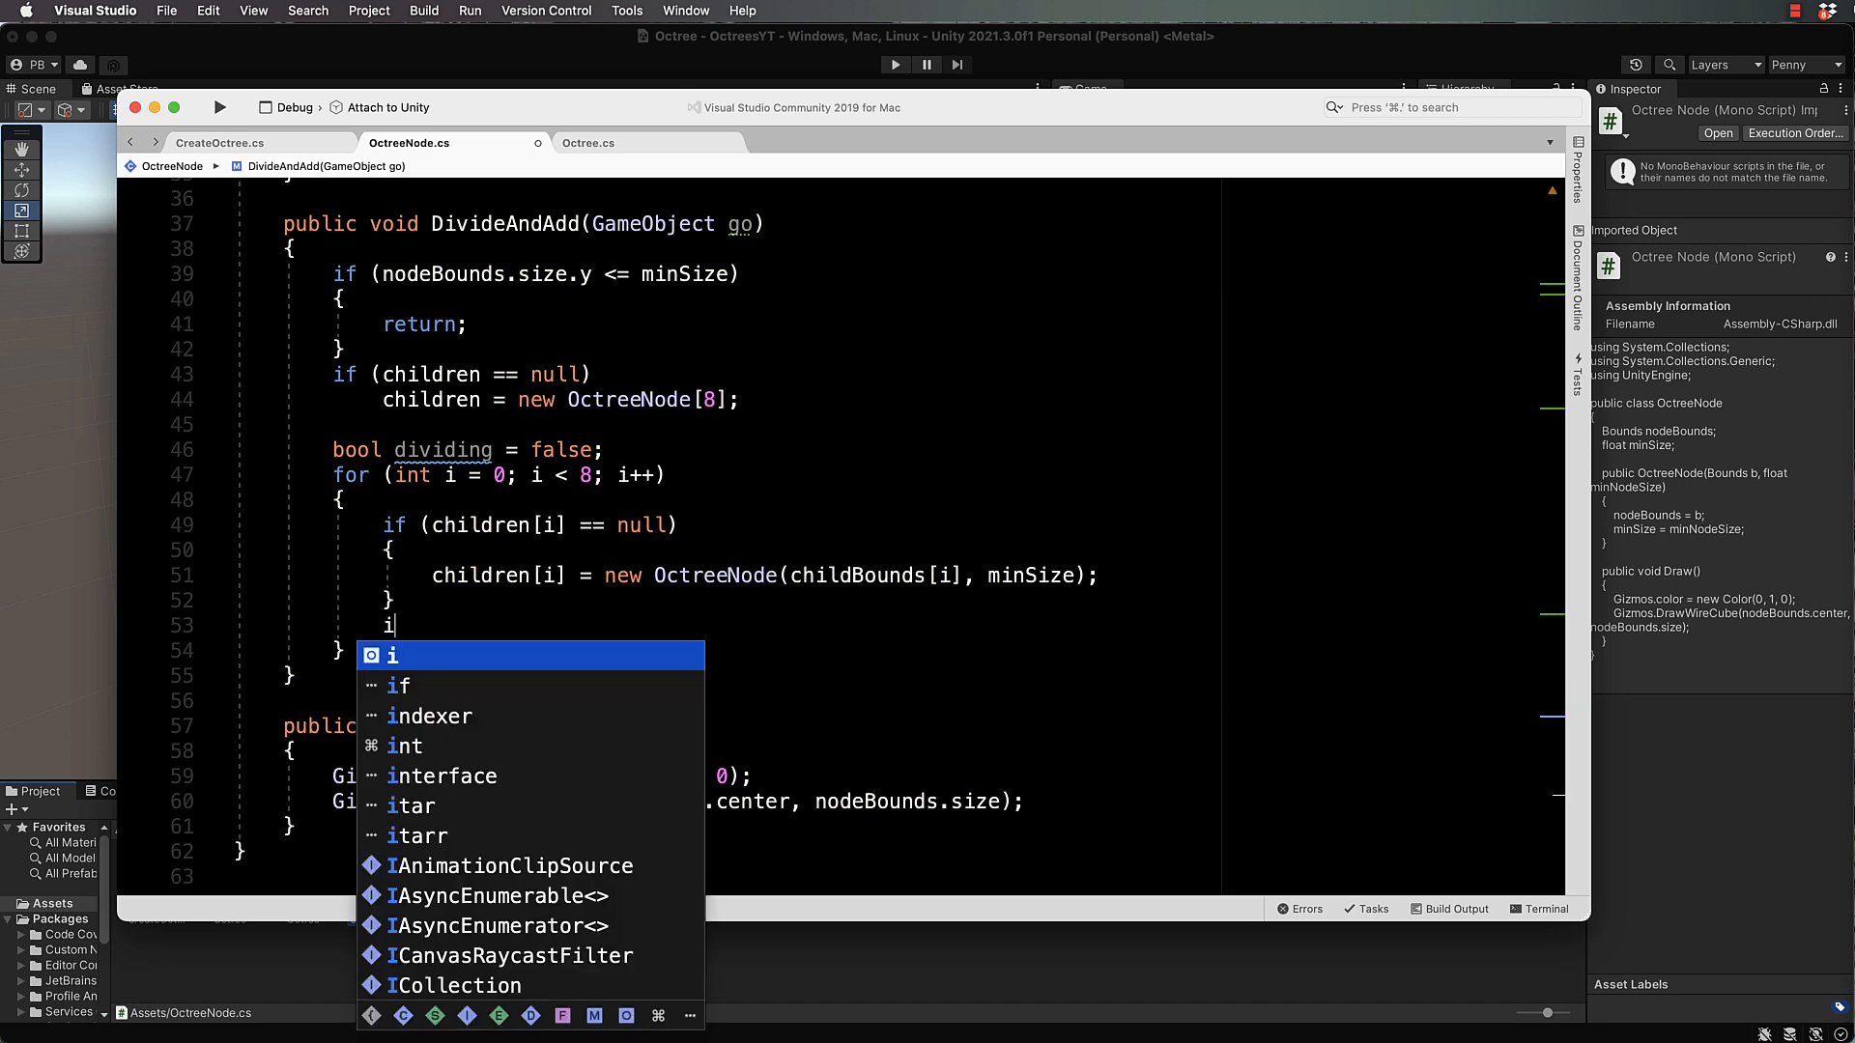
text(f(chi)
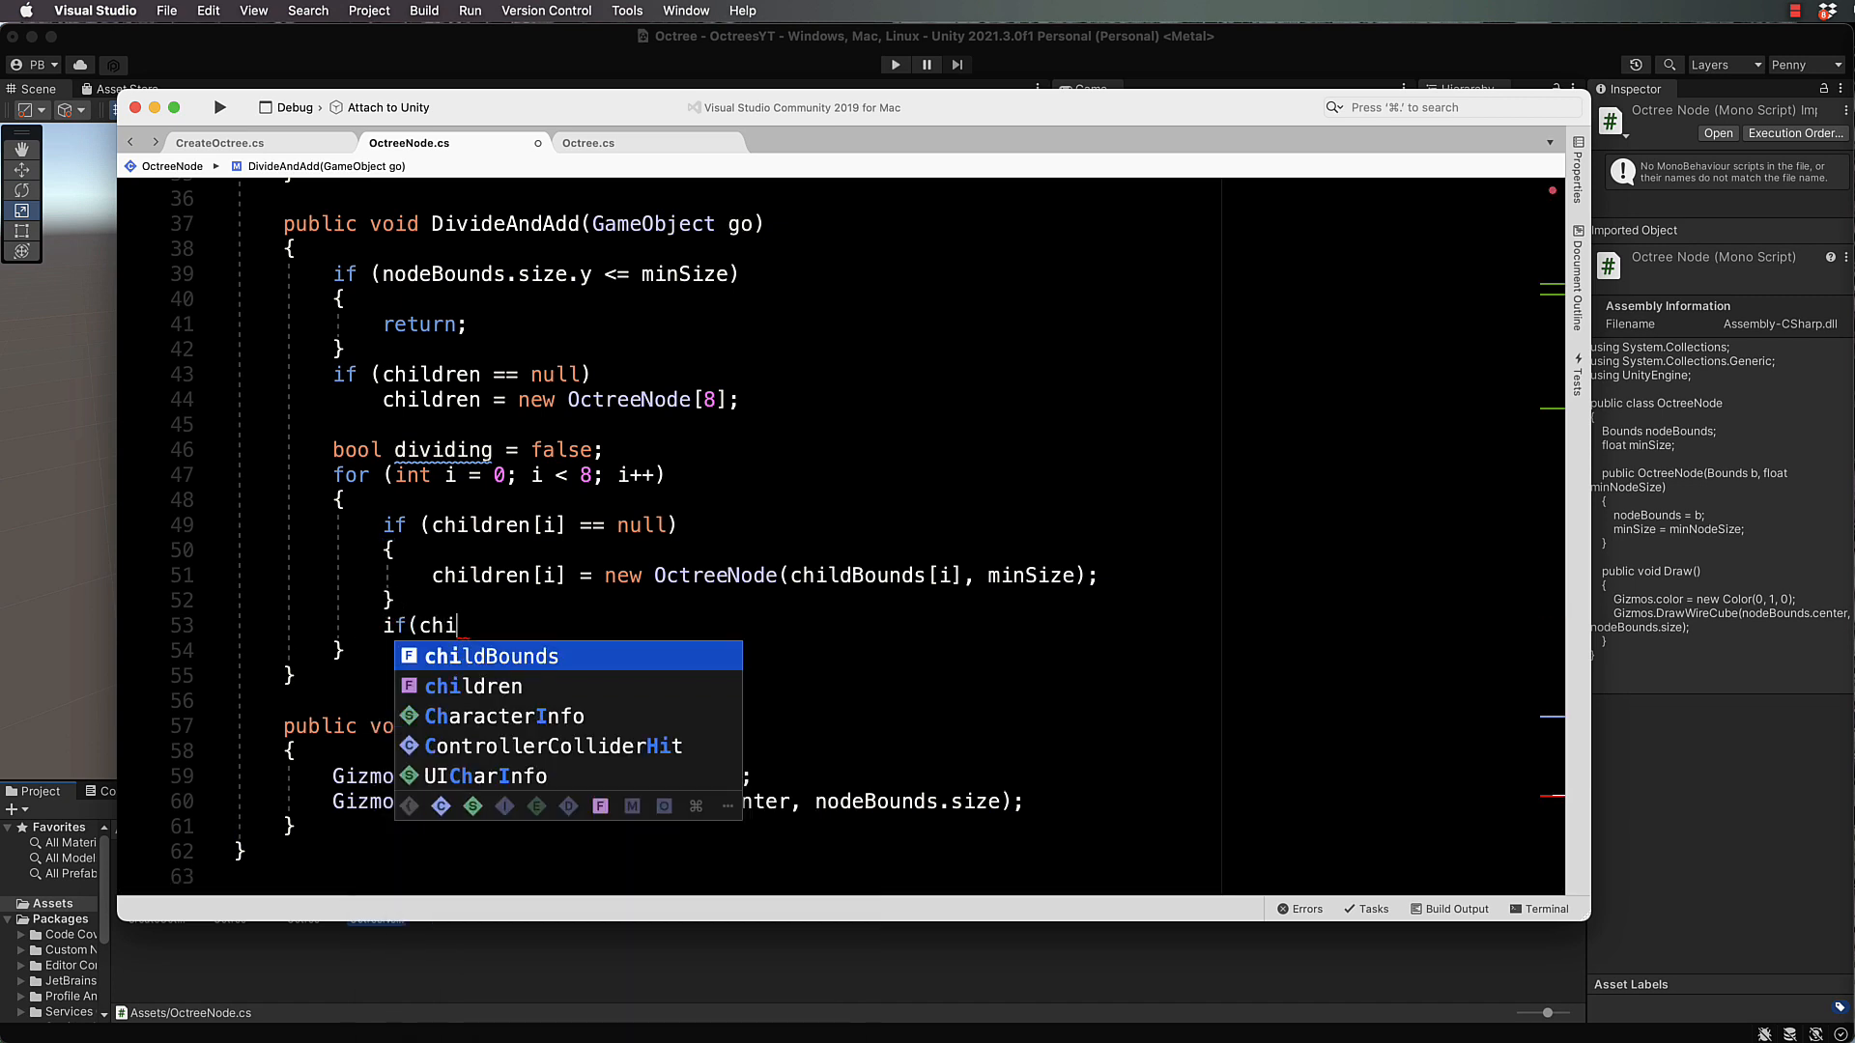
text(dBoun)
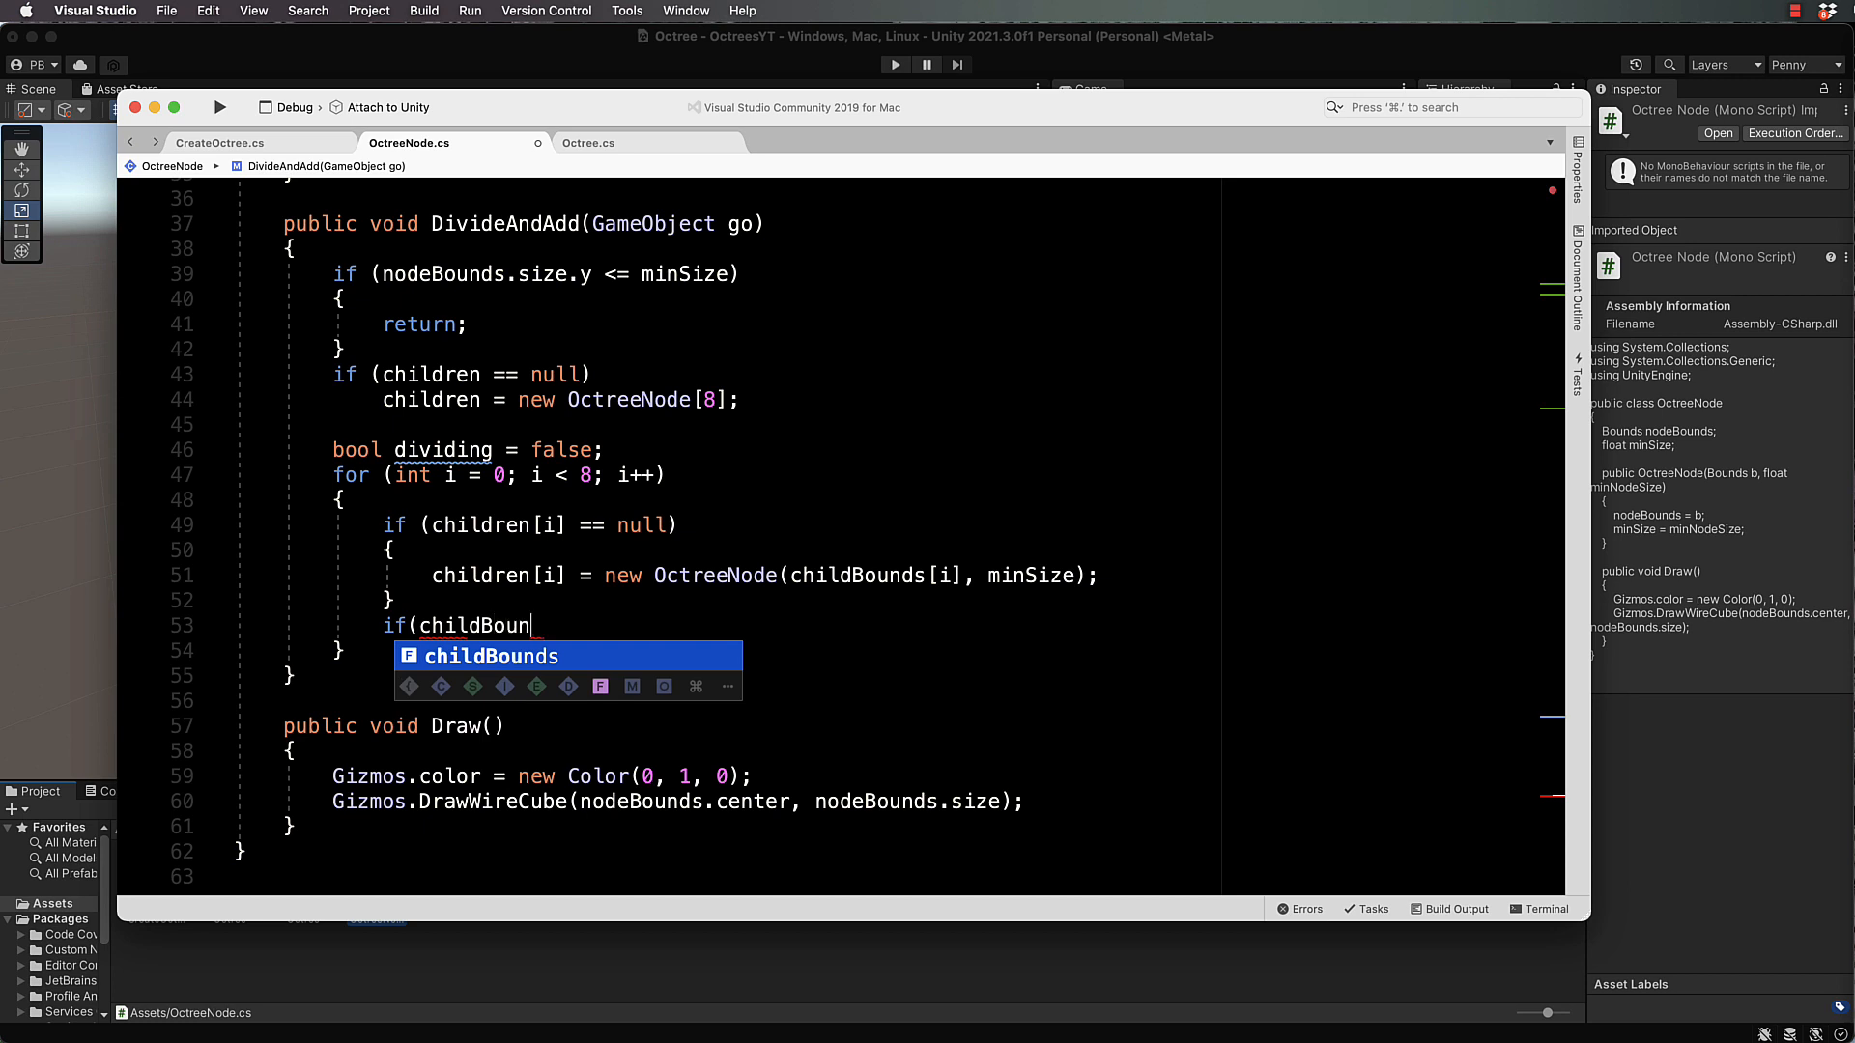
text(ds[i)
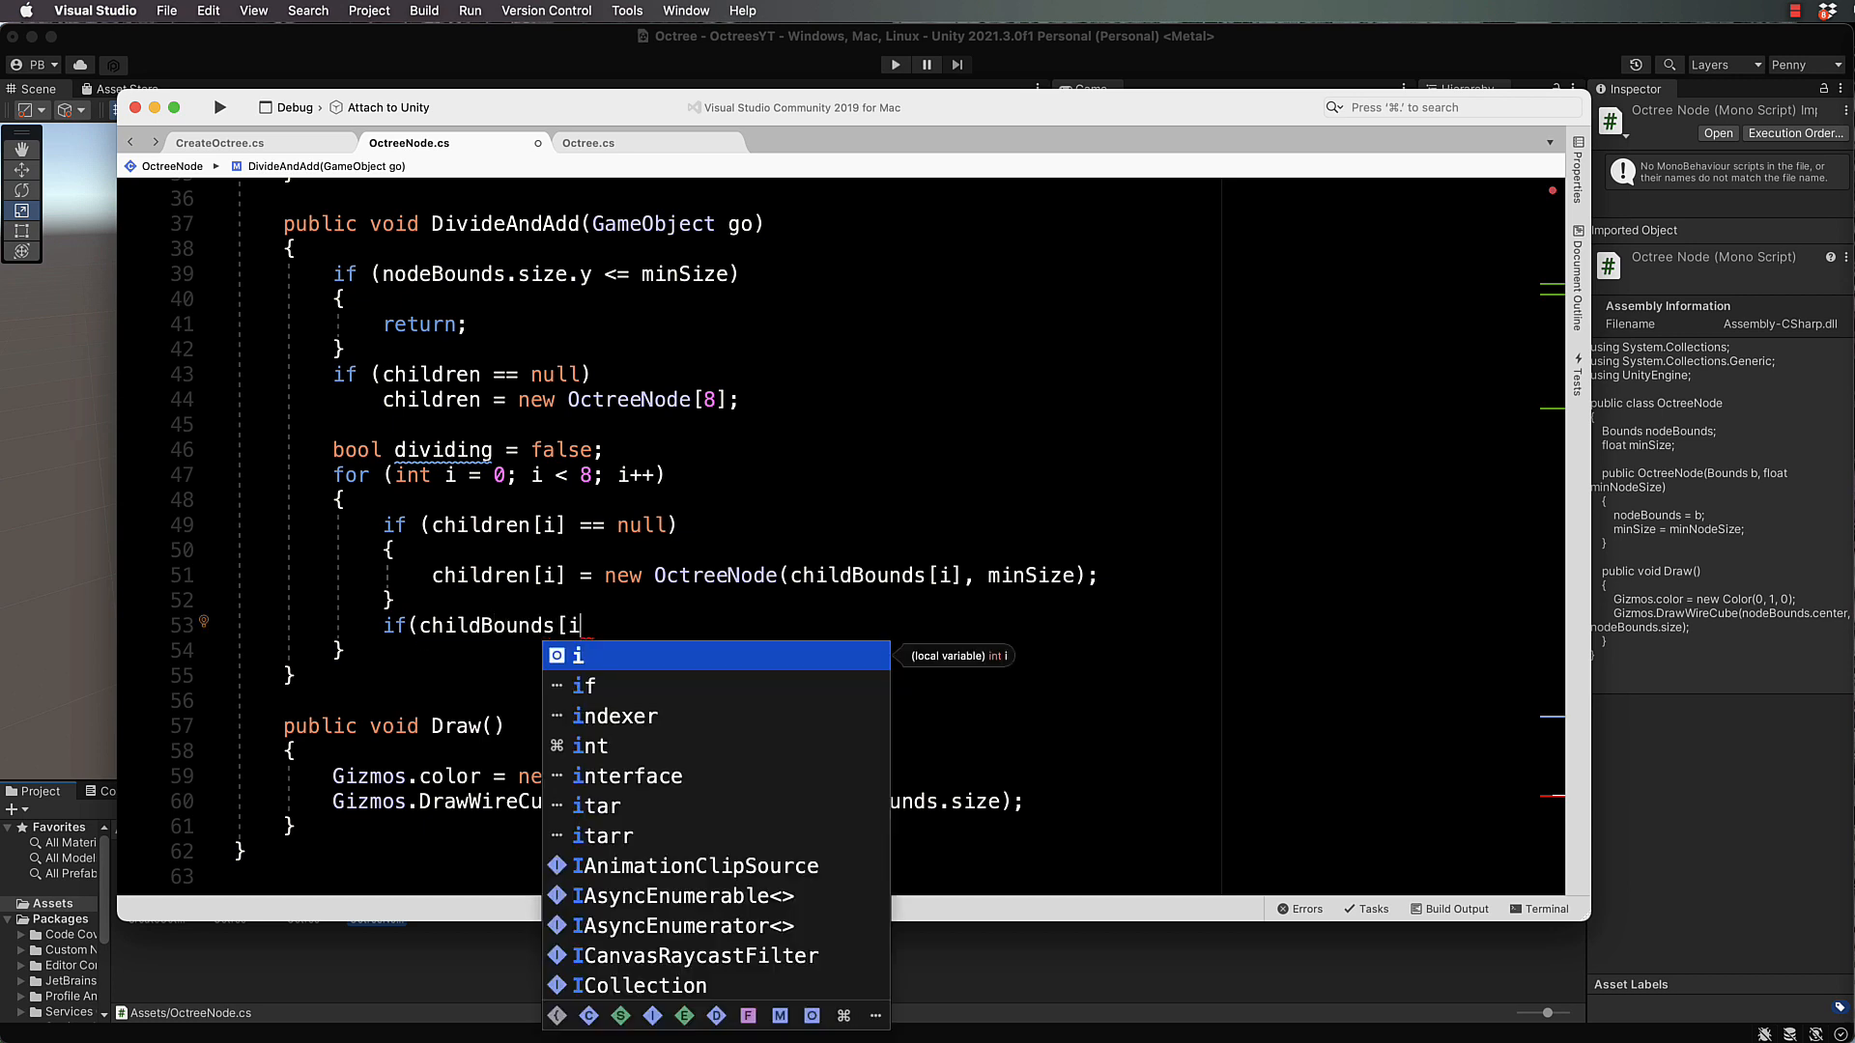
text(].Intersects)
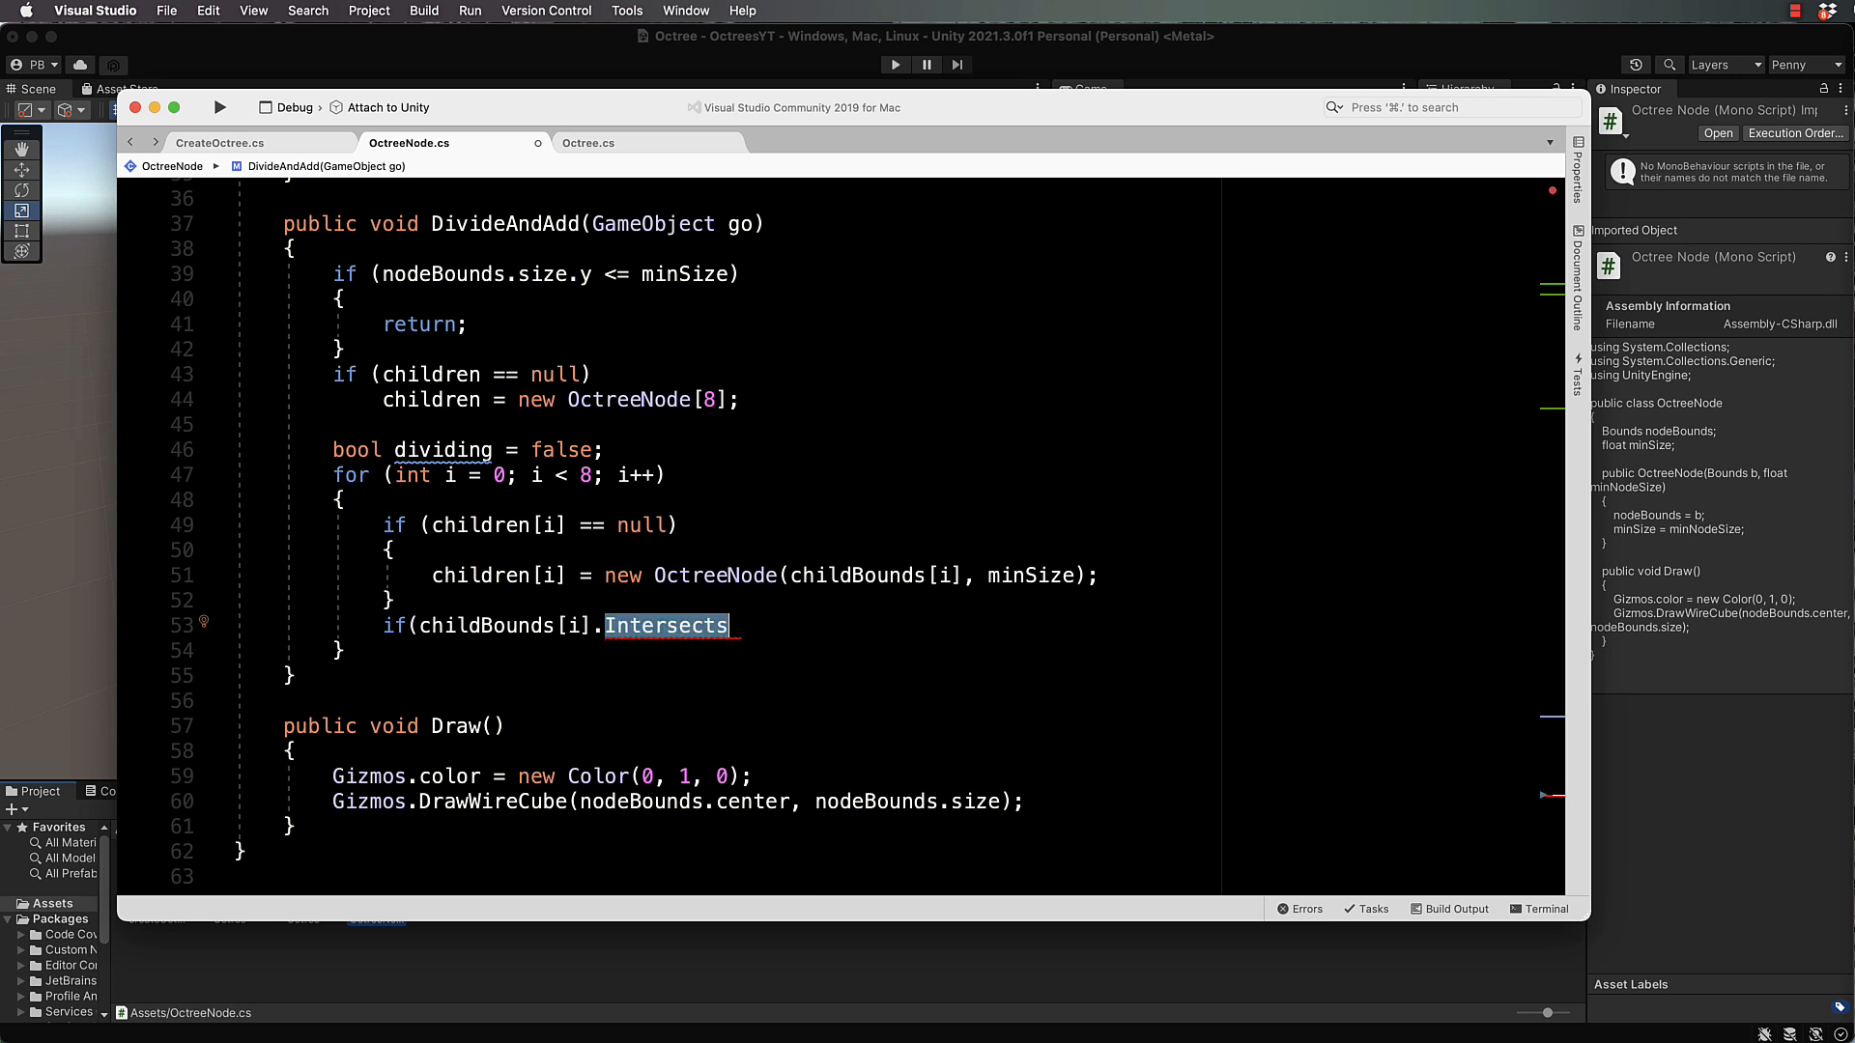
text((g)
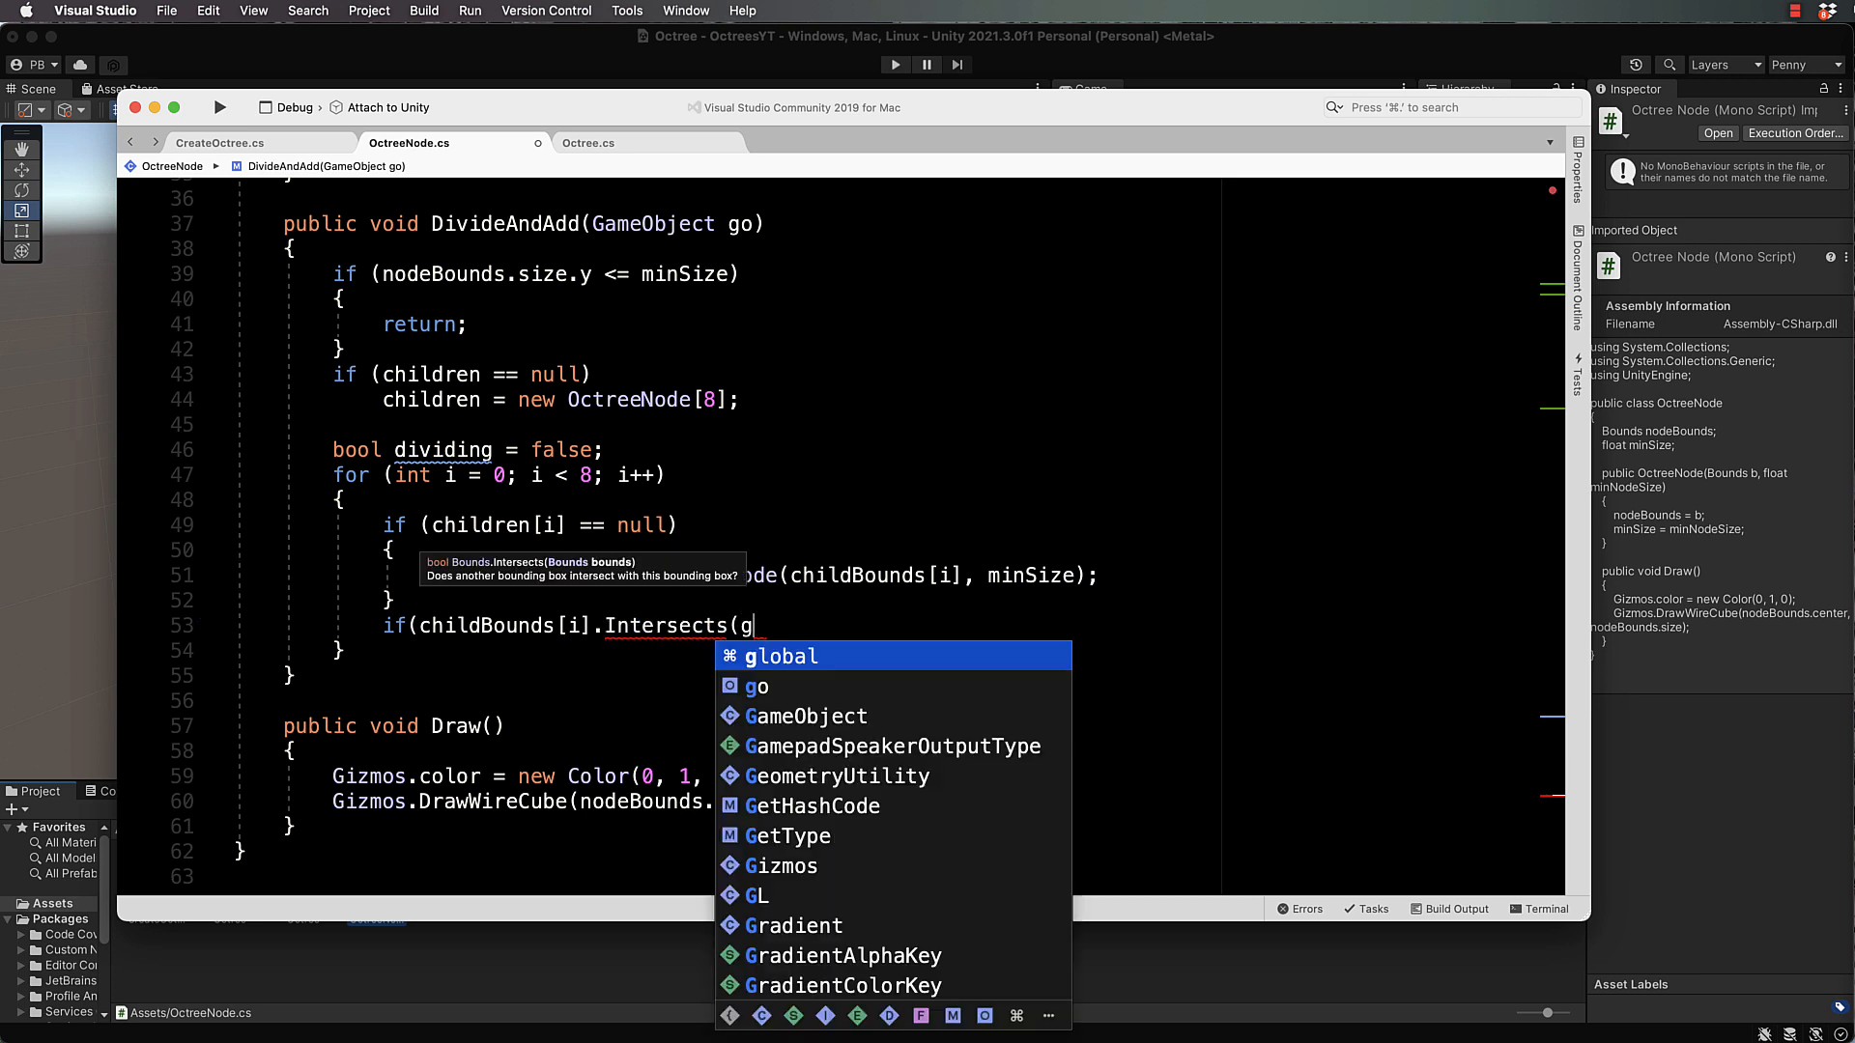
text(o)
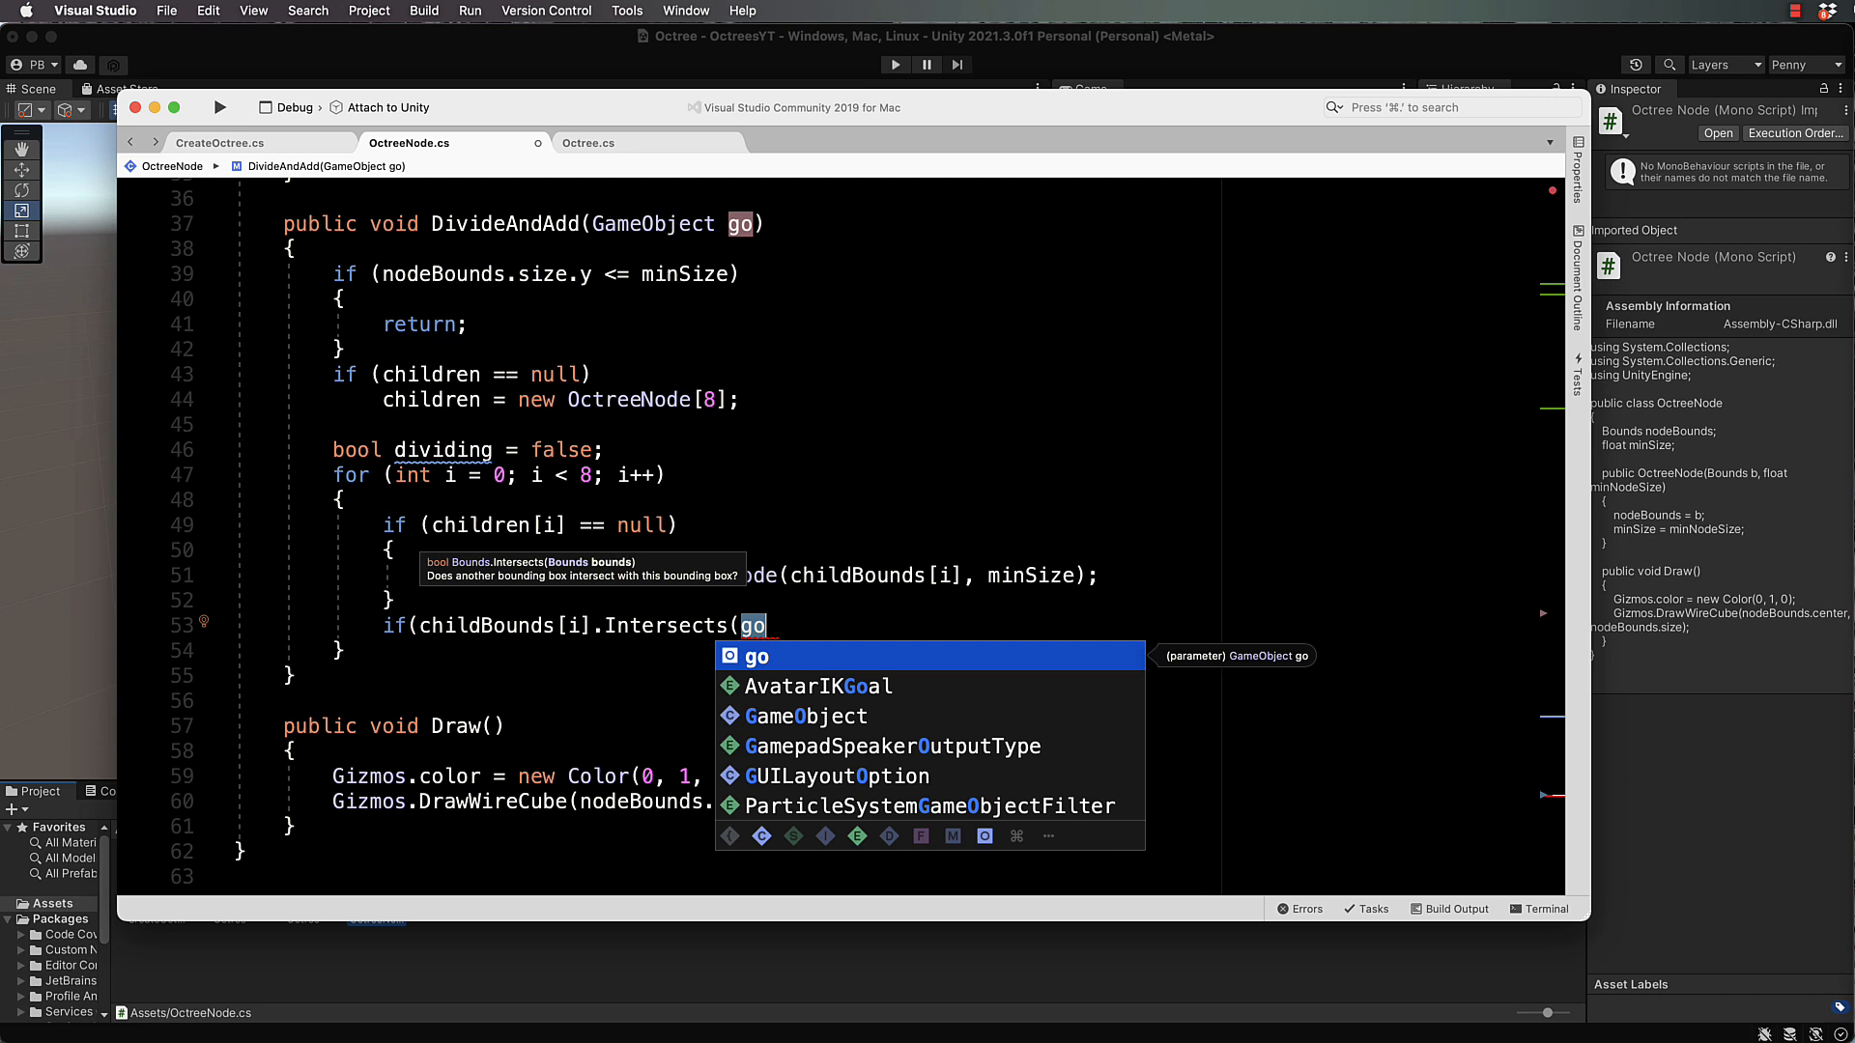
text(.GetComponent<)
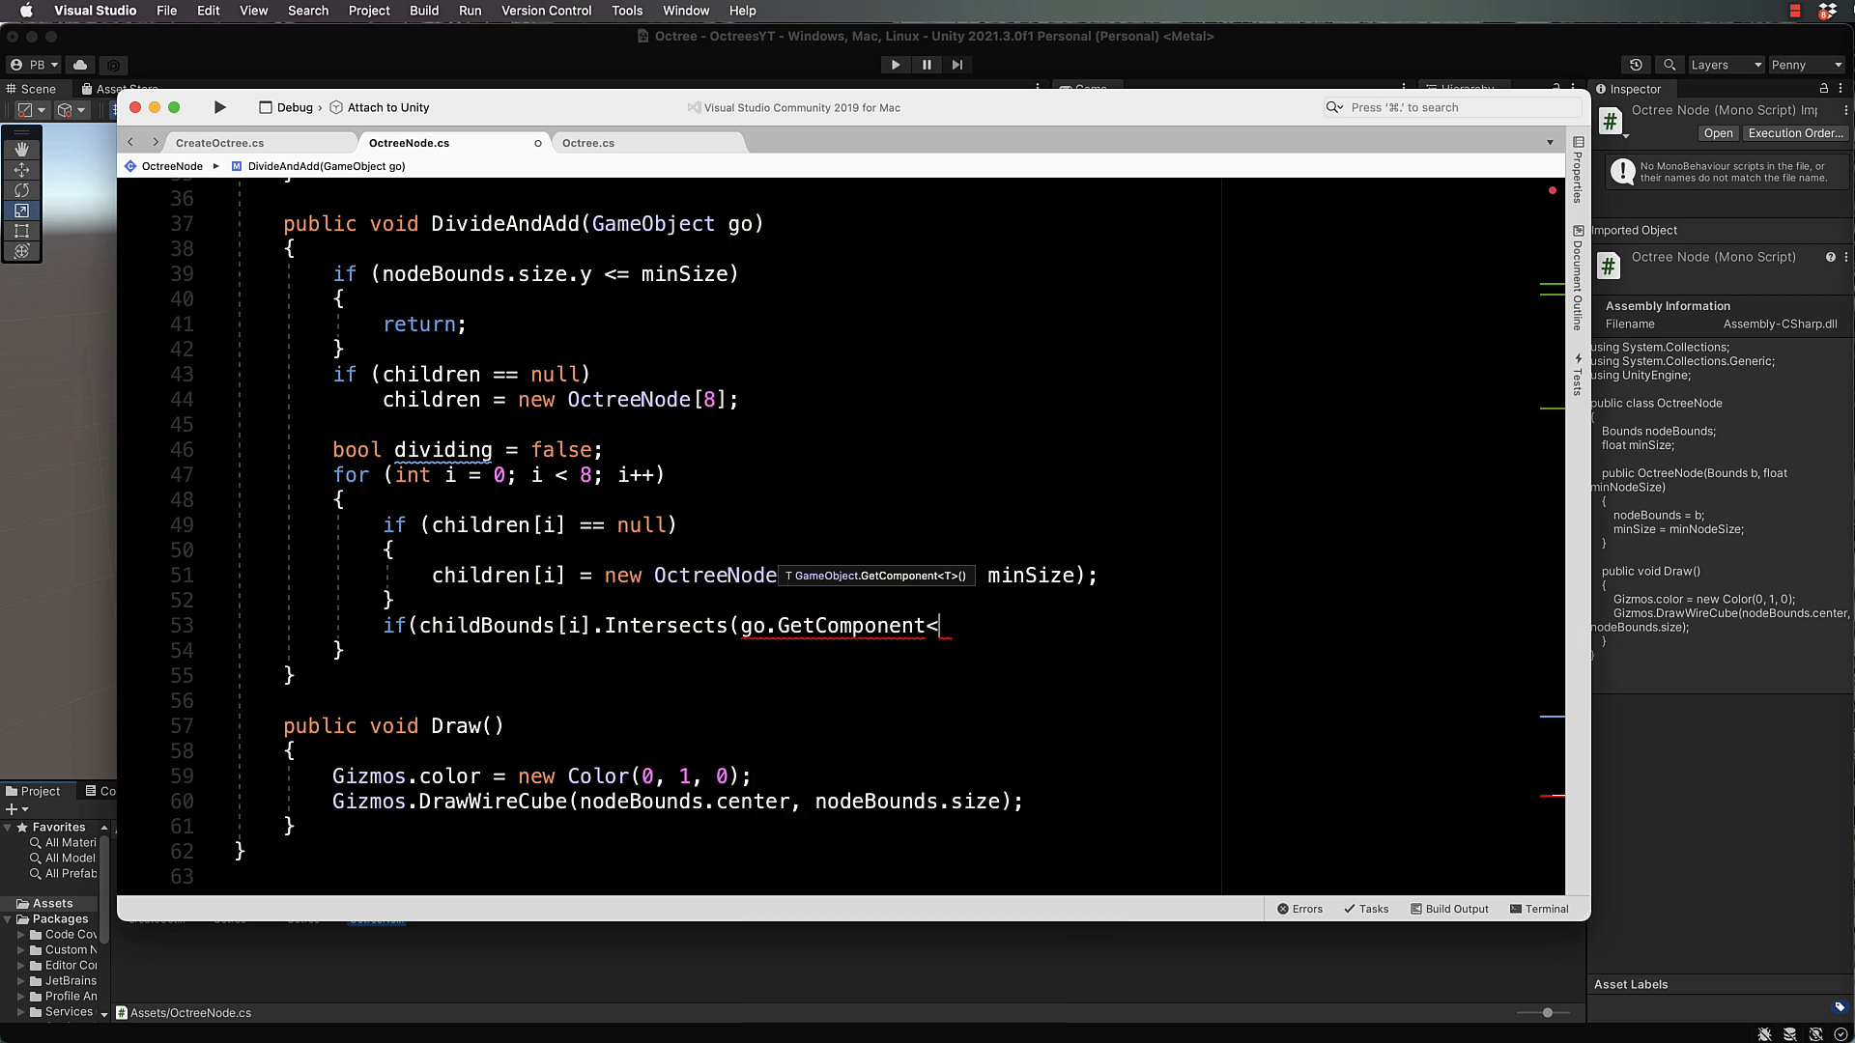
text(Collider)
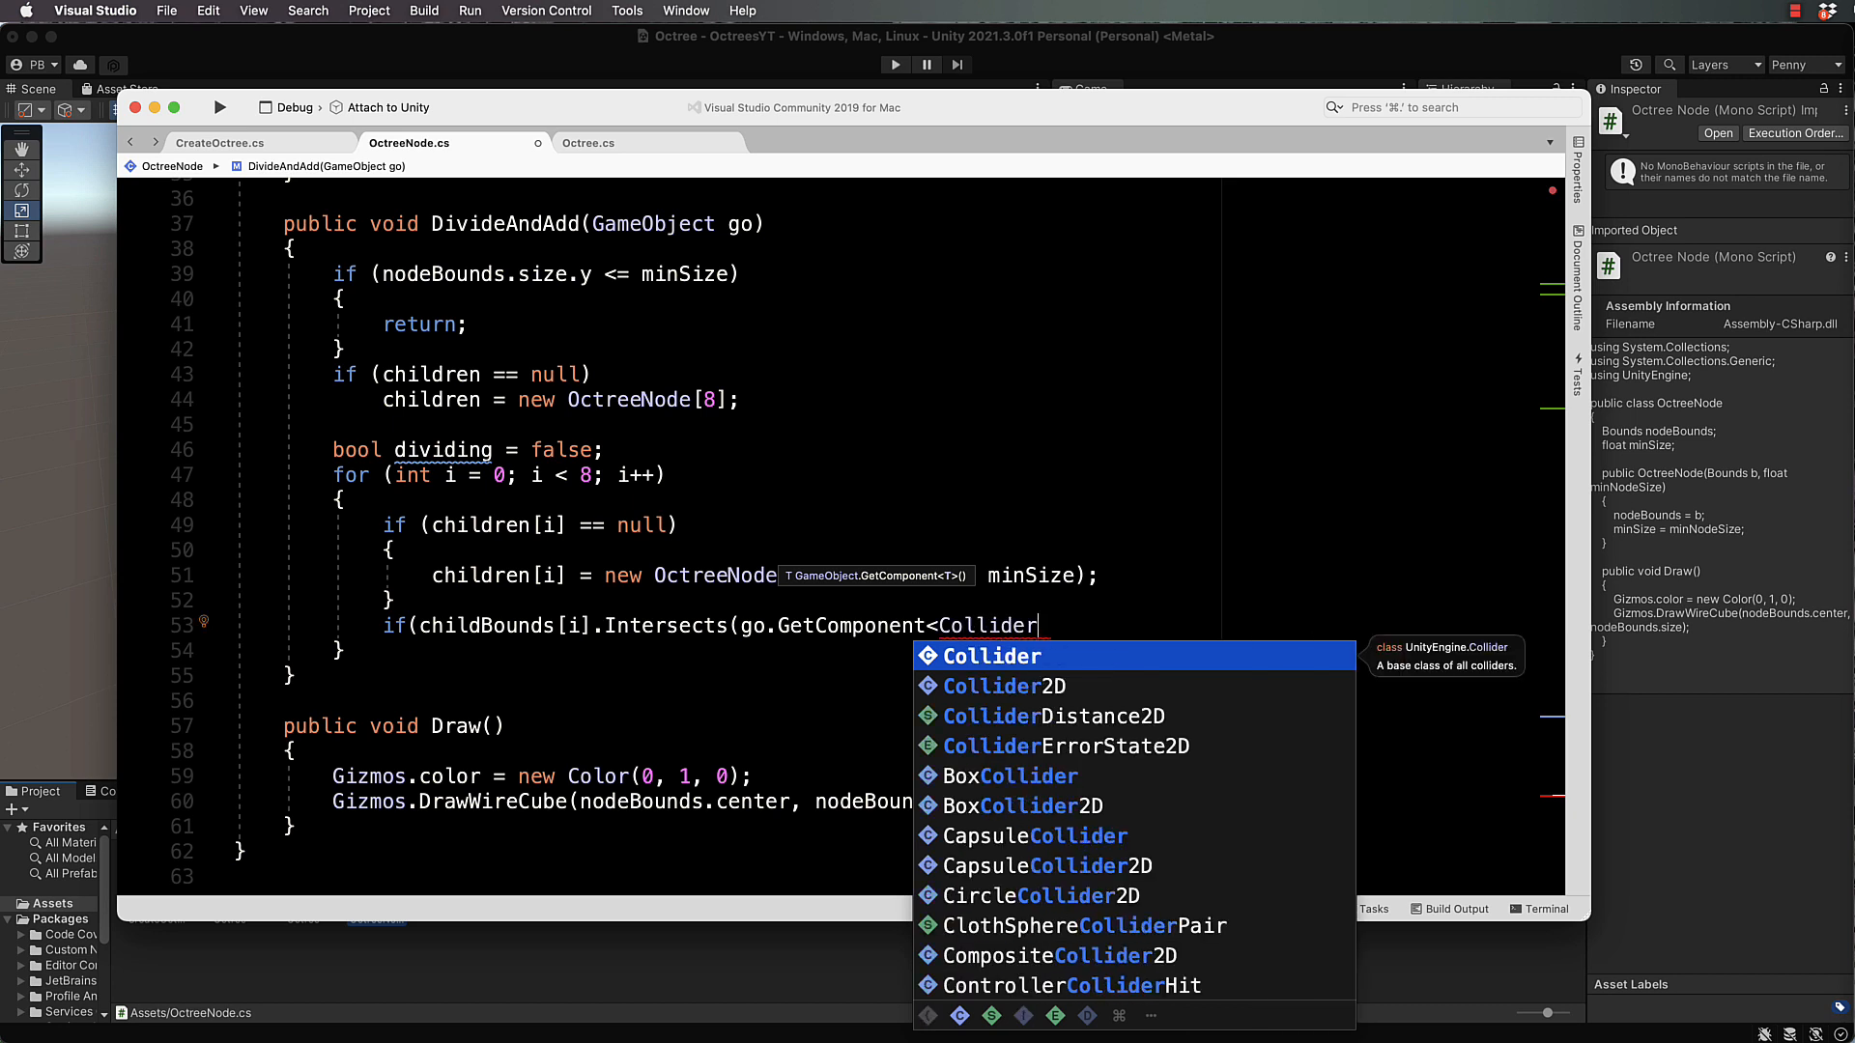
text(>().bou)
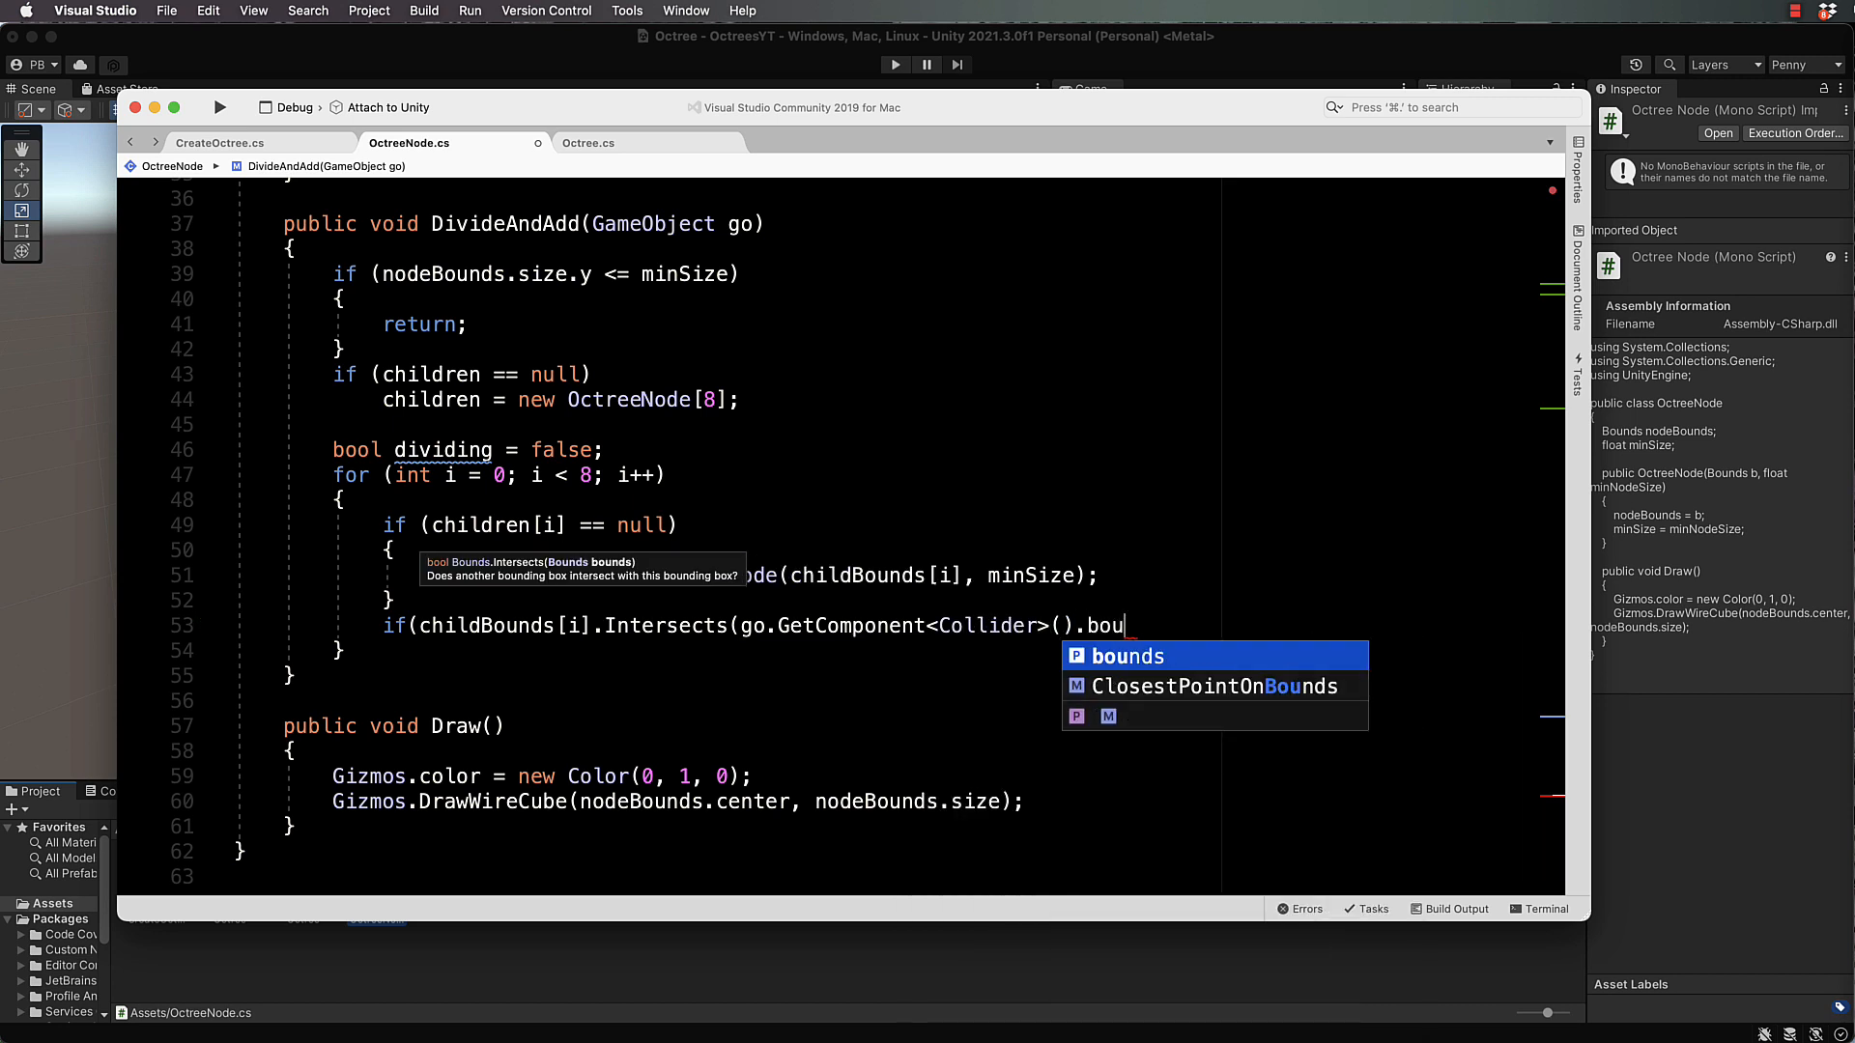
text(di)
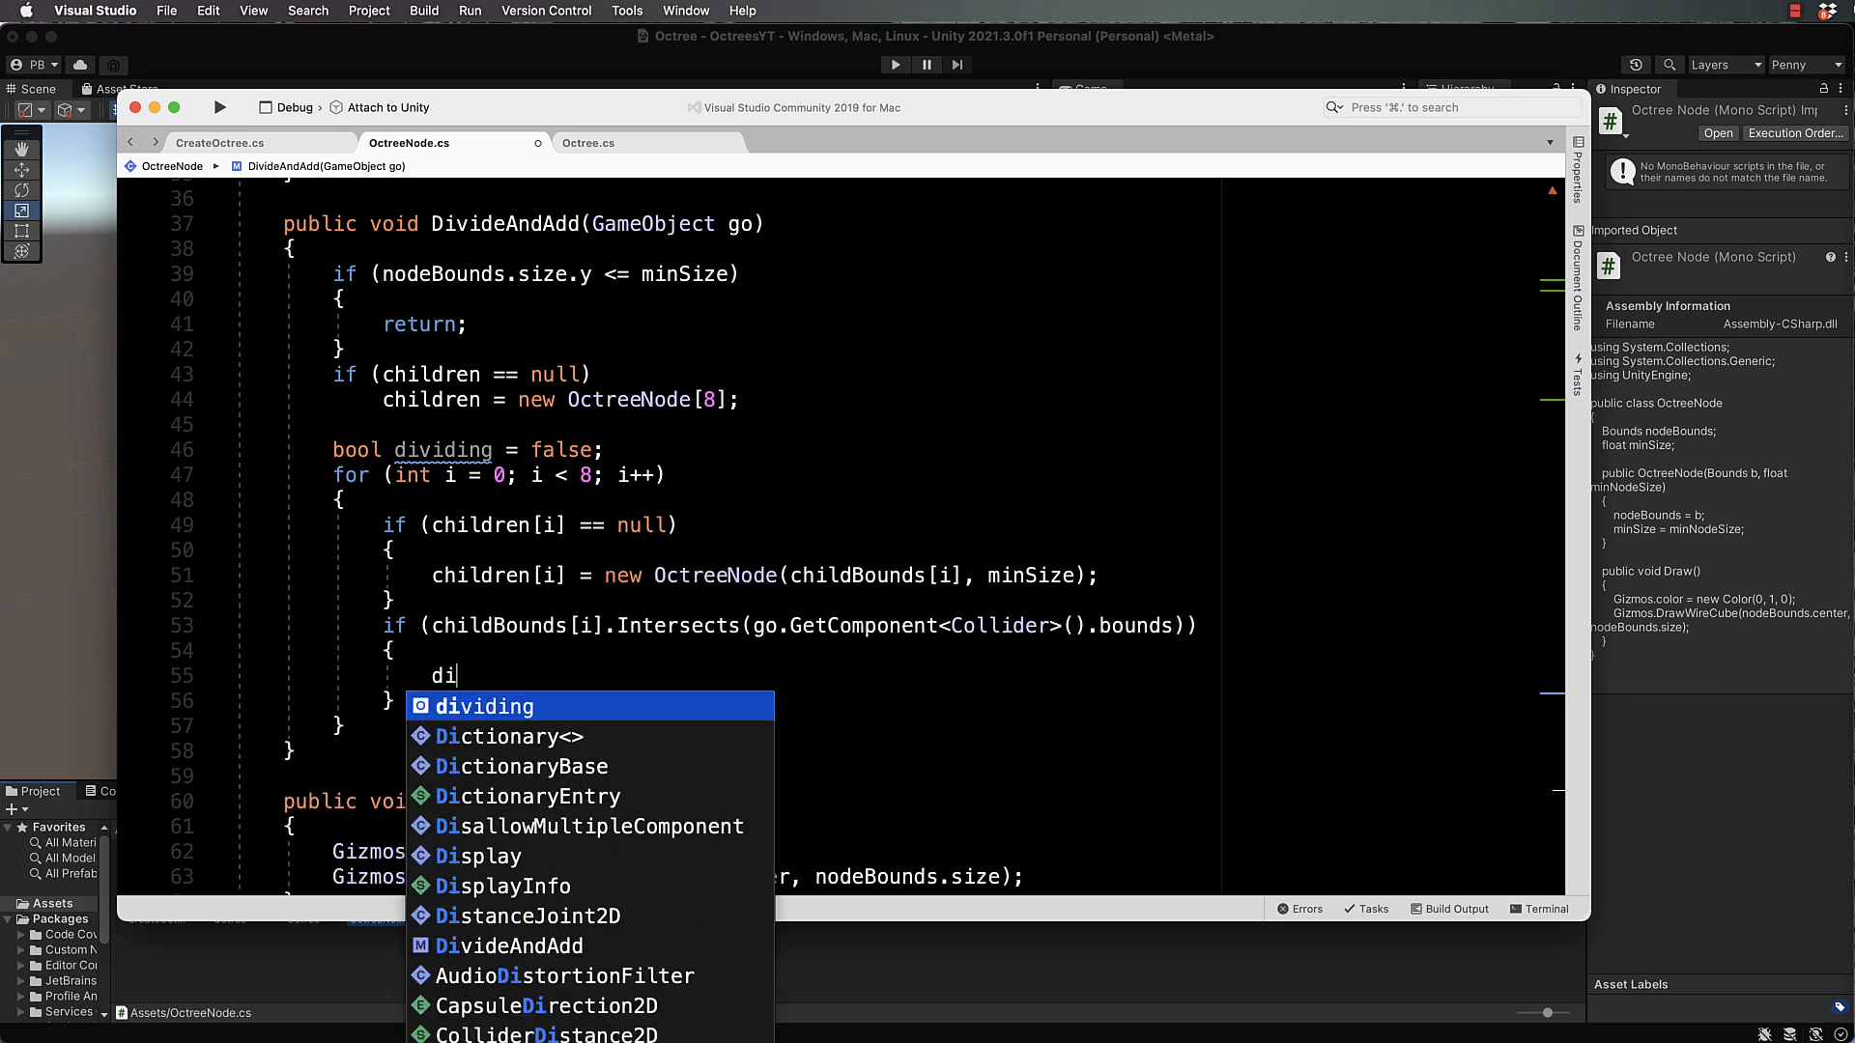
text(dividing =)
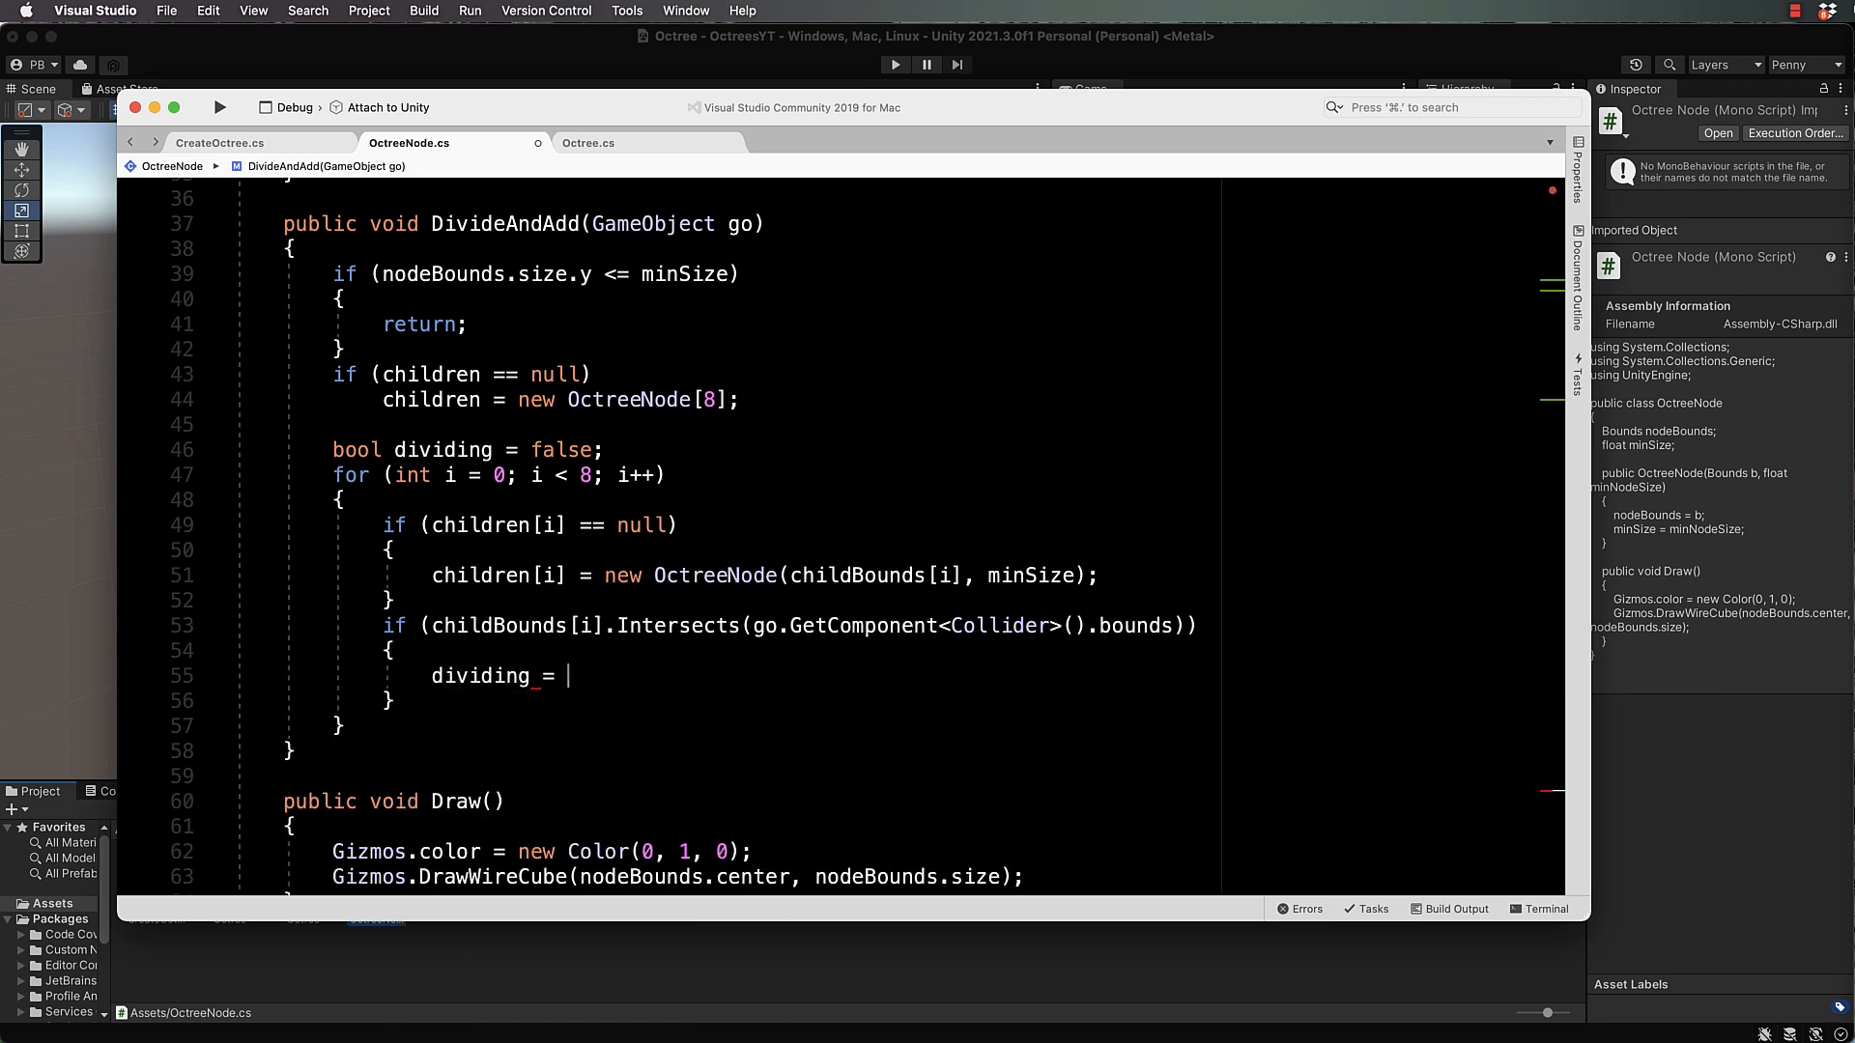
text(true;)
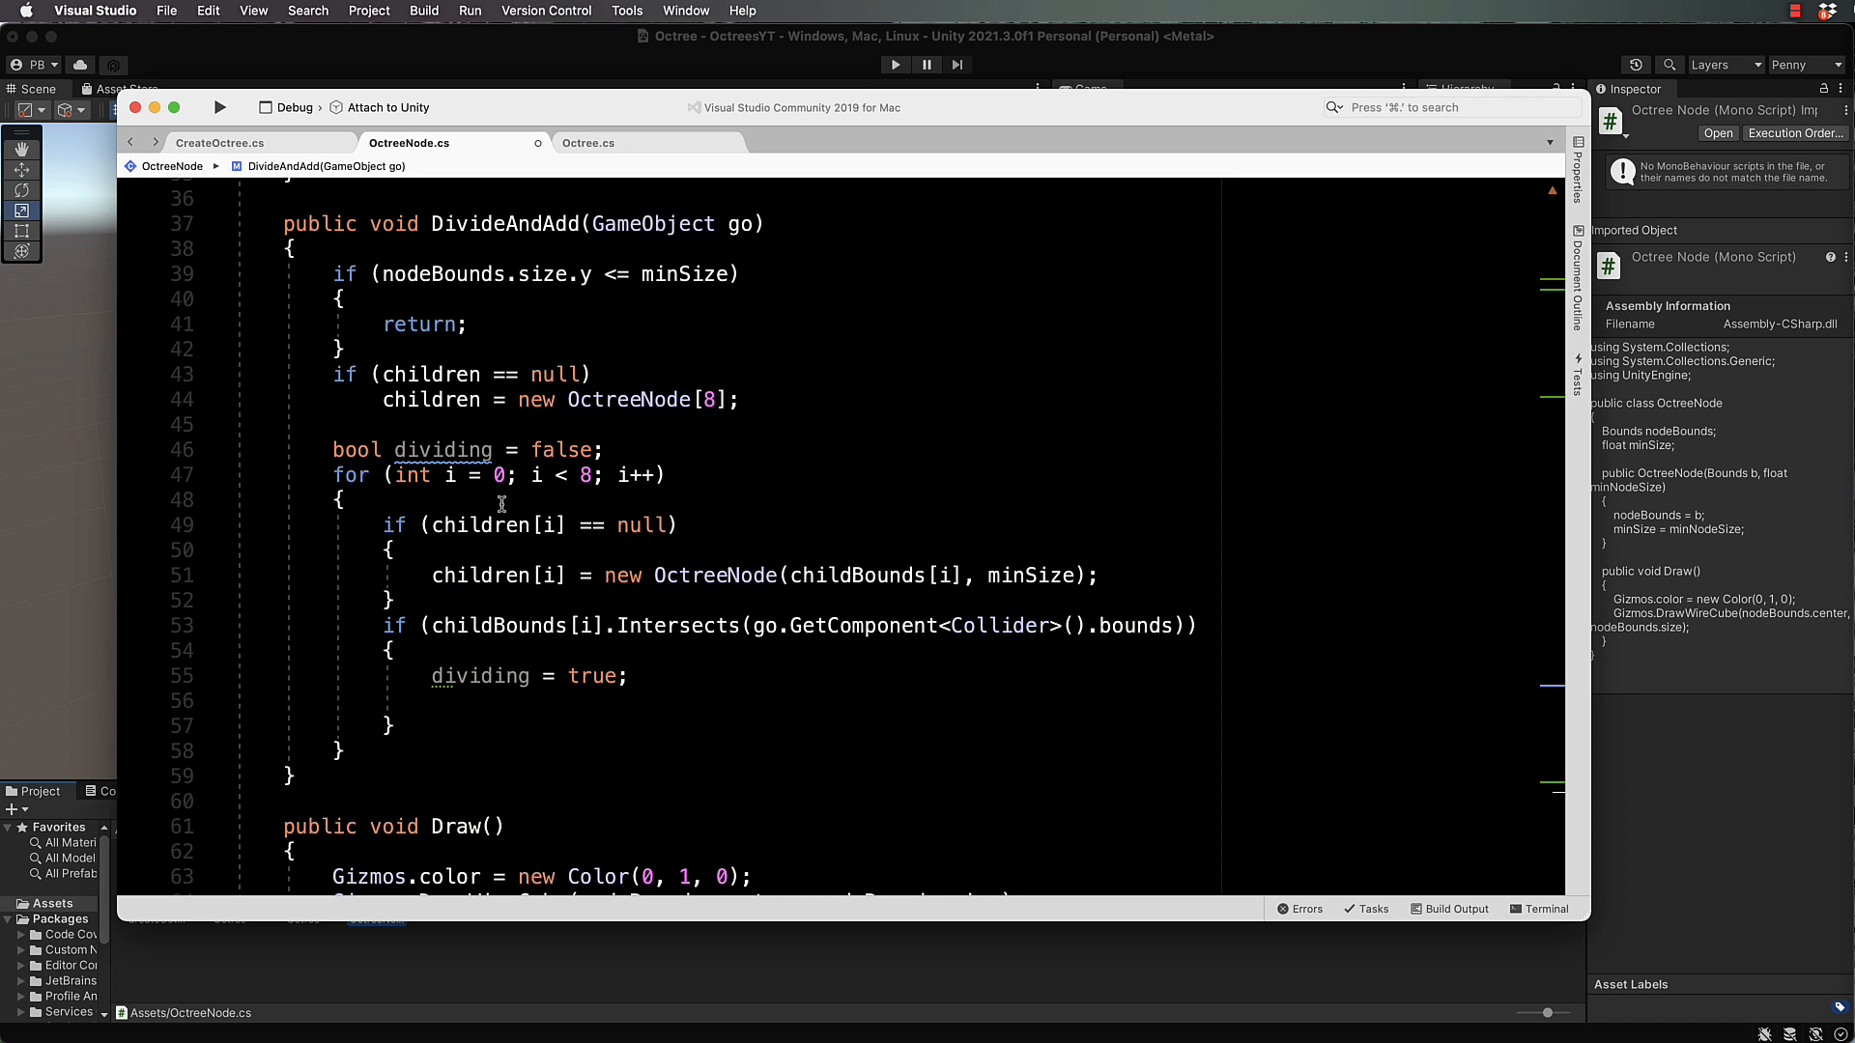
mouse_move(548, 645)
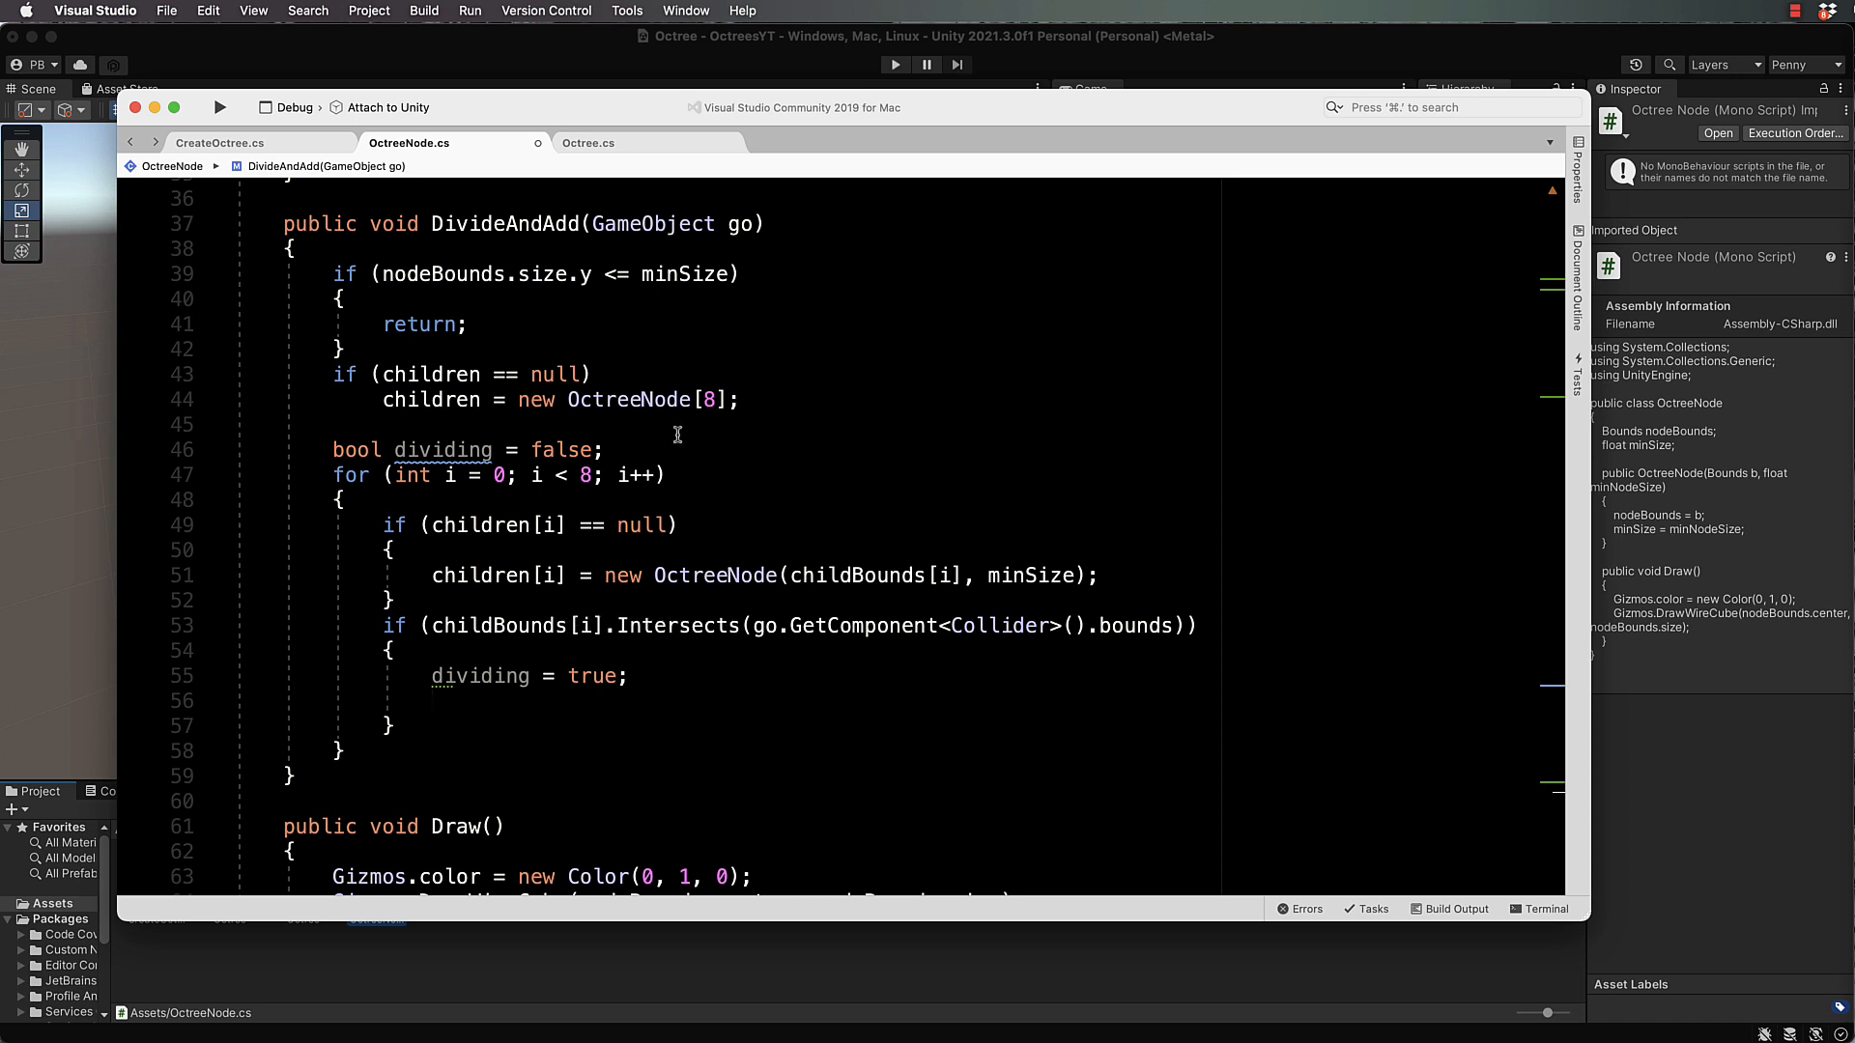
mouse_move(605, 631)
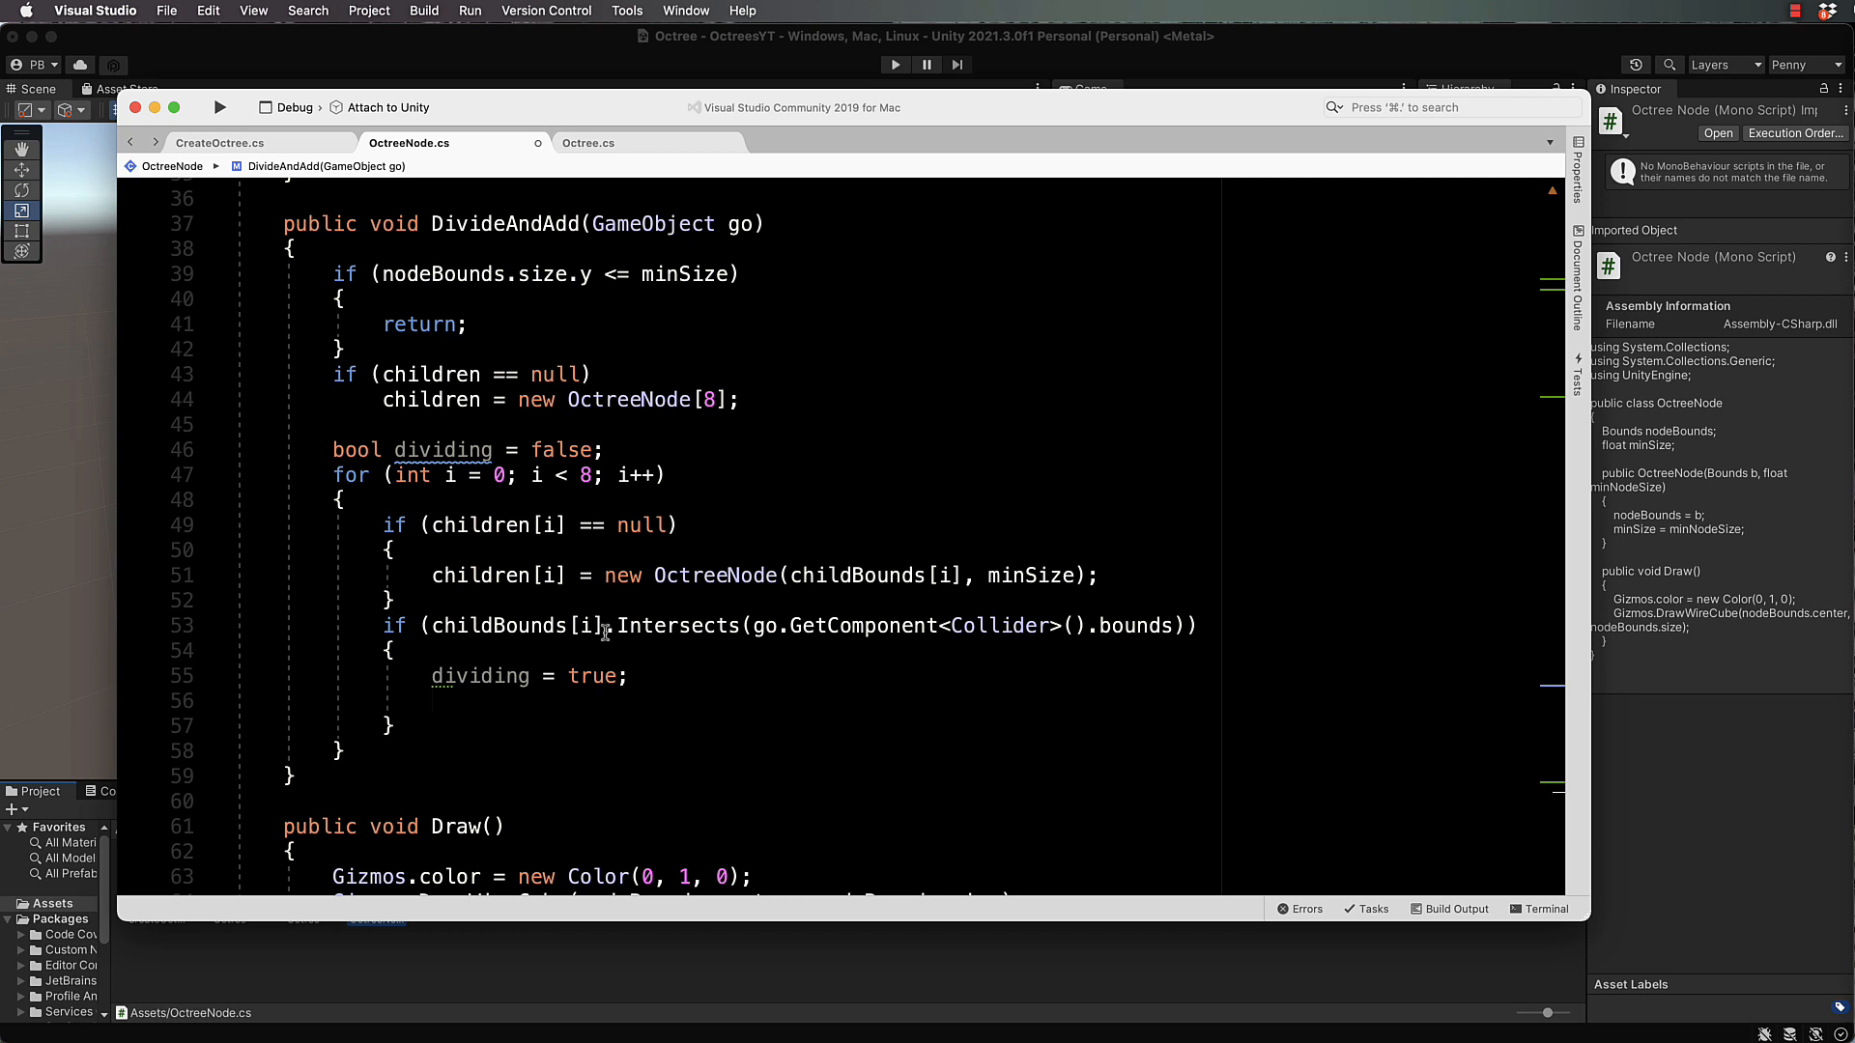
mouse_move(473, 615)
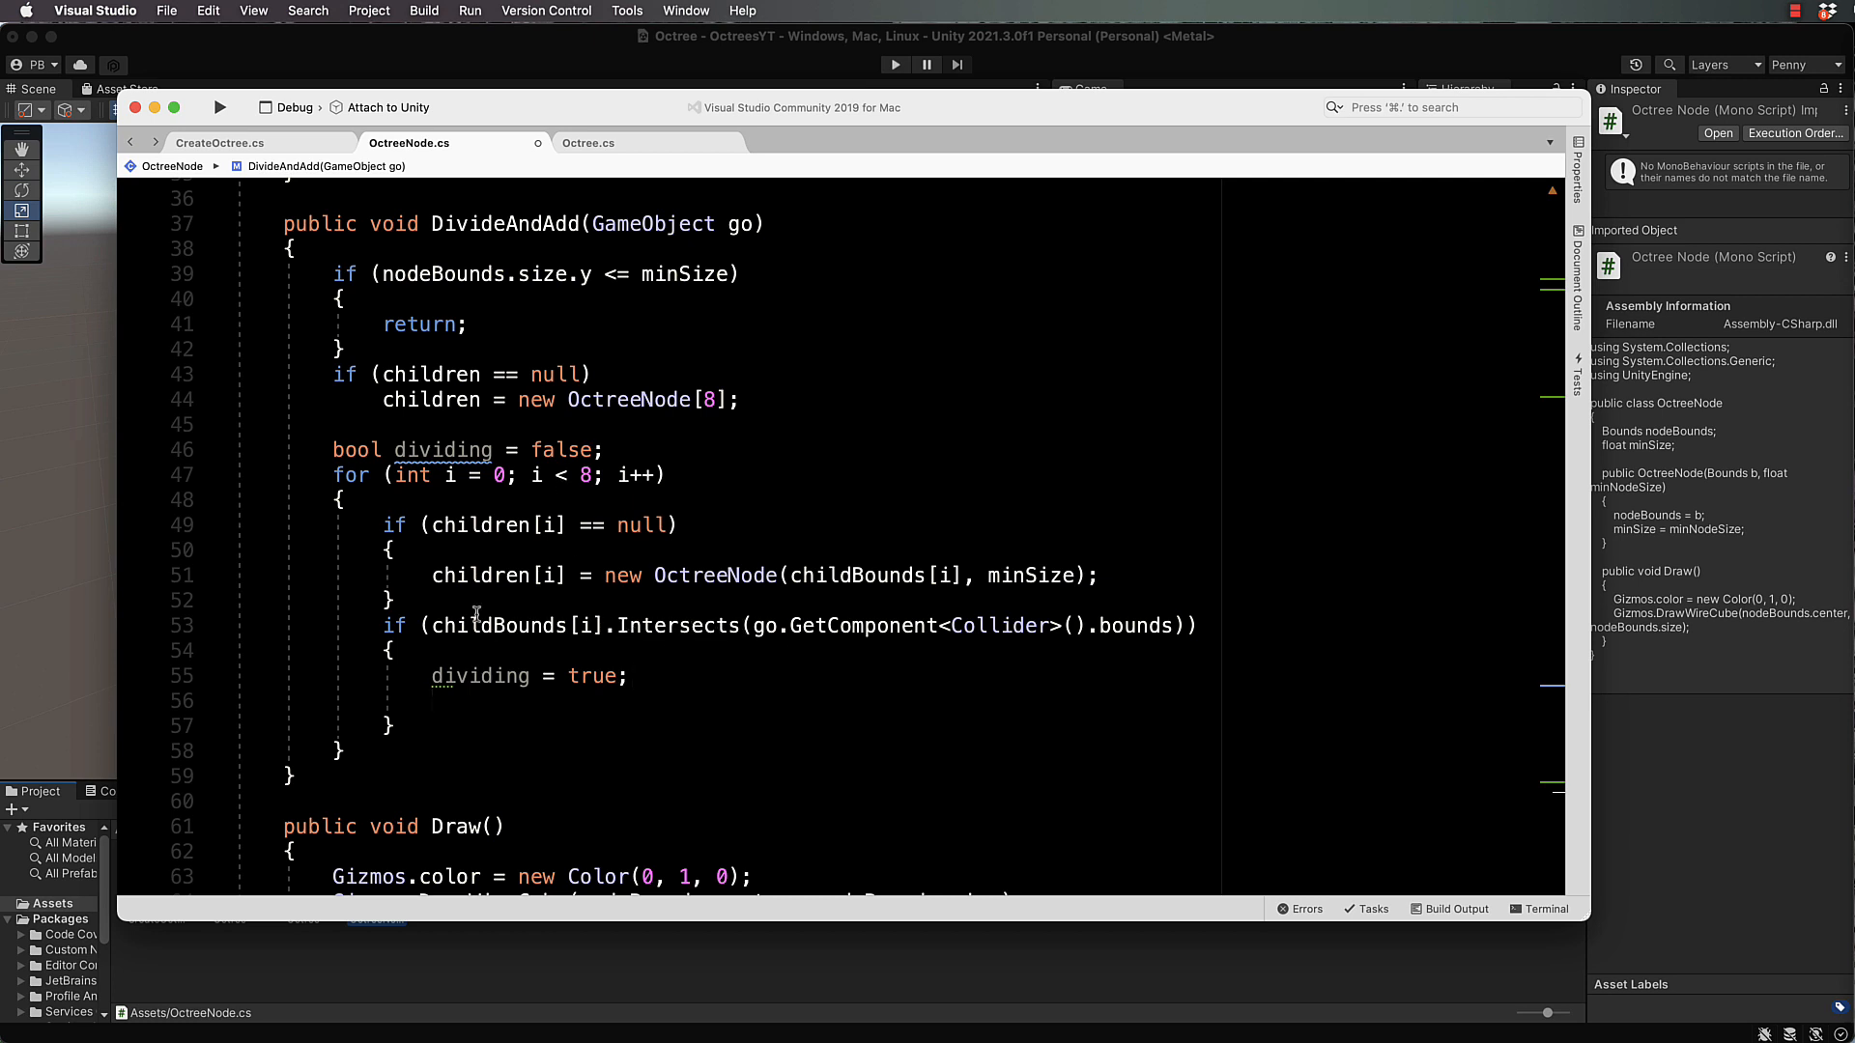
mouse_move(704, 636)
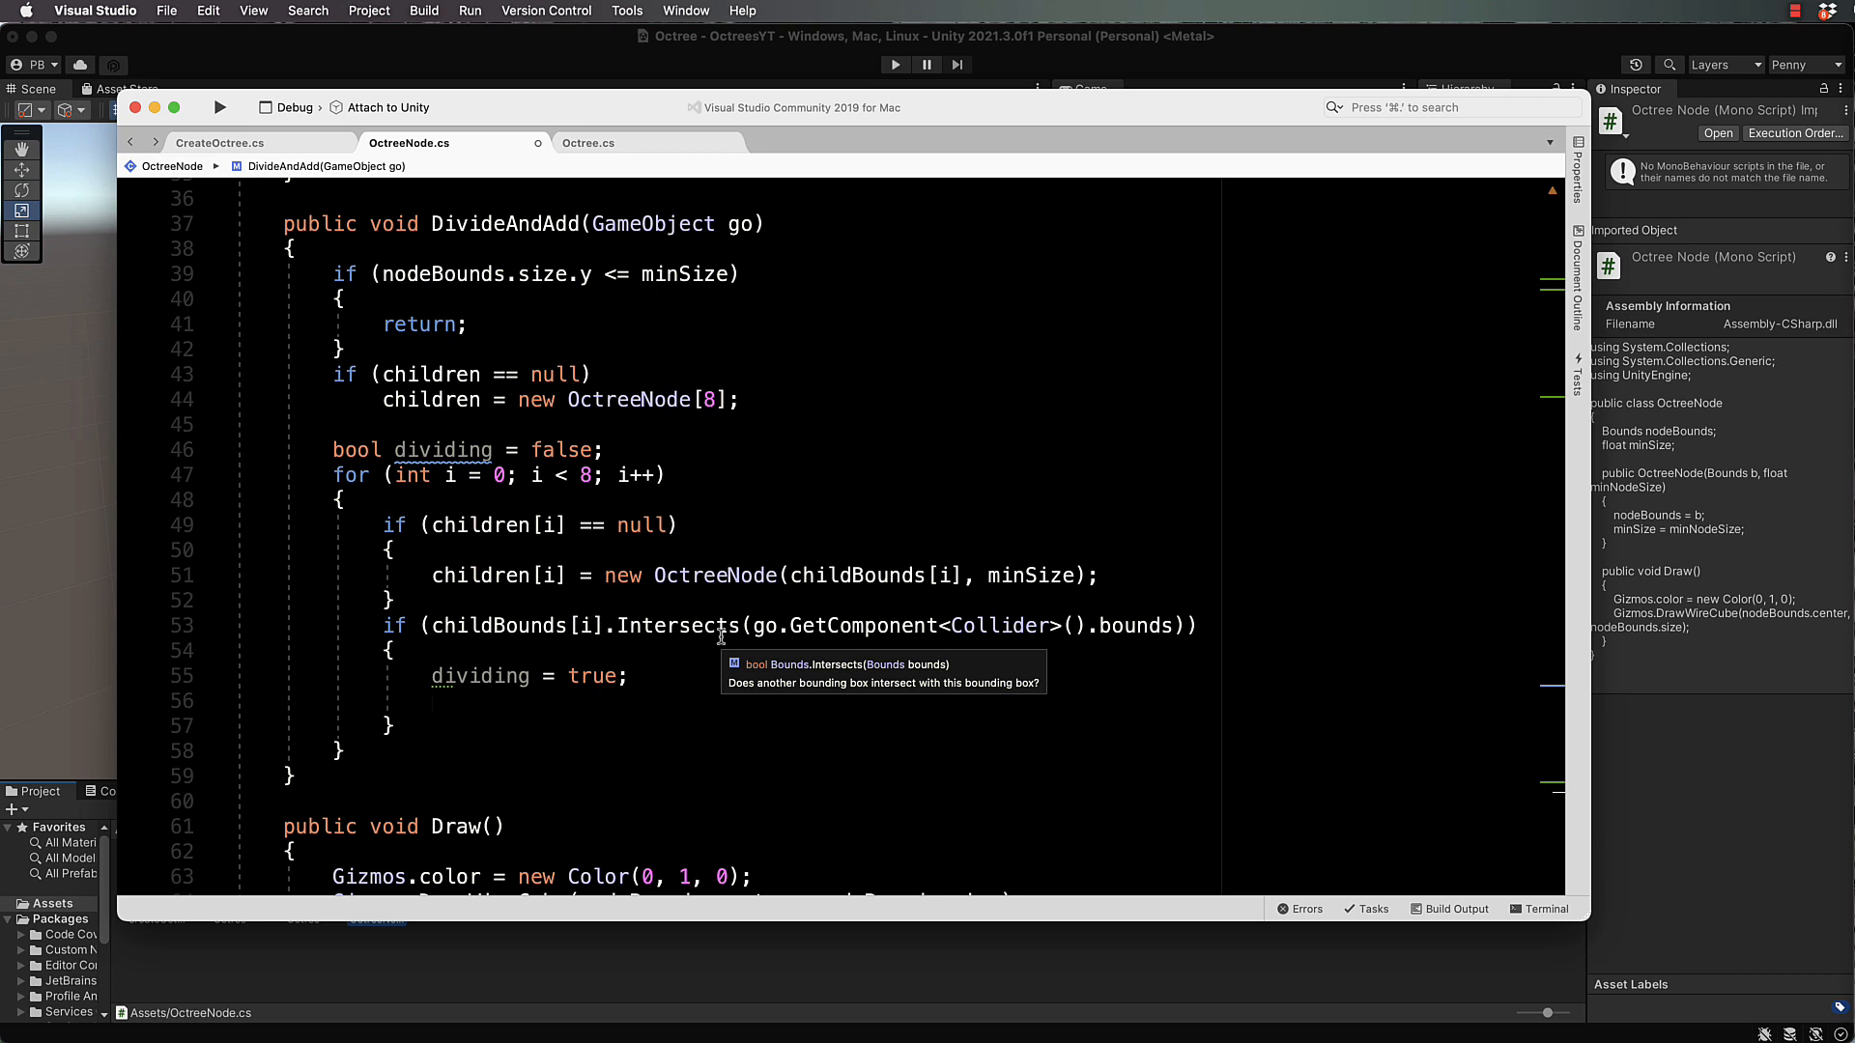
drag(405, 273, 742, 273)
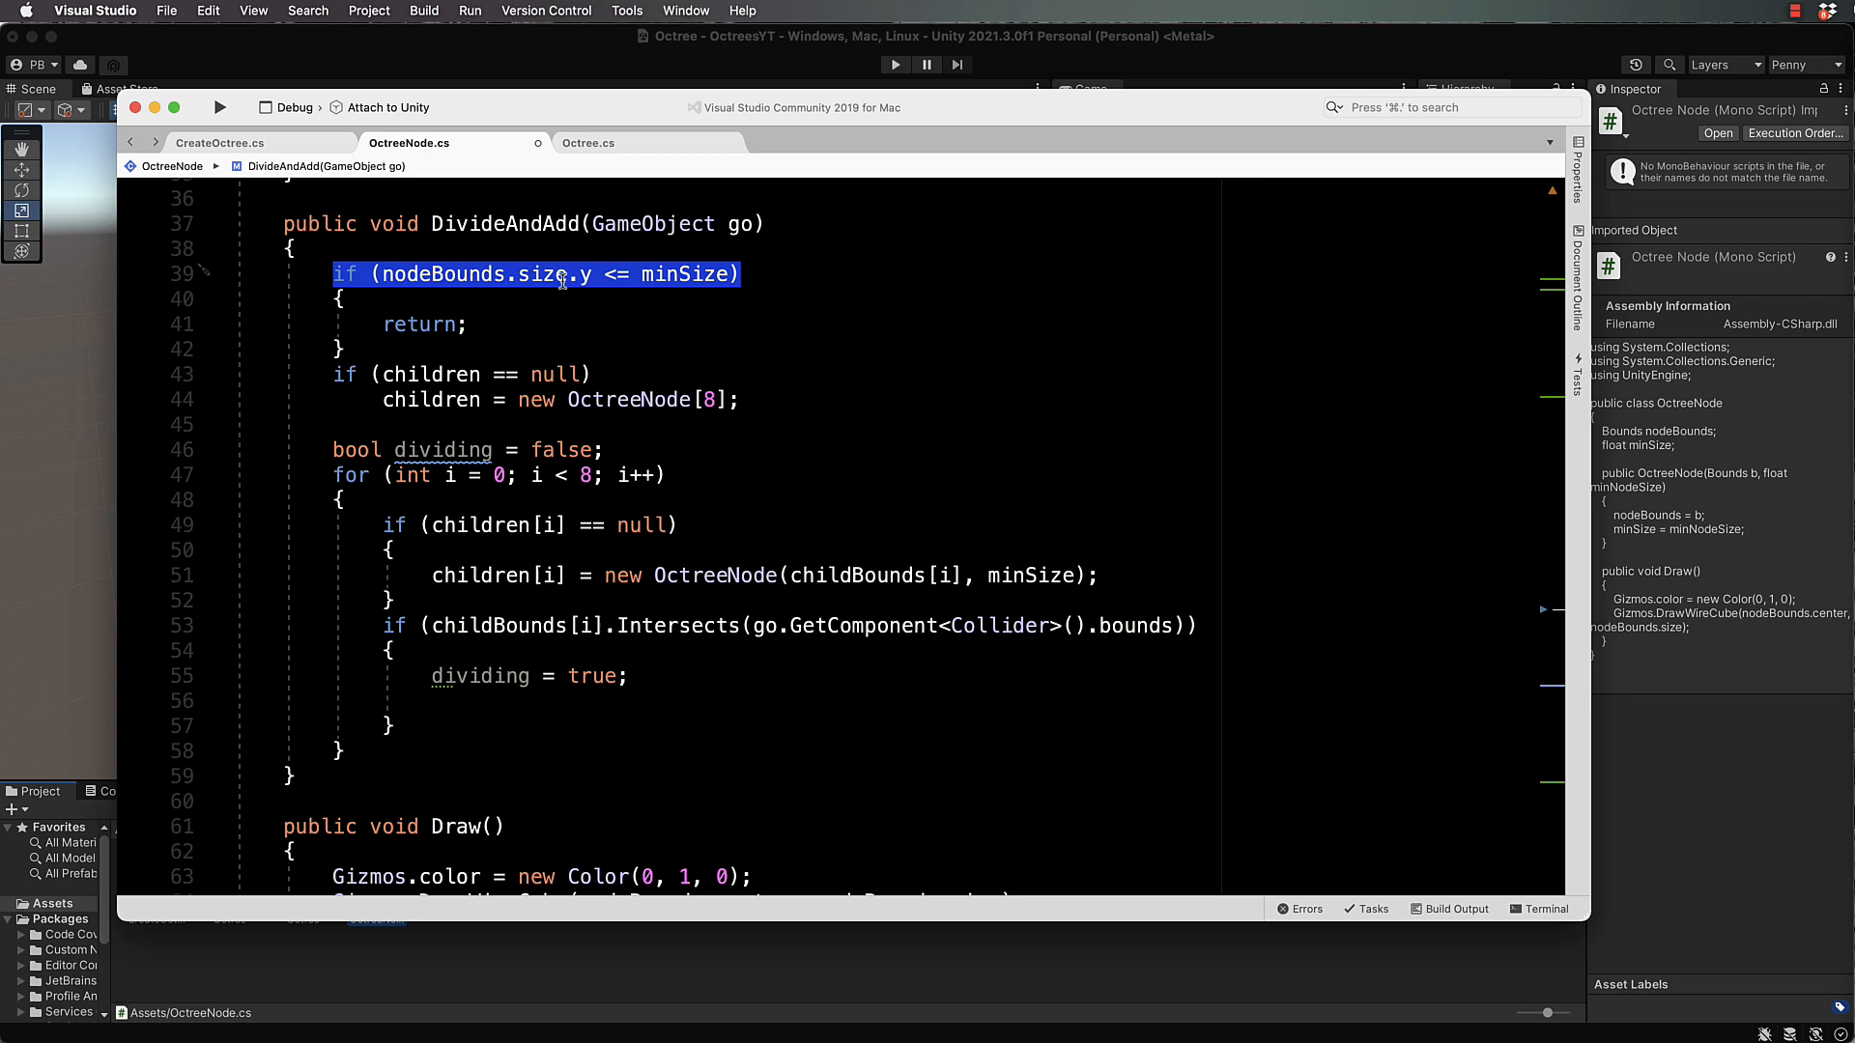
mouse_move(674, 678)
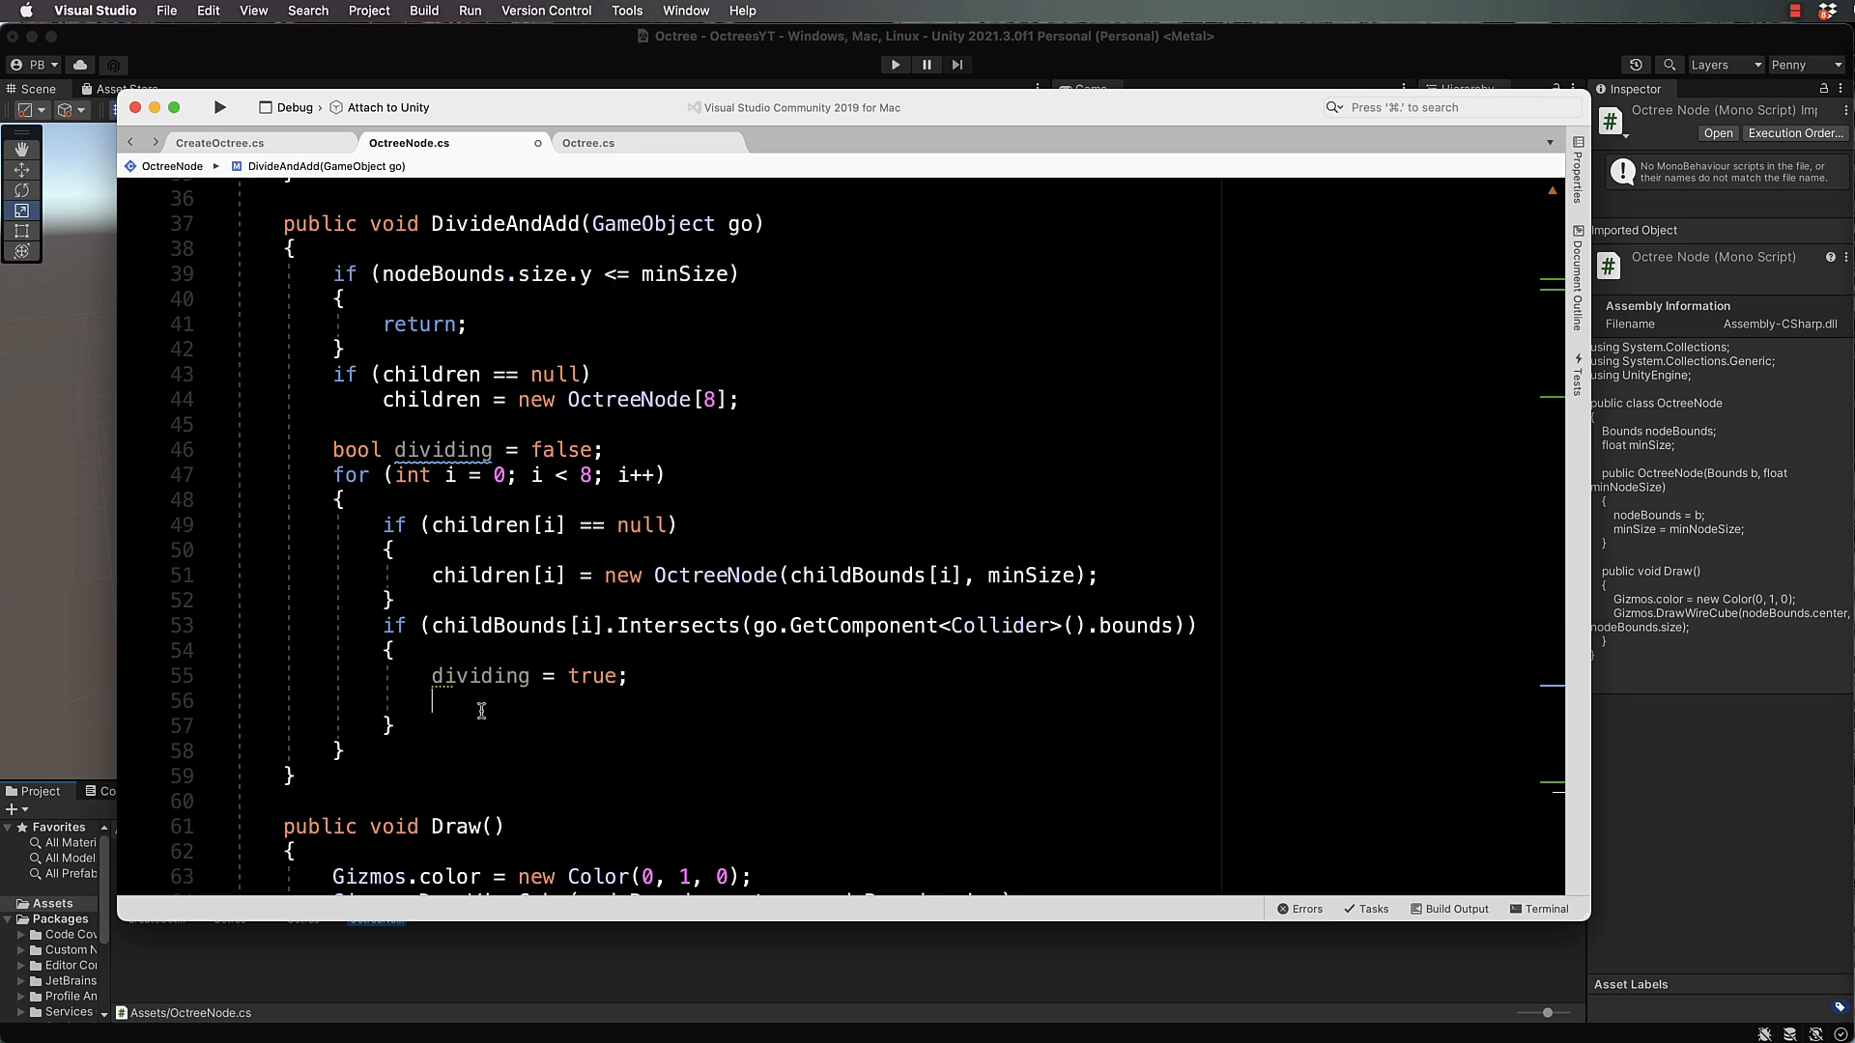
mouse_move(848, 706)
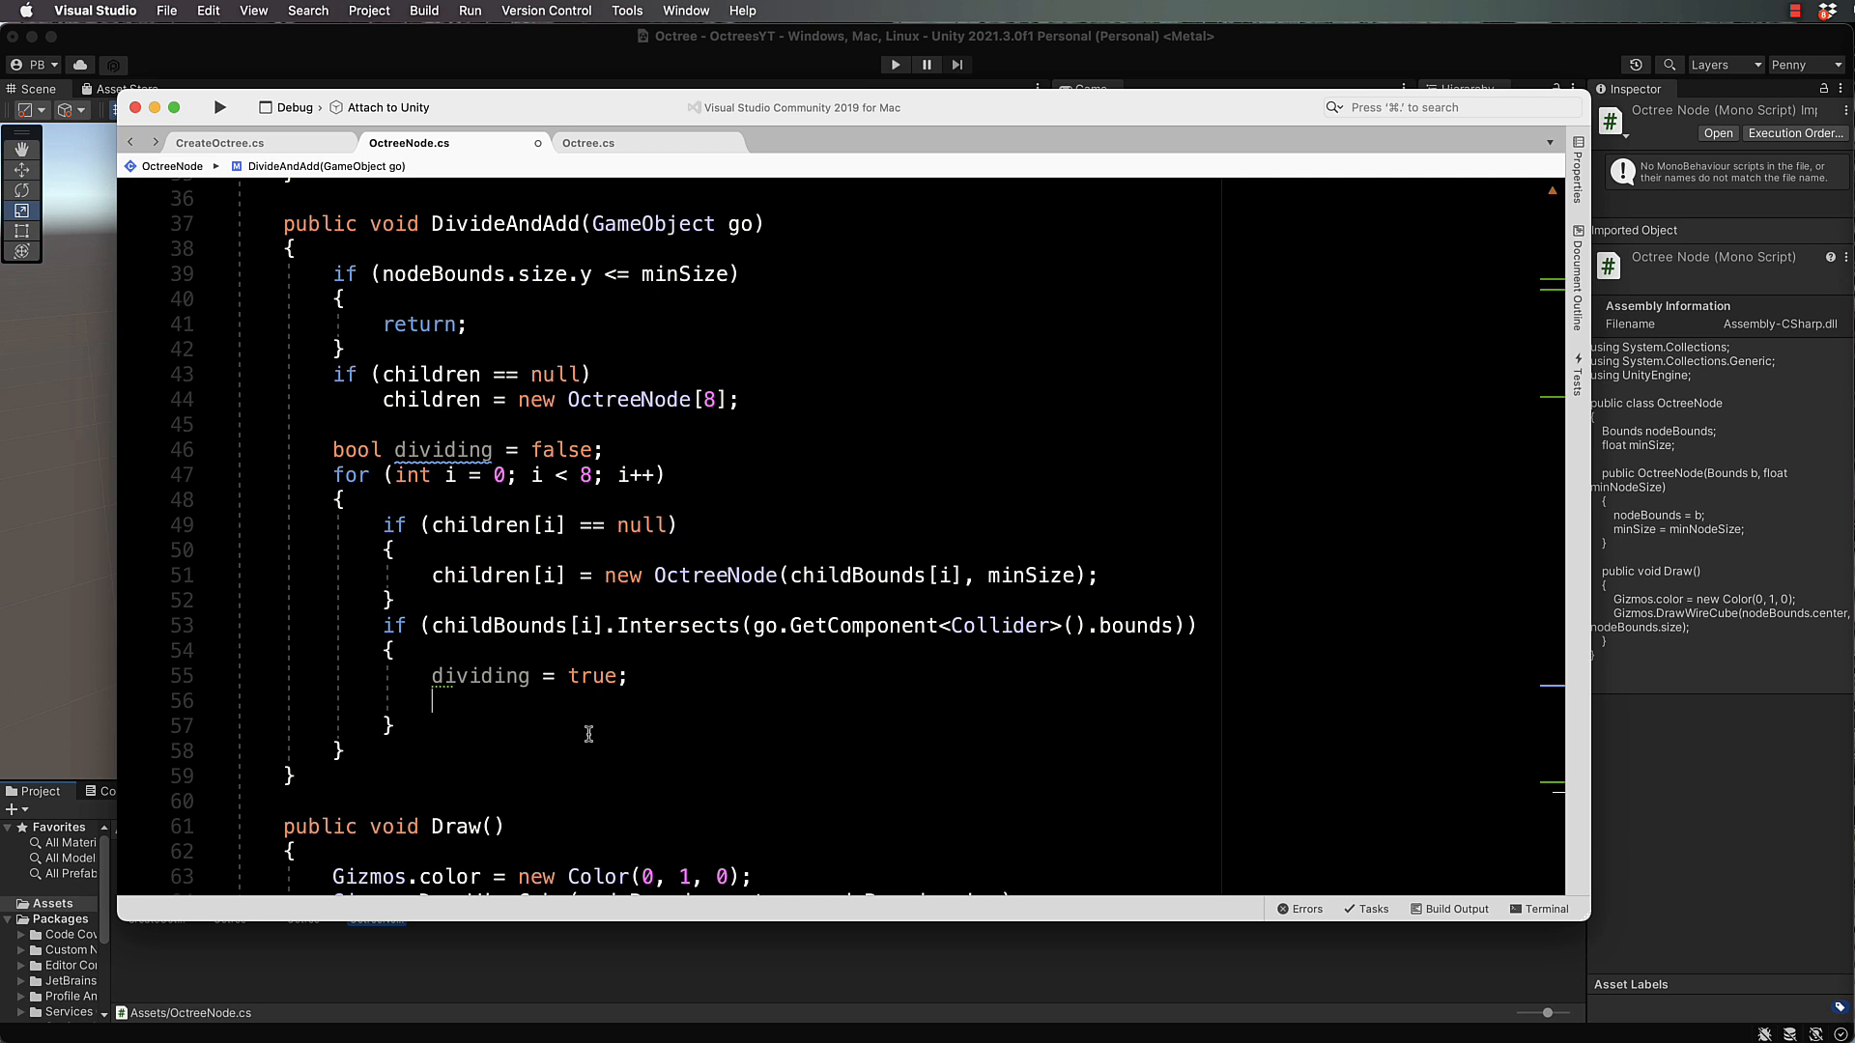
Step: Call children[i].DivideAndAdd(go) when intersecting, and add if (dividing == false) { children = null; }
text(children[i)
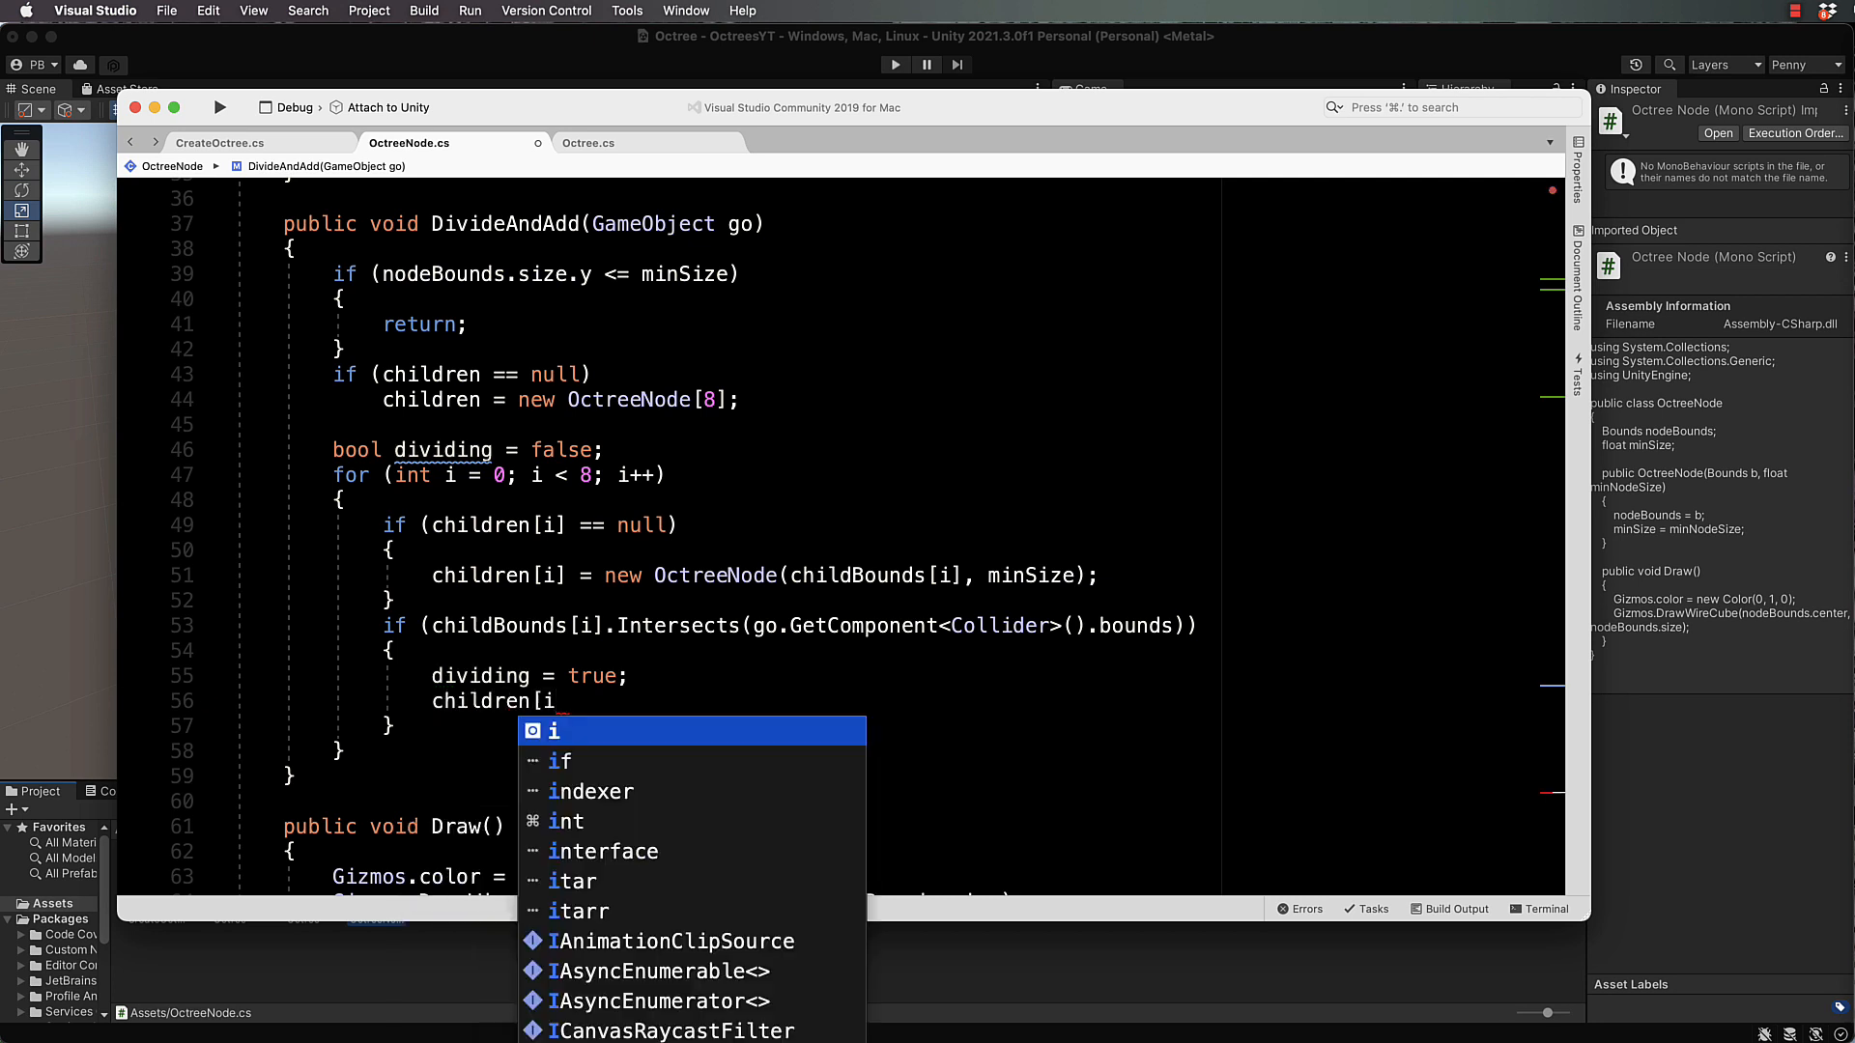
text(].DivideAndAdd(go);)
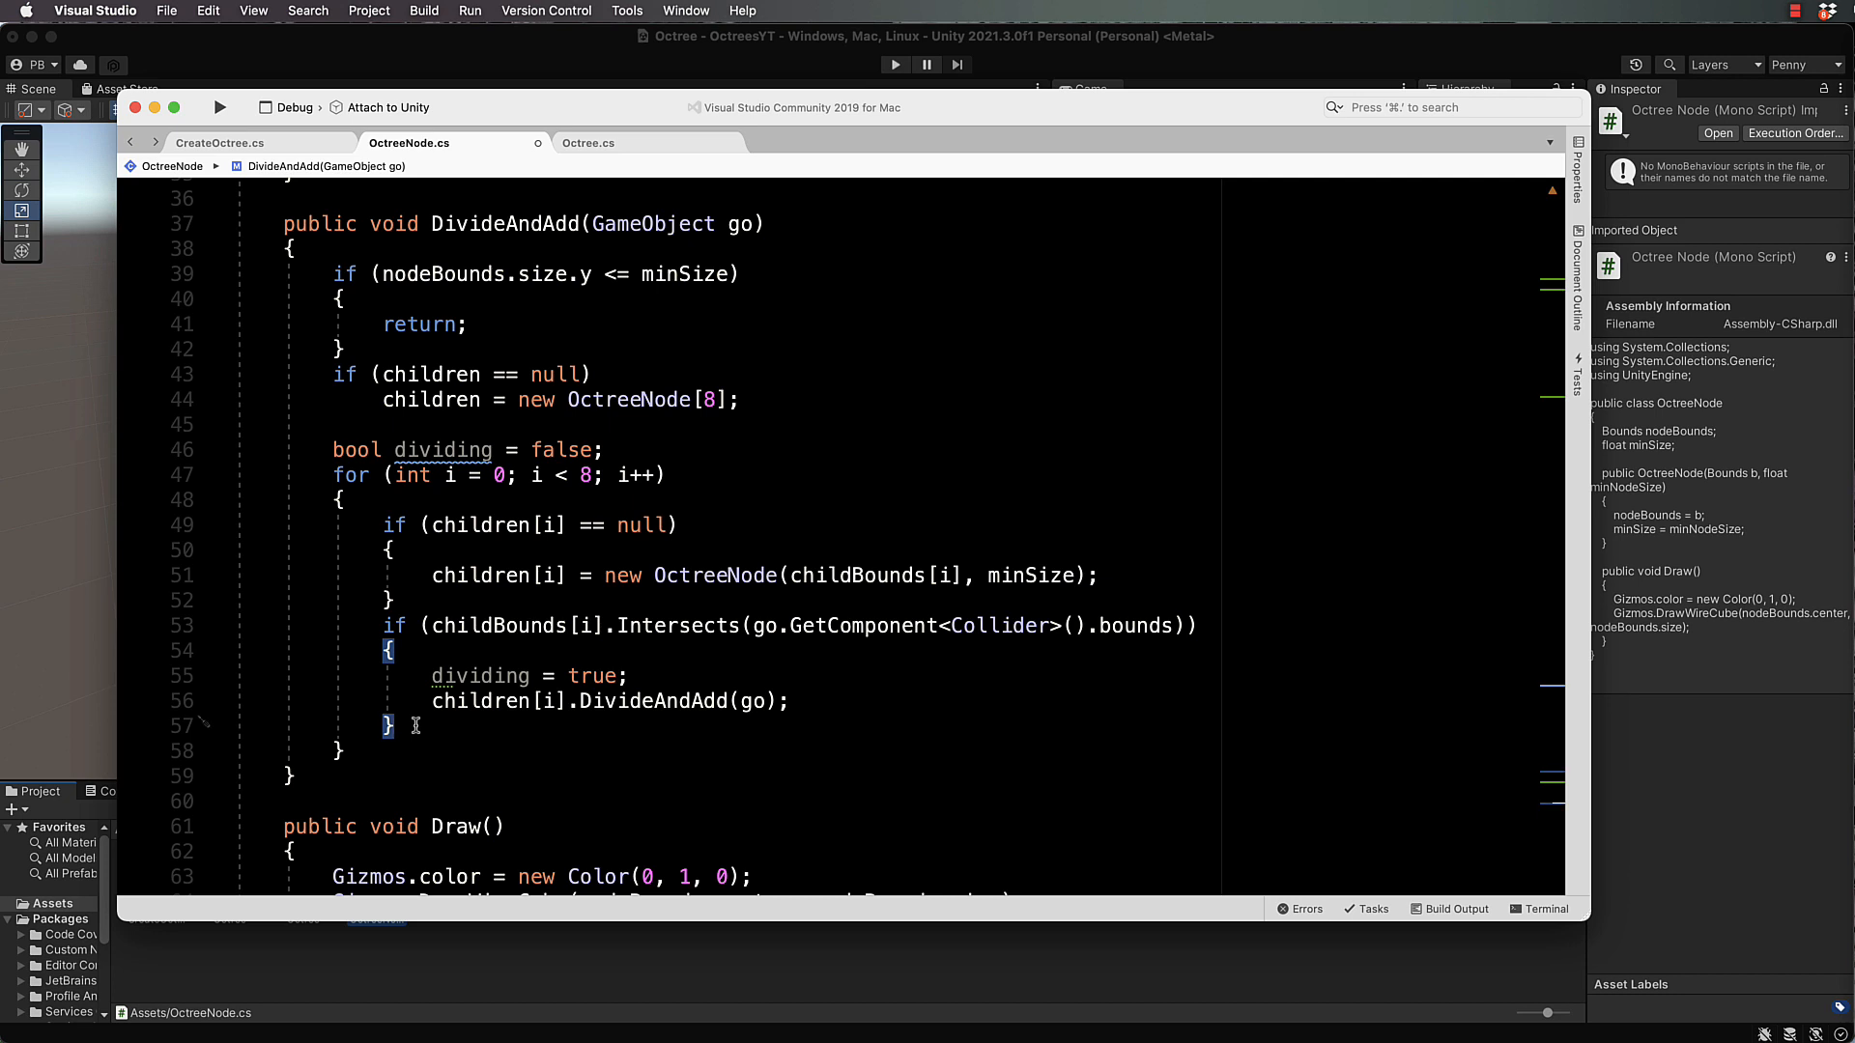
mouse_move(470, 700)
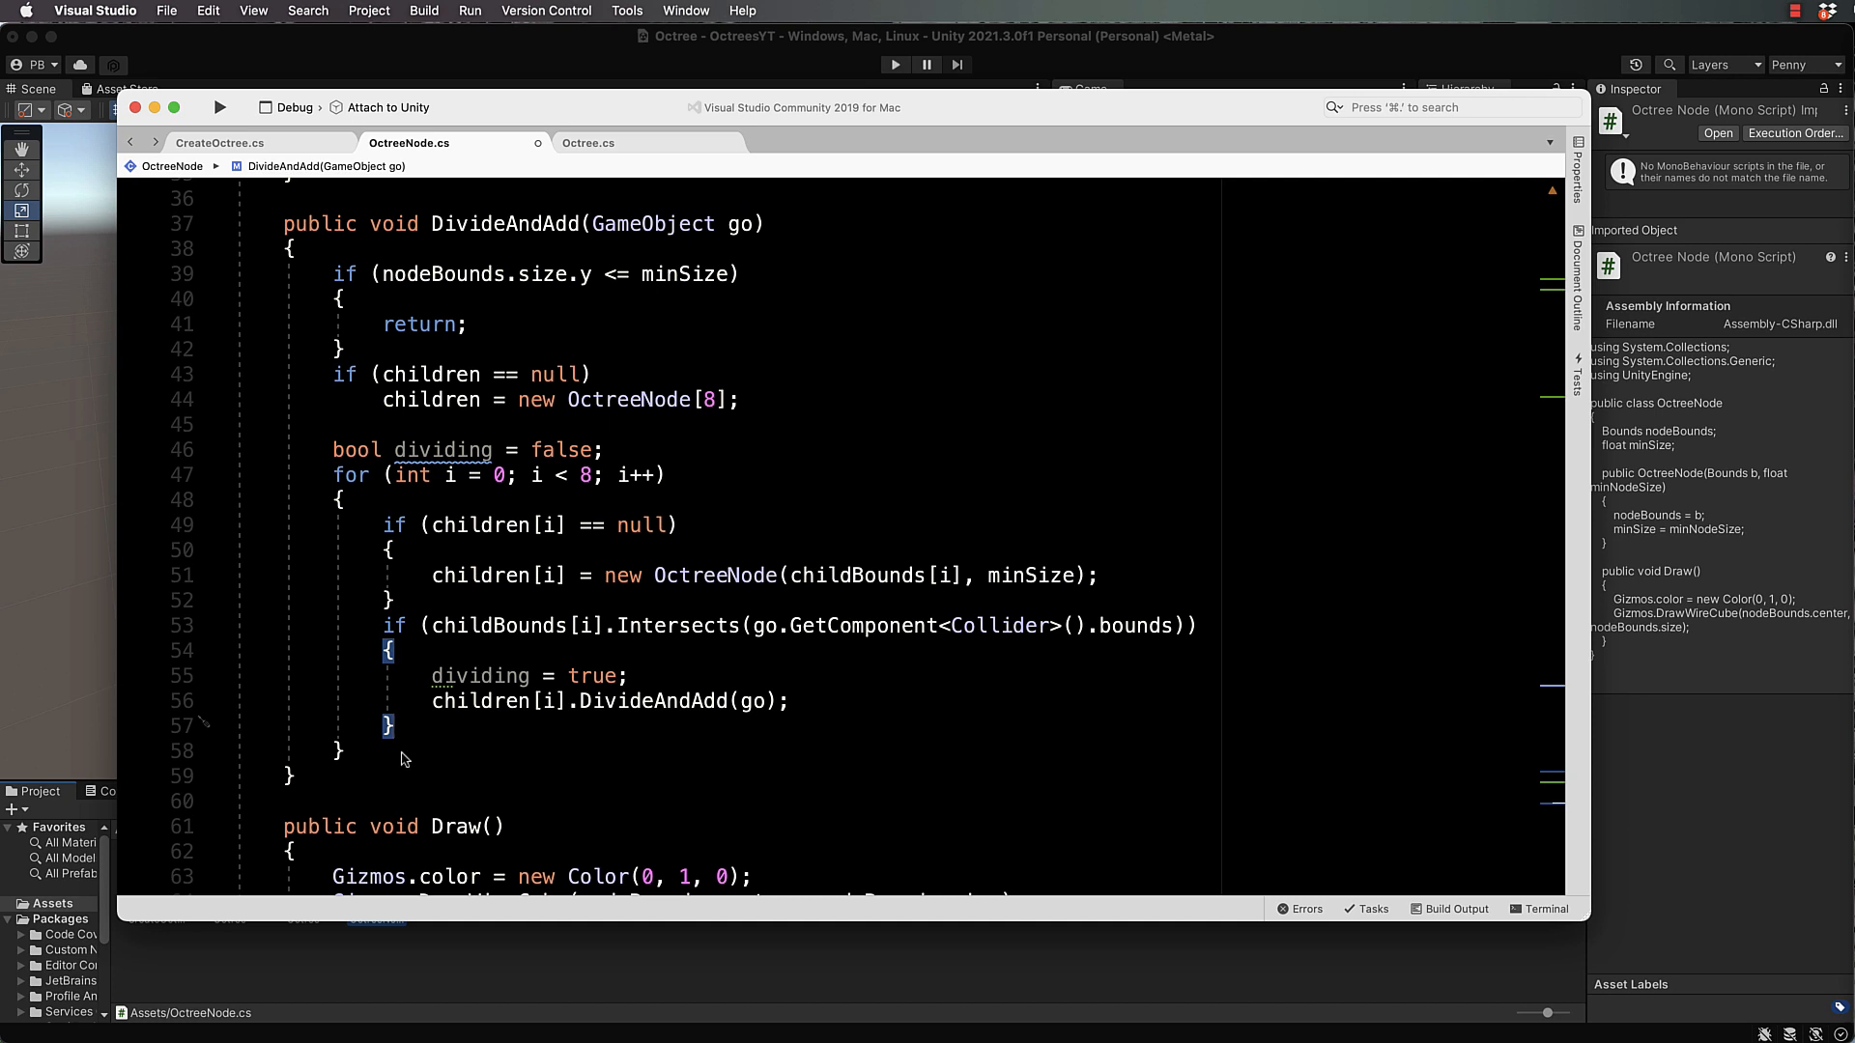
mouse_move(881, 631)
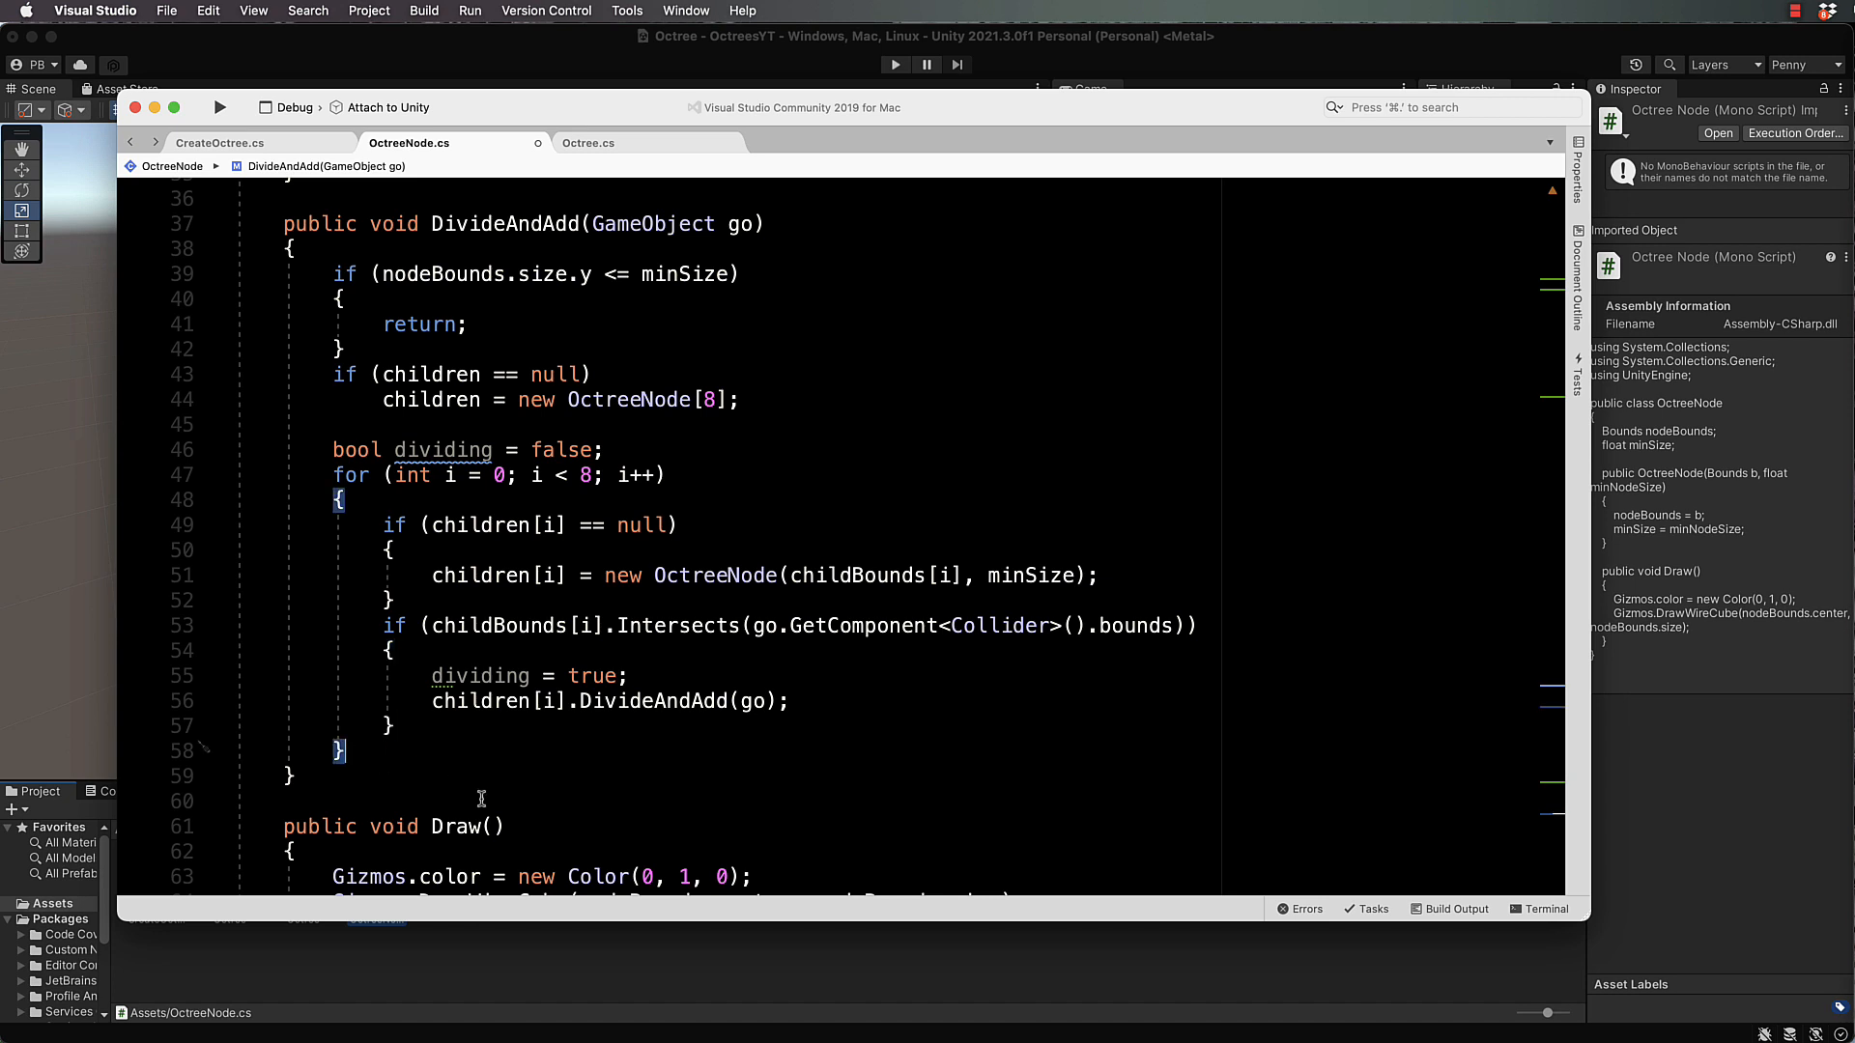
text(if(dividing)
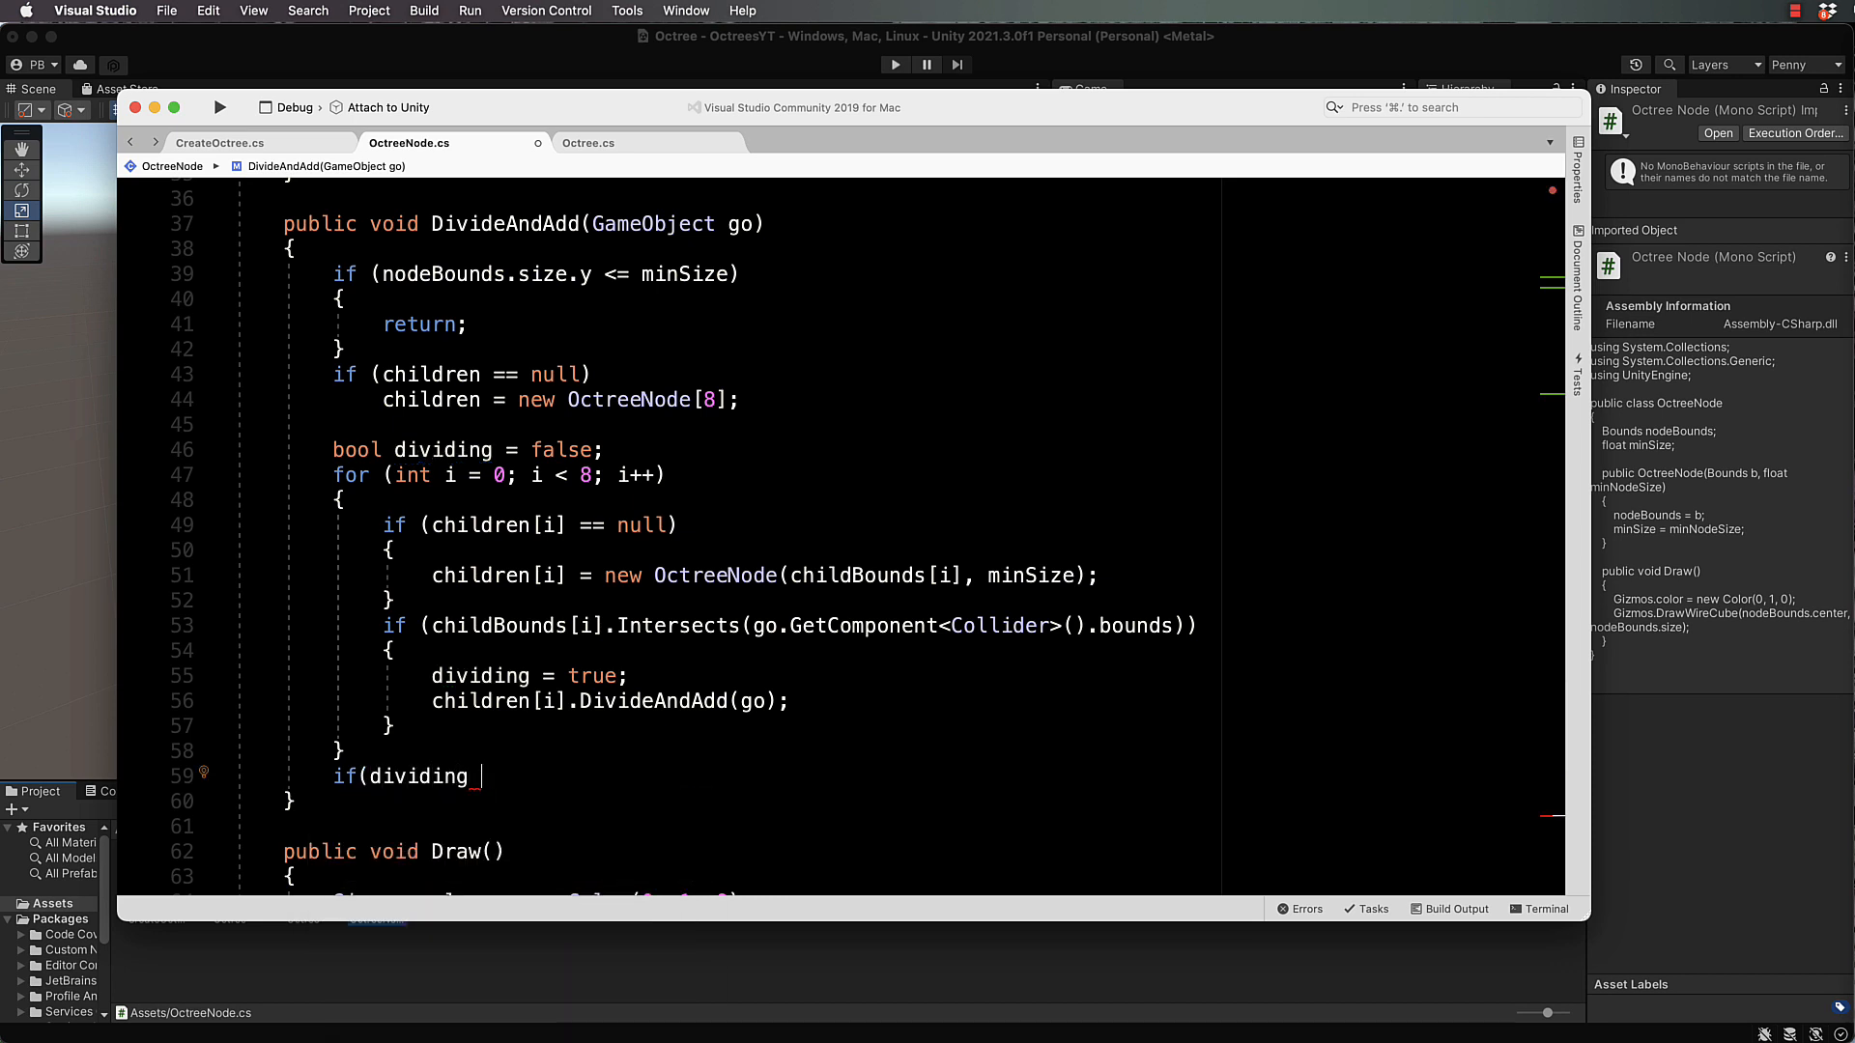
text(== false)
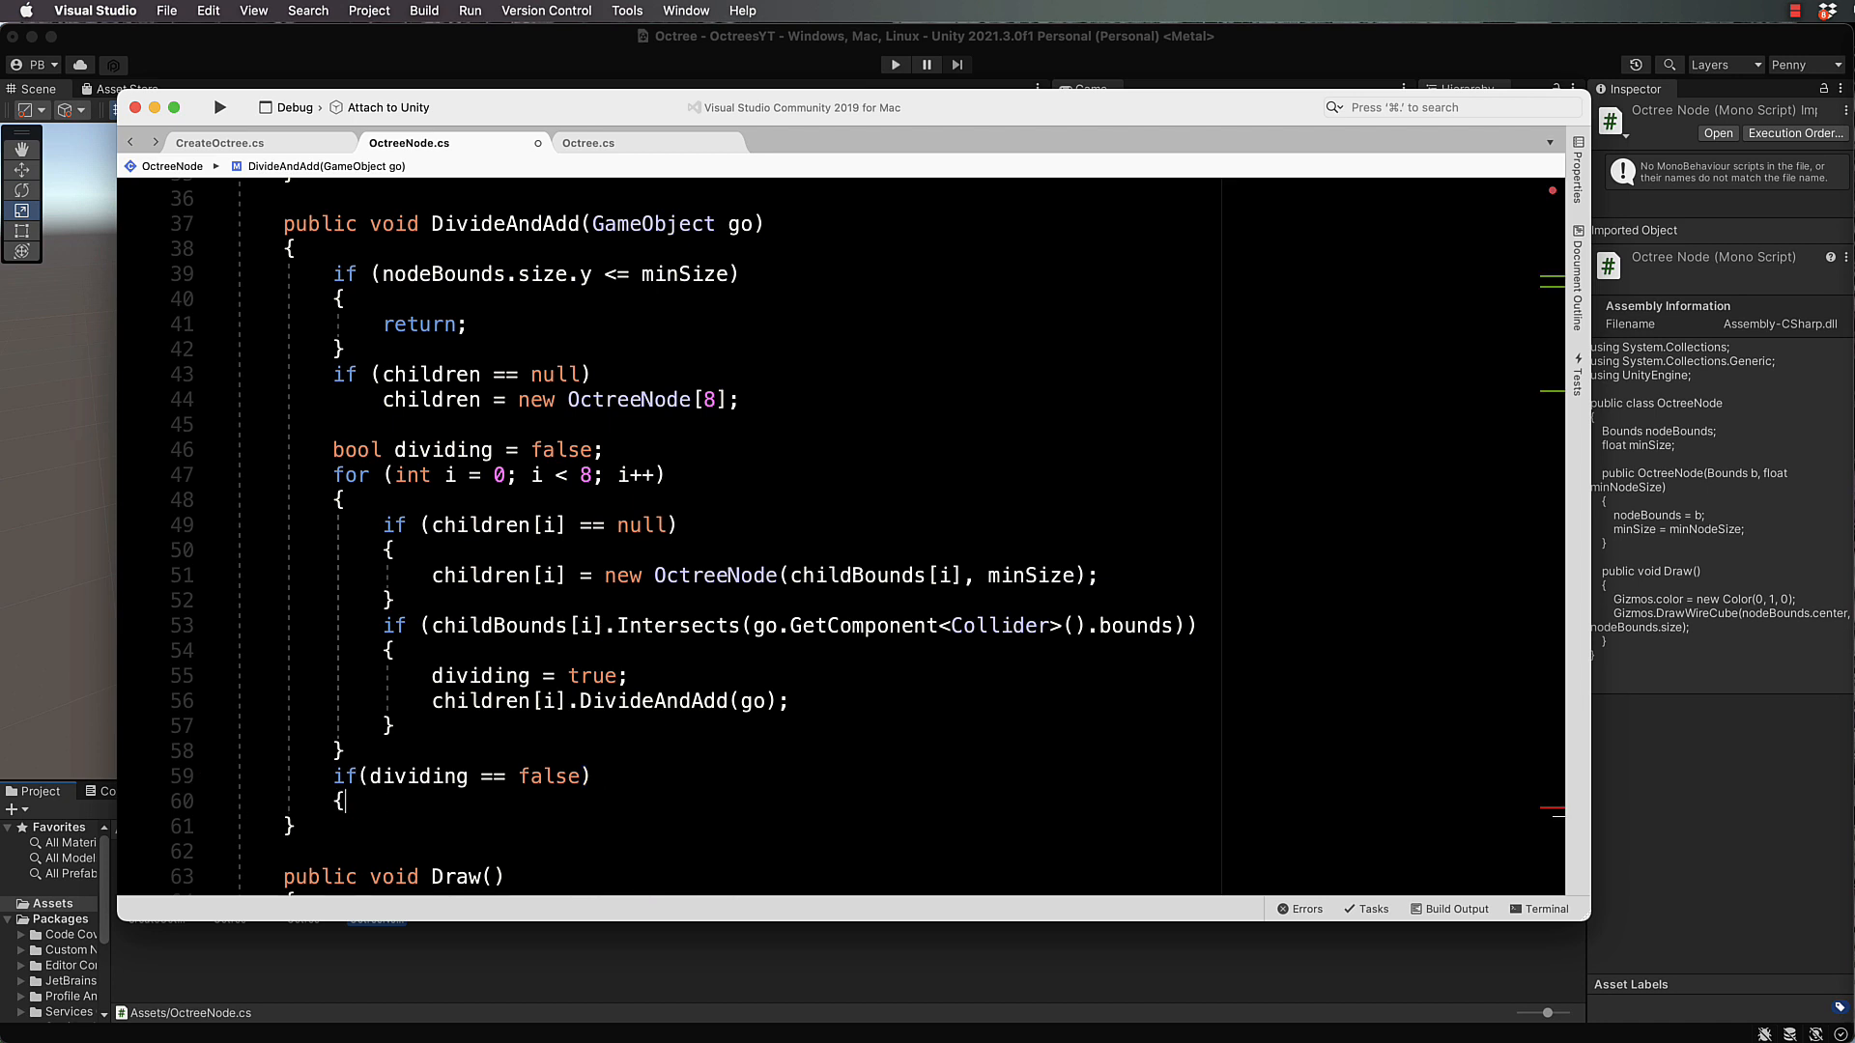
text({)
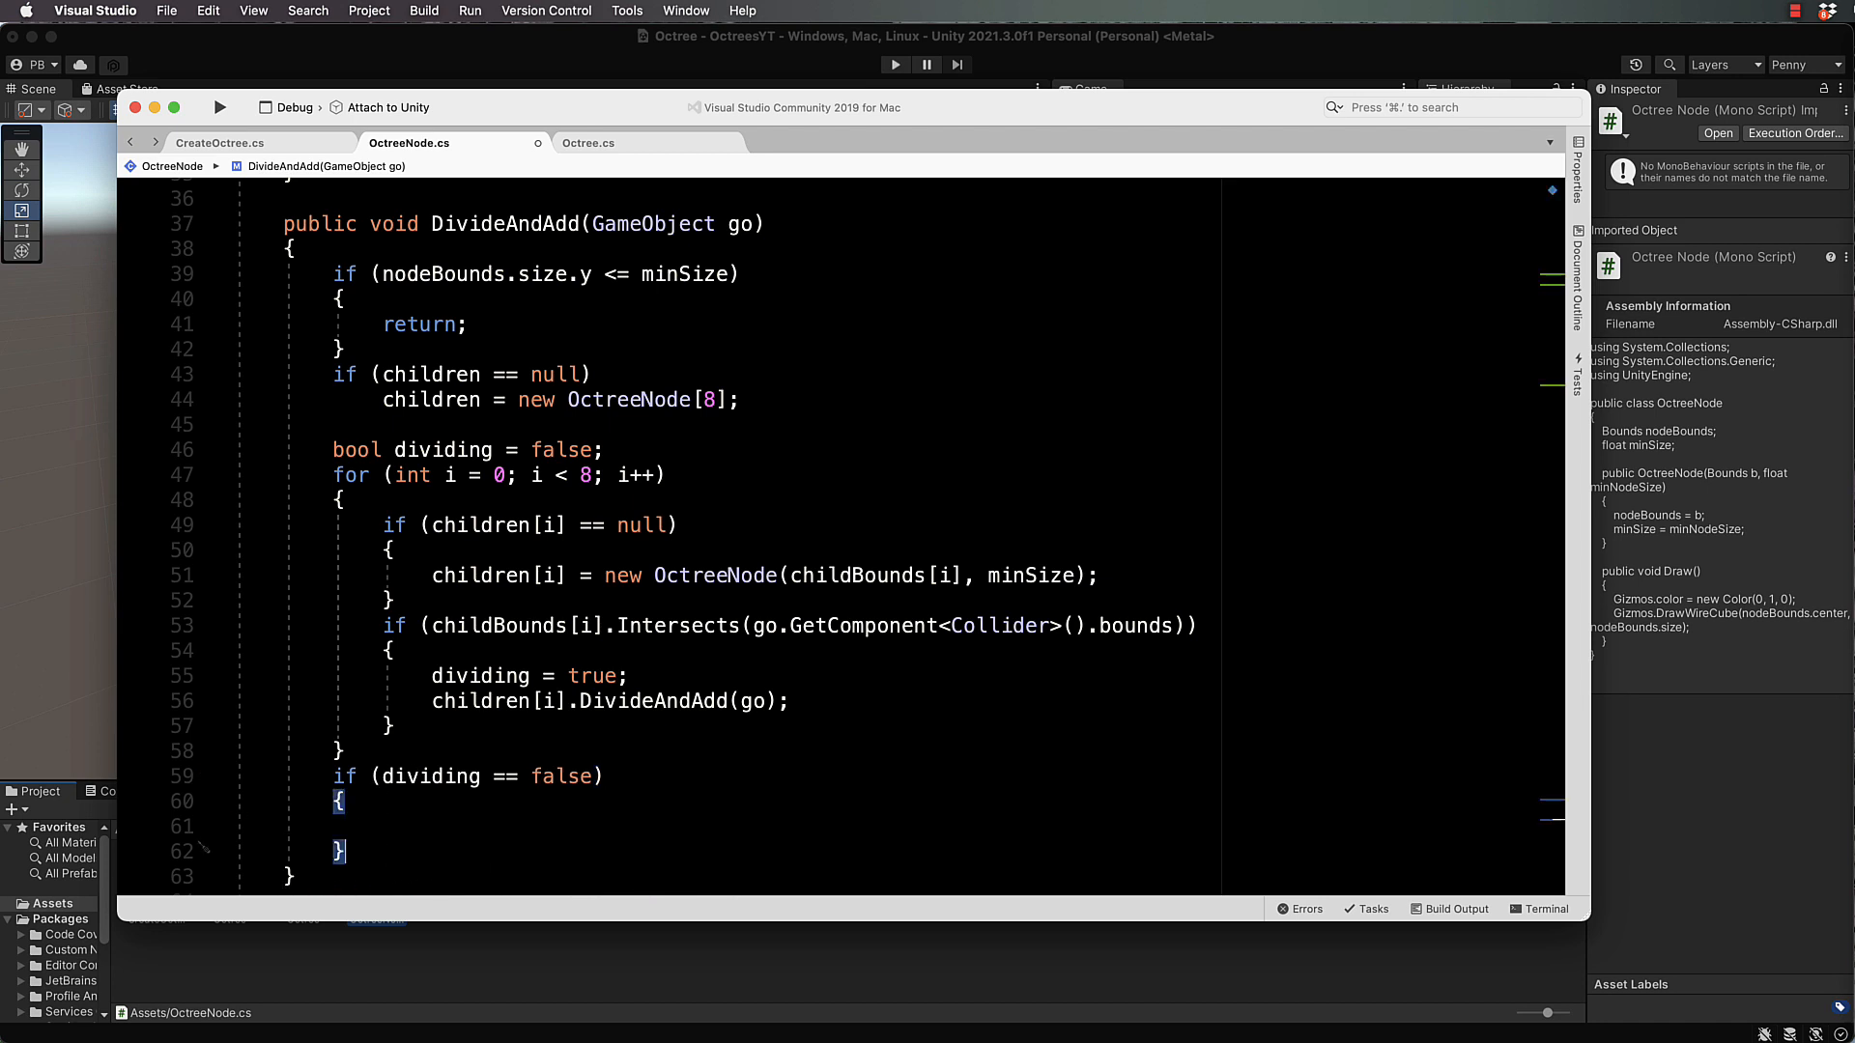
text(children = n)
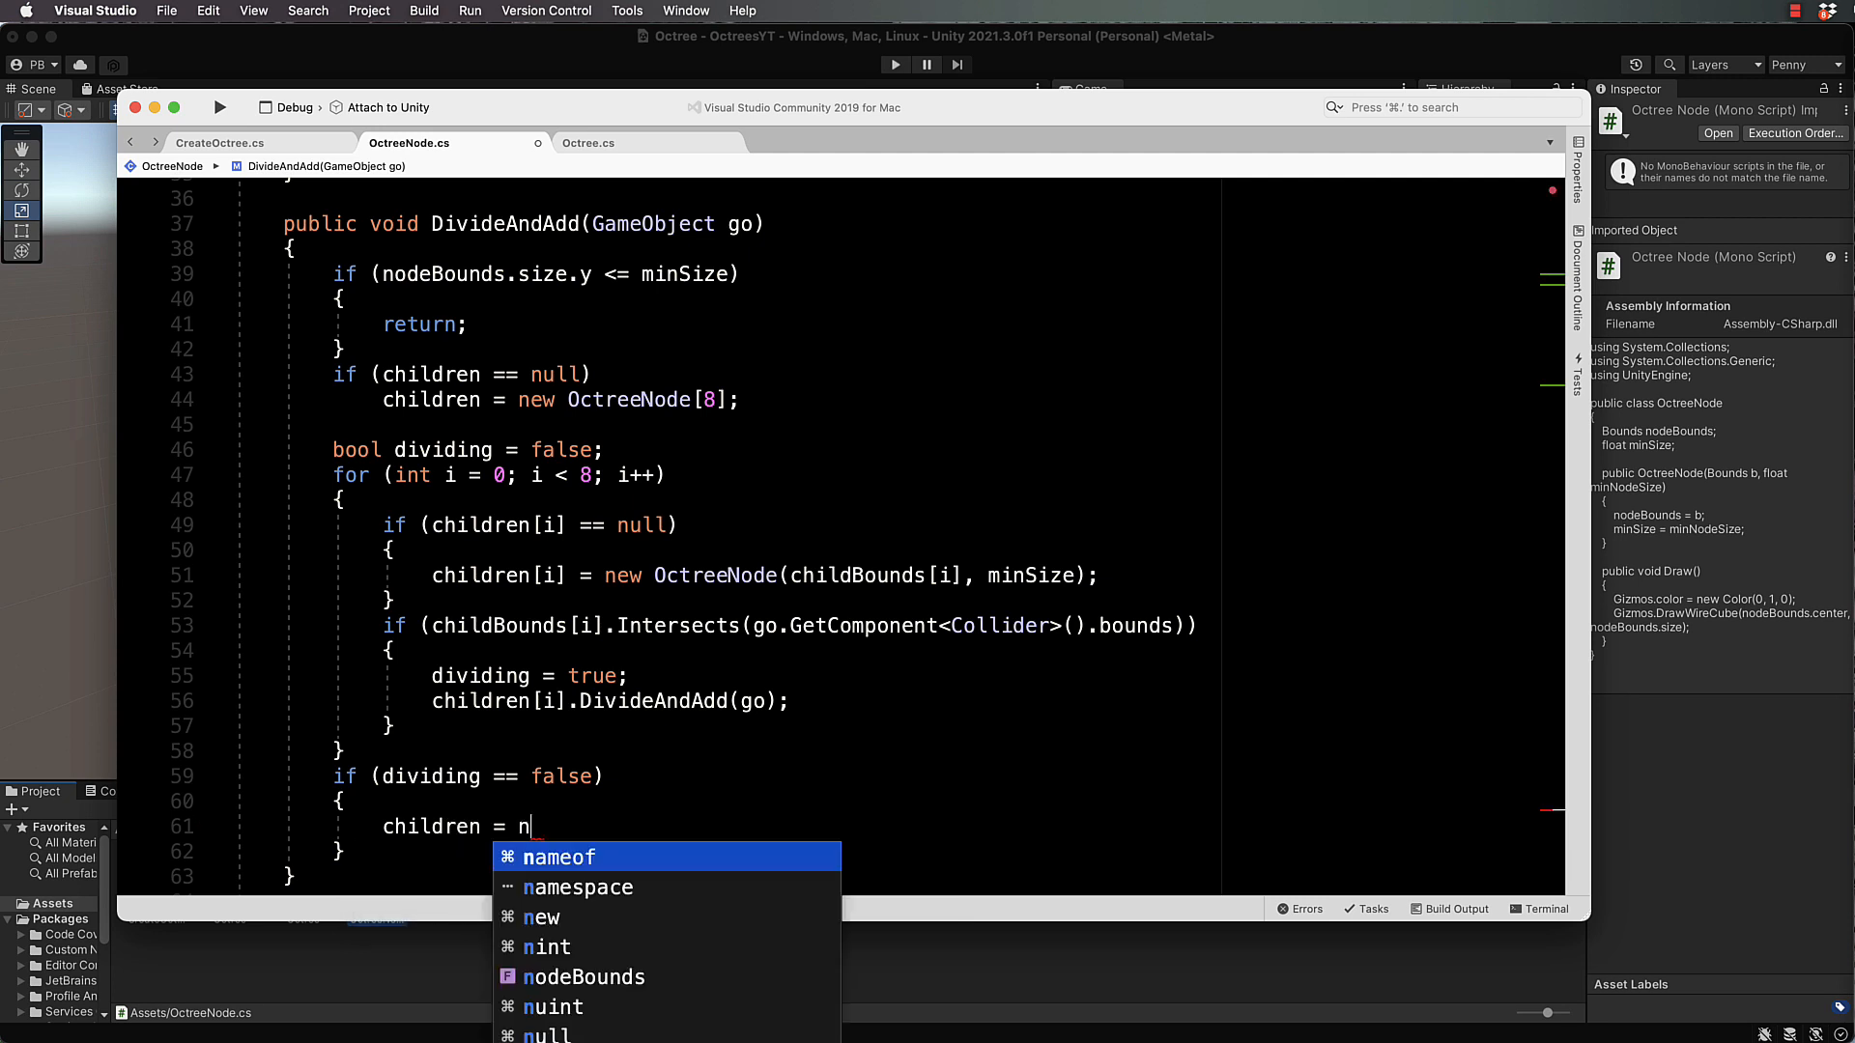
text(ull;)
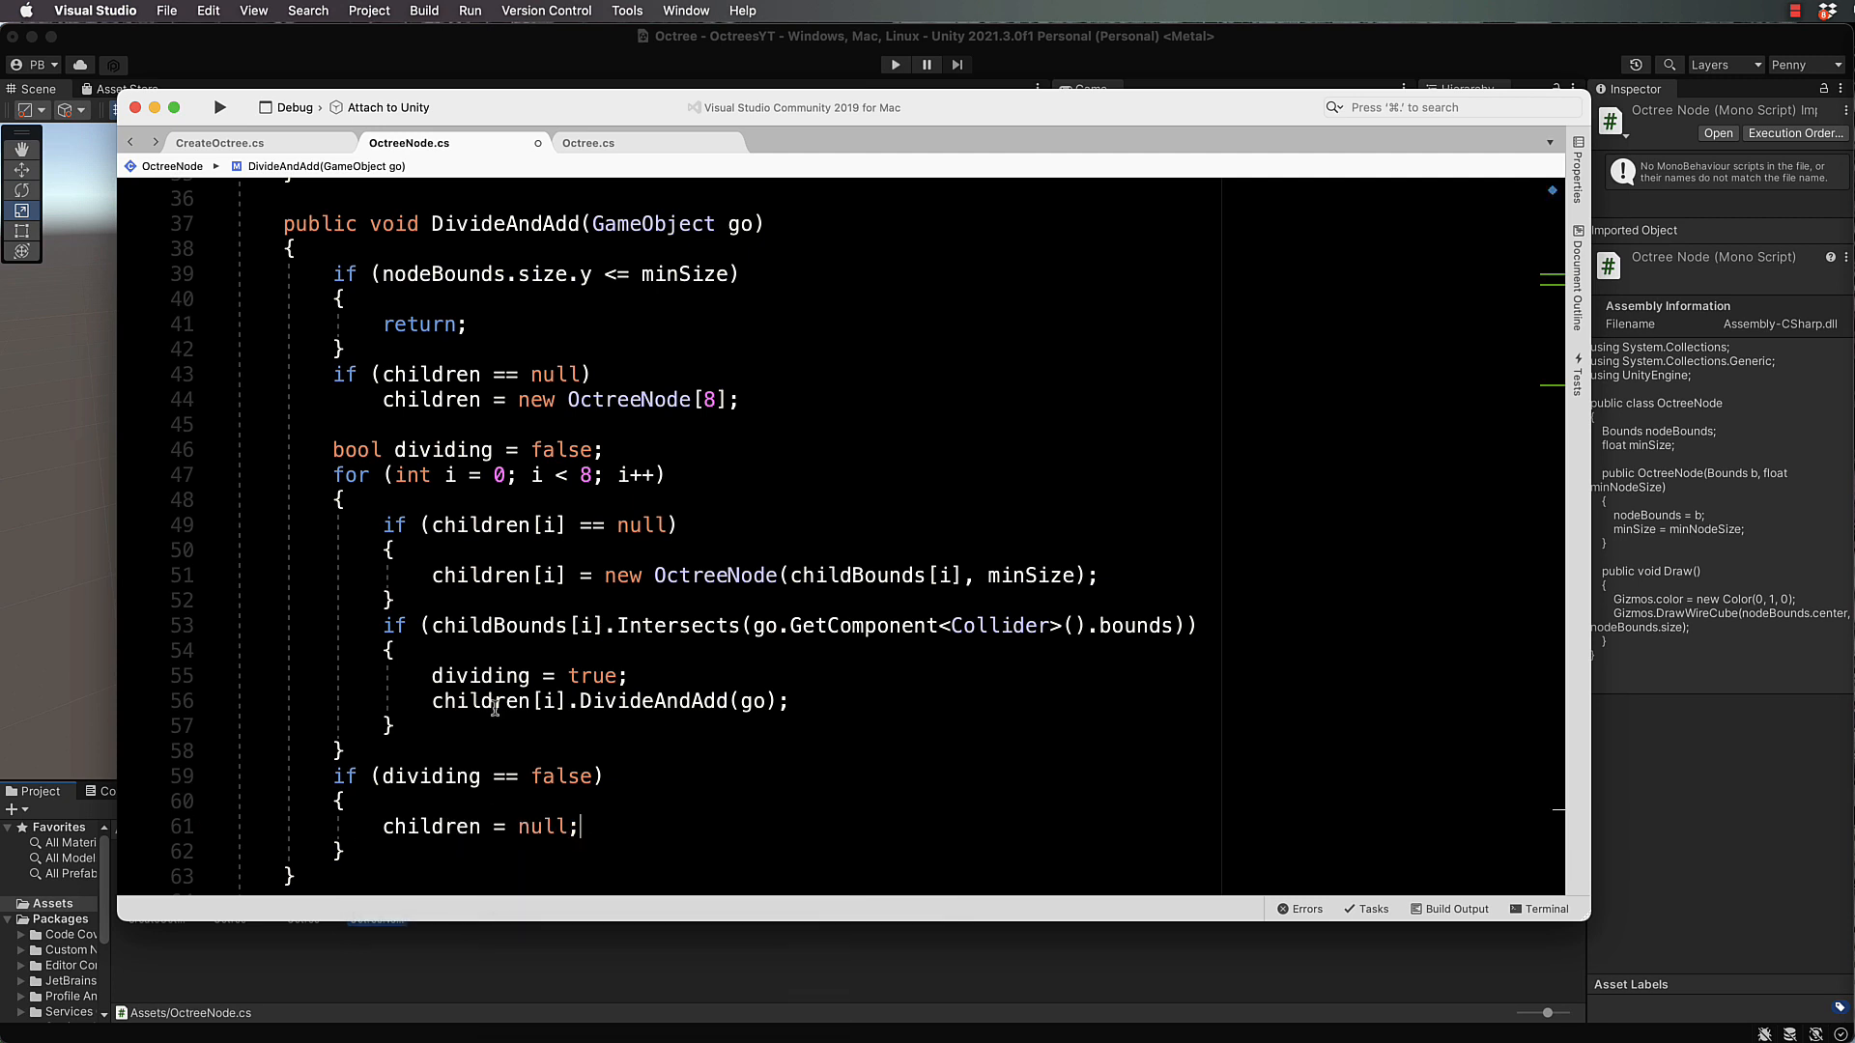
mouse_move(648, 622)
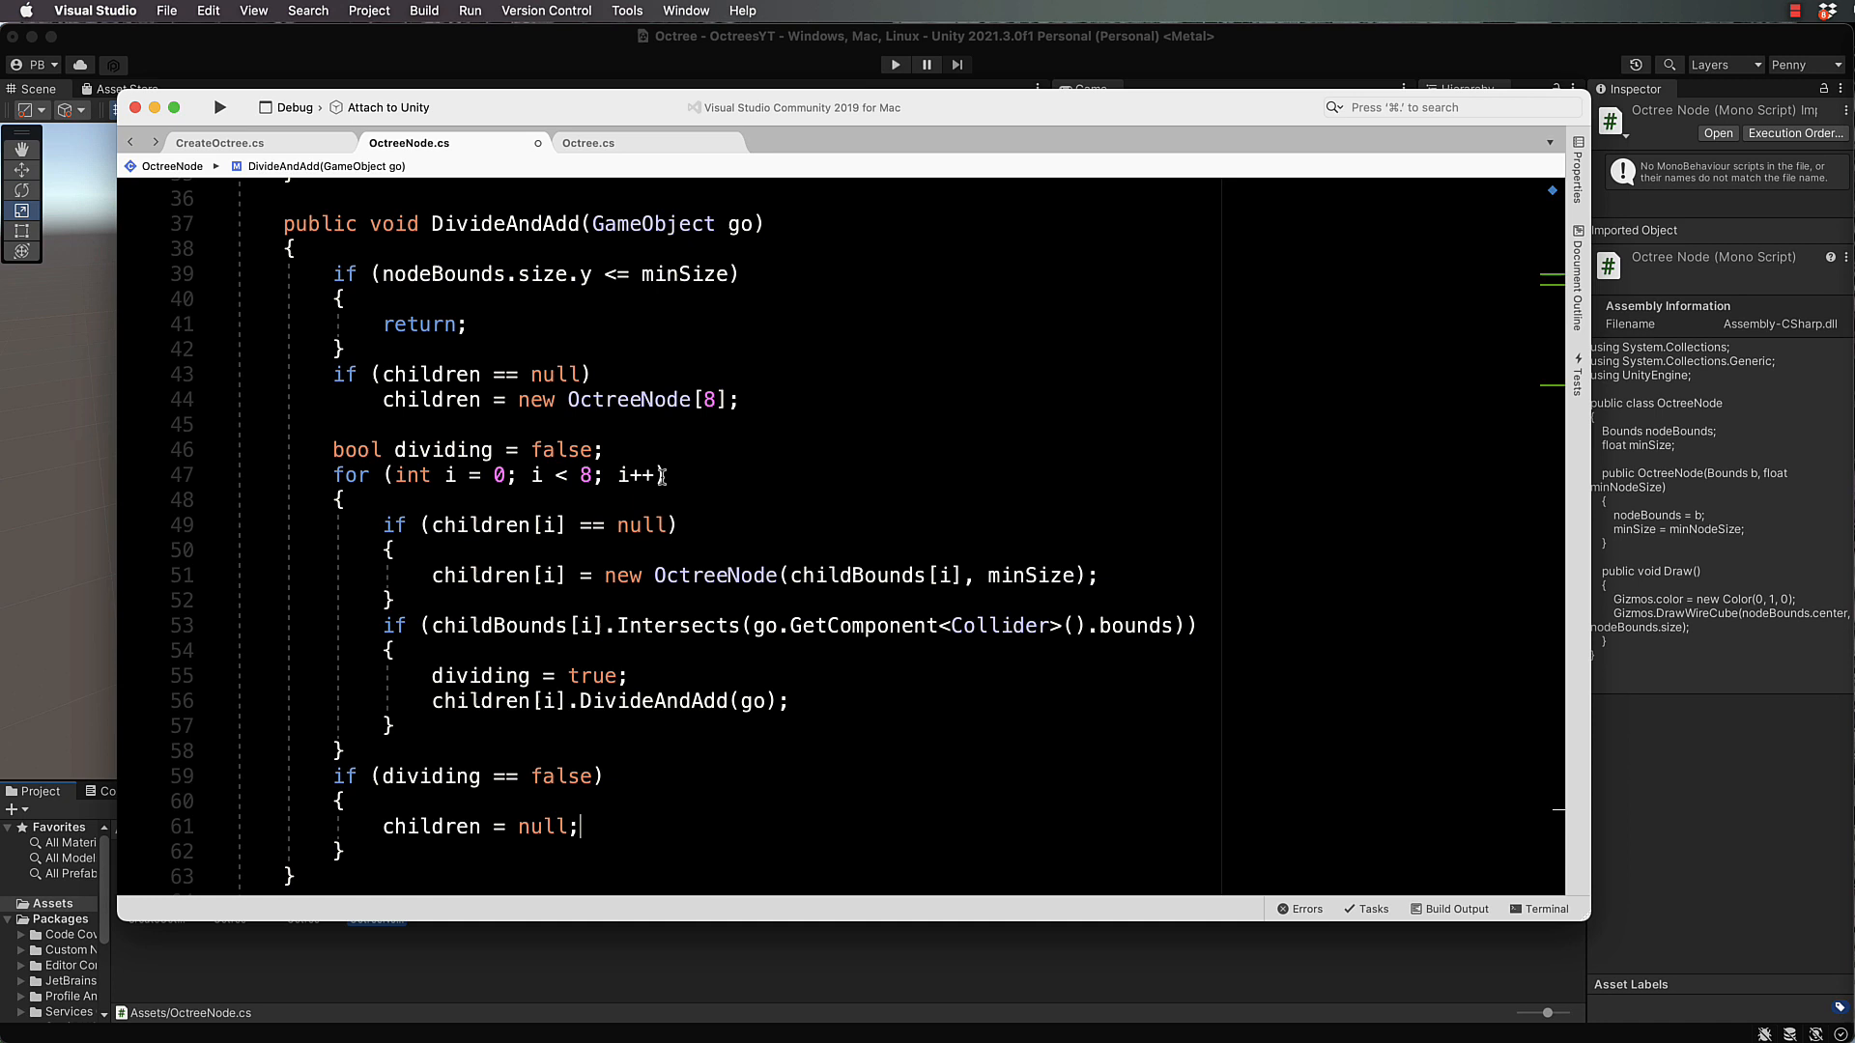
scroll(down, 3)
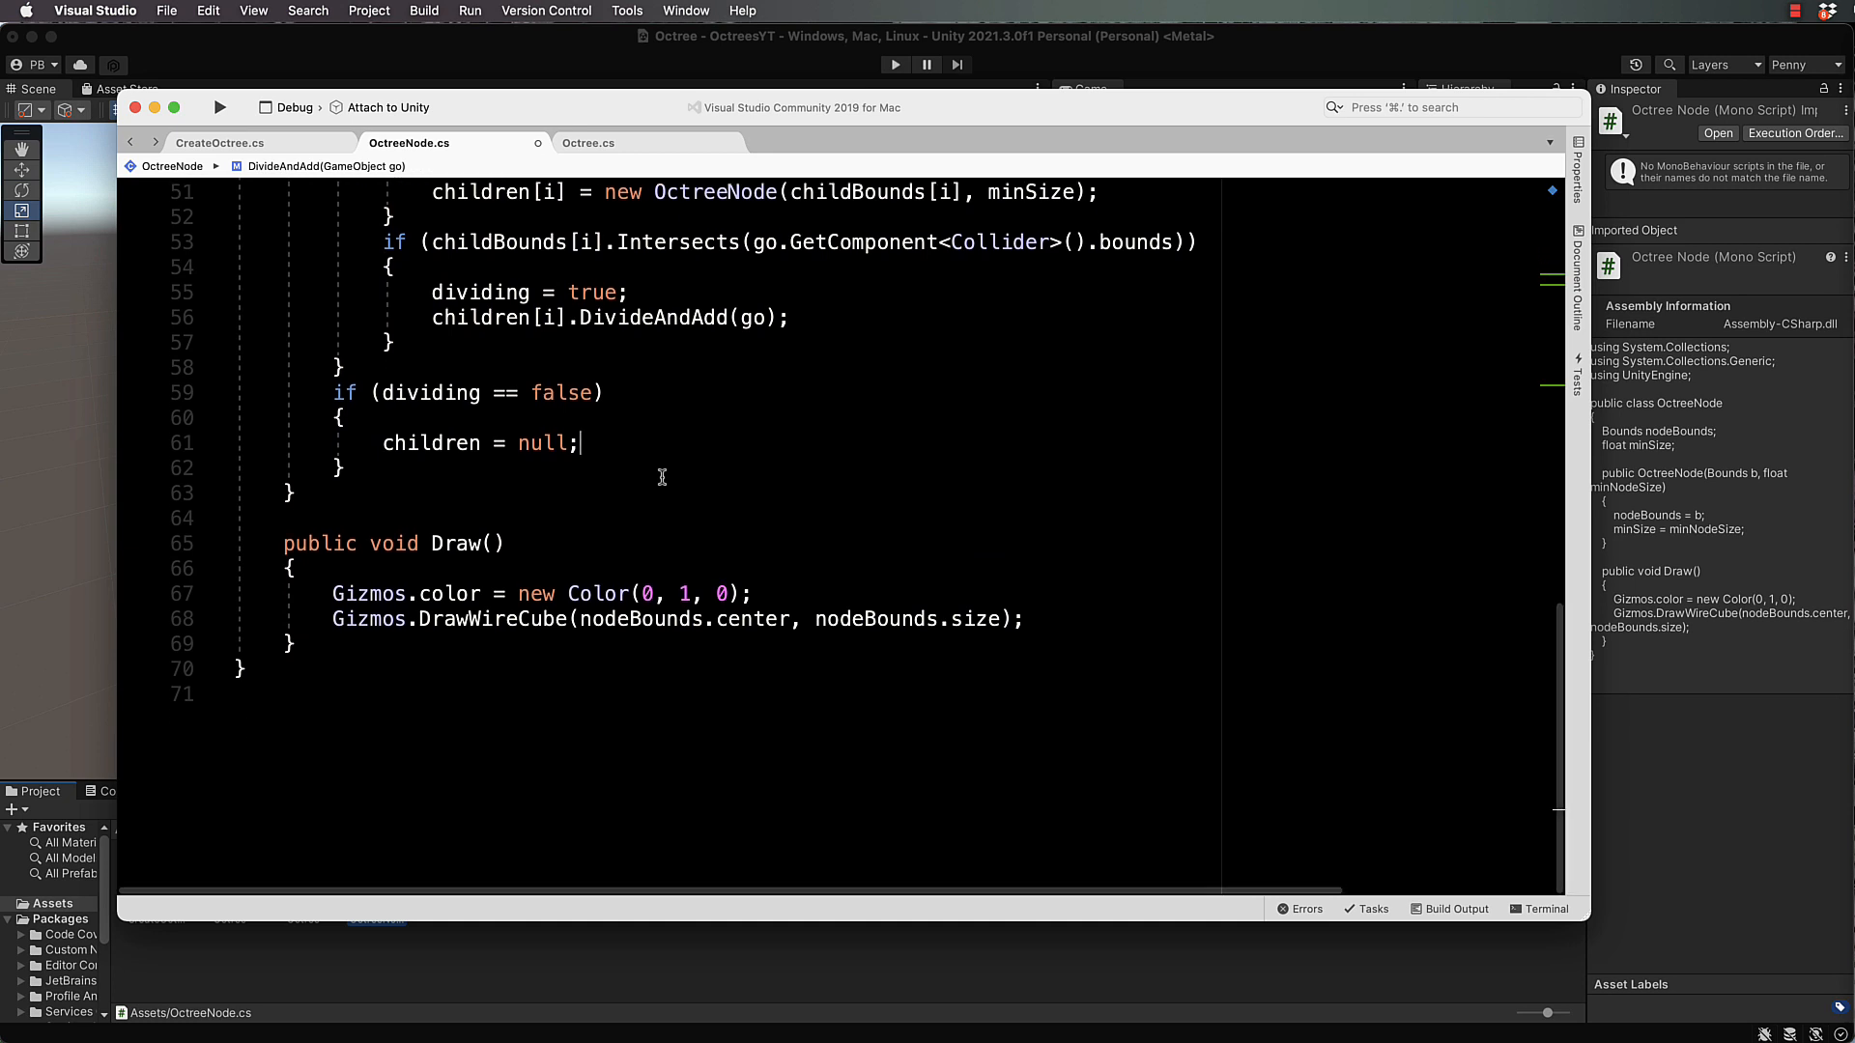
Step: Add an if (children != null) block inside the Draw() method
scroll(down, 3)
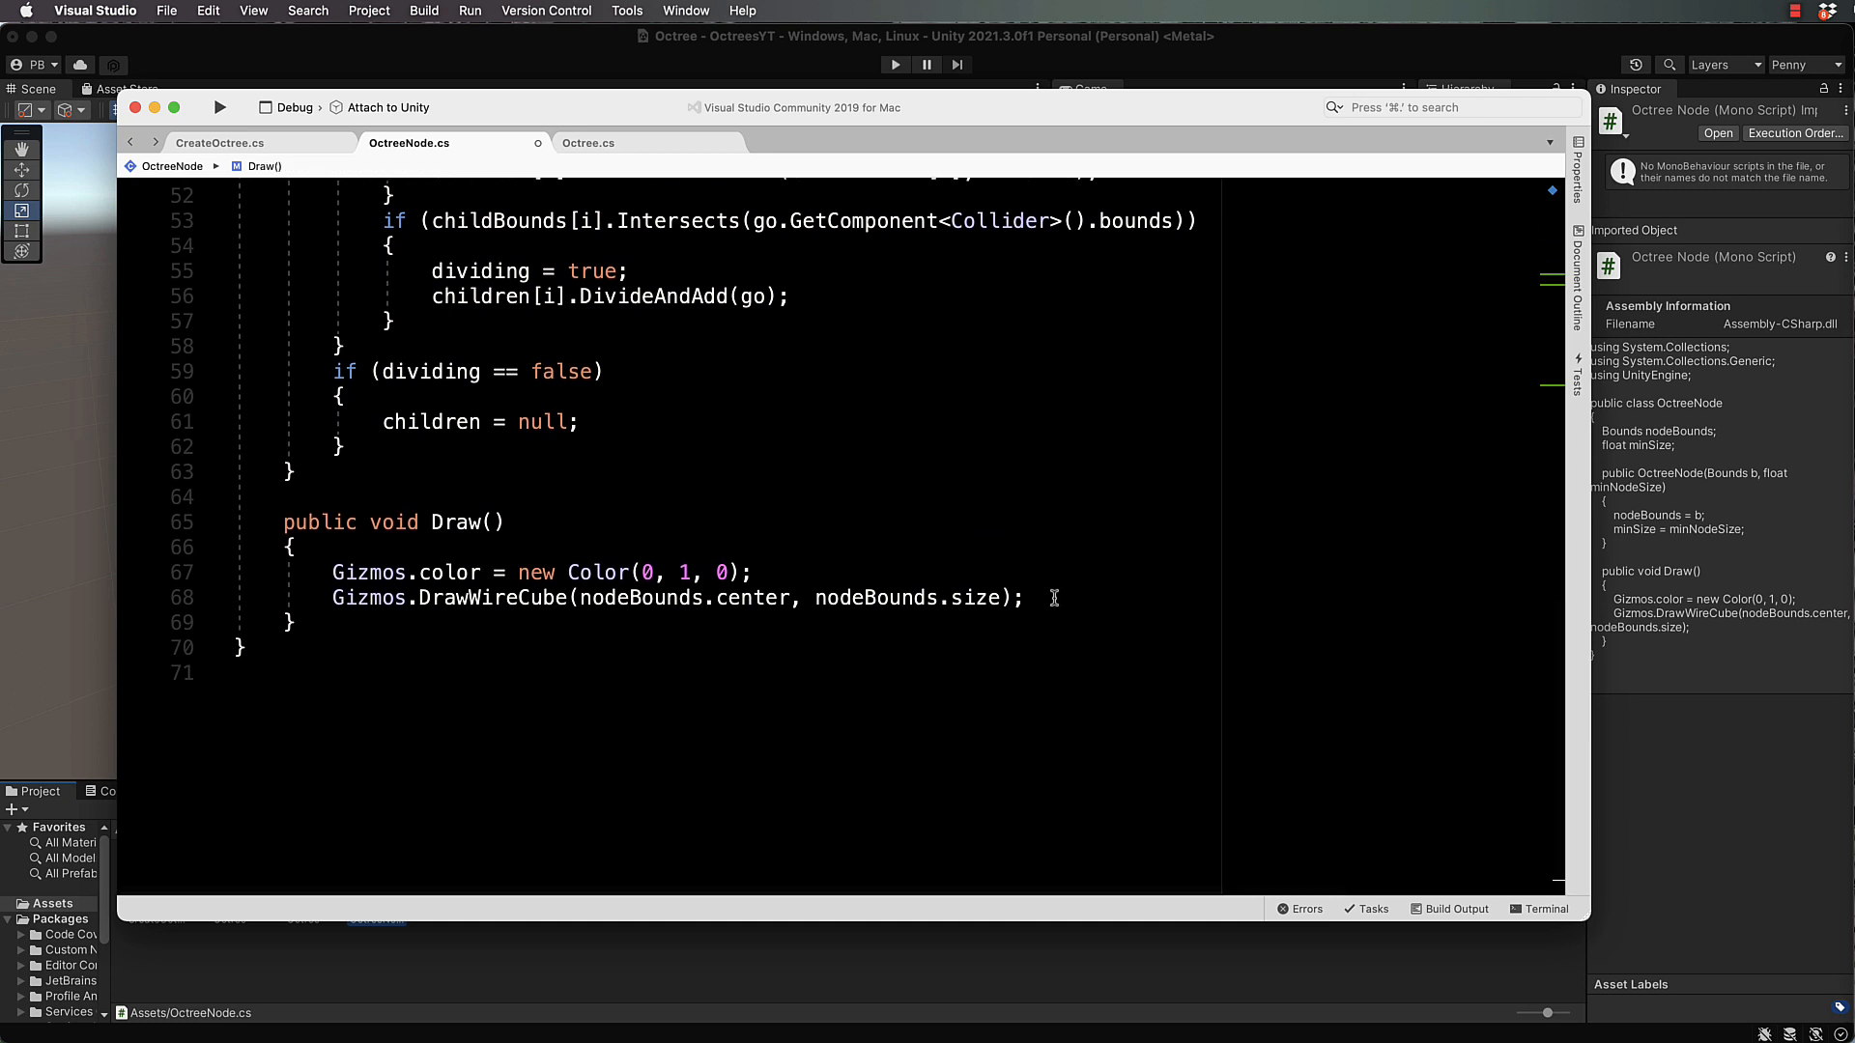
key(enter)
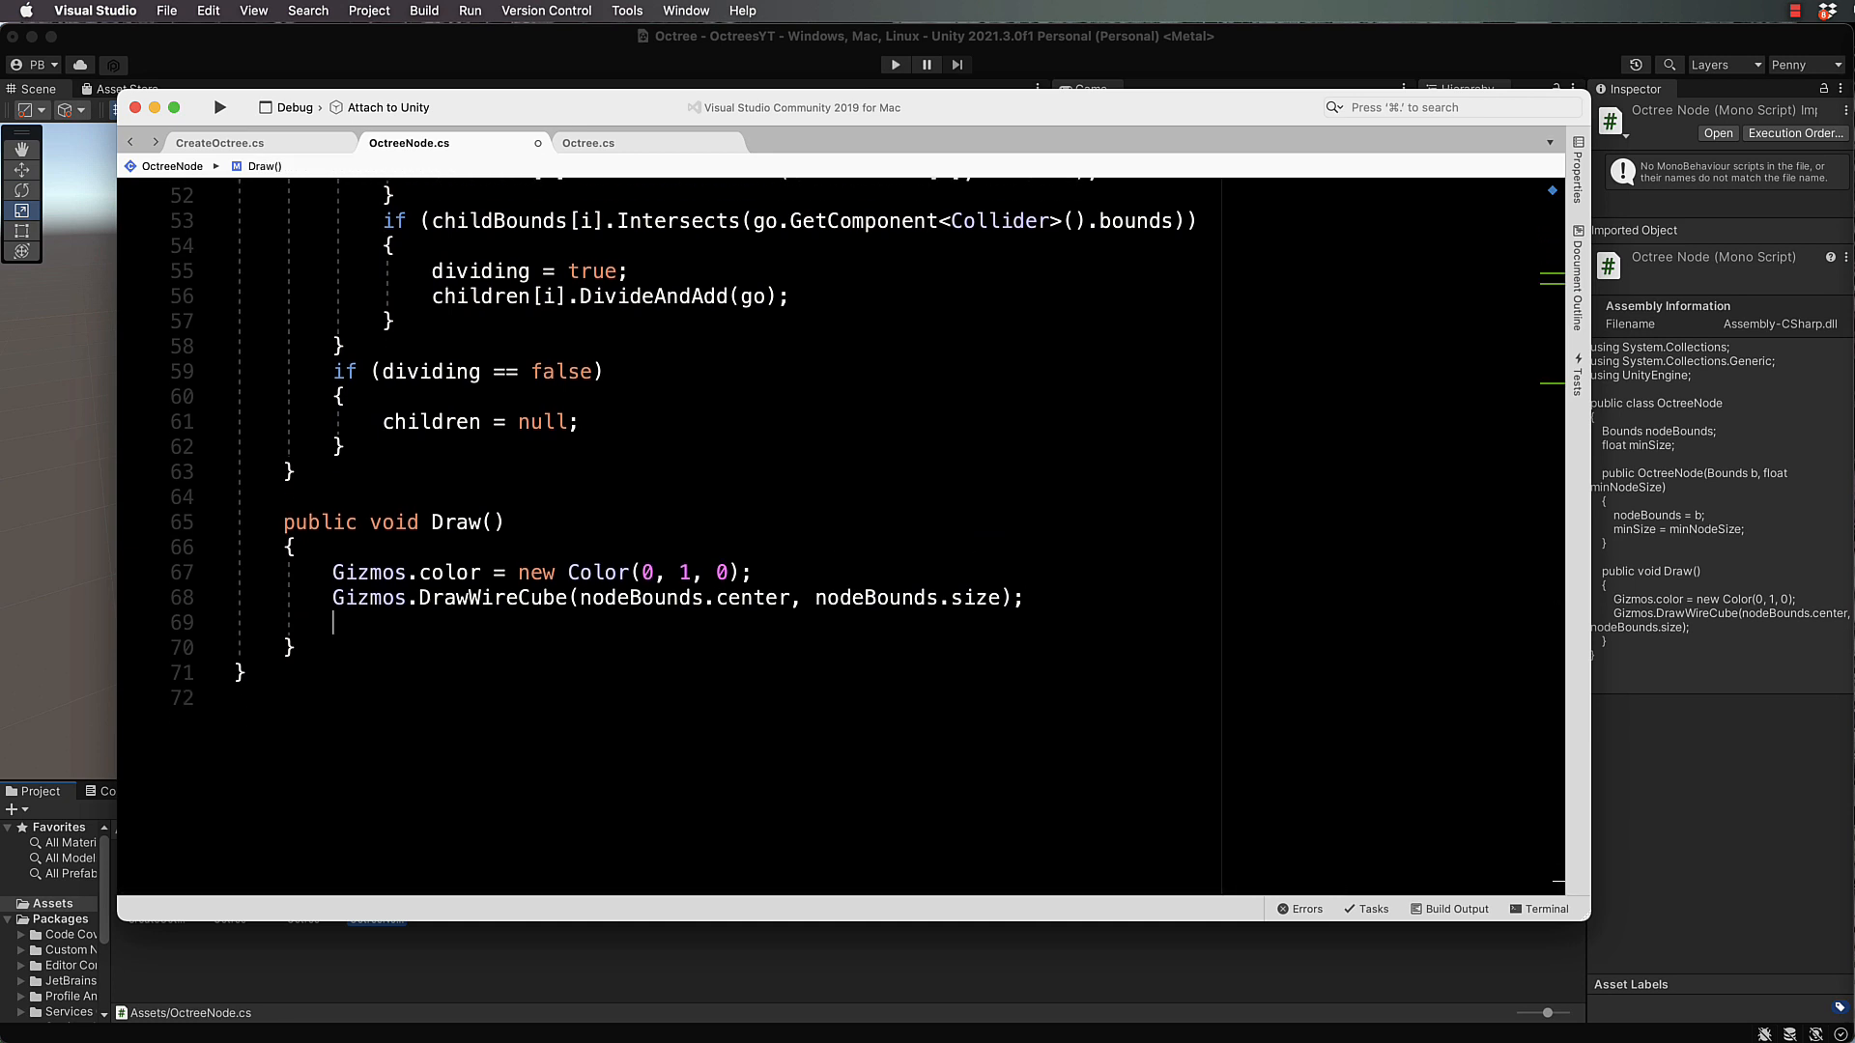
text(if)
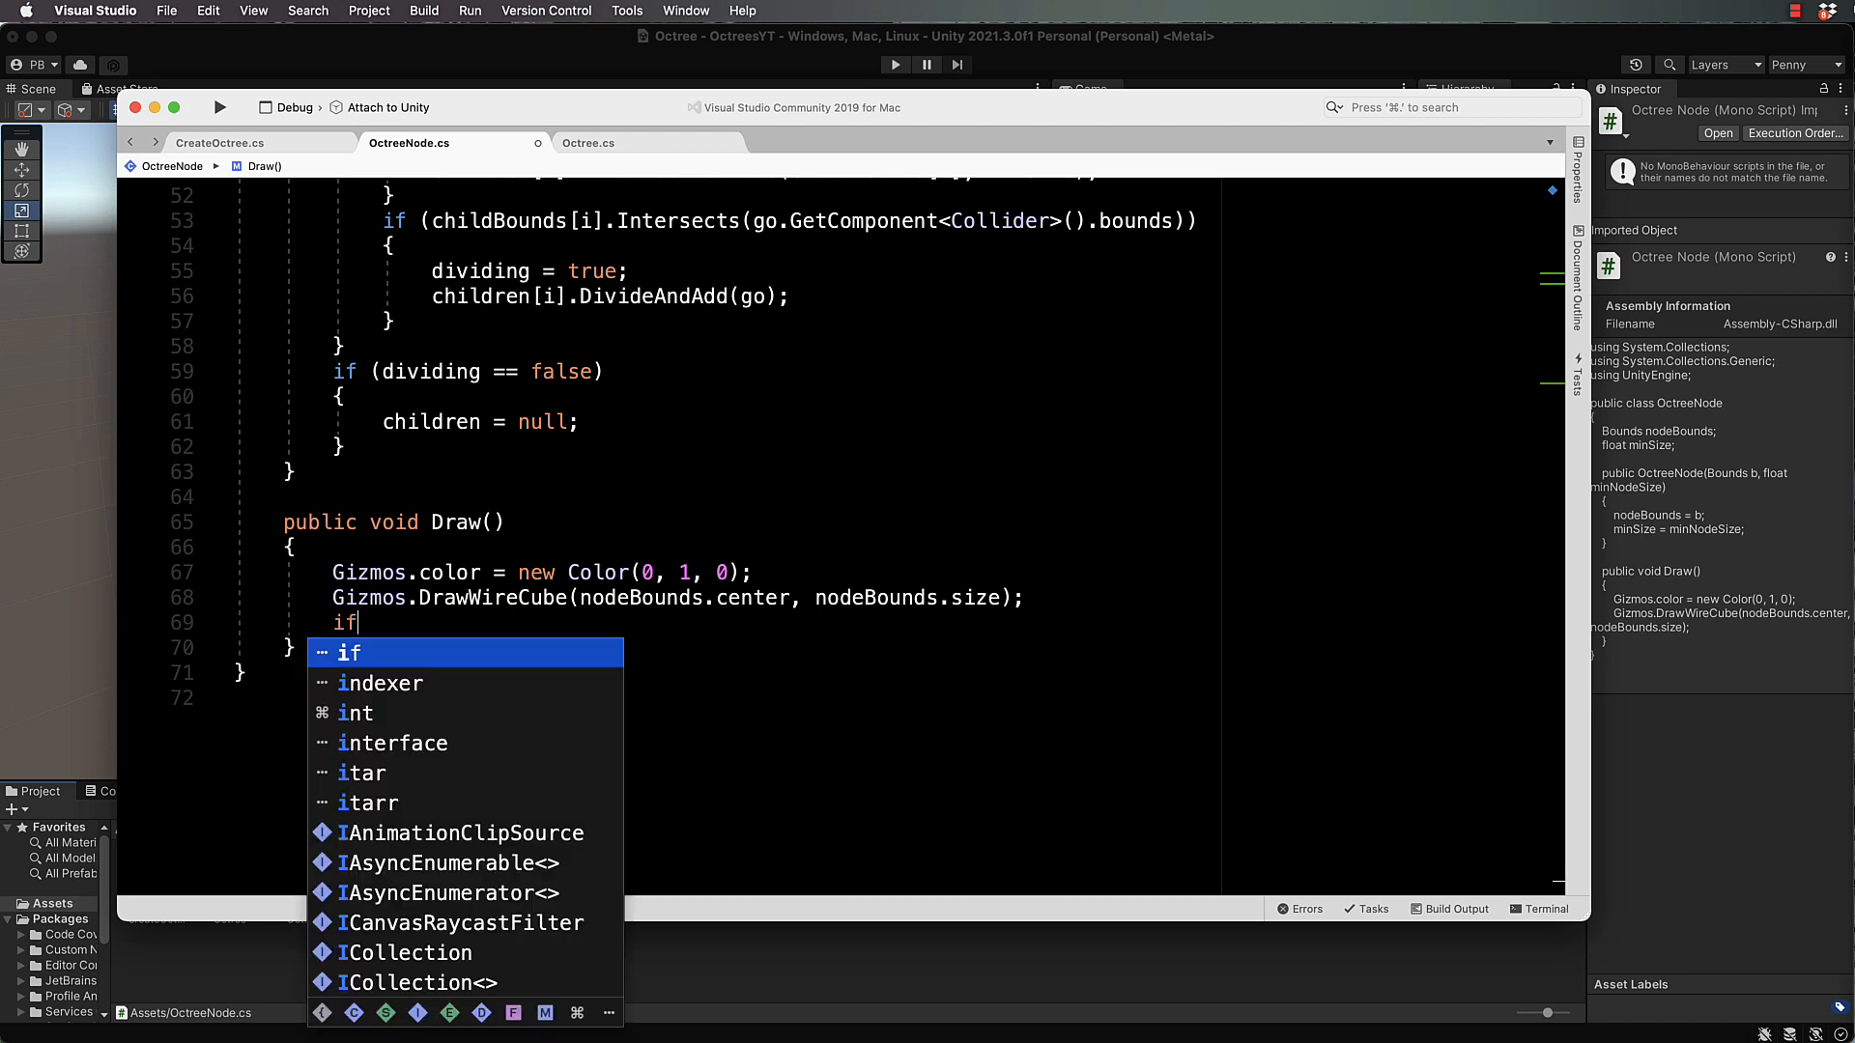
text((children)
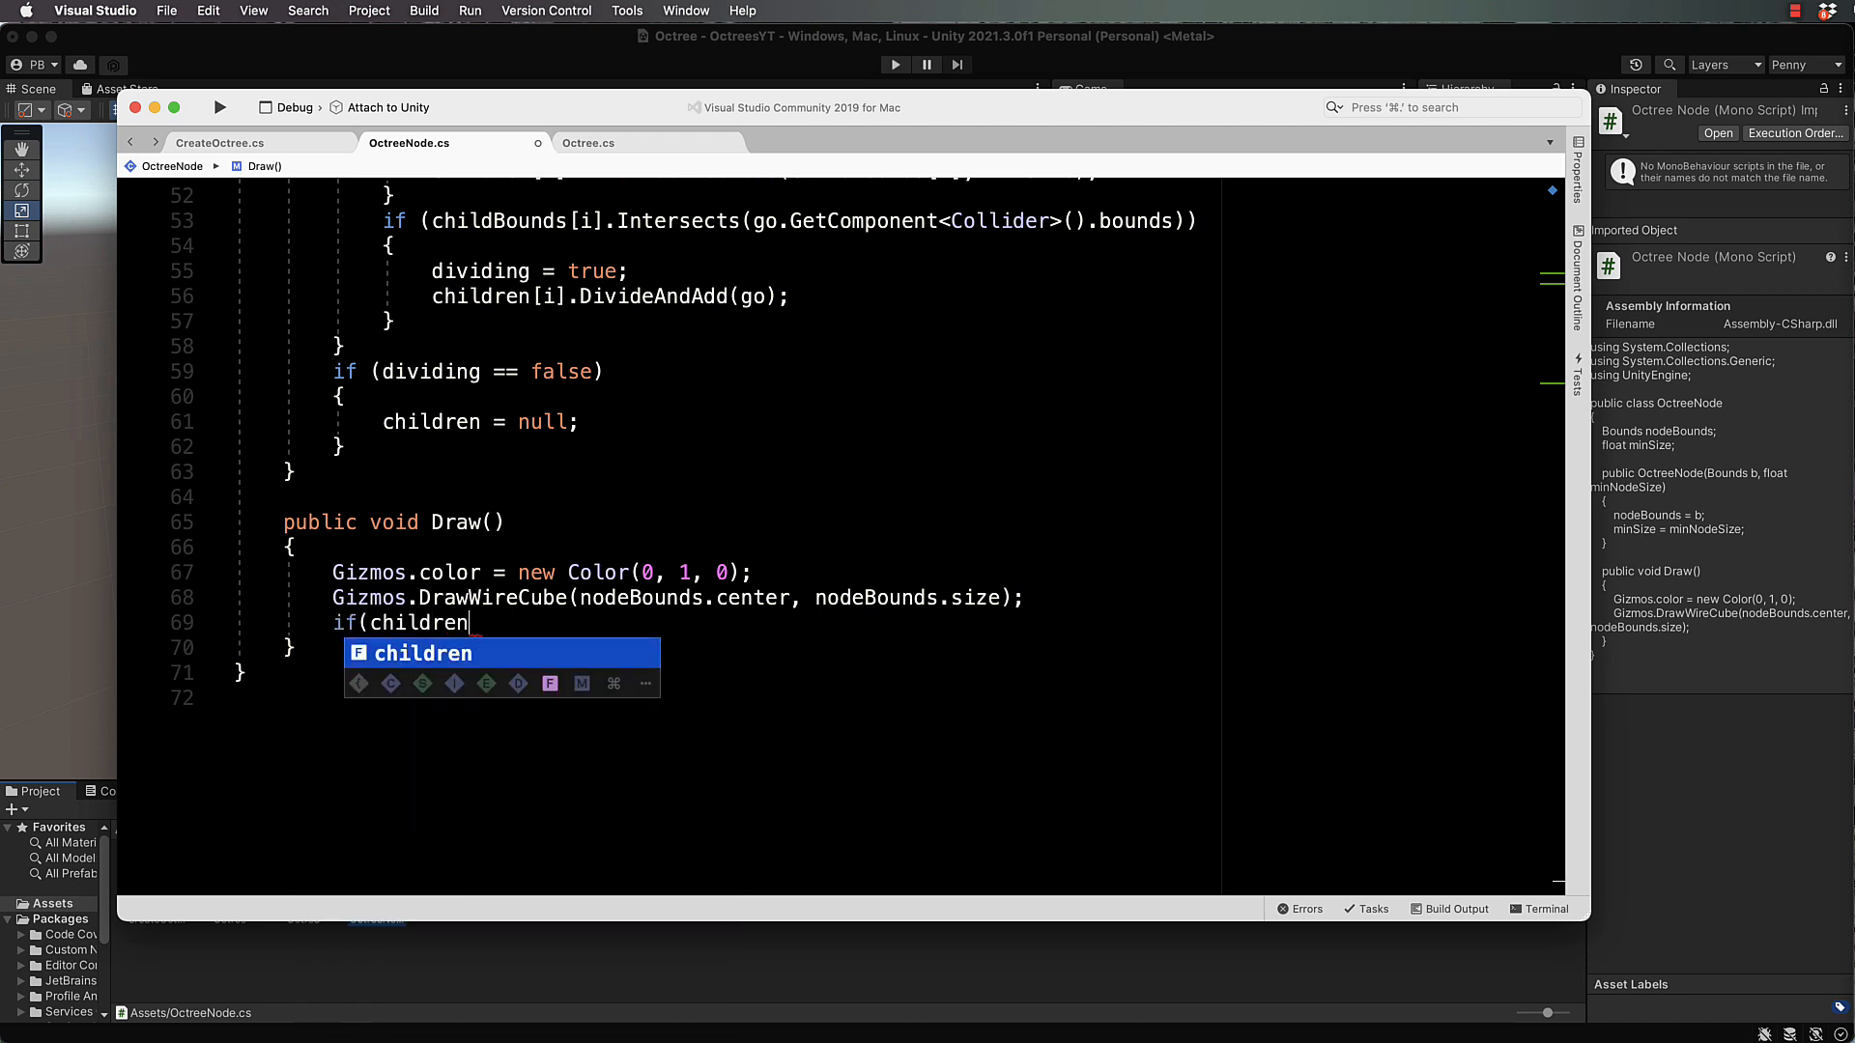
text(!= null)
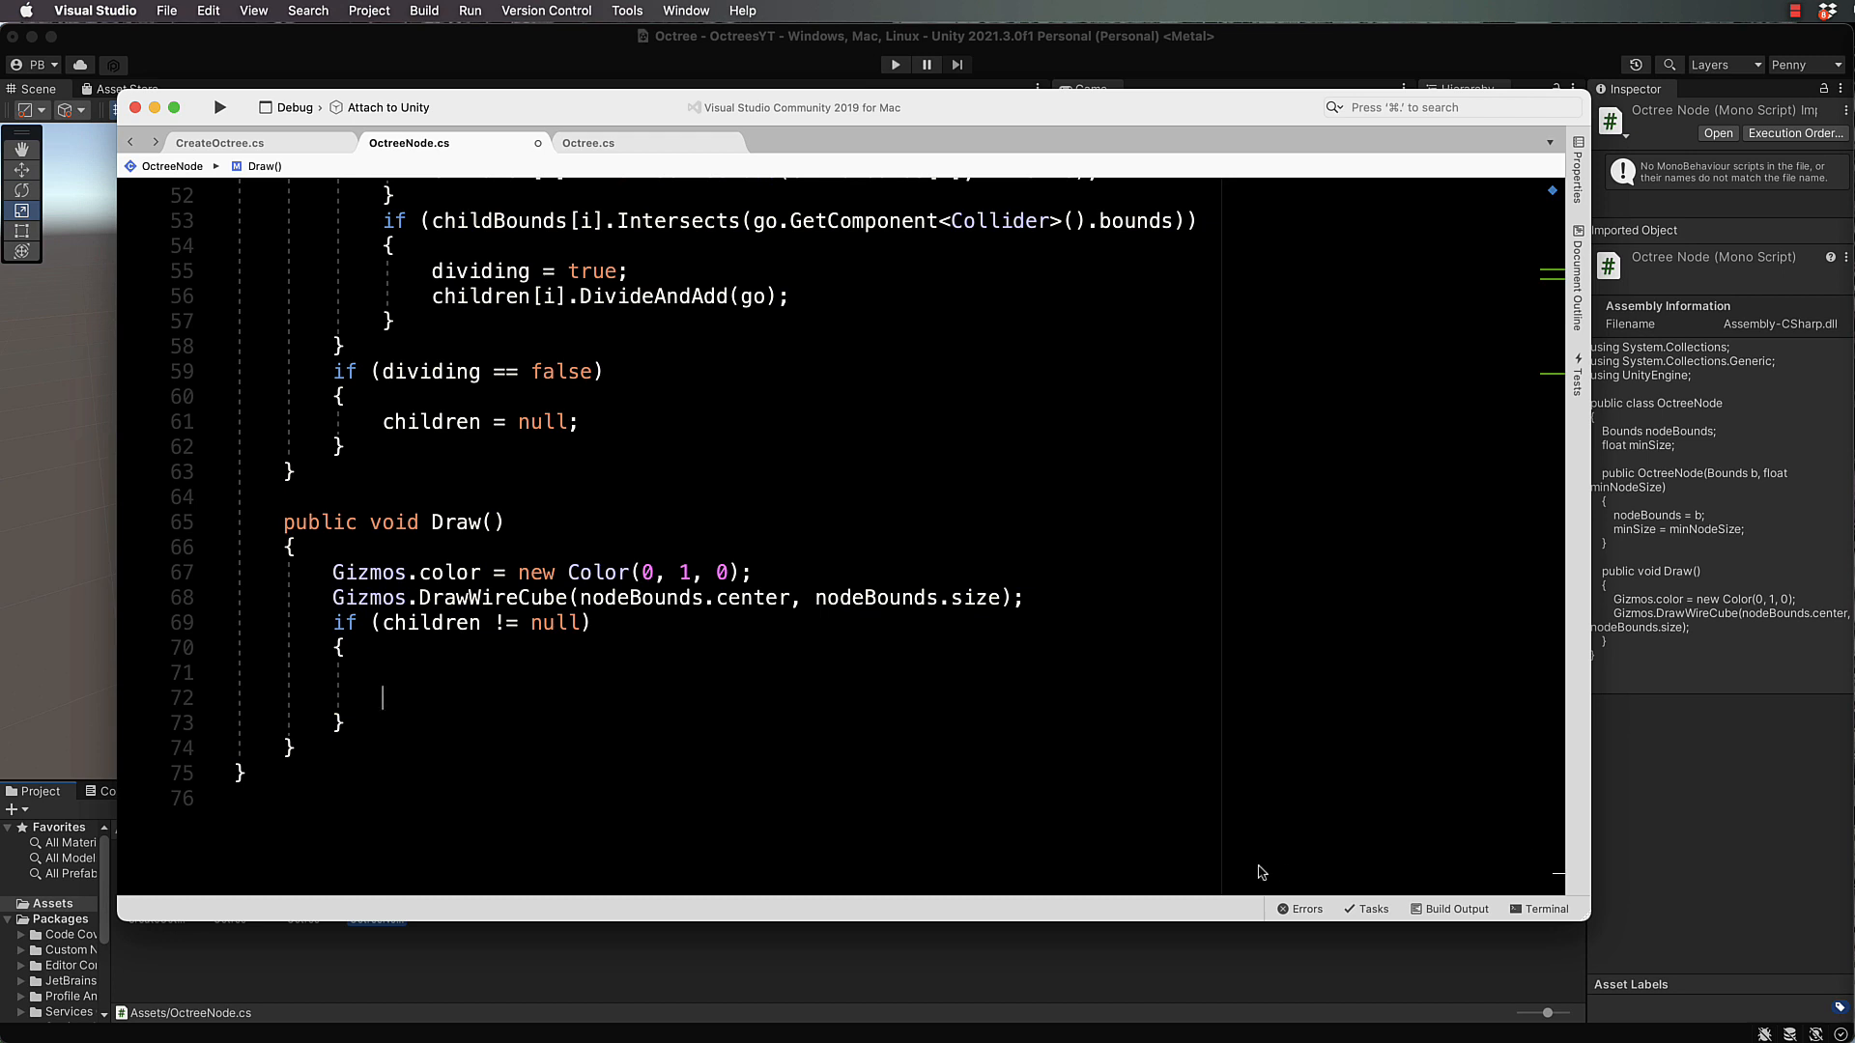
text(if)
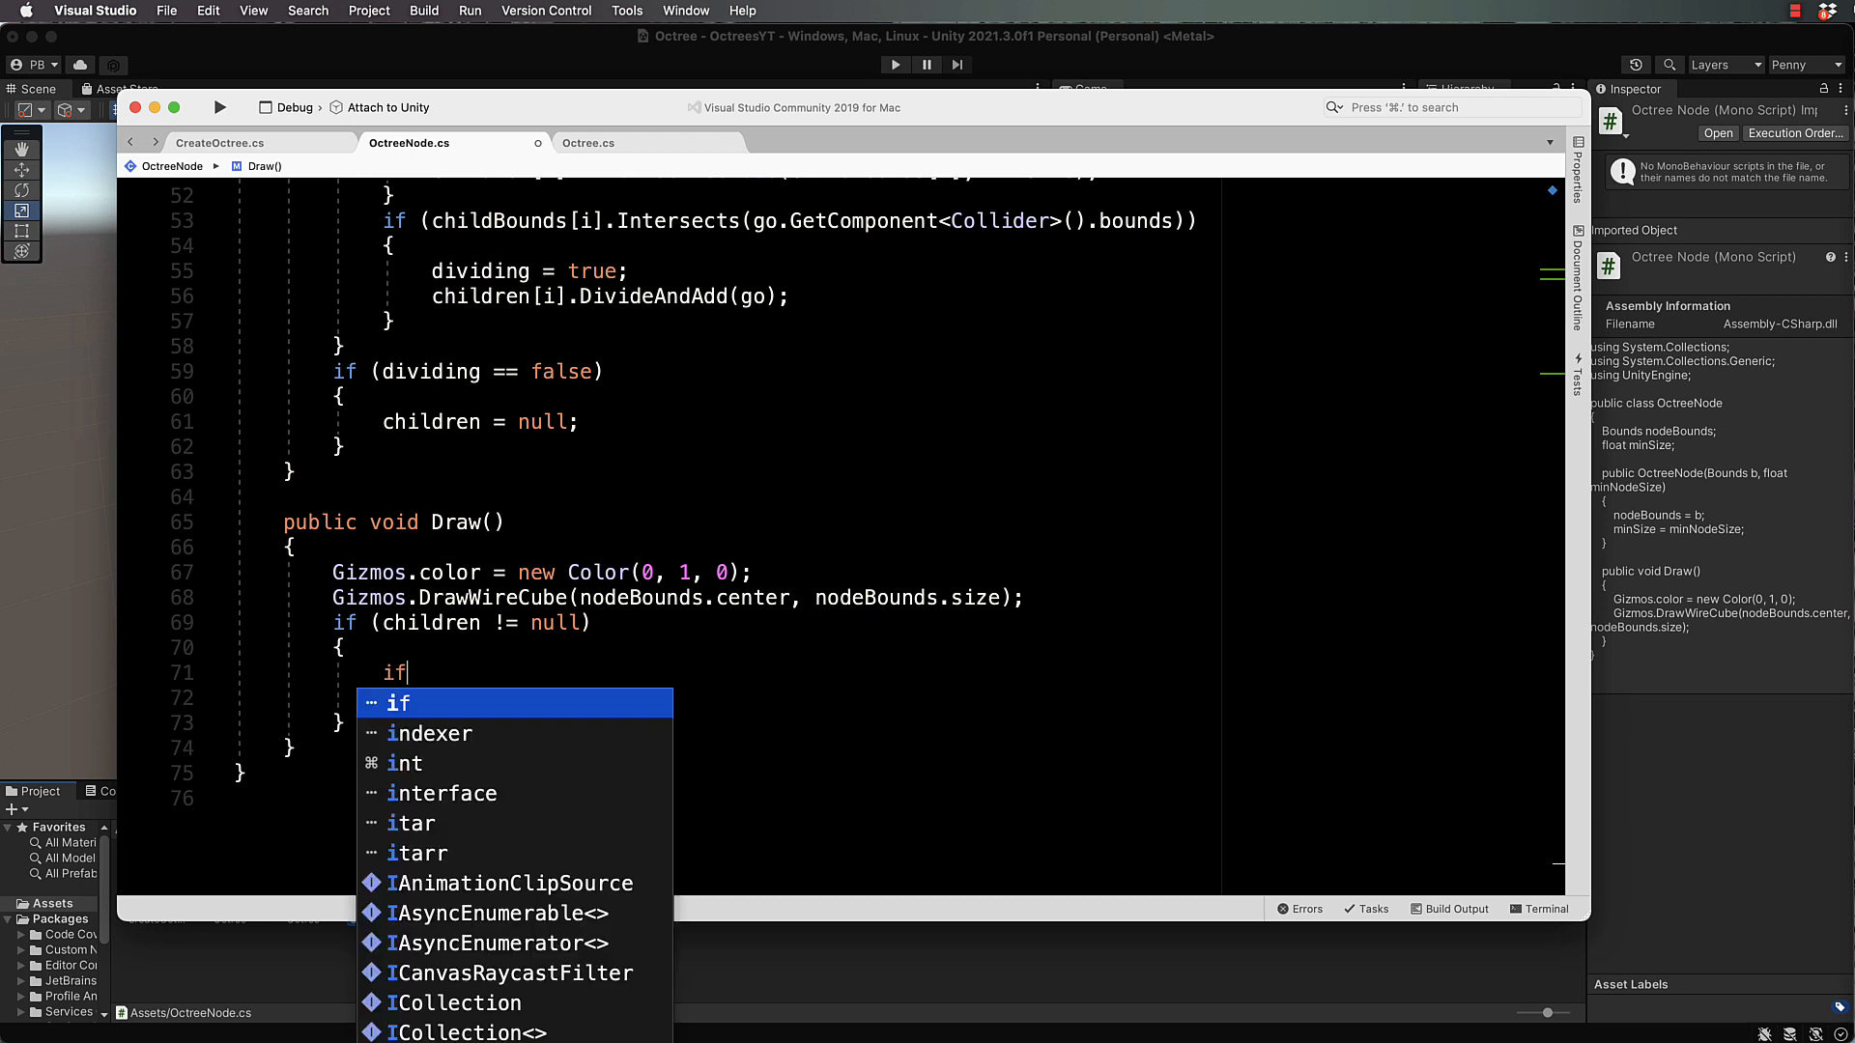
text((childre)
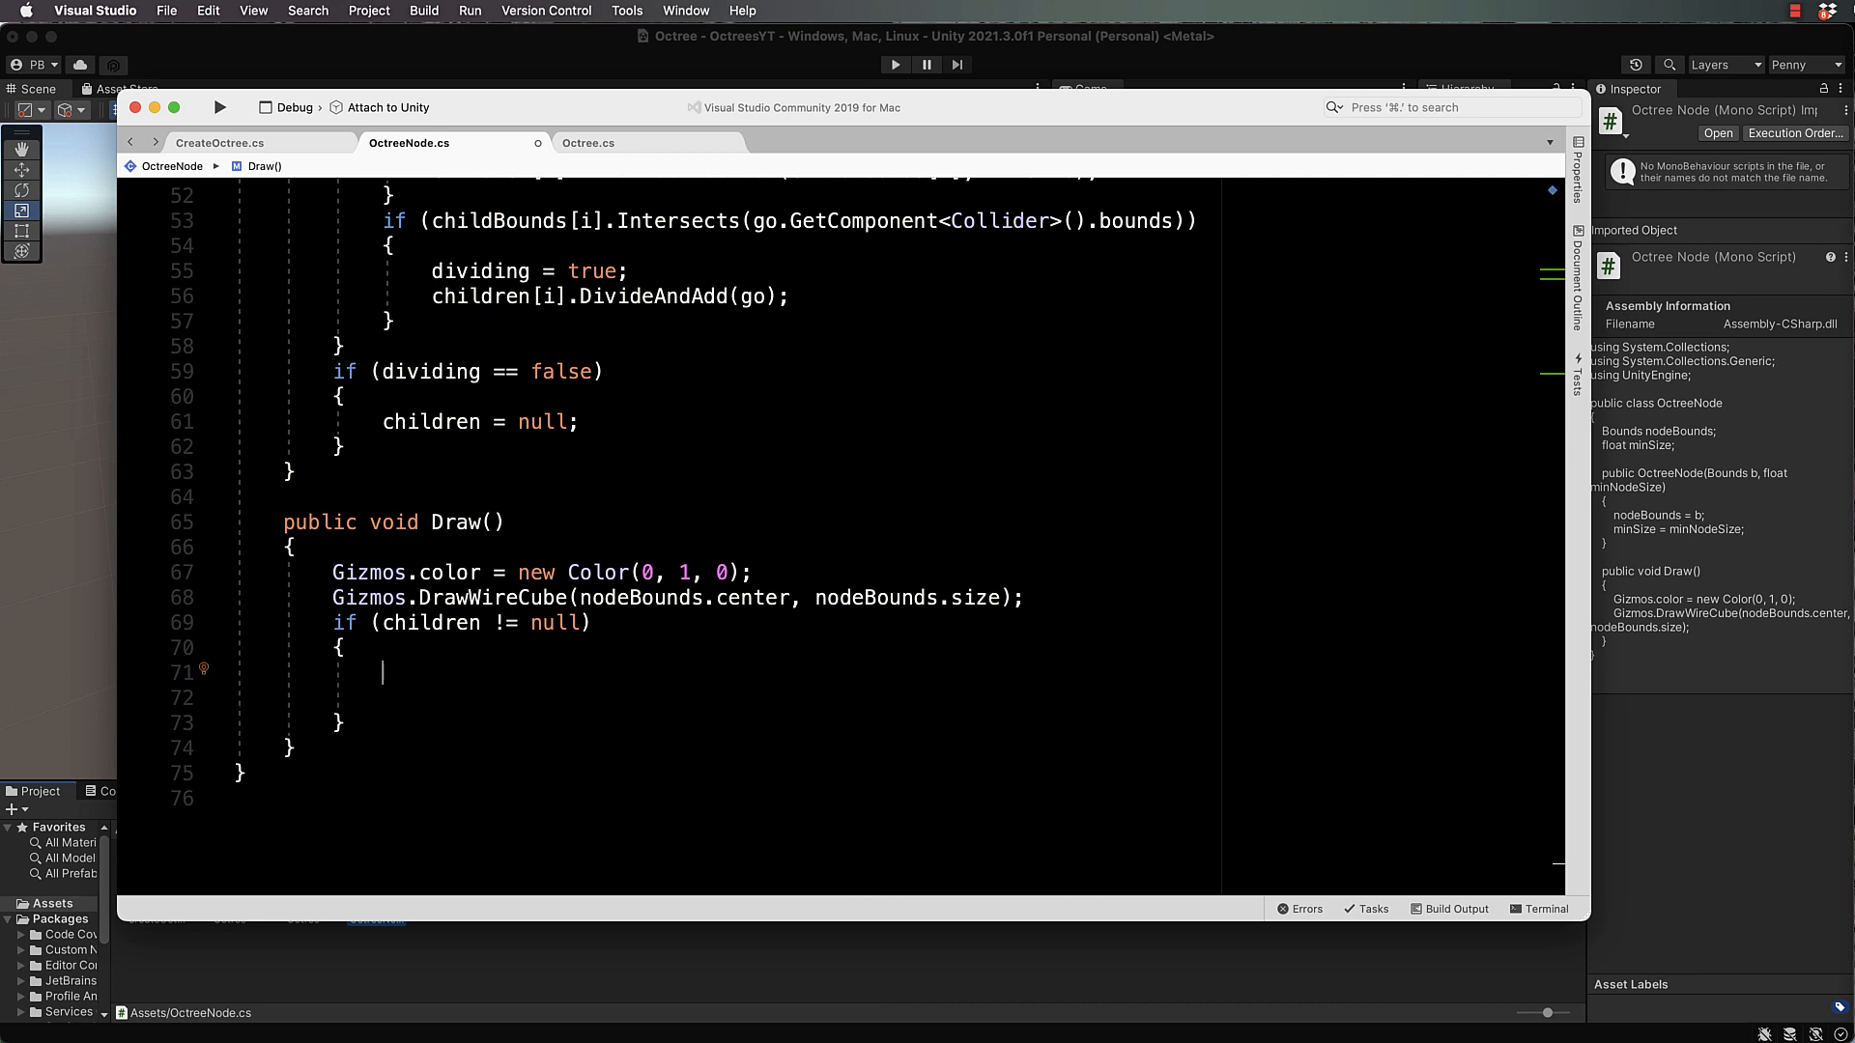
Step: Loop i from 0 to 8, calling children[i].Draw() on each non-null child
text(for(int i)
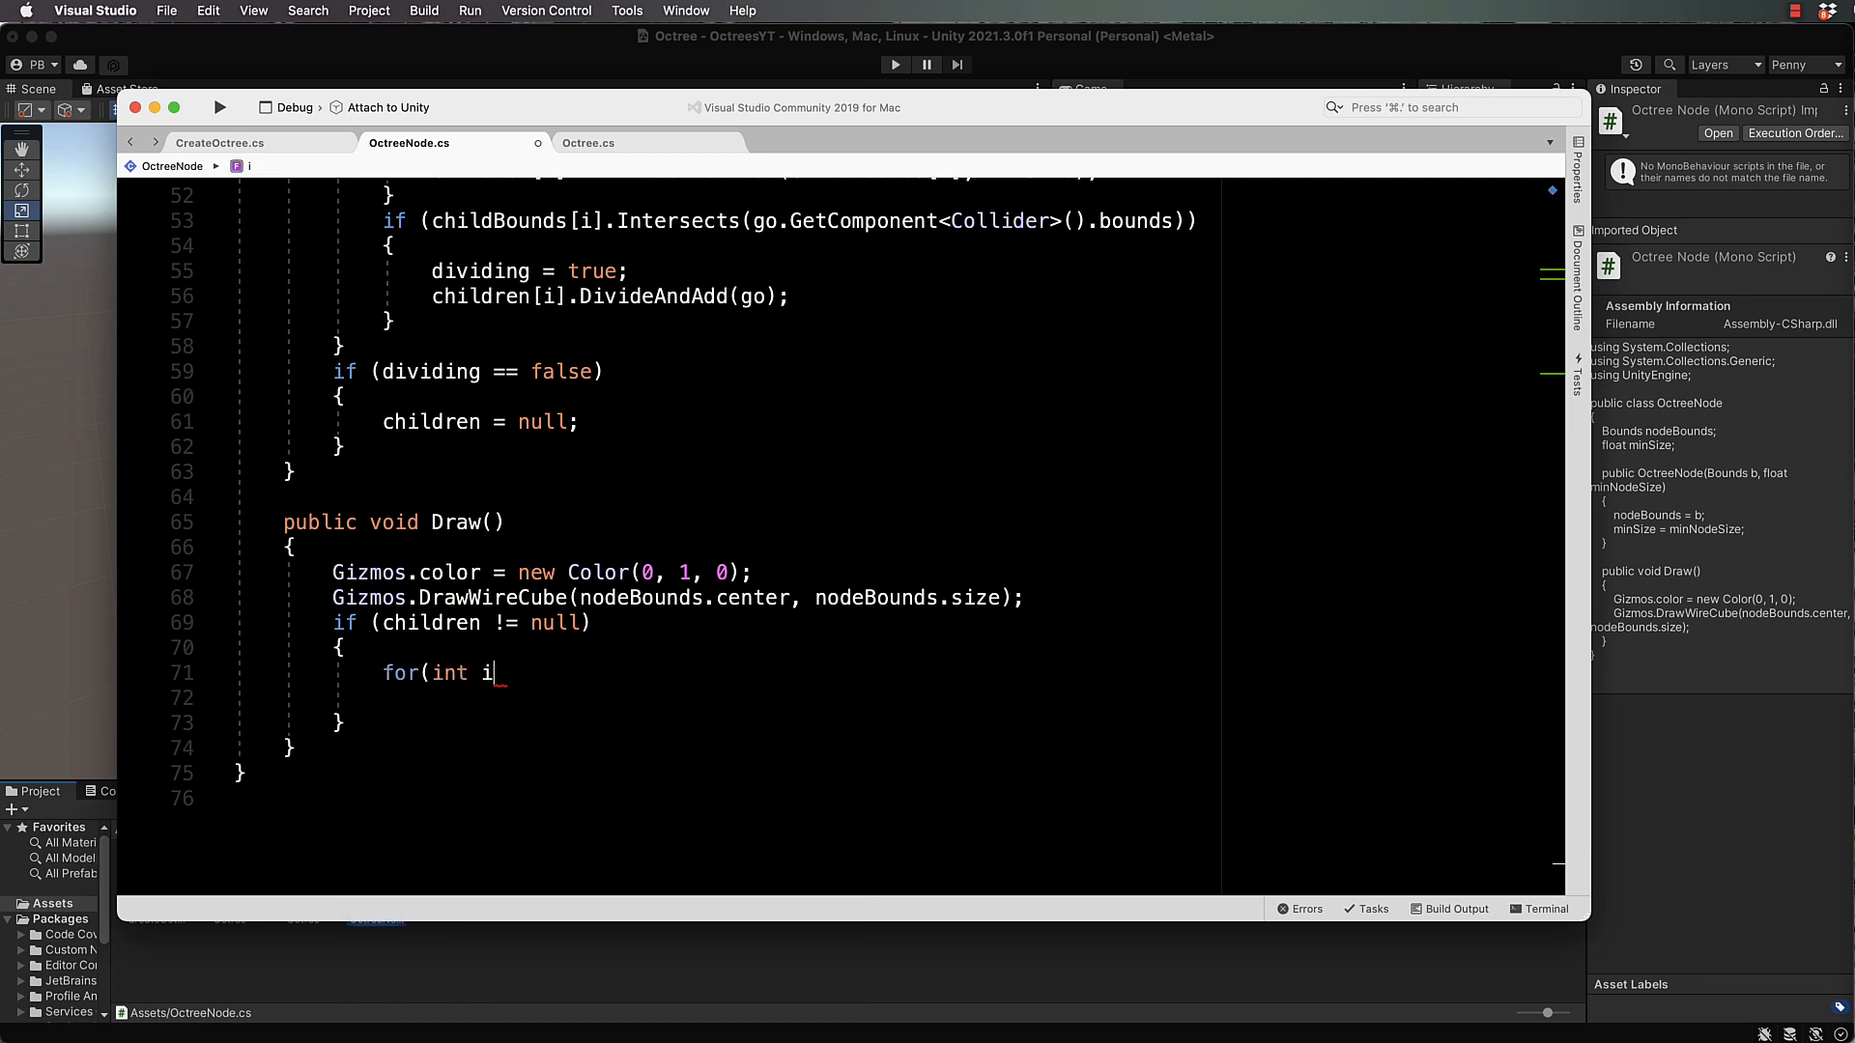
text(= 0;)
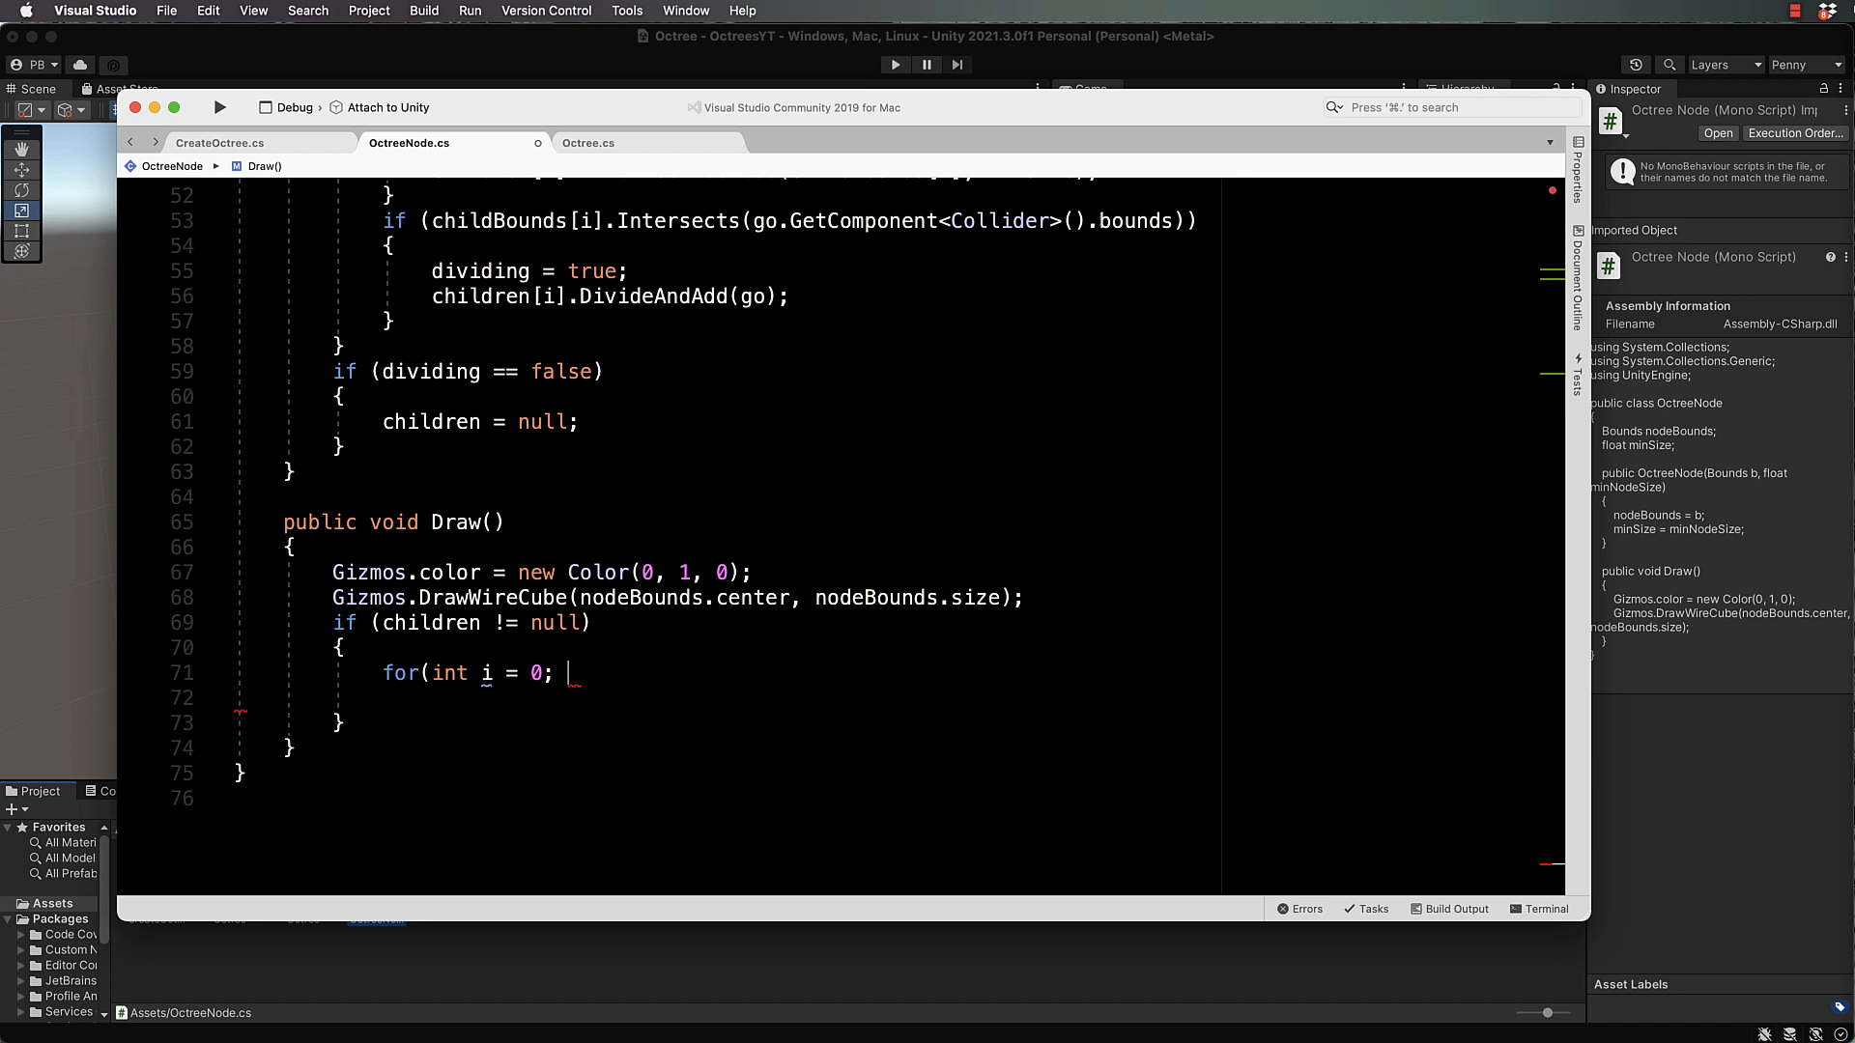
text(i < 8)
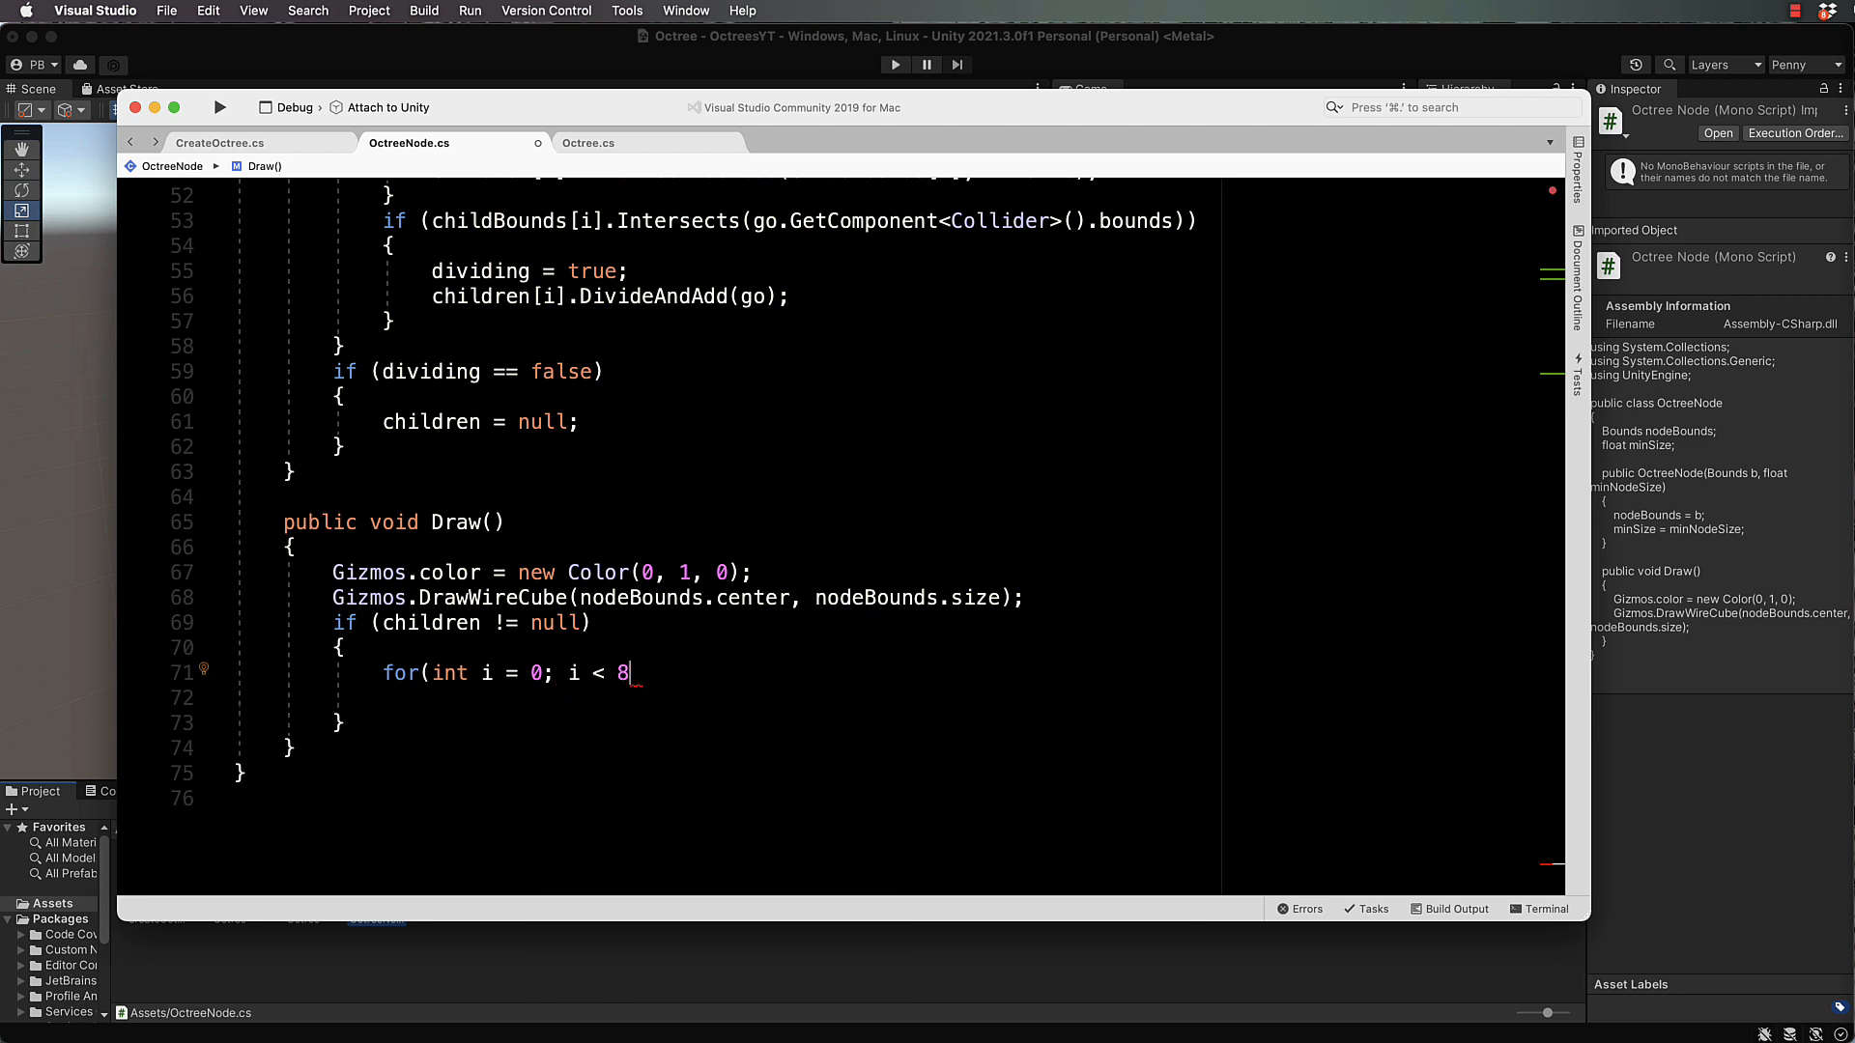
text(;)
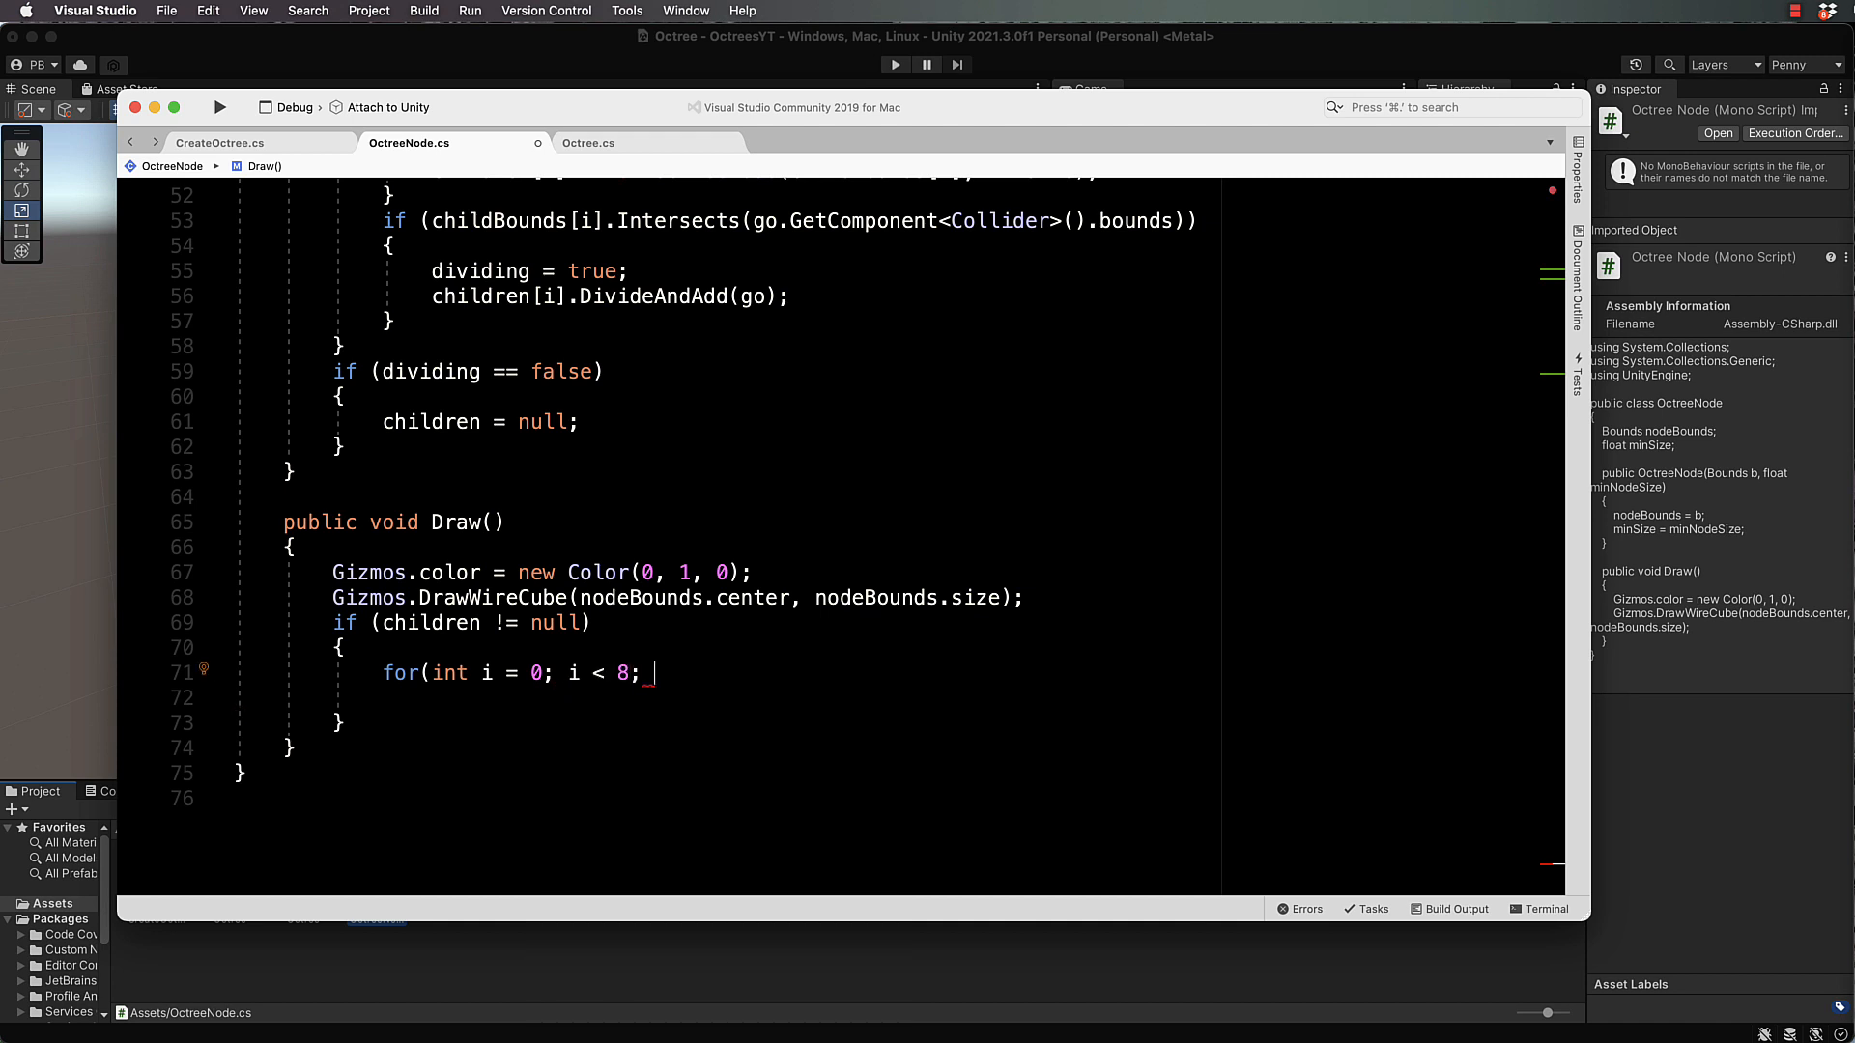
text(i++)
click(884, 697)
text({)
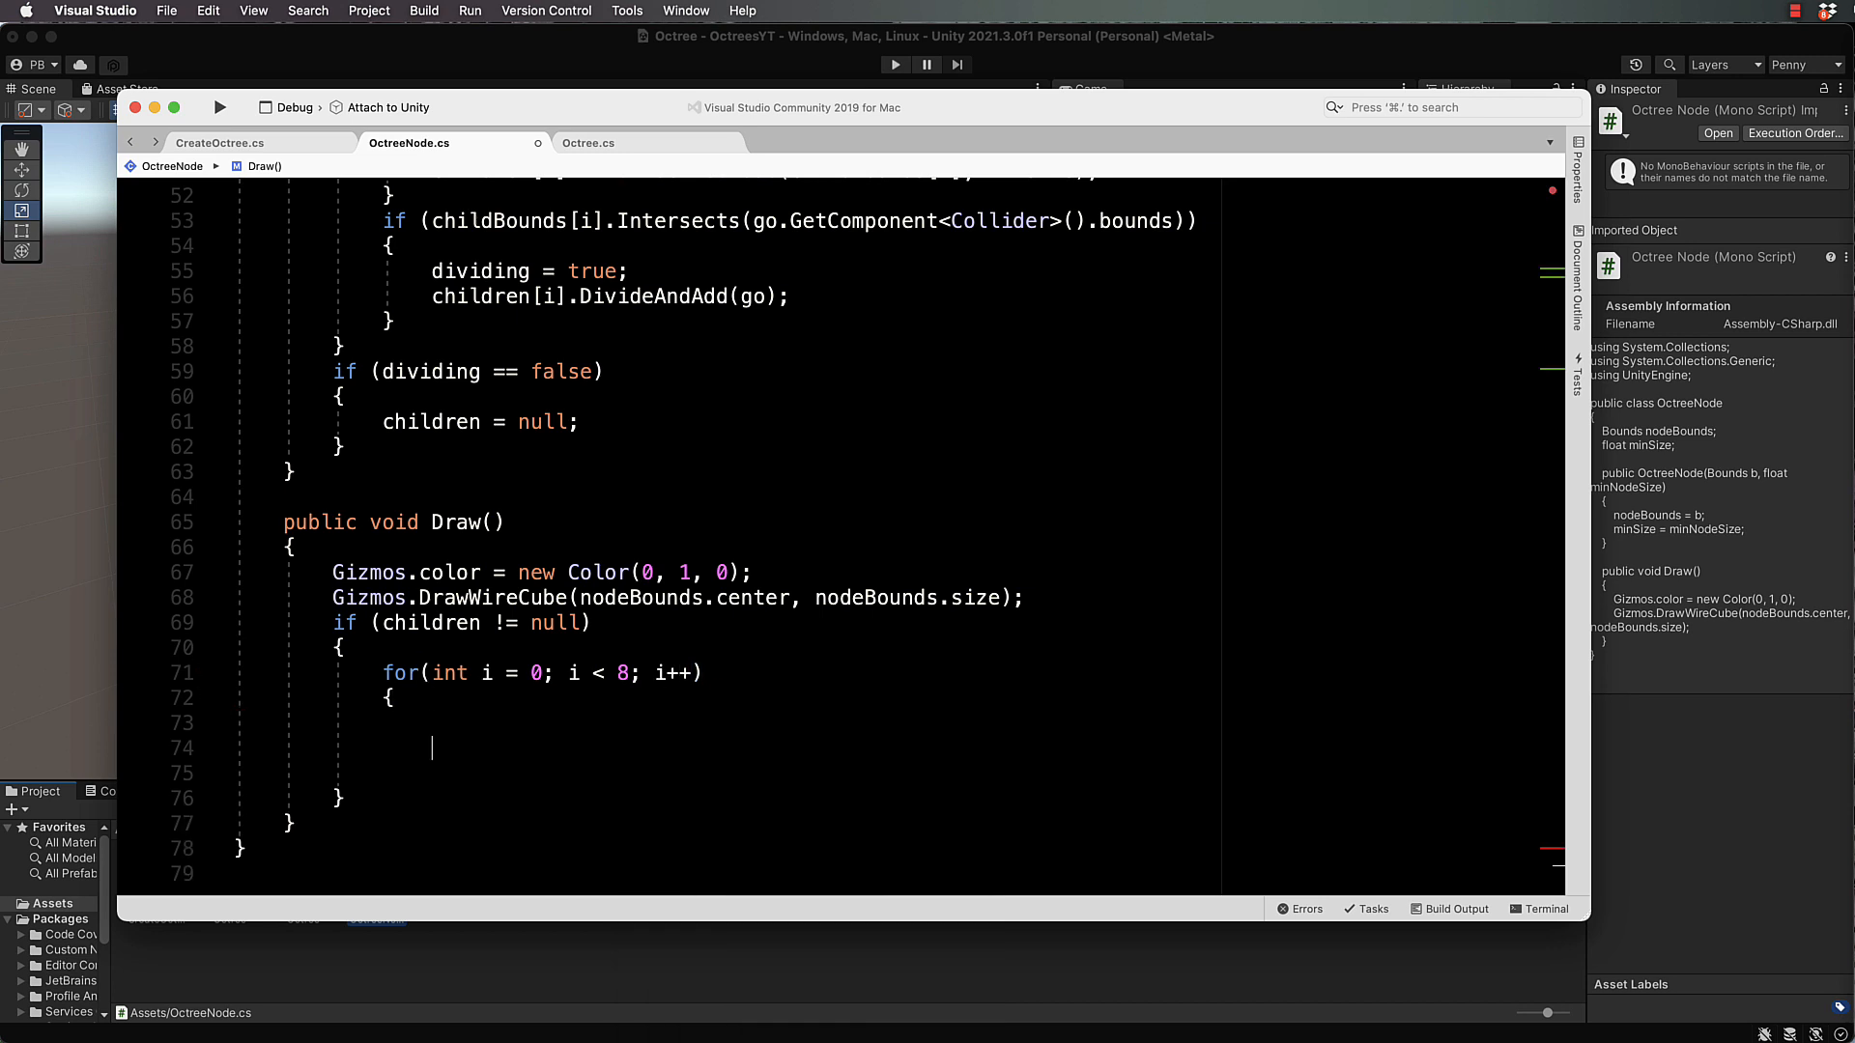
text(i)
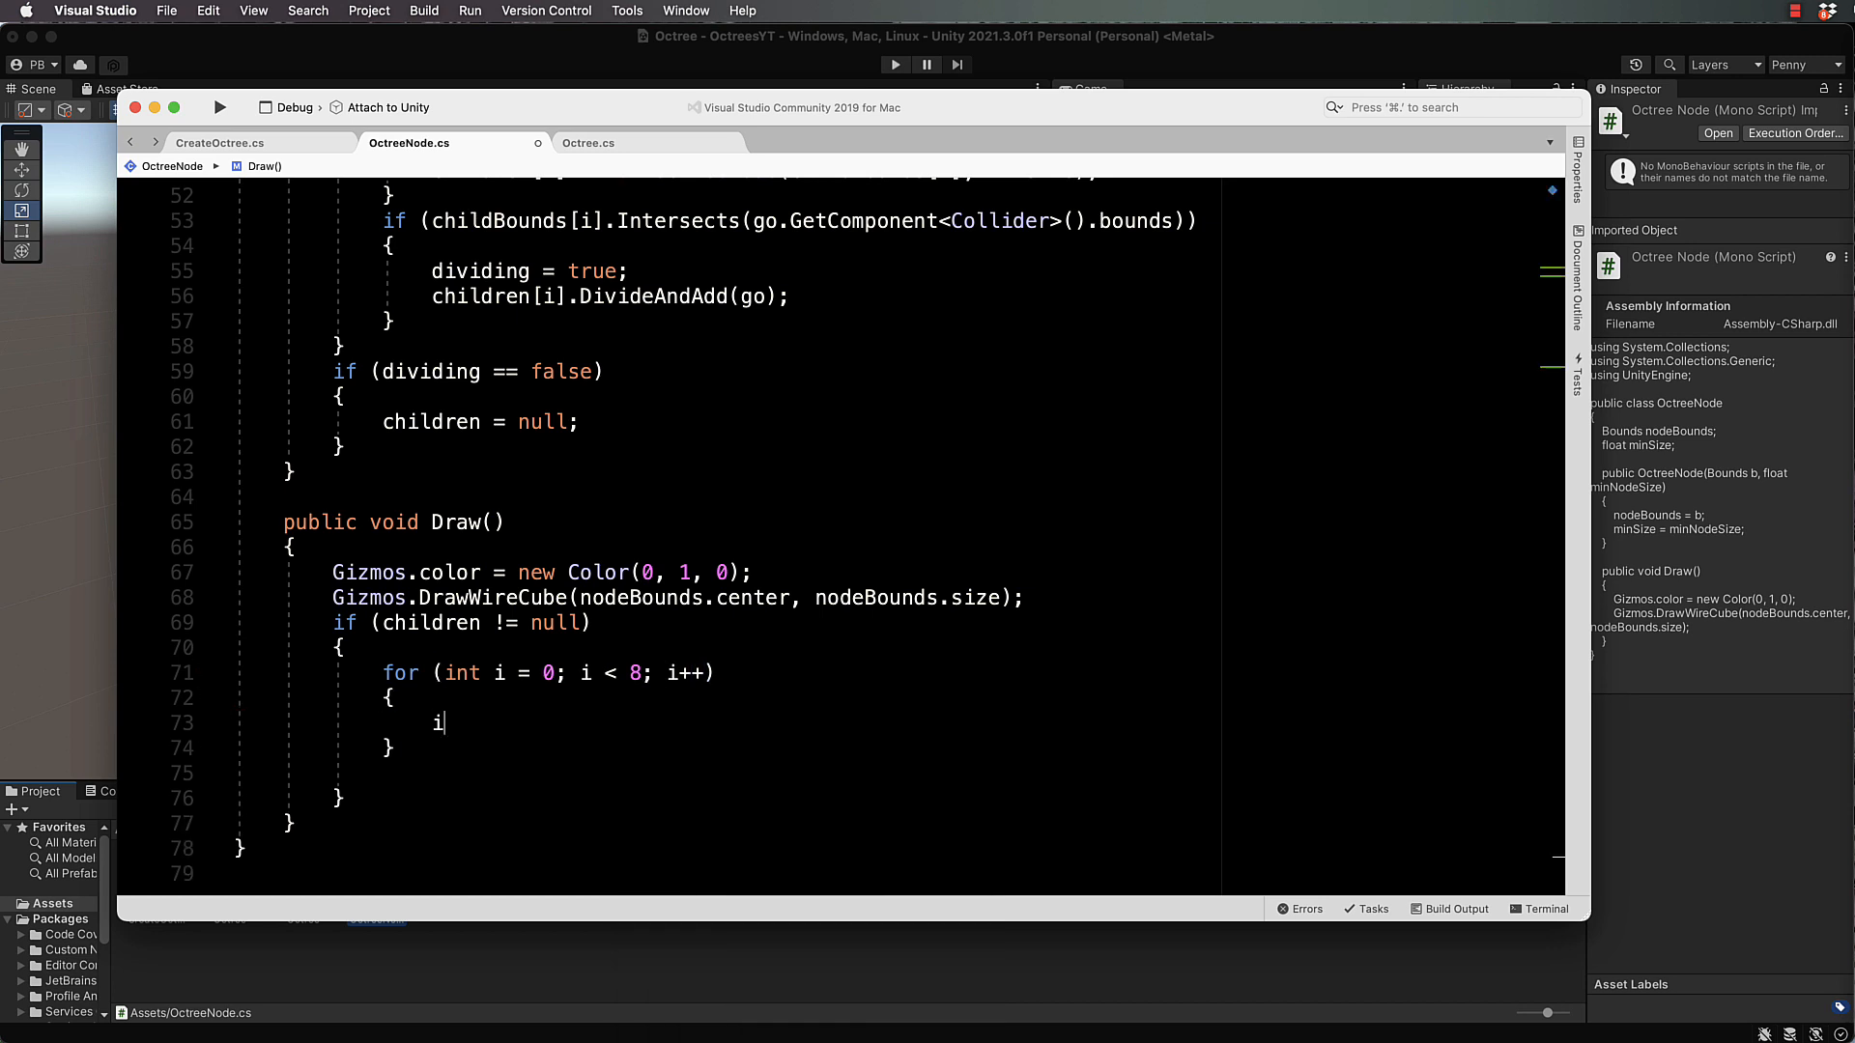
text(f(ci)
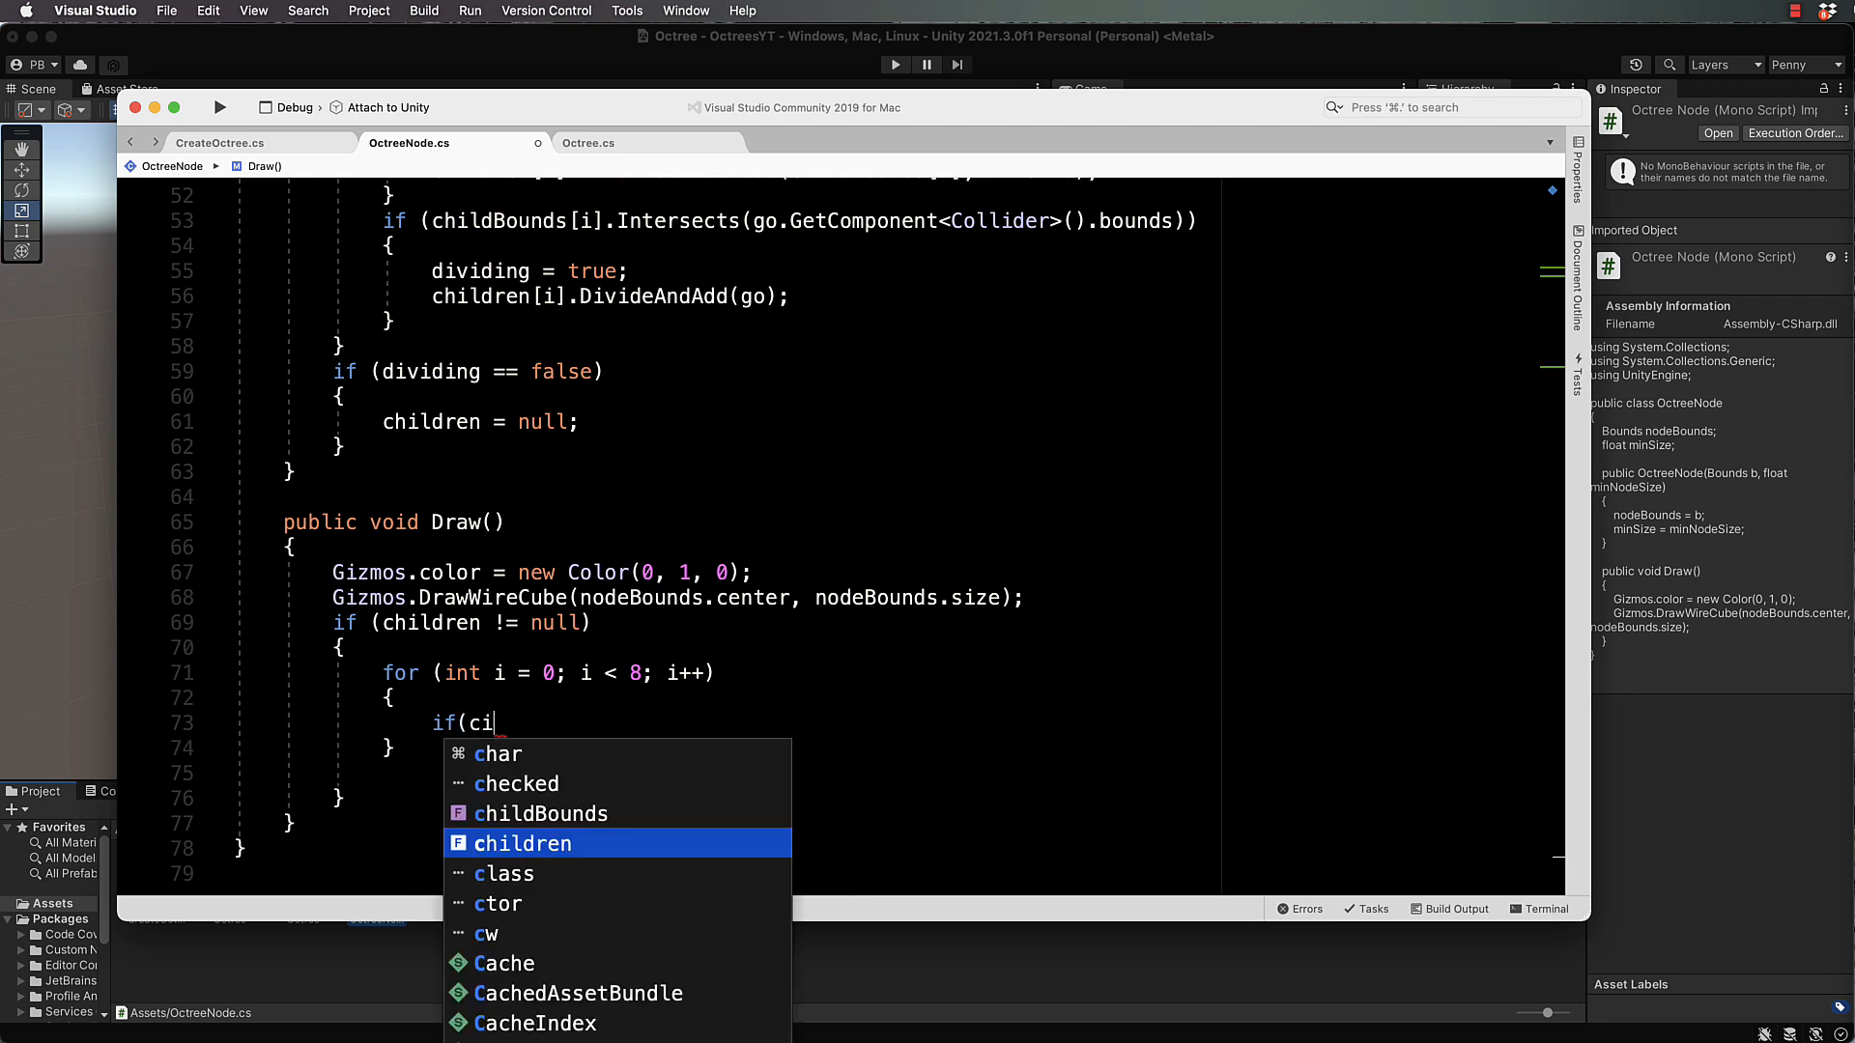
text(hildren[i)
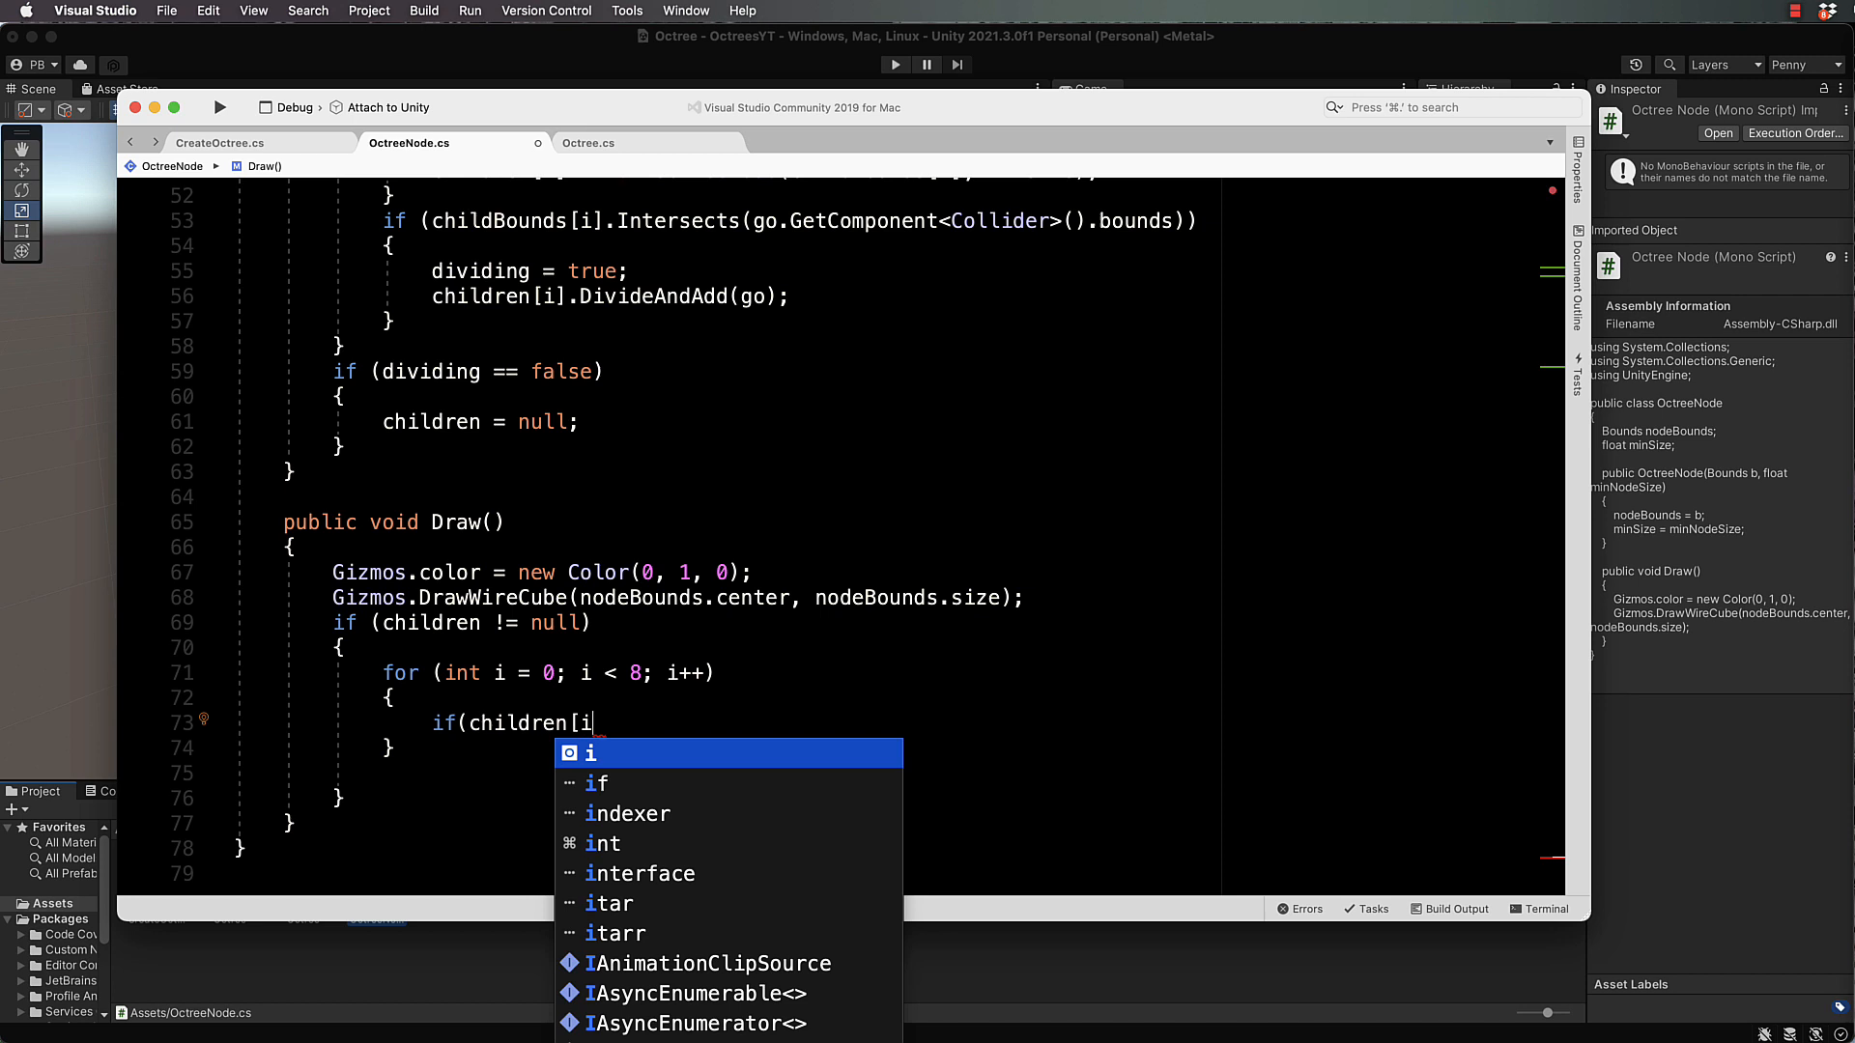
text(] !=)
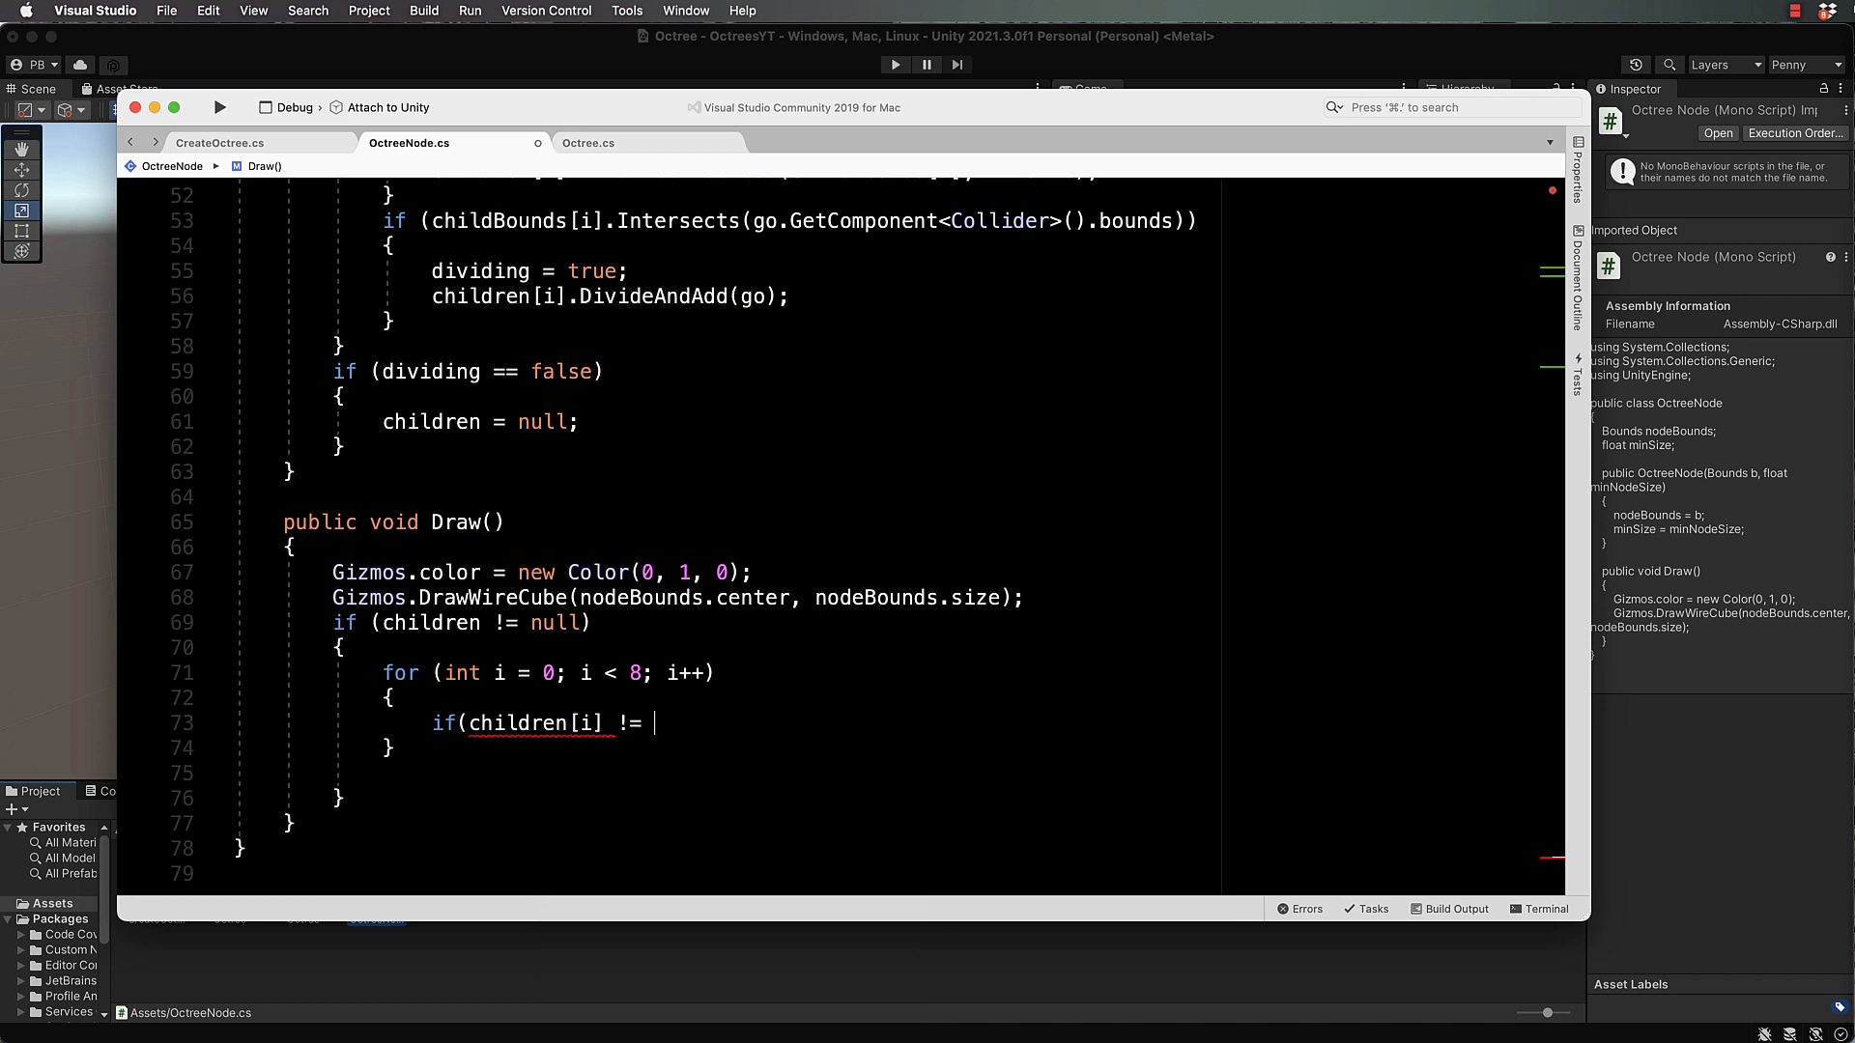
text(null))
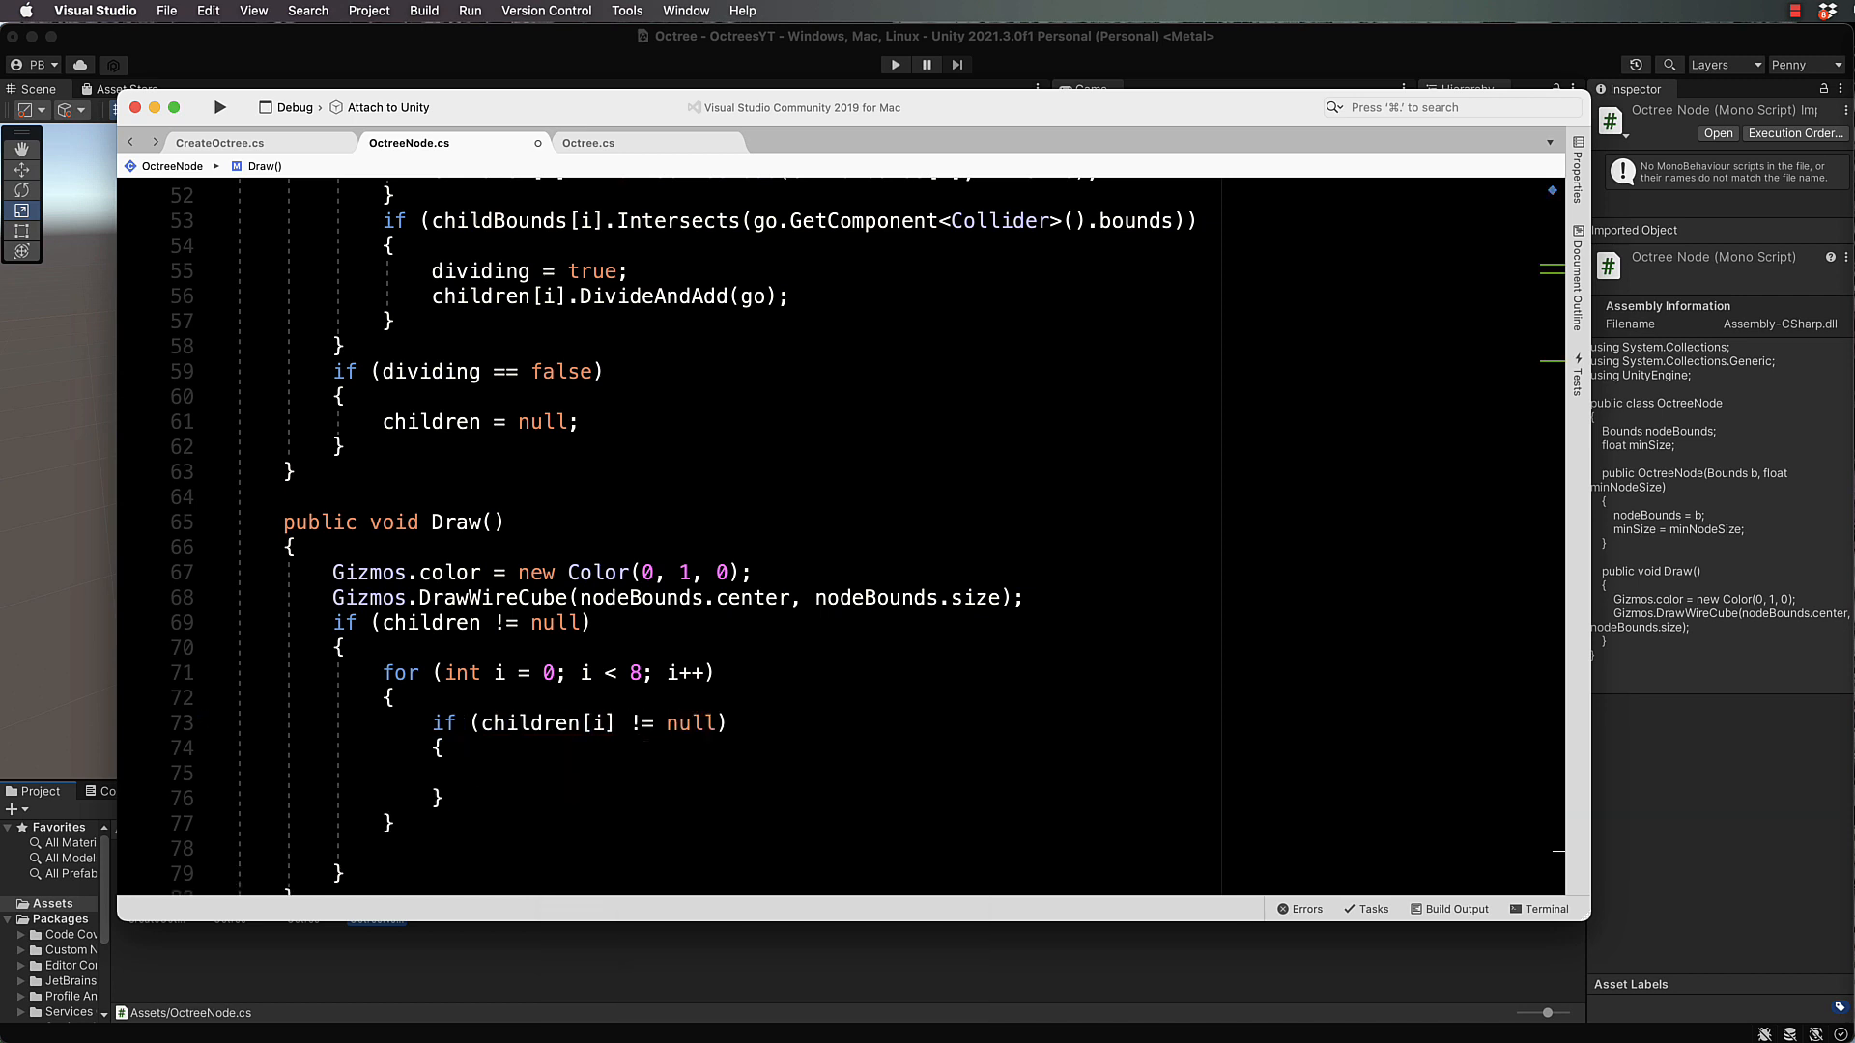
text(children)
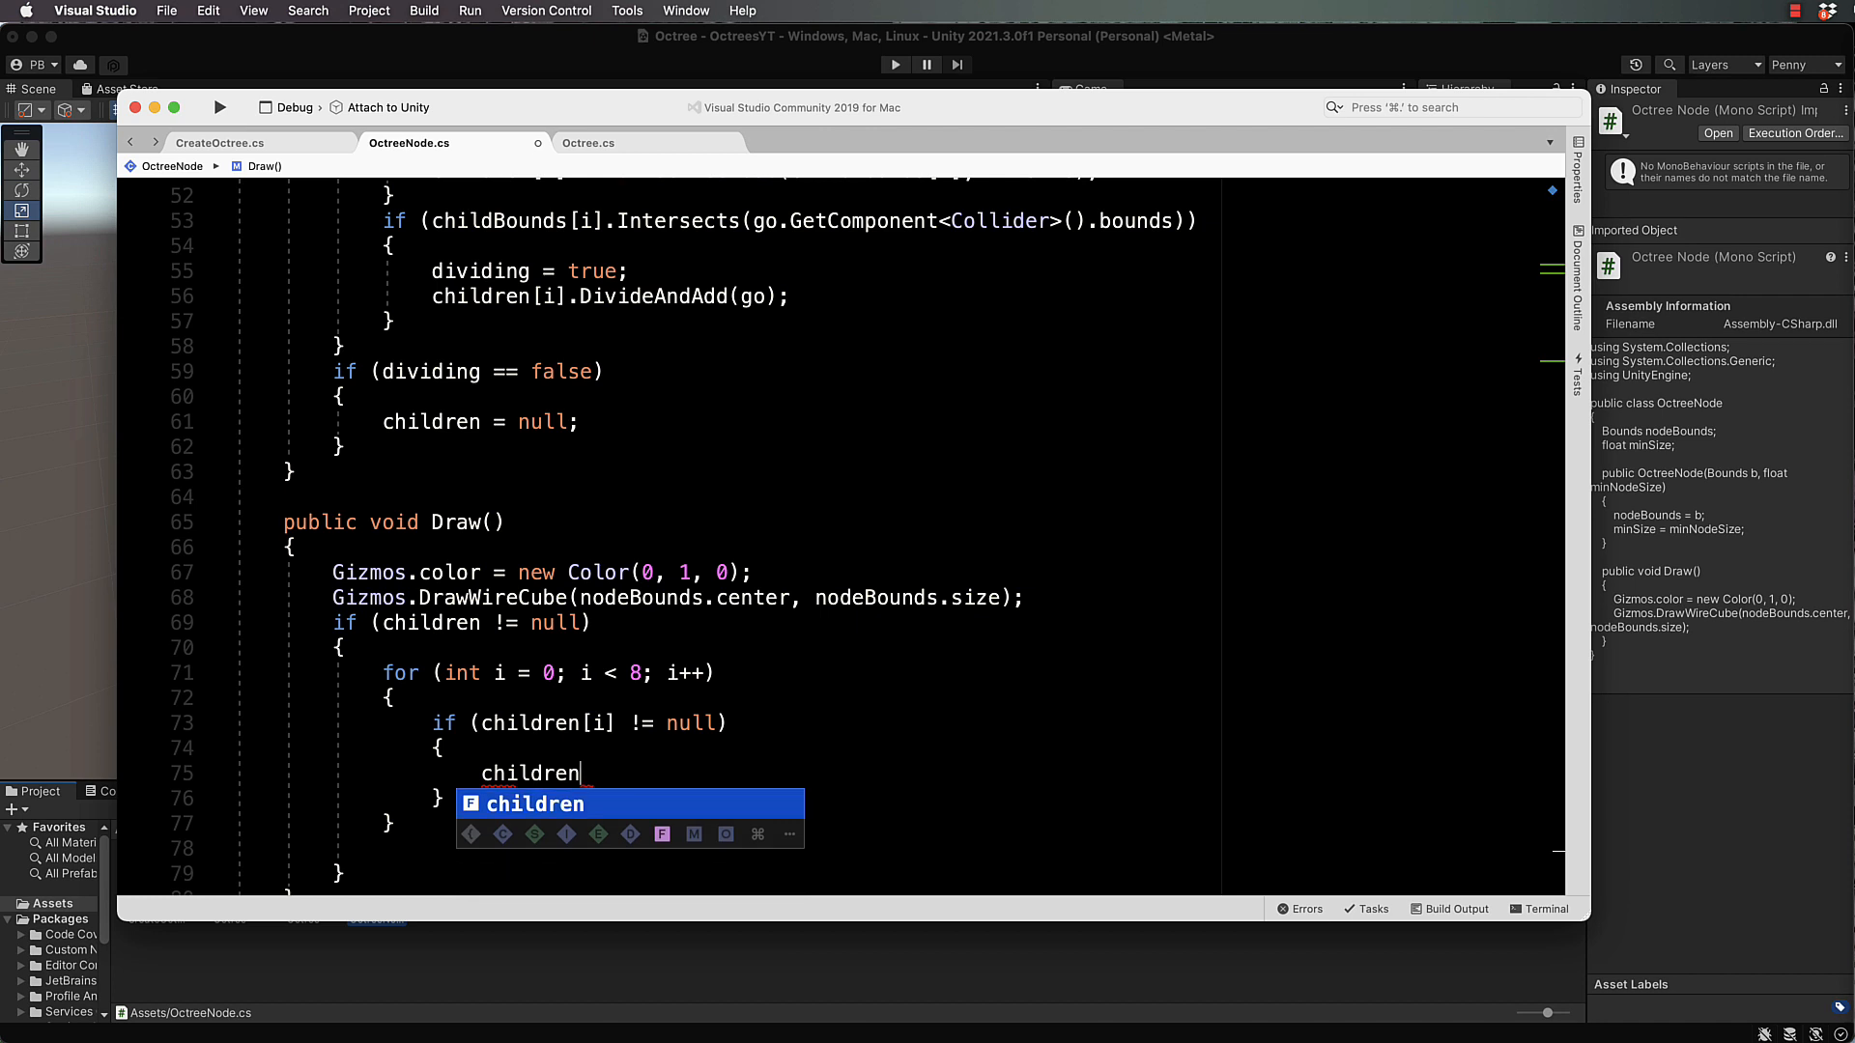
text([i].Draw()
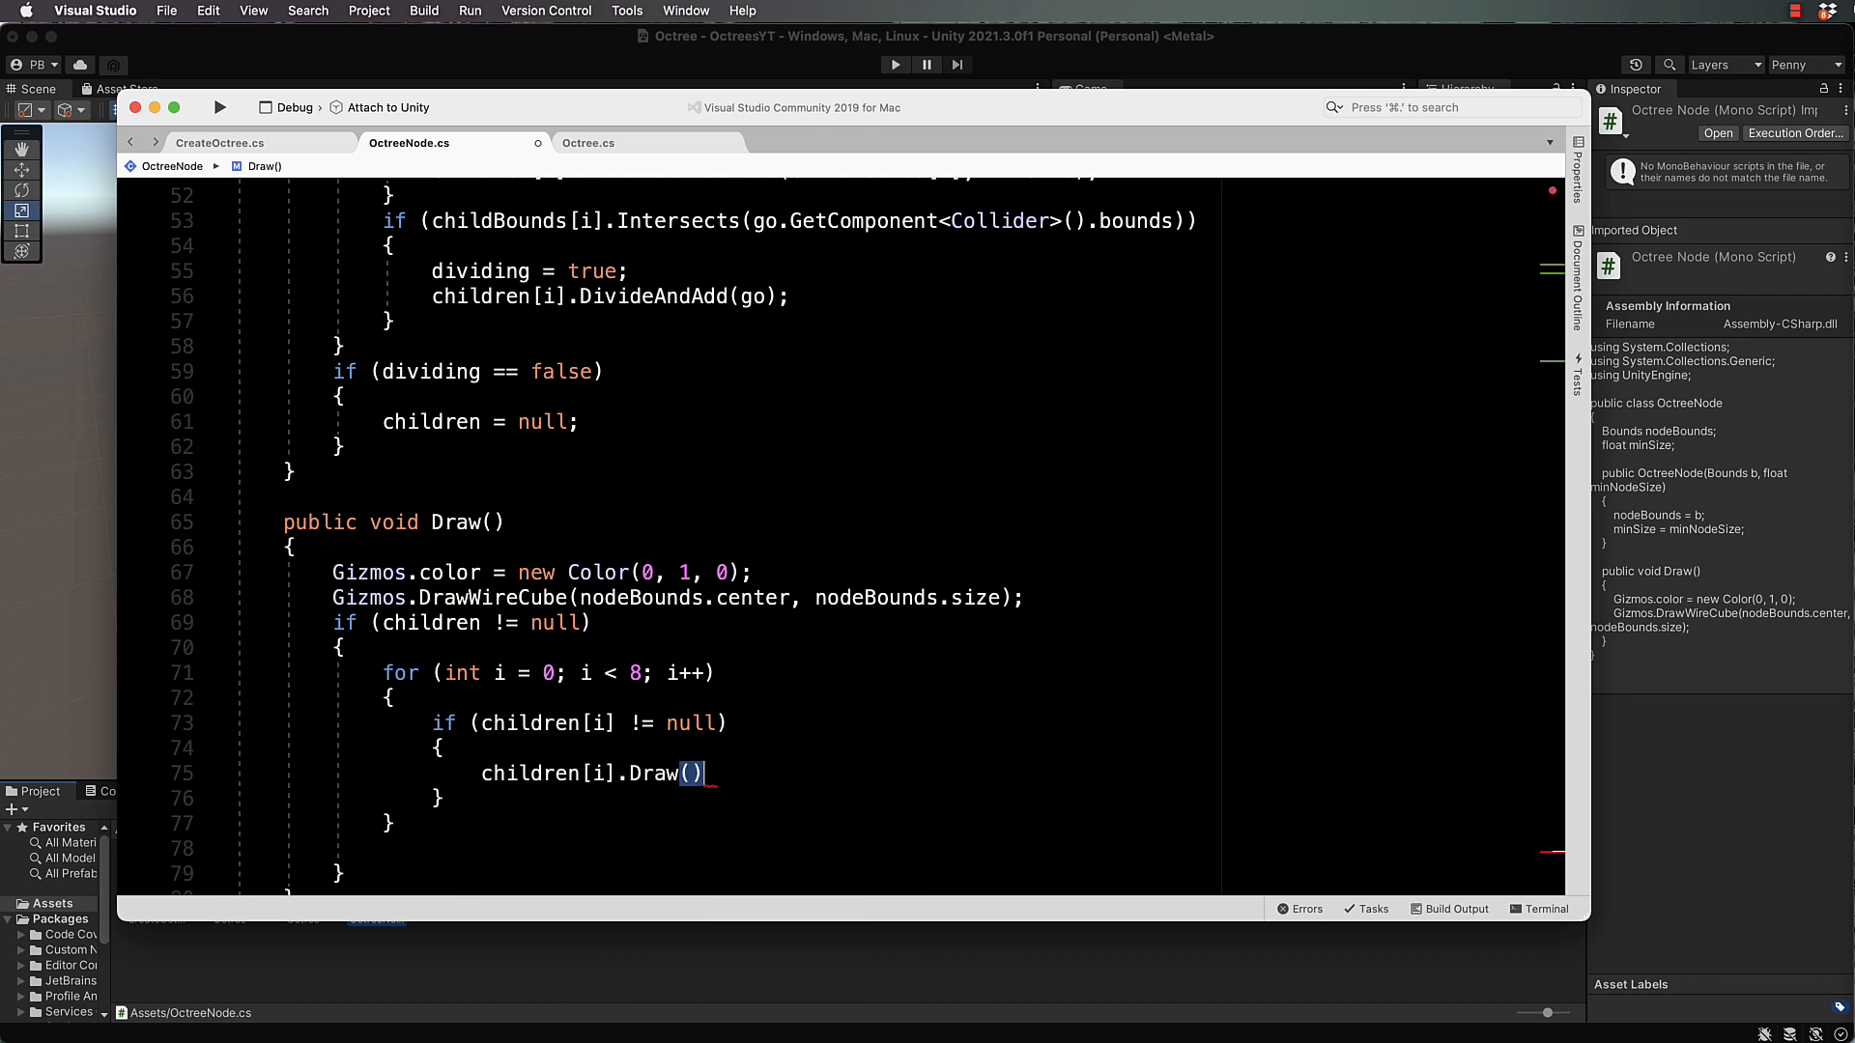
text(;)
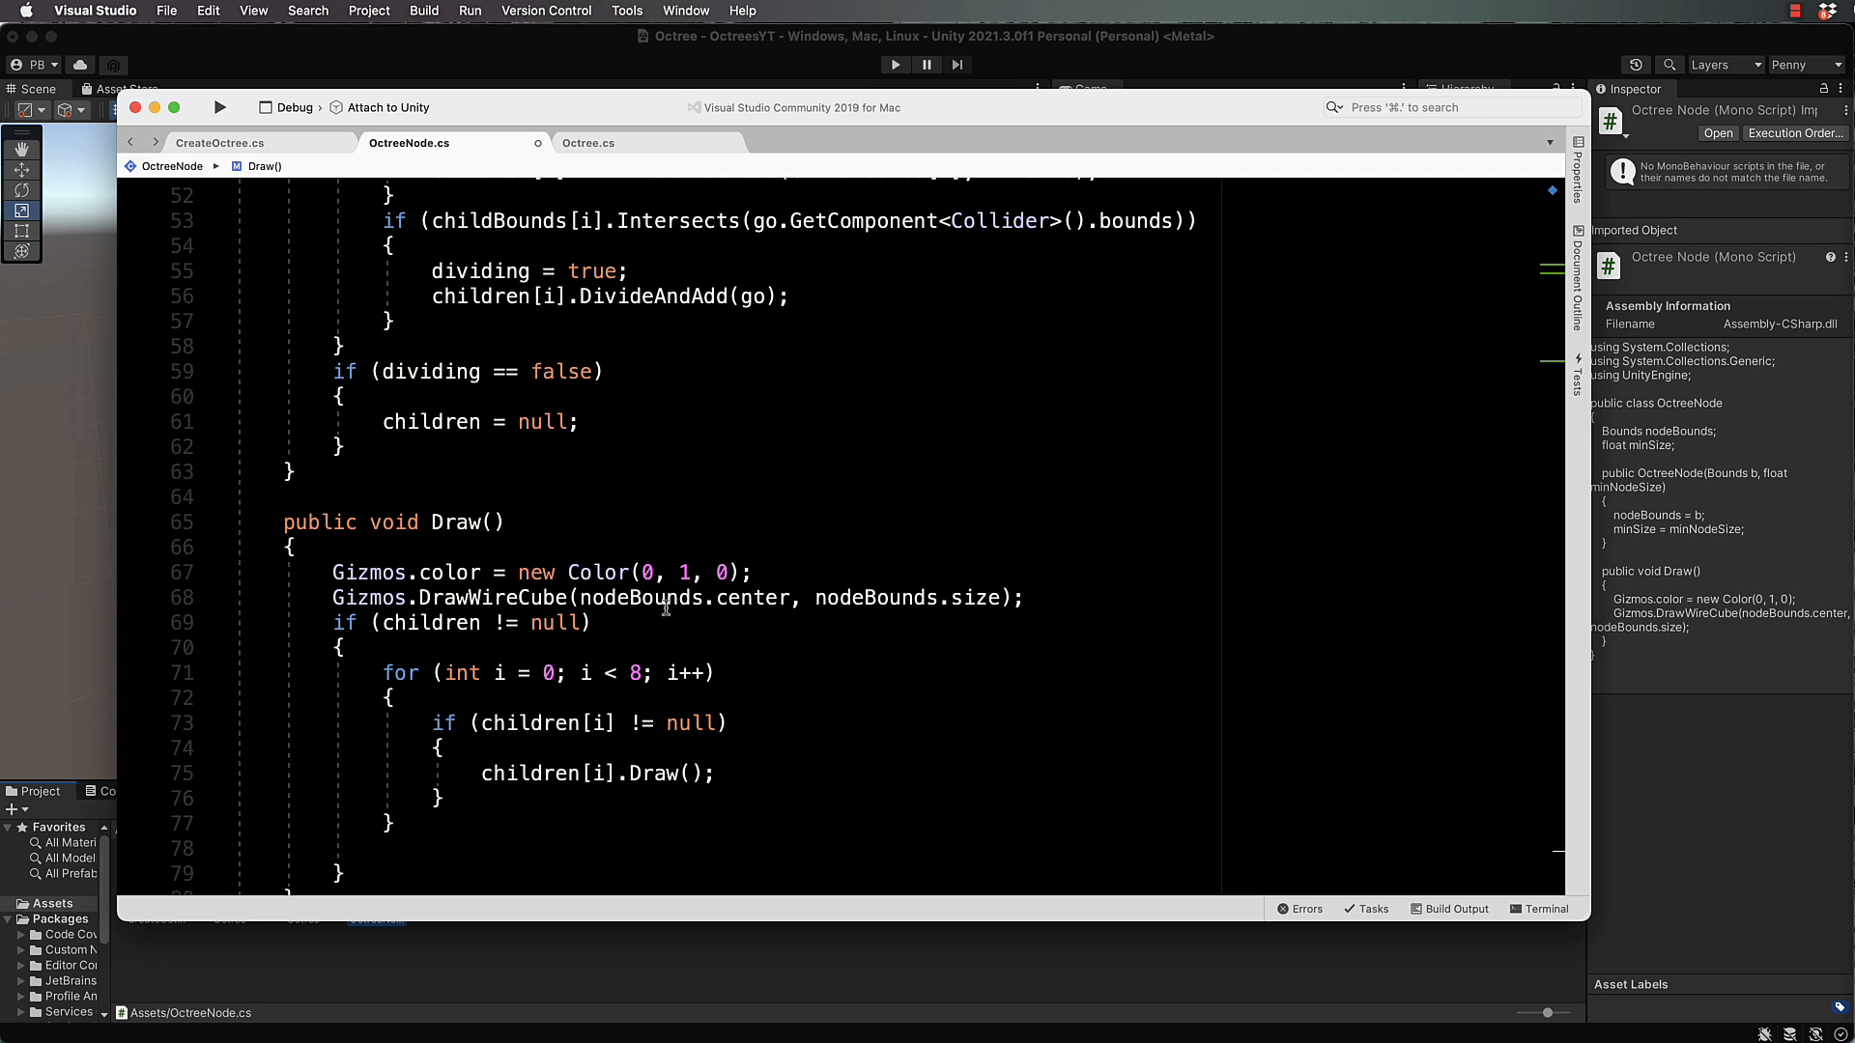
mouse_move(527, 805)
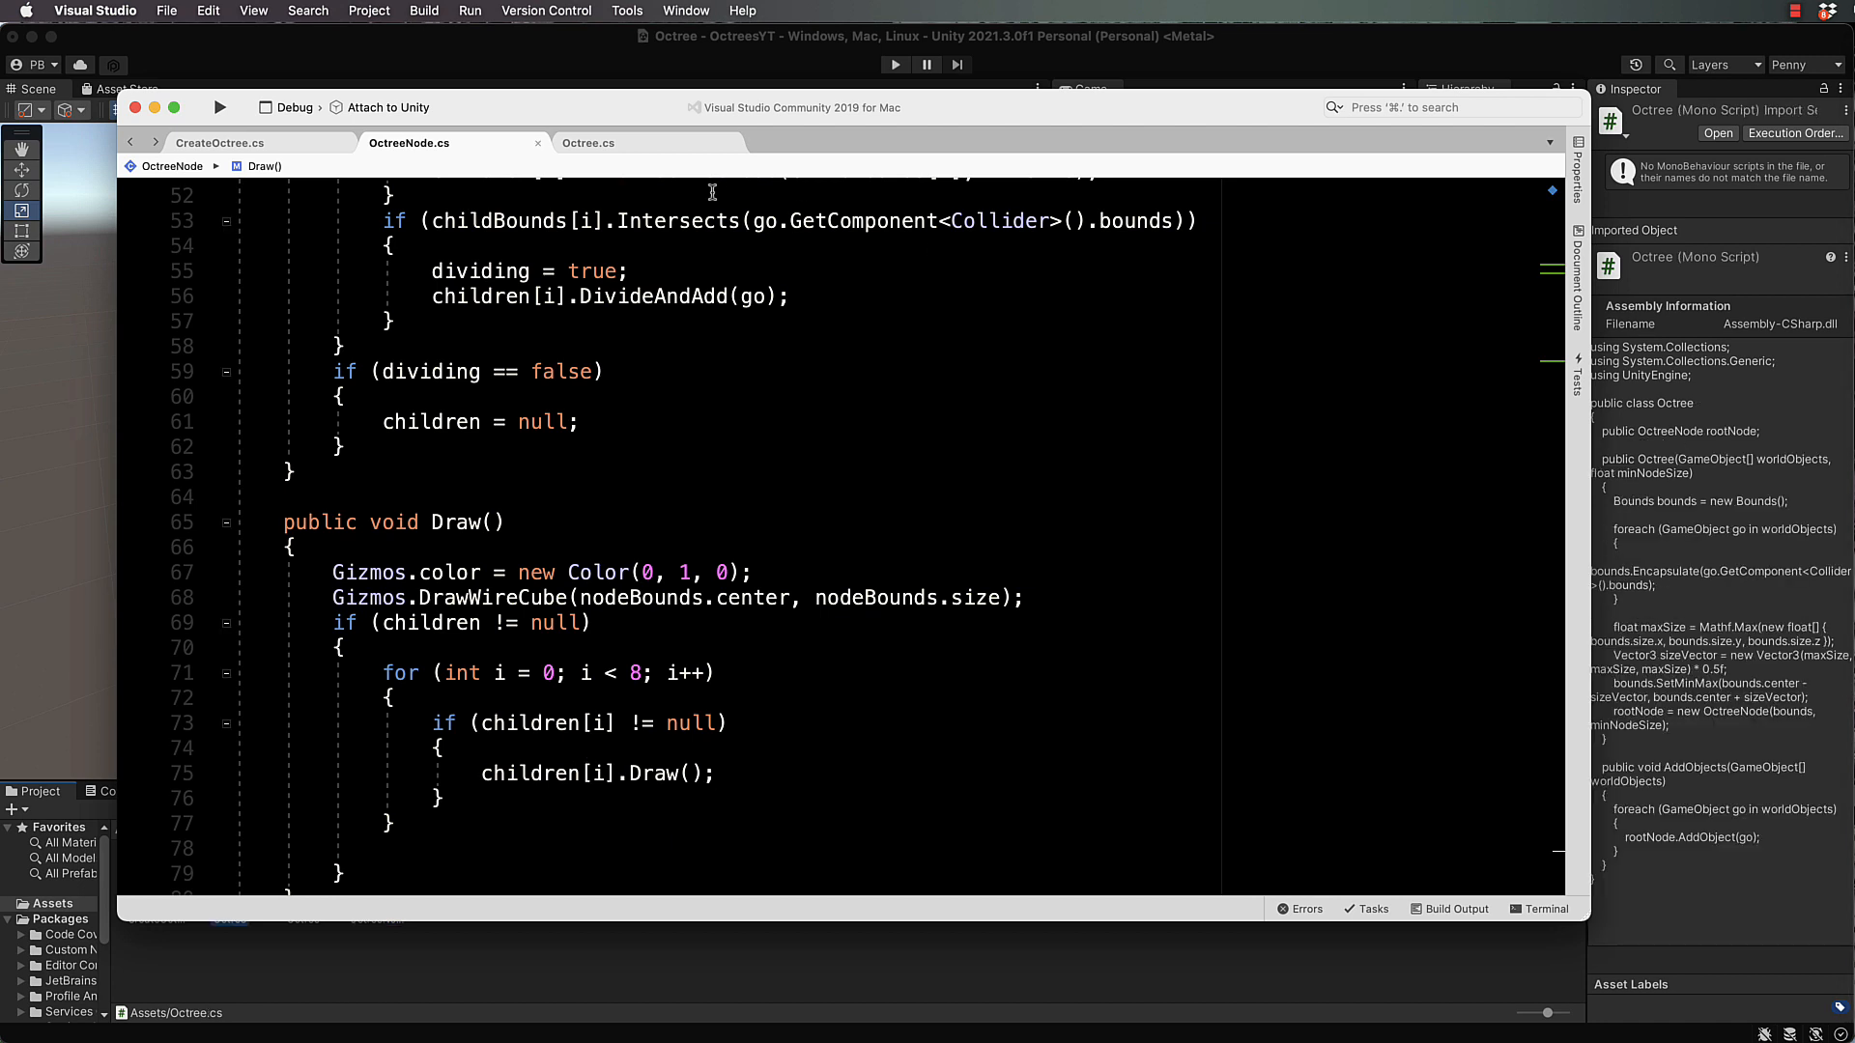
Step: In Octree.cs, add AddObjects(worldObjects) after the rootNode line in the constructor
click(588, 142)
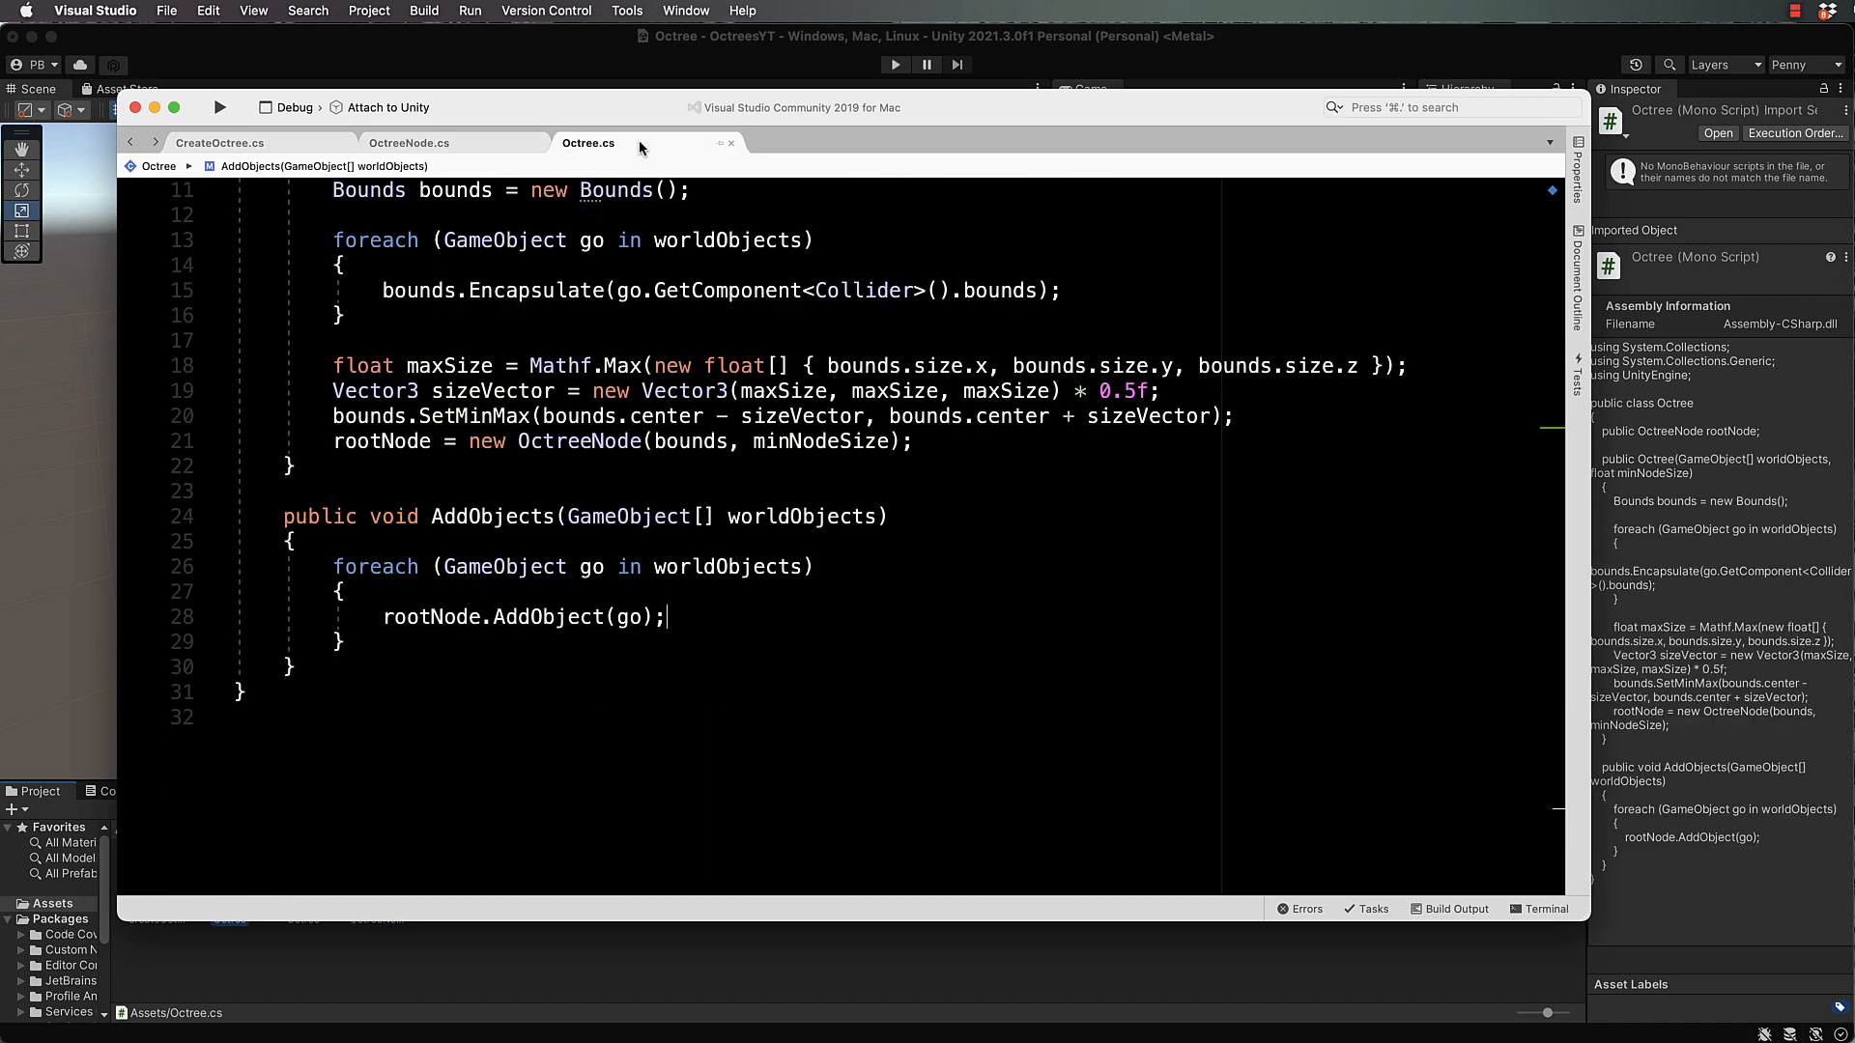
mouse_move(531, 567)
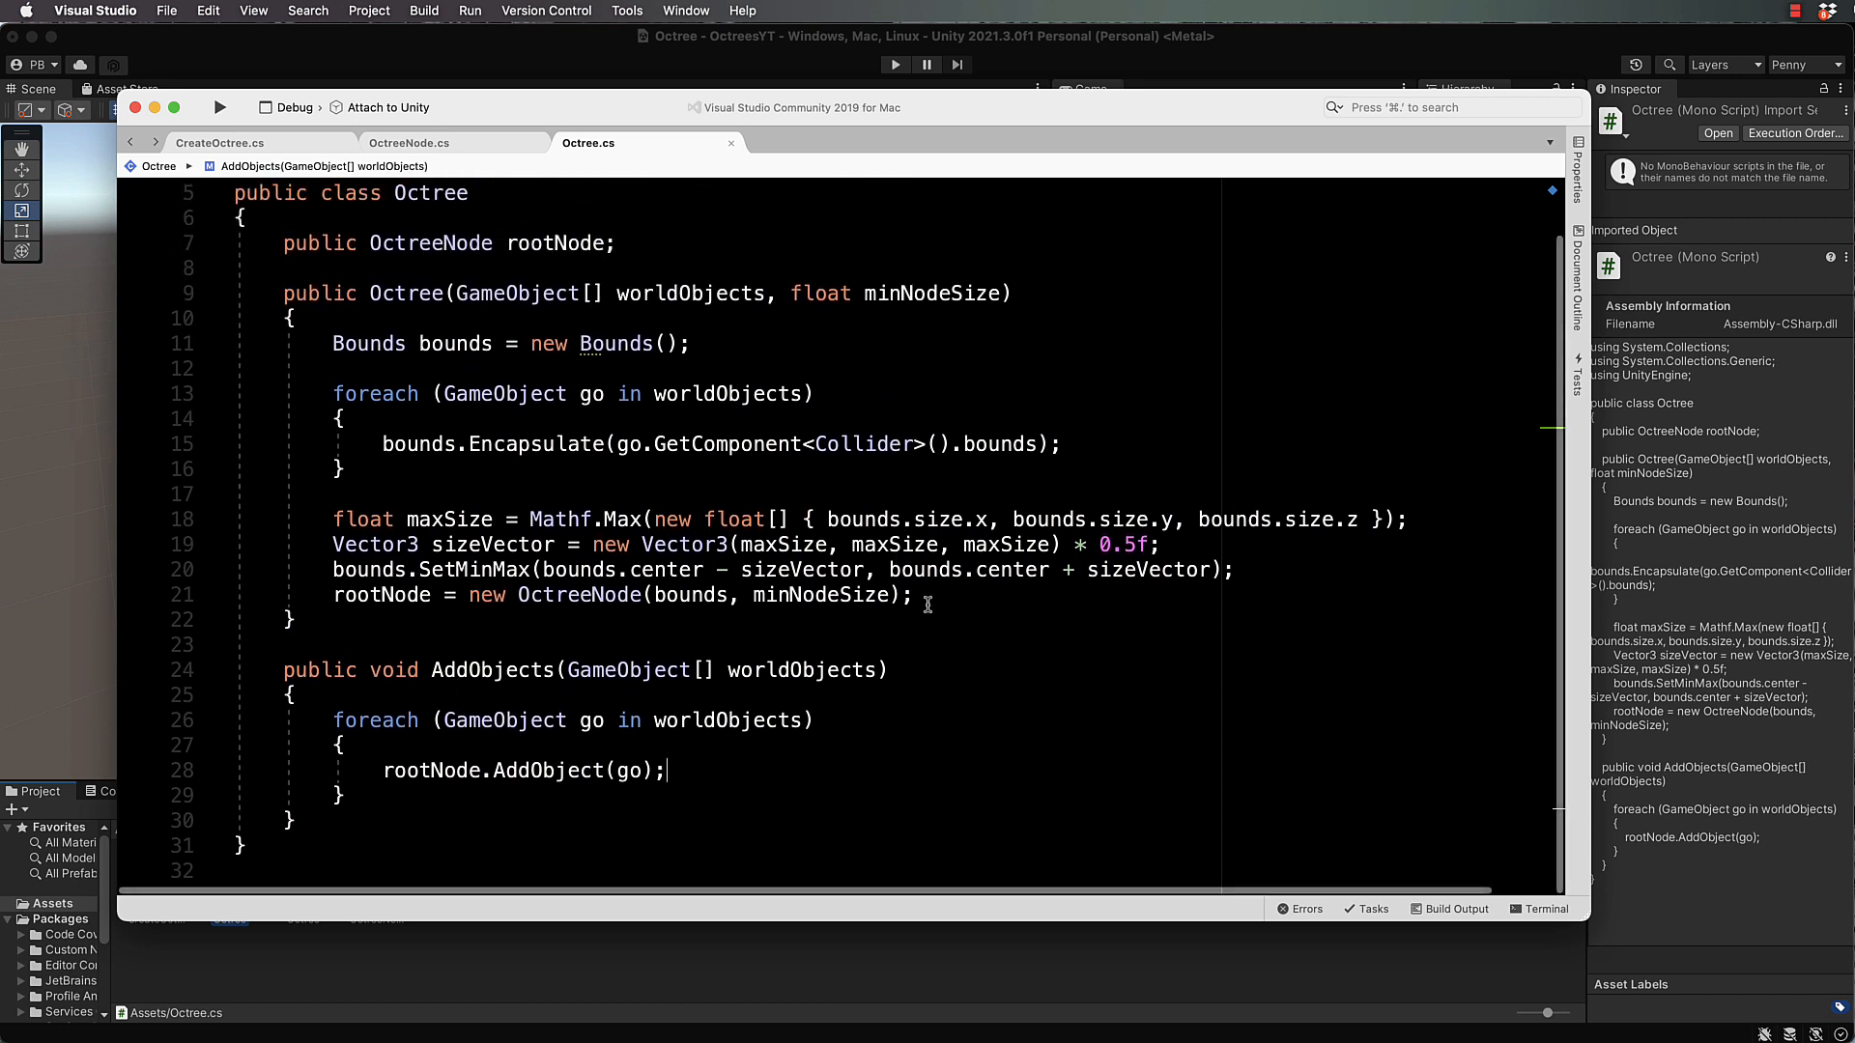
key(enter)
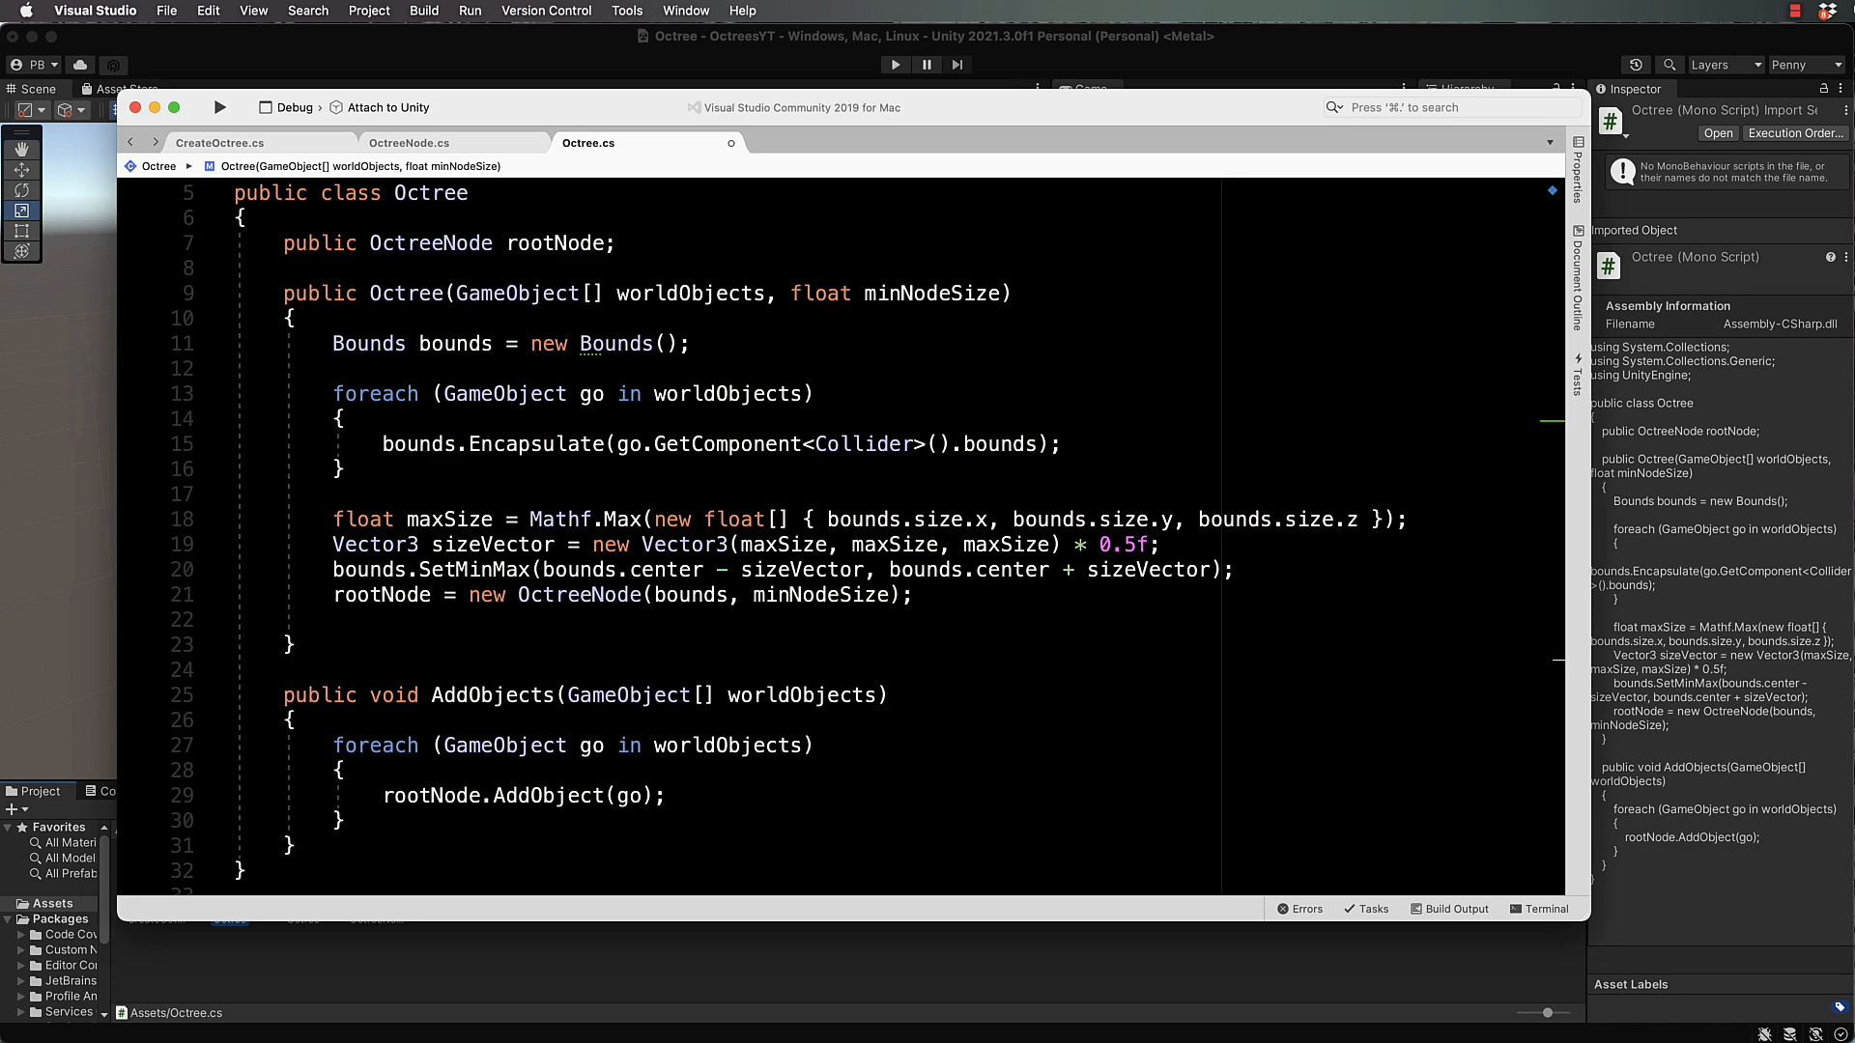
text(AddObjects()
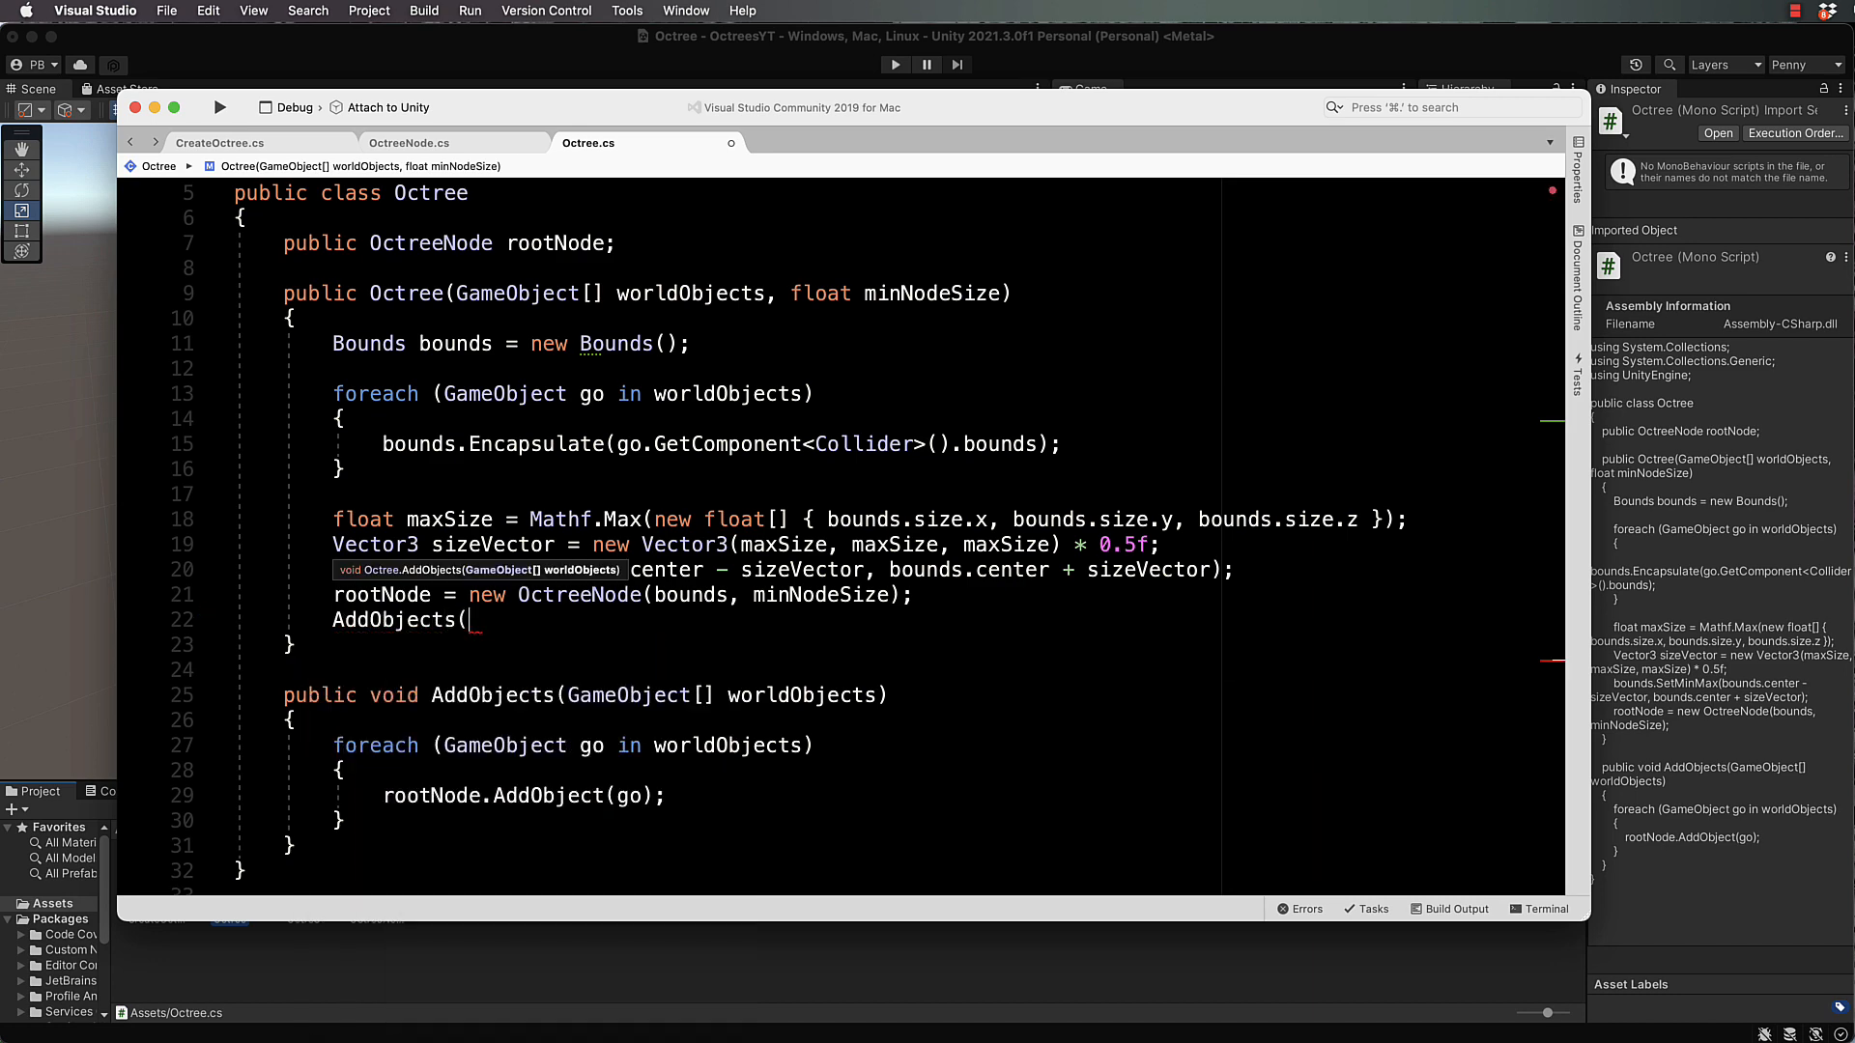
text(worldObjects)
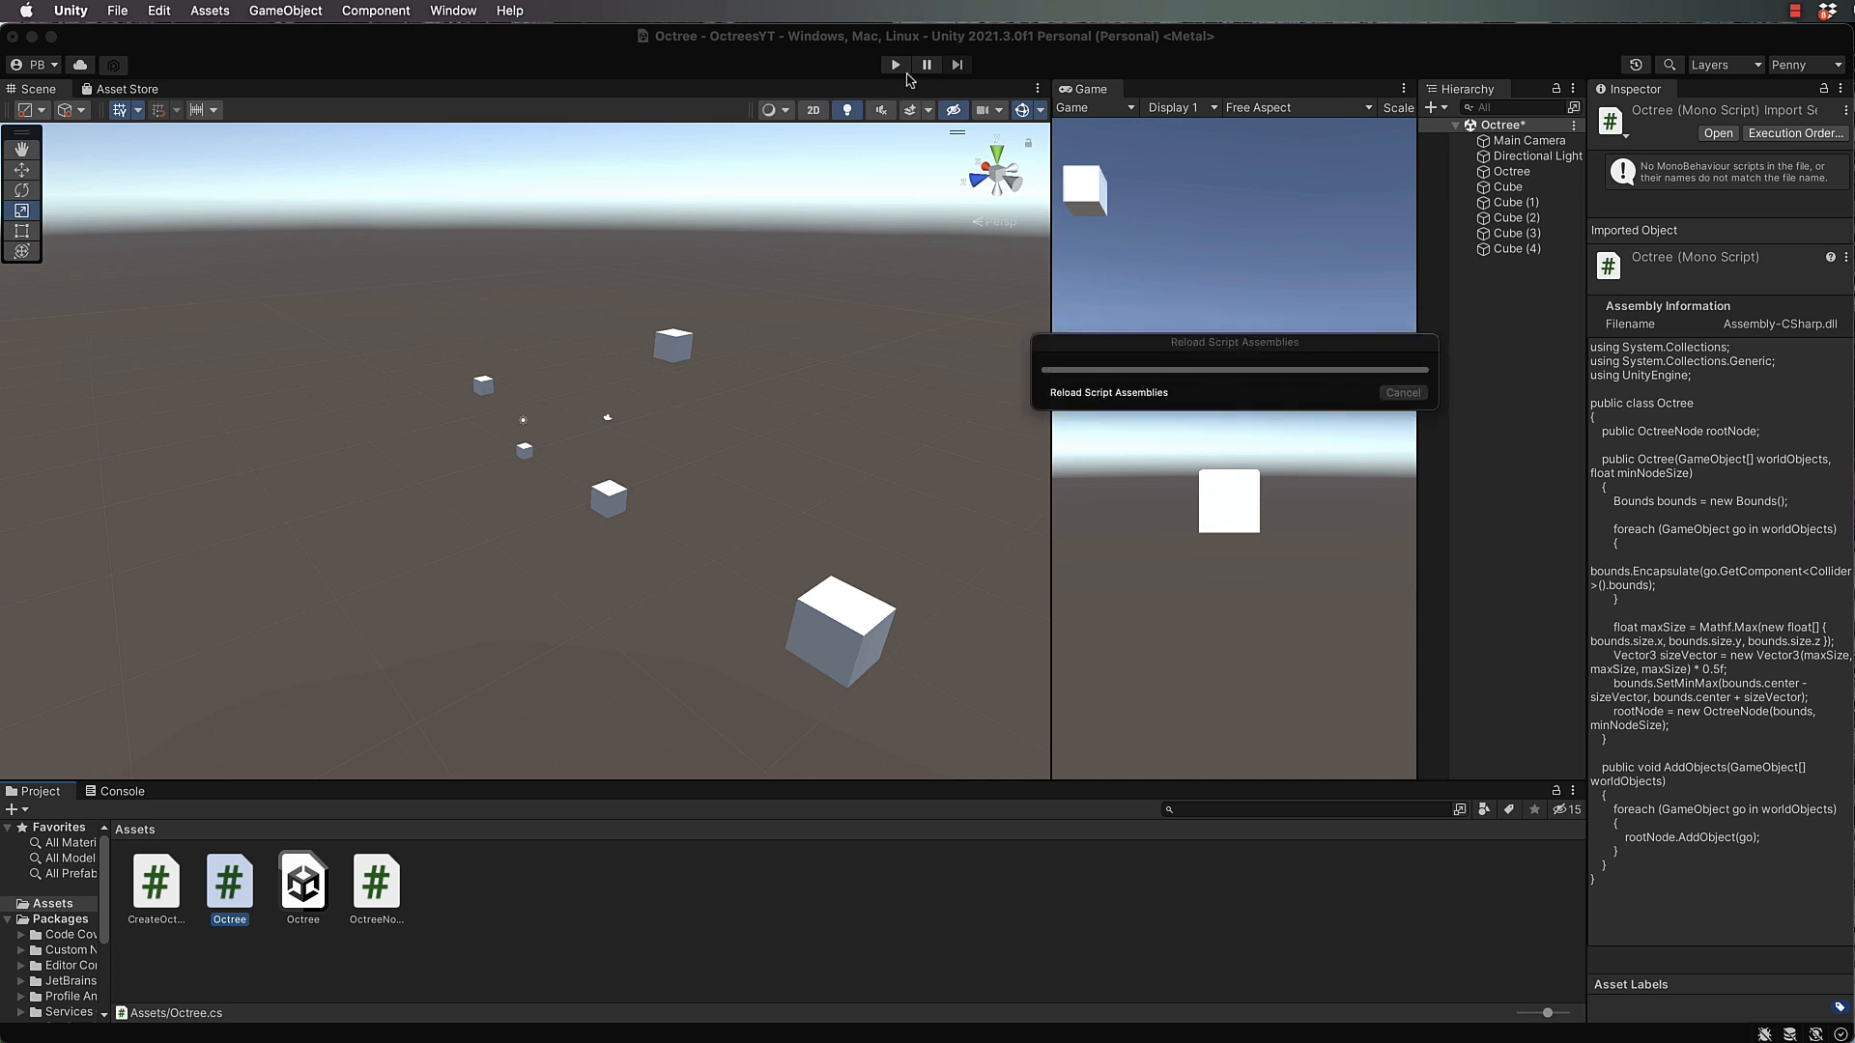
mouse_move(902, 73)
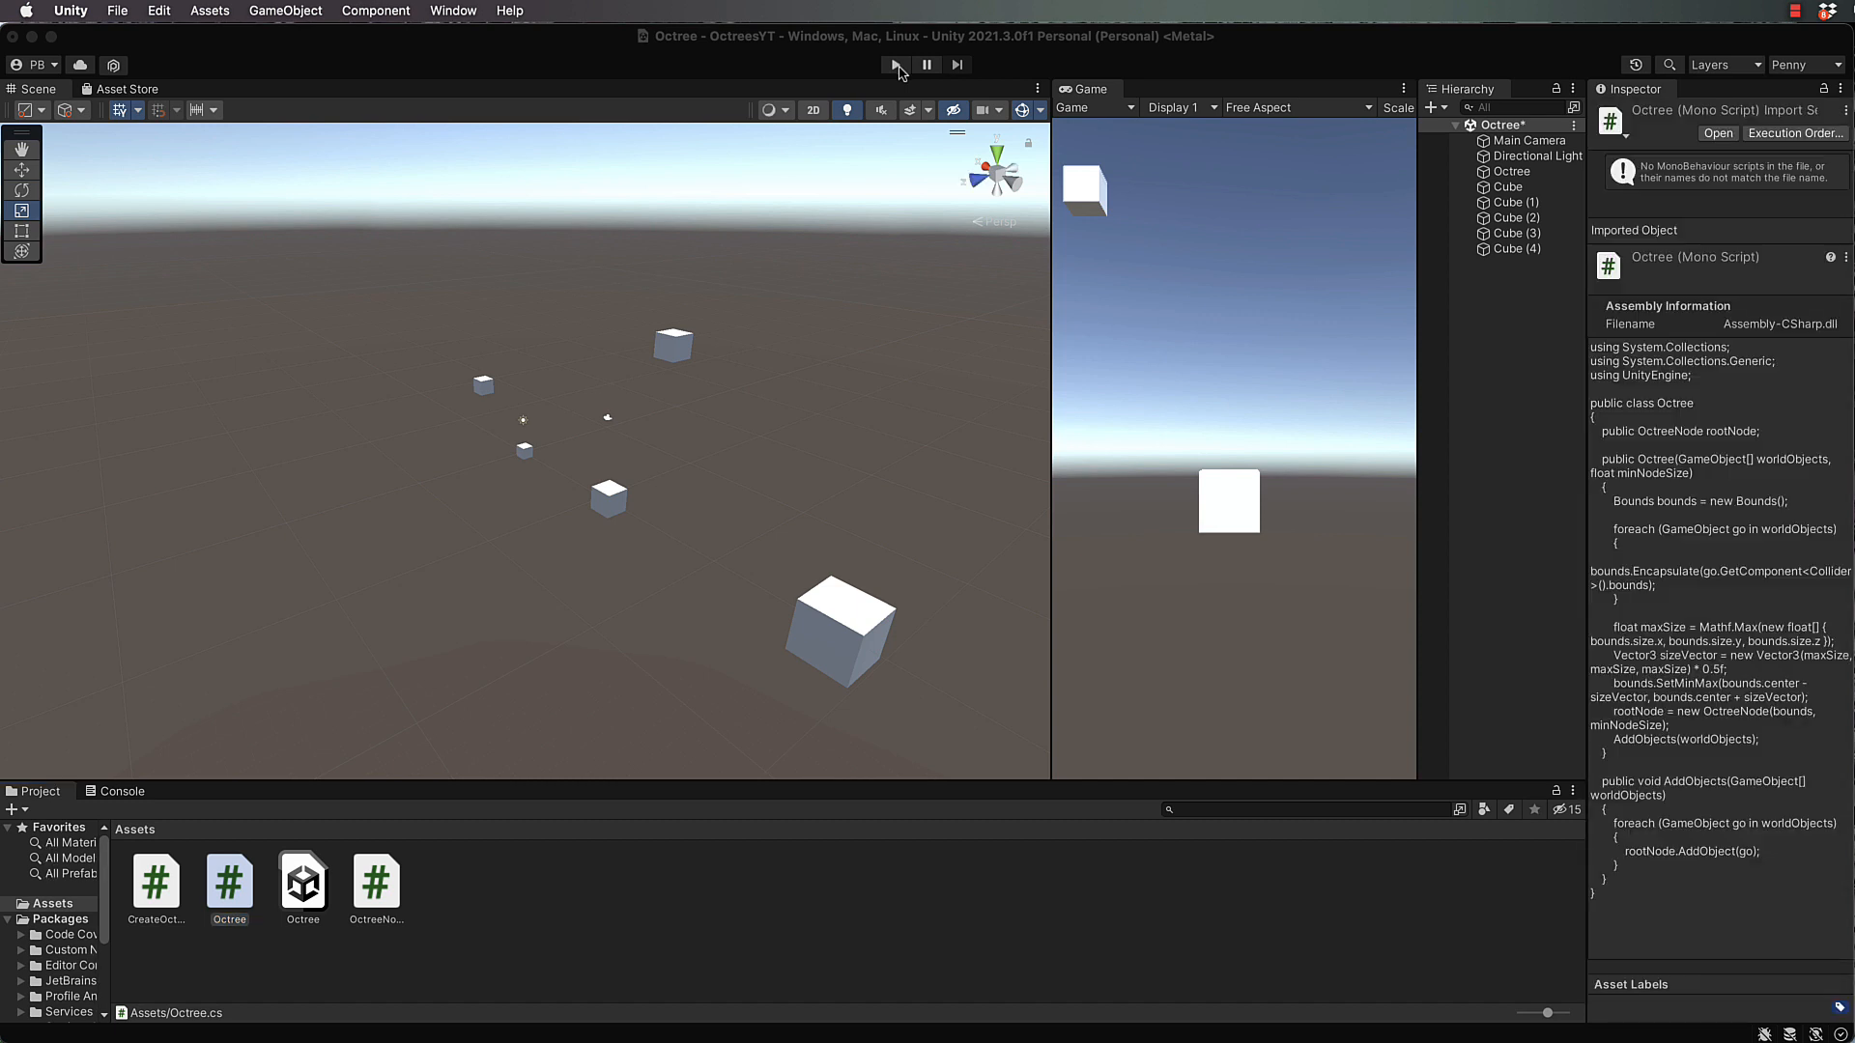
Step: Play the Unity scene to inspect the green octree wireframes, then stop it
click(895, 65)
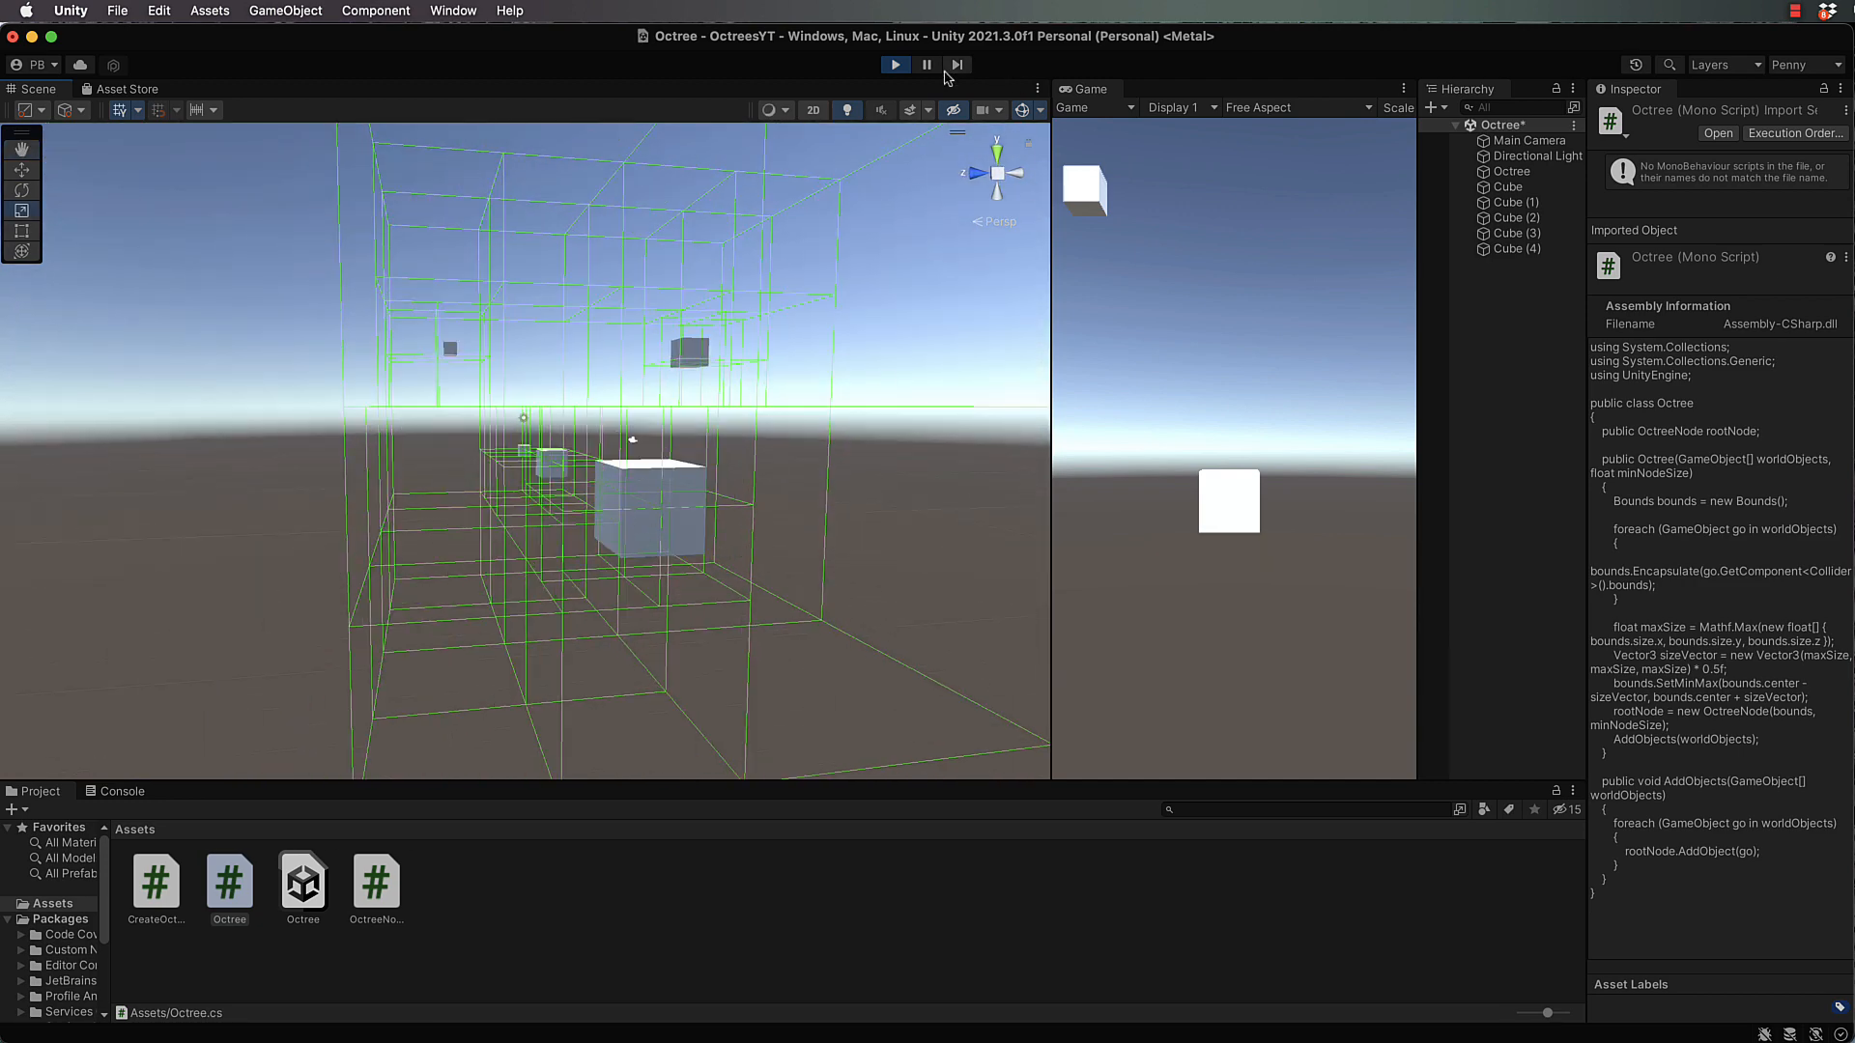
click(892, 65)
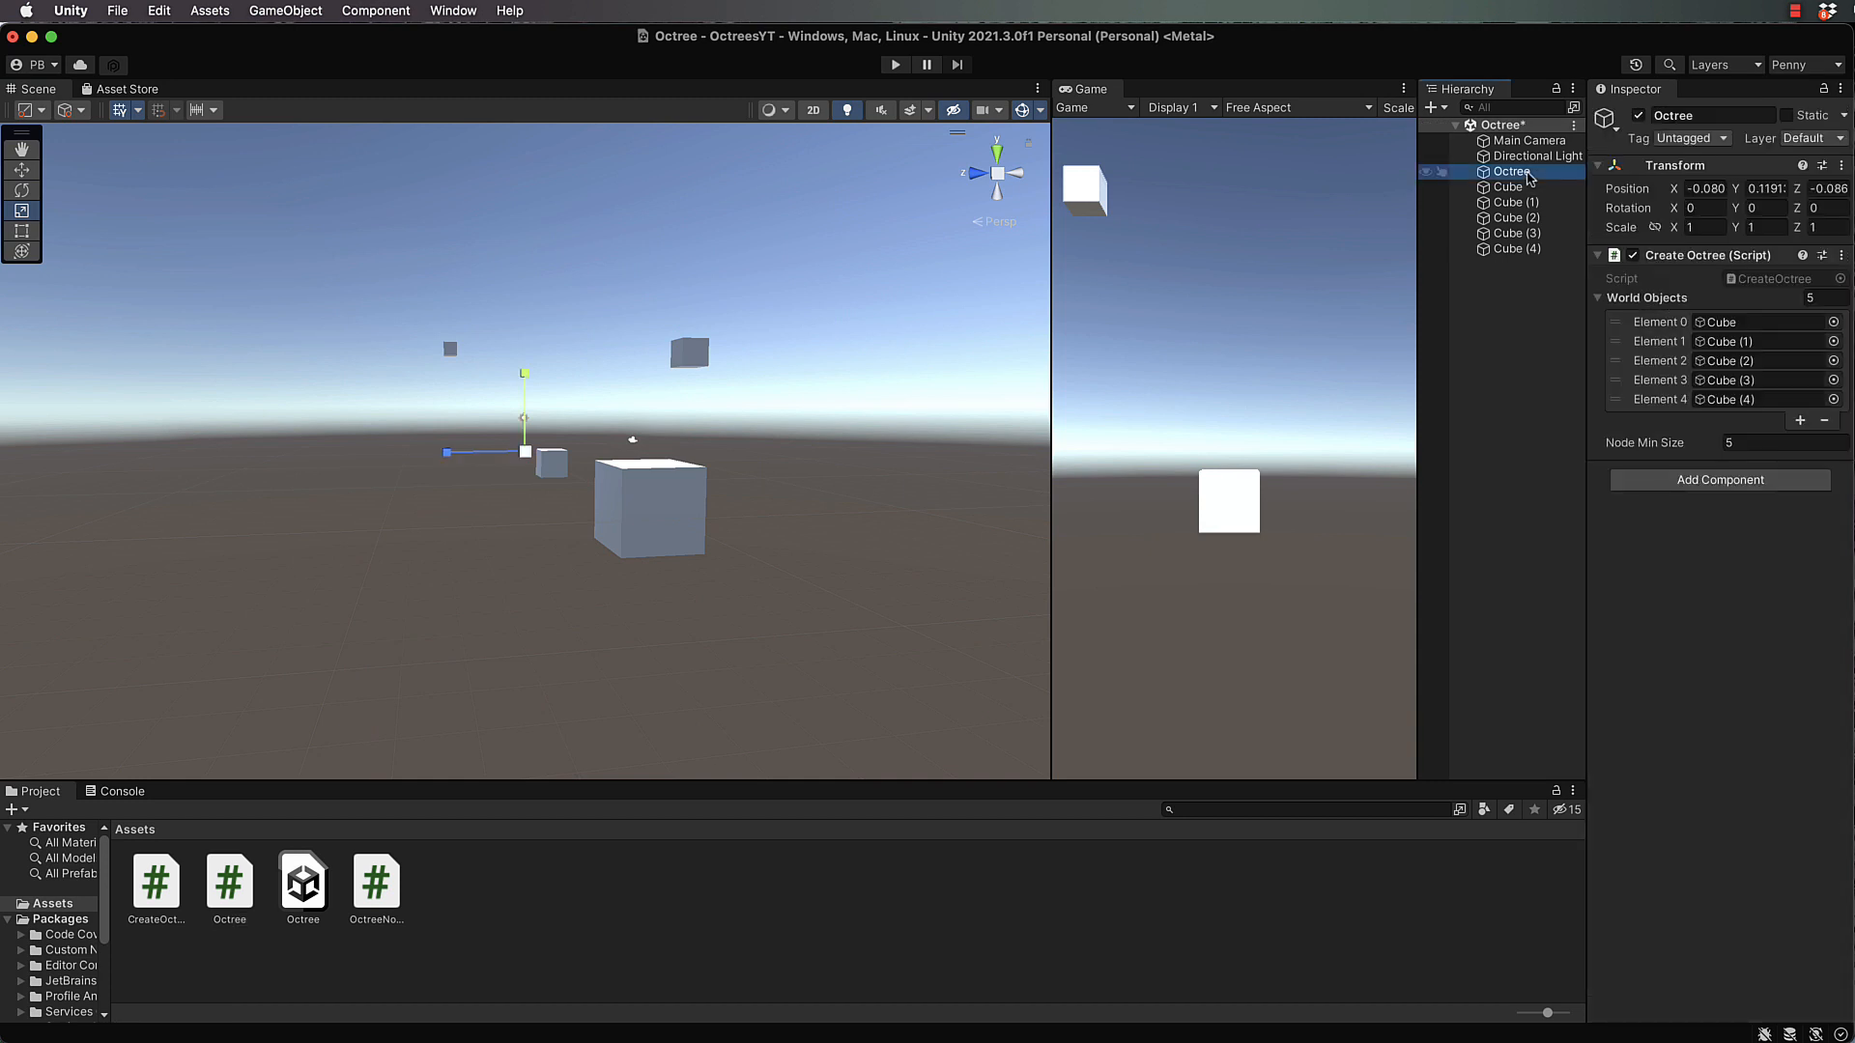
Step: Set the Octree's Node Min Size to 1 in the Inspector
click(1774, 442)
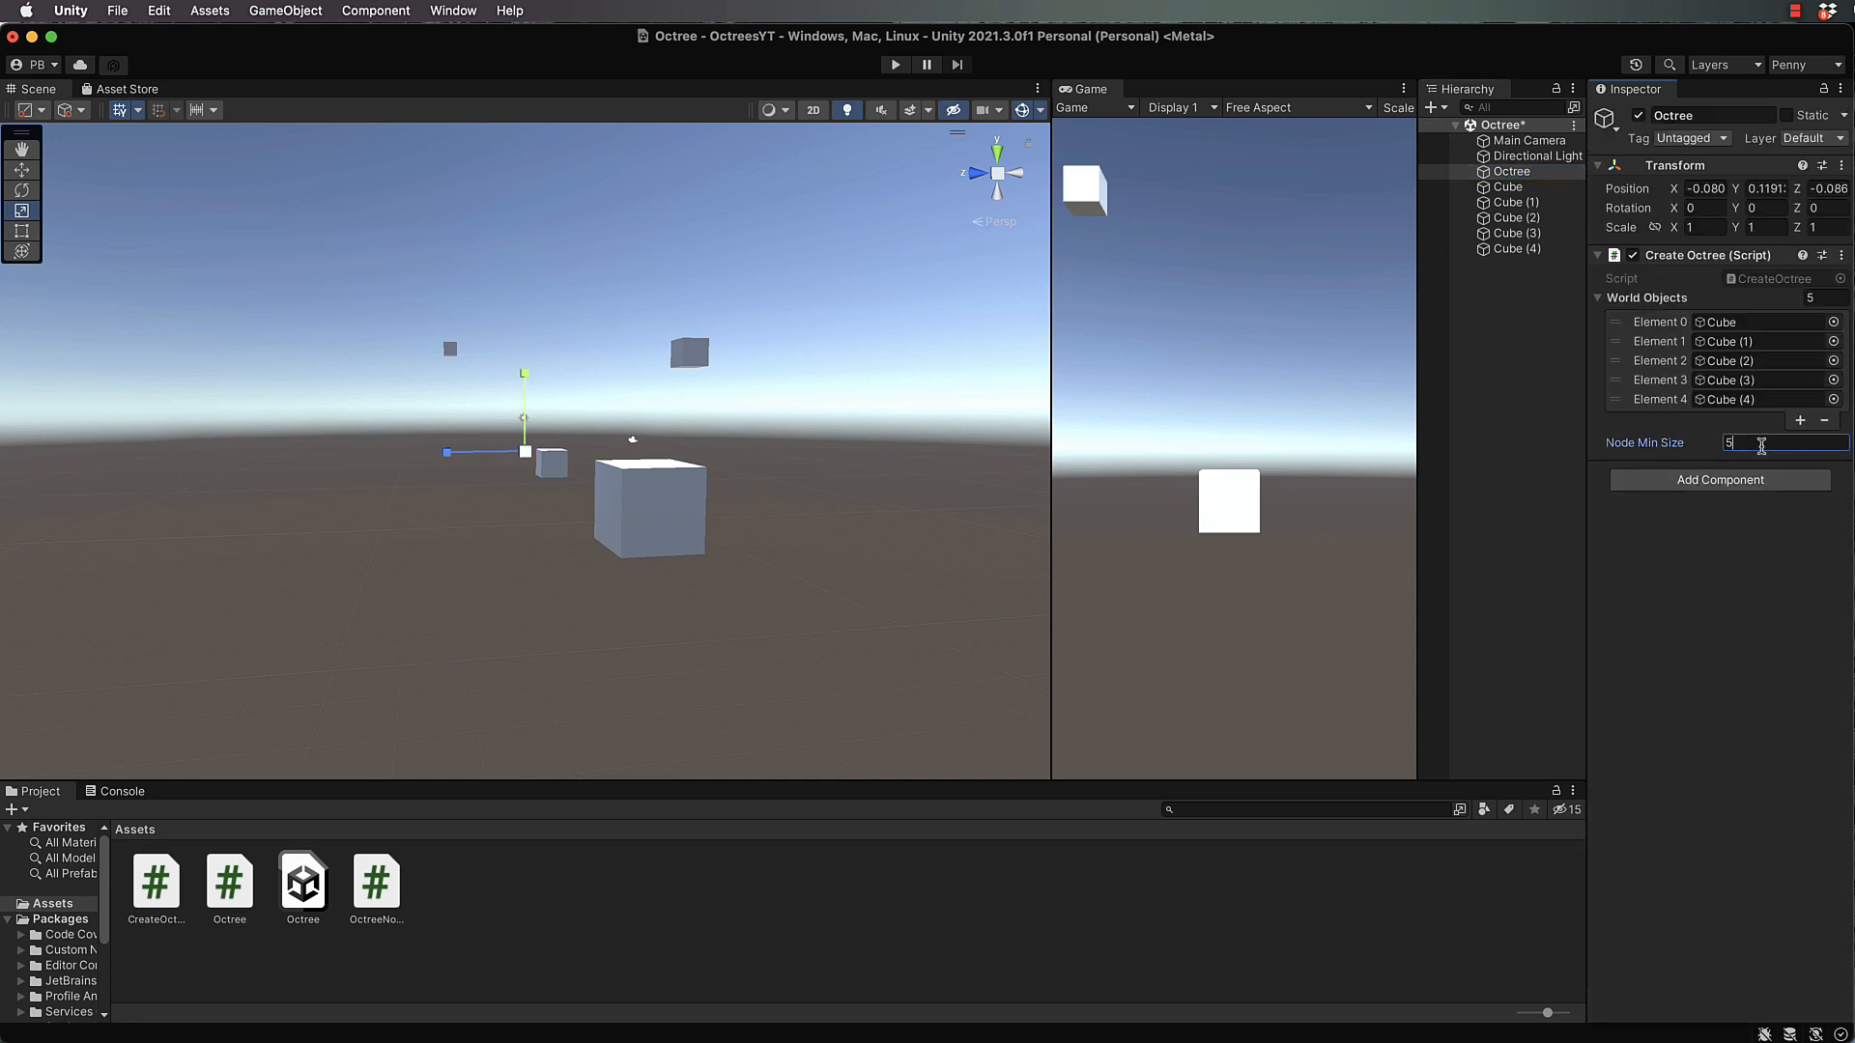
text(1)
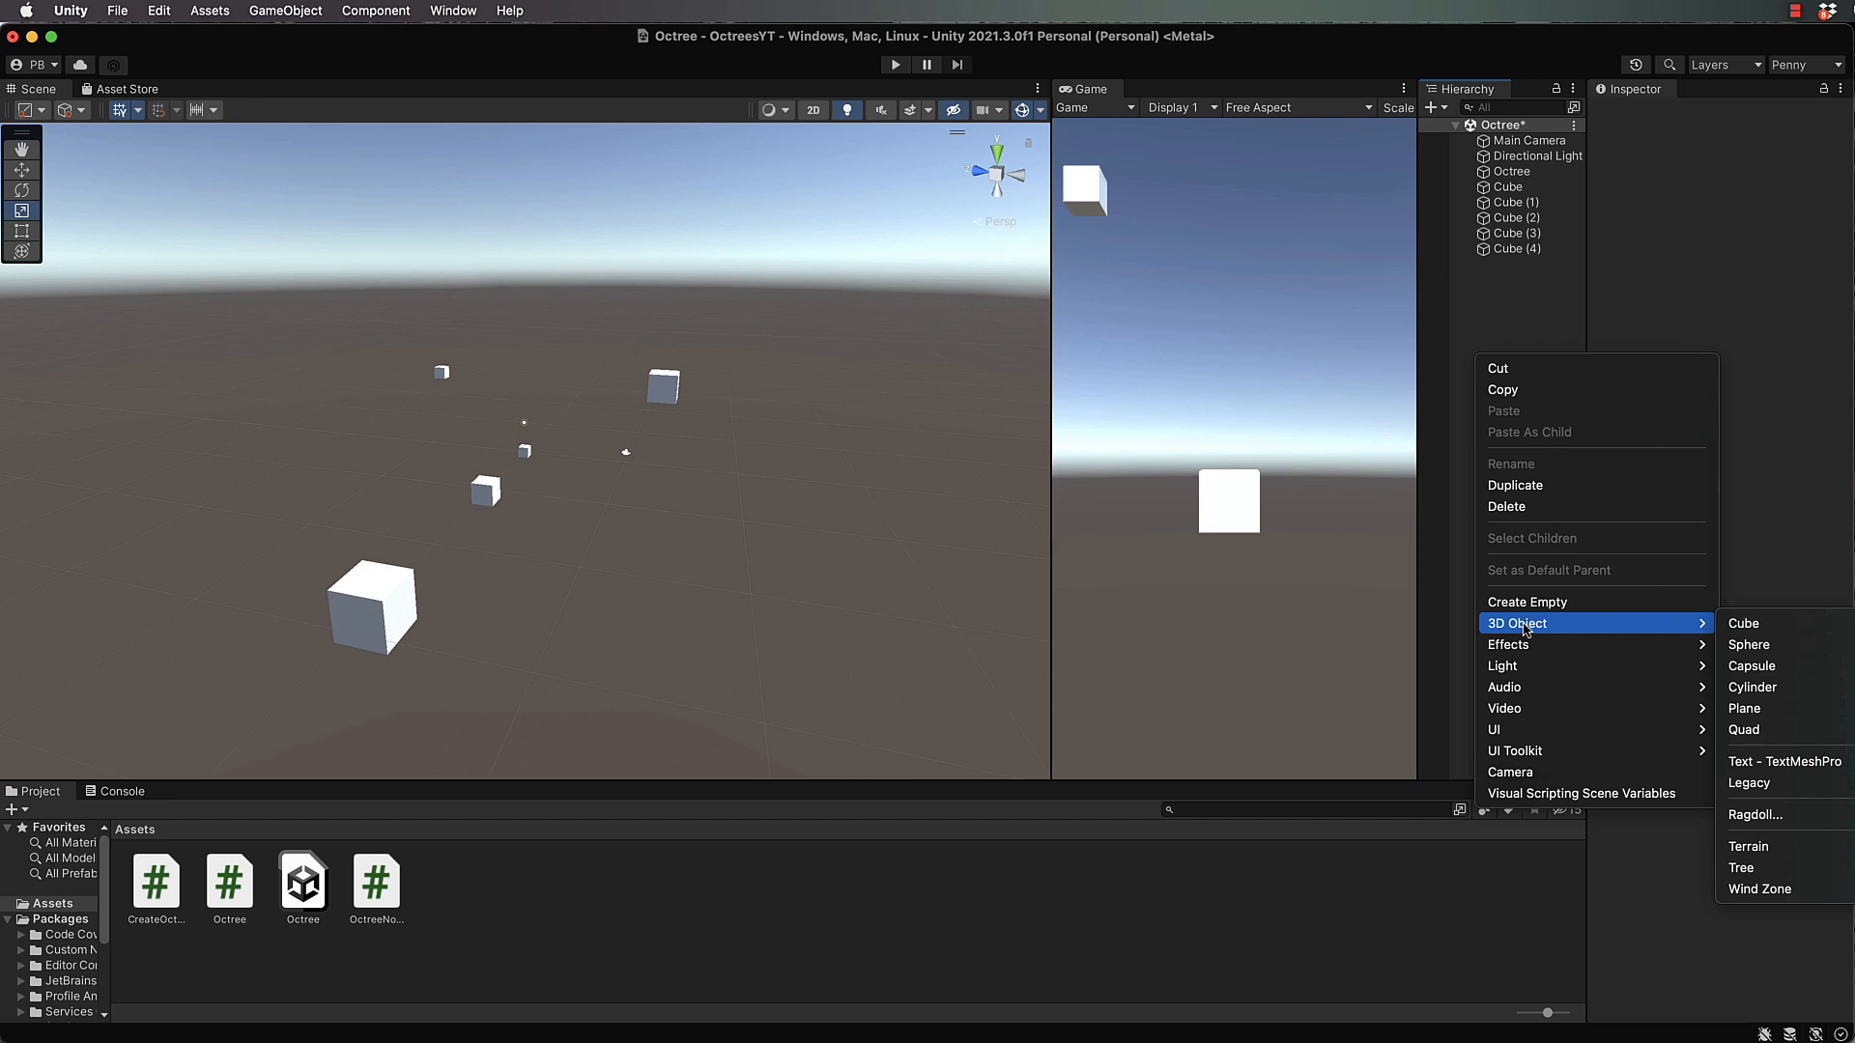
Step: Add a Sphere, set World Objects size to 6 with the sphere included, and press Play
click(1748, 644)
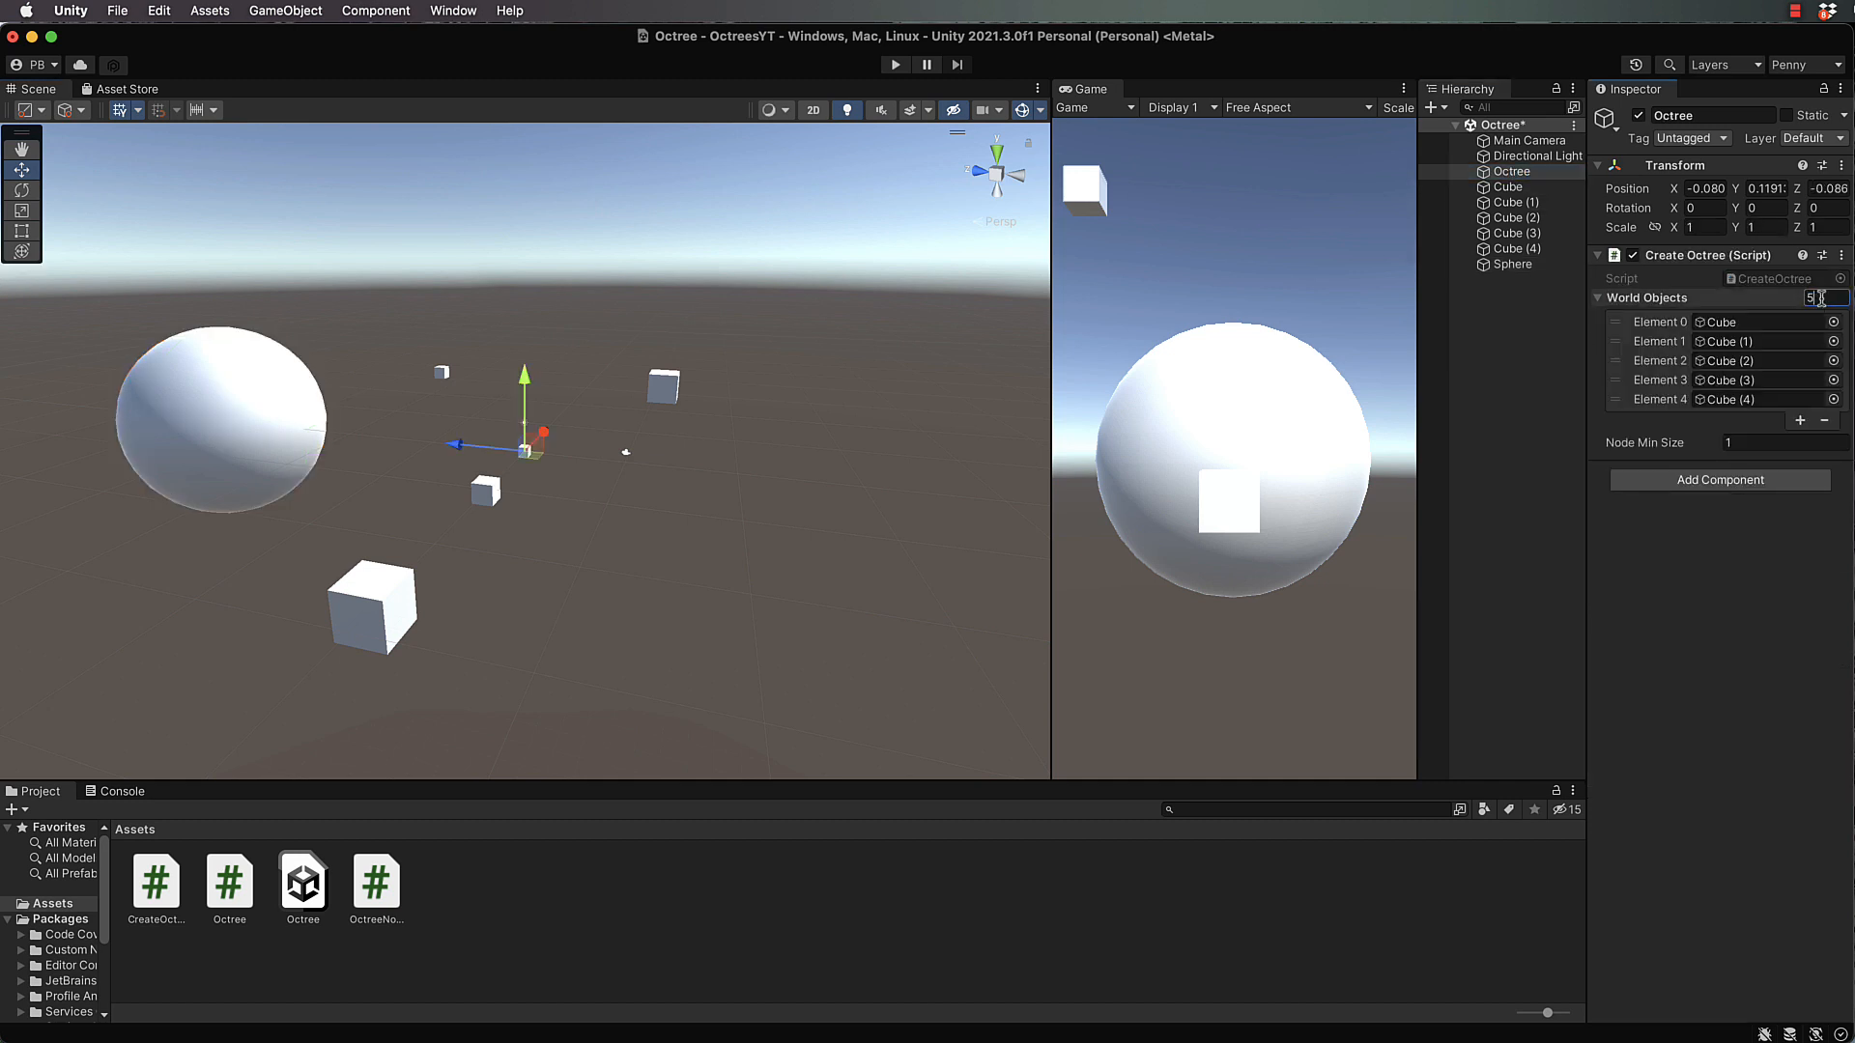
text(6)
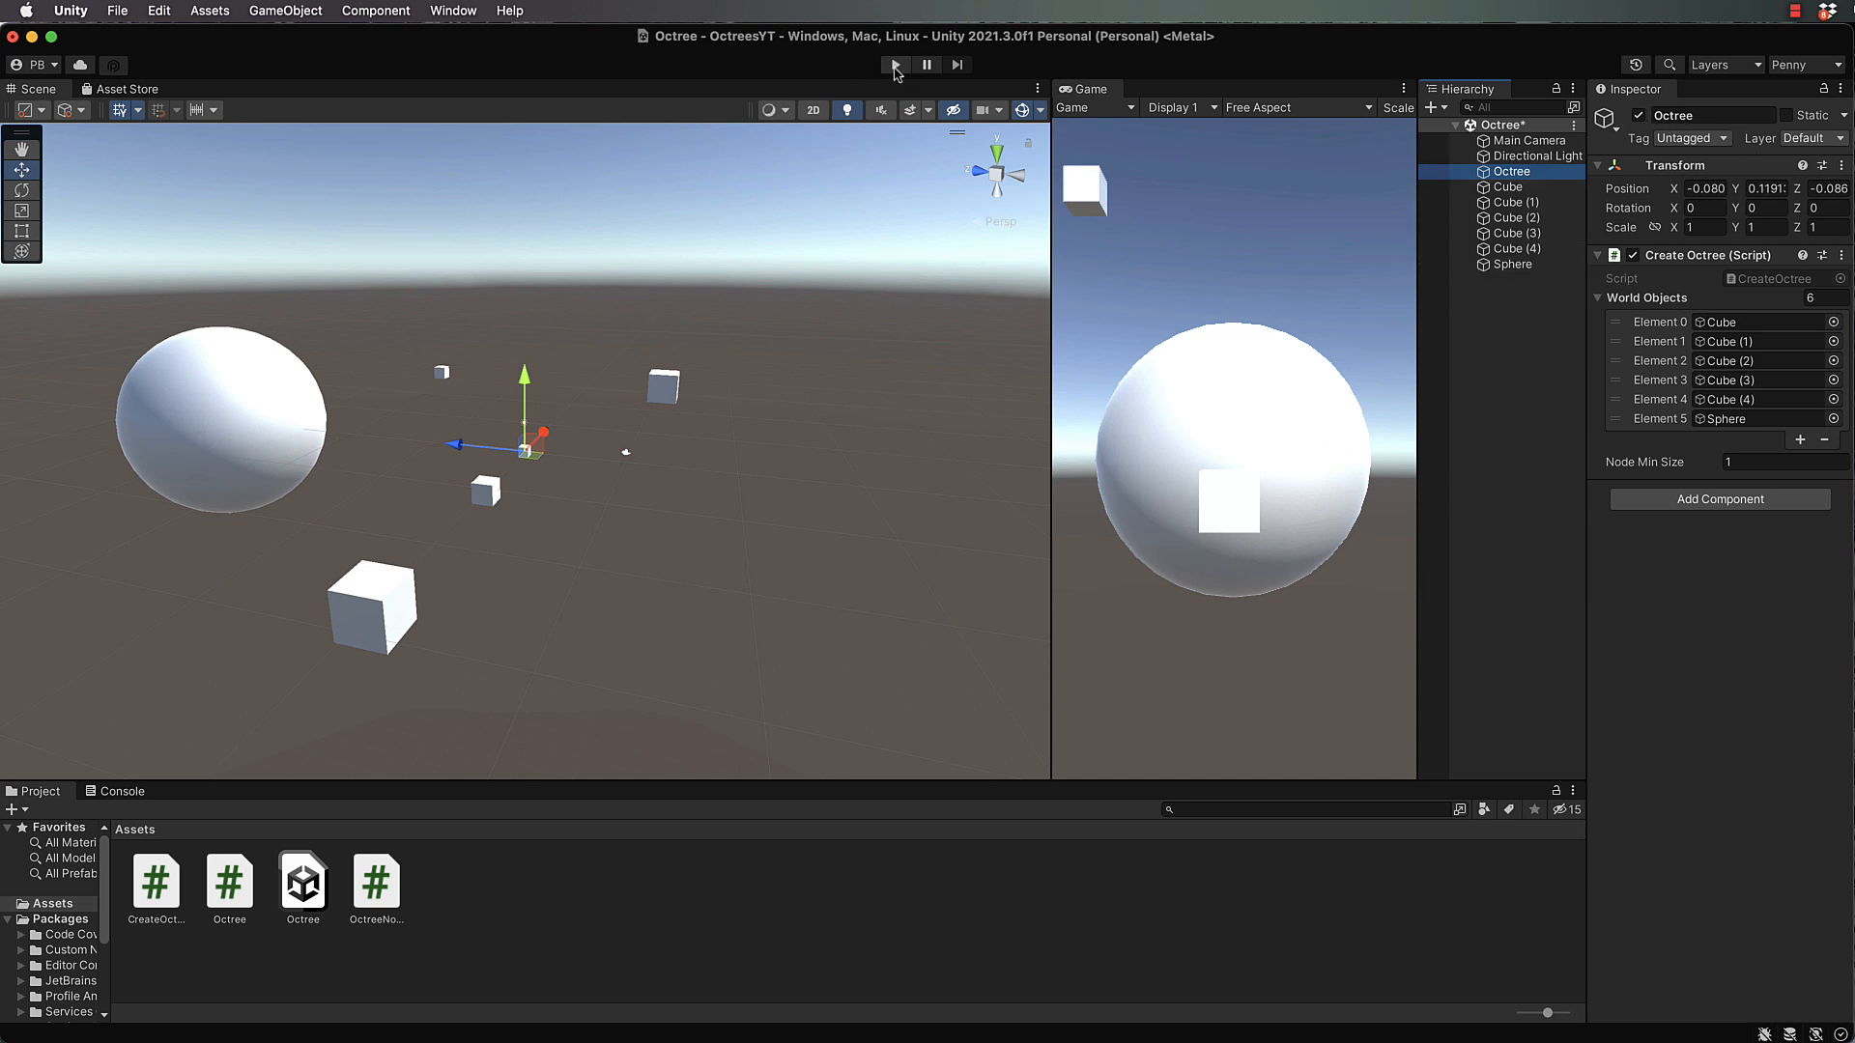
click(896, 65)
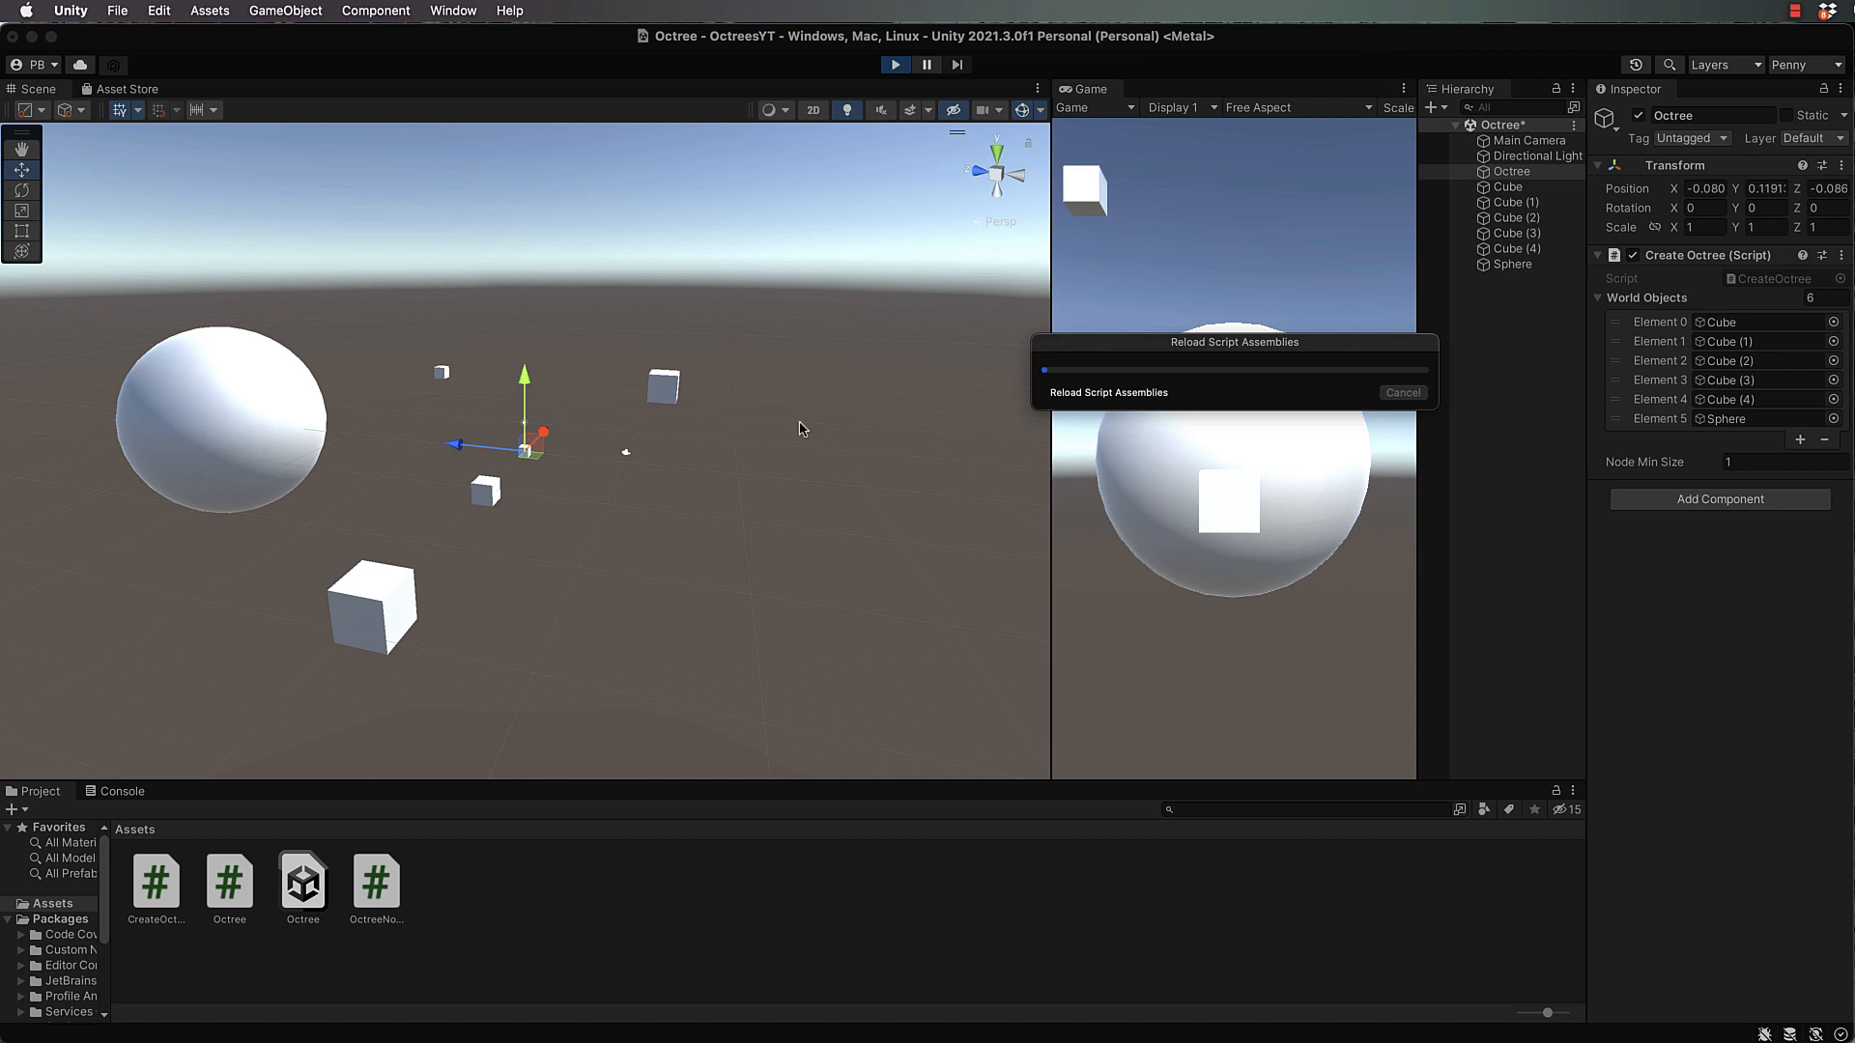